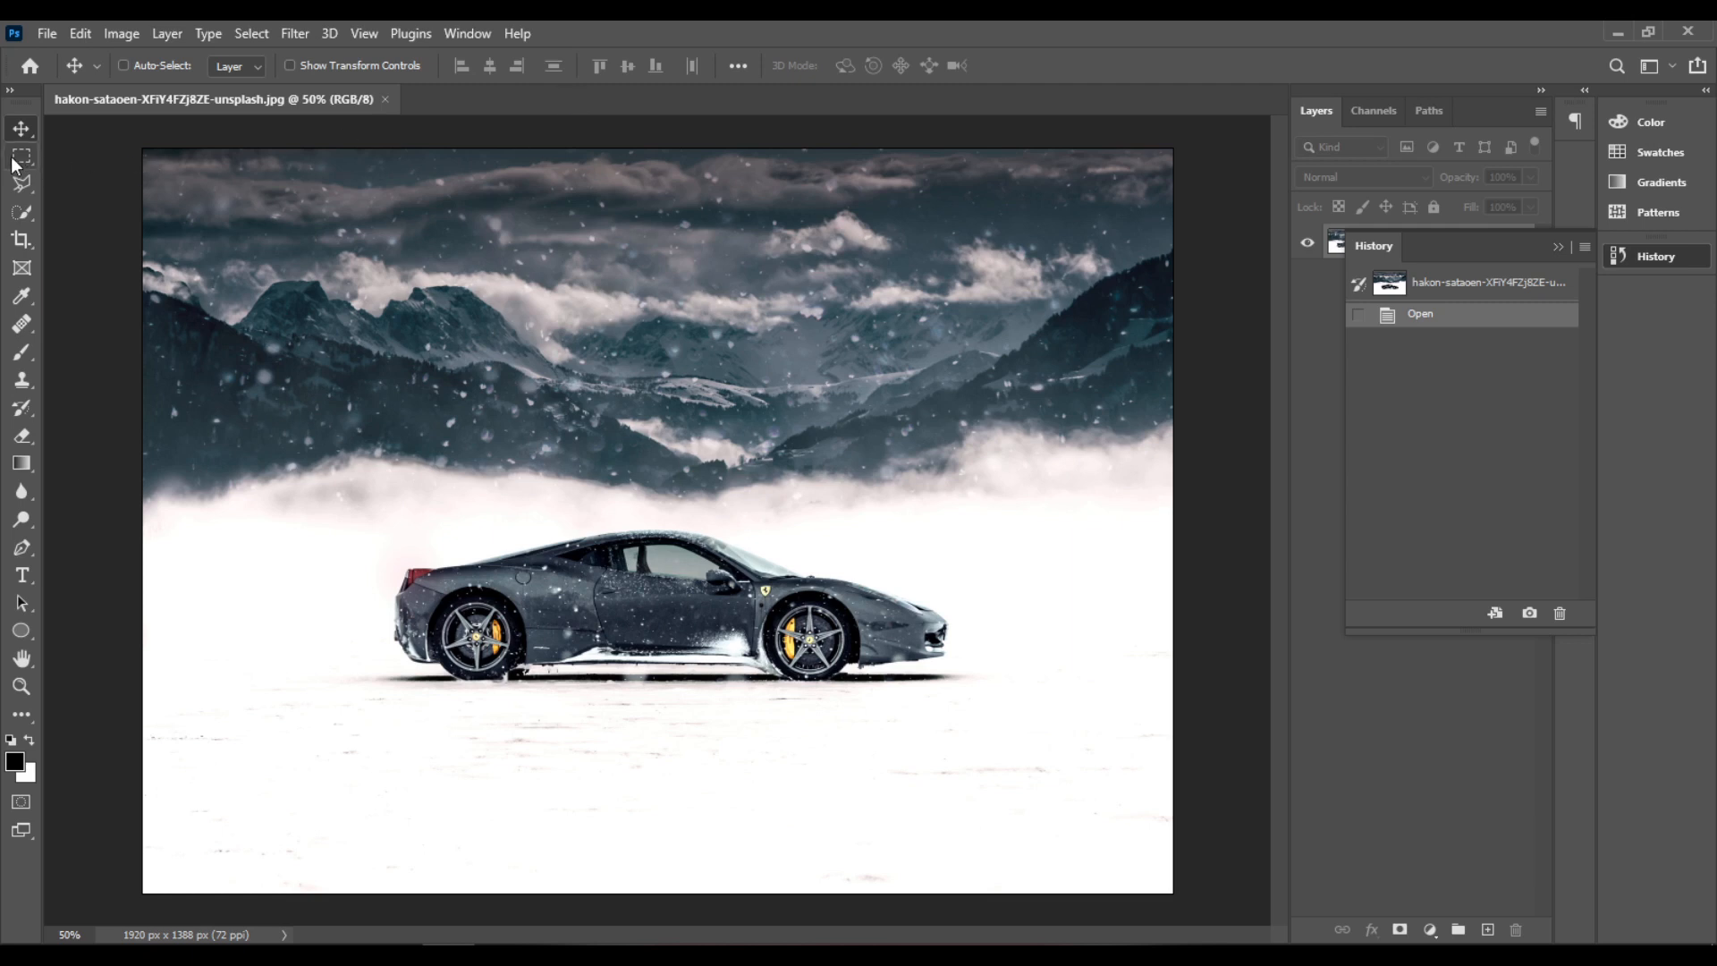
Switch to the Elliptical Marquee Tool from the Marquee tool group.
{"action": "left_click", "coordinate": [22, 155]}
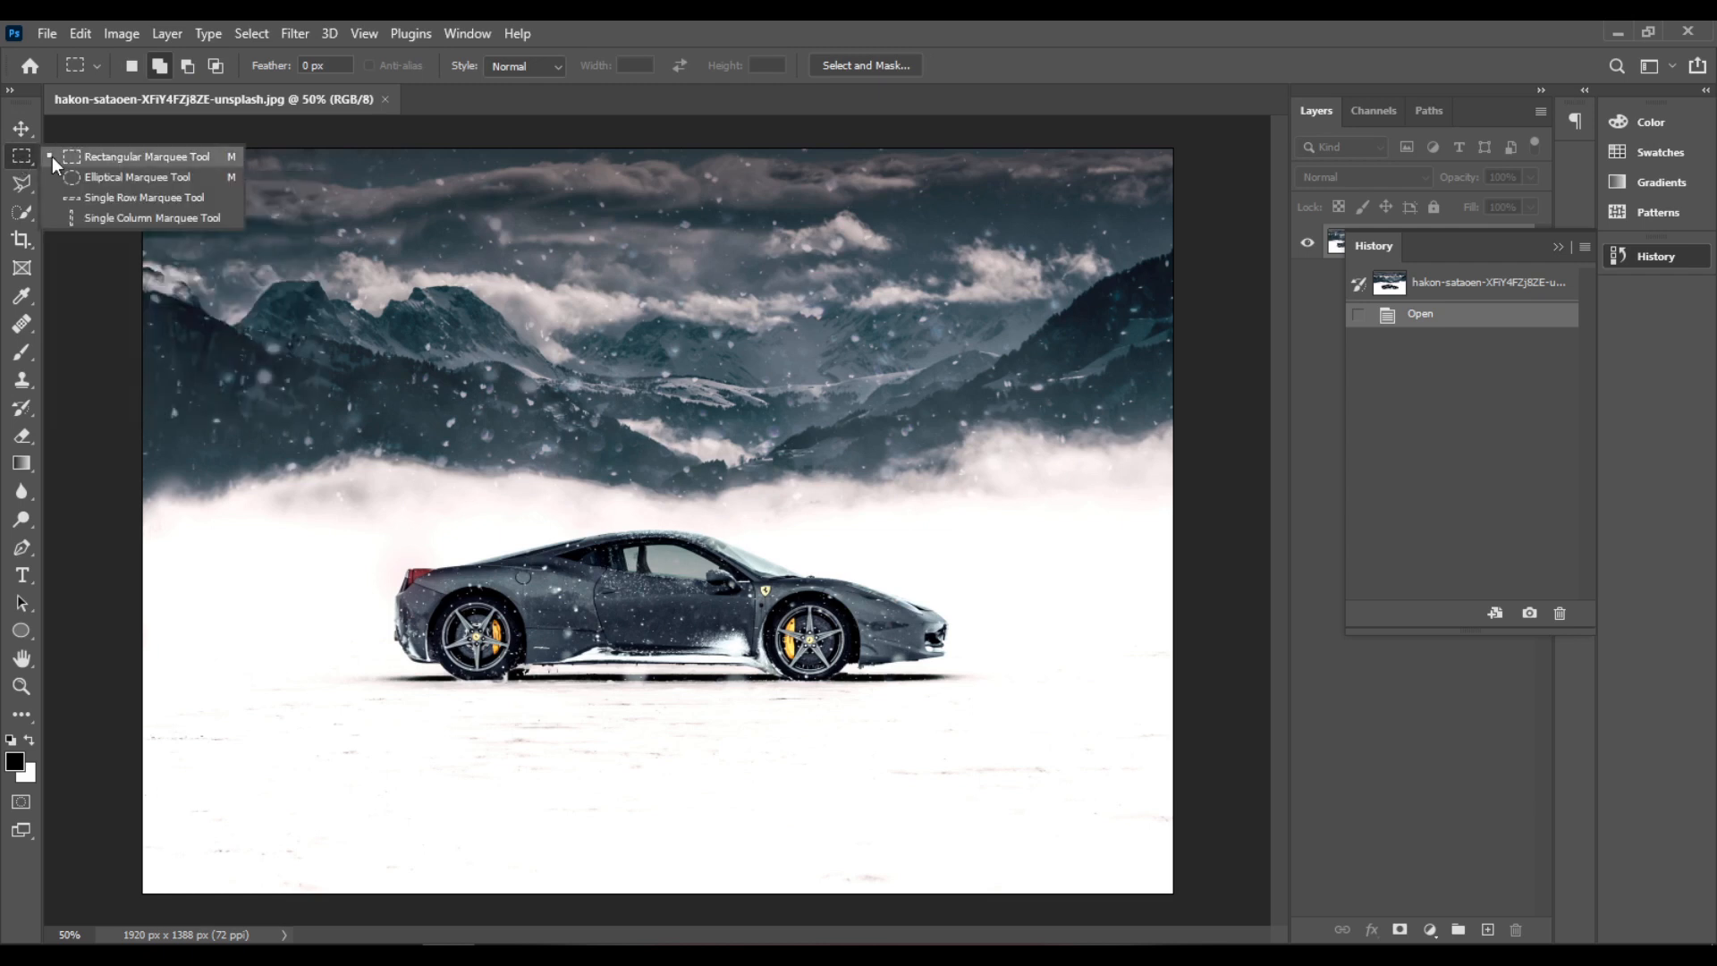
{"action": "mouse_move", "coordinate": [129, 177]}
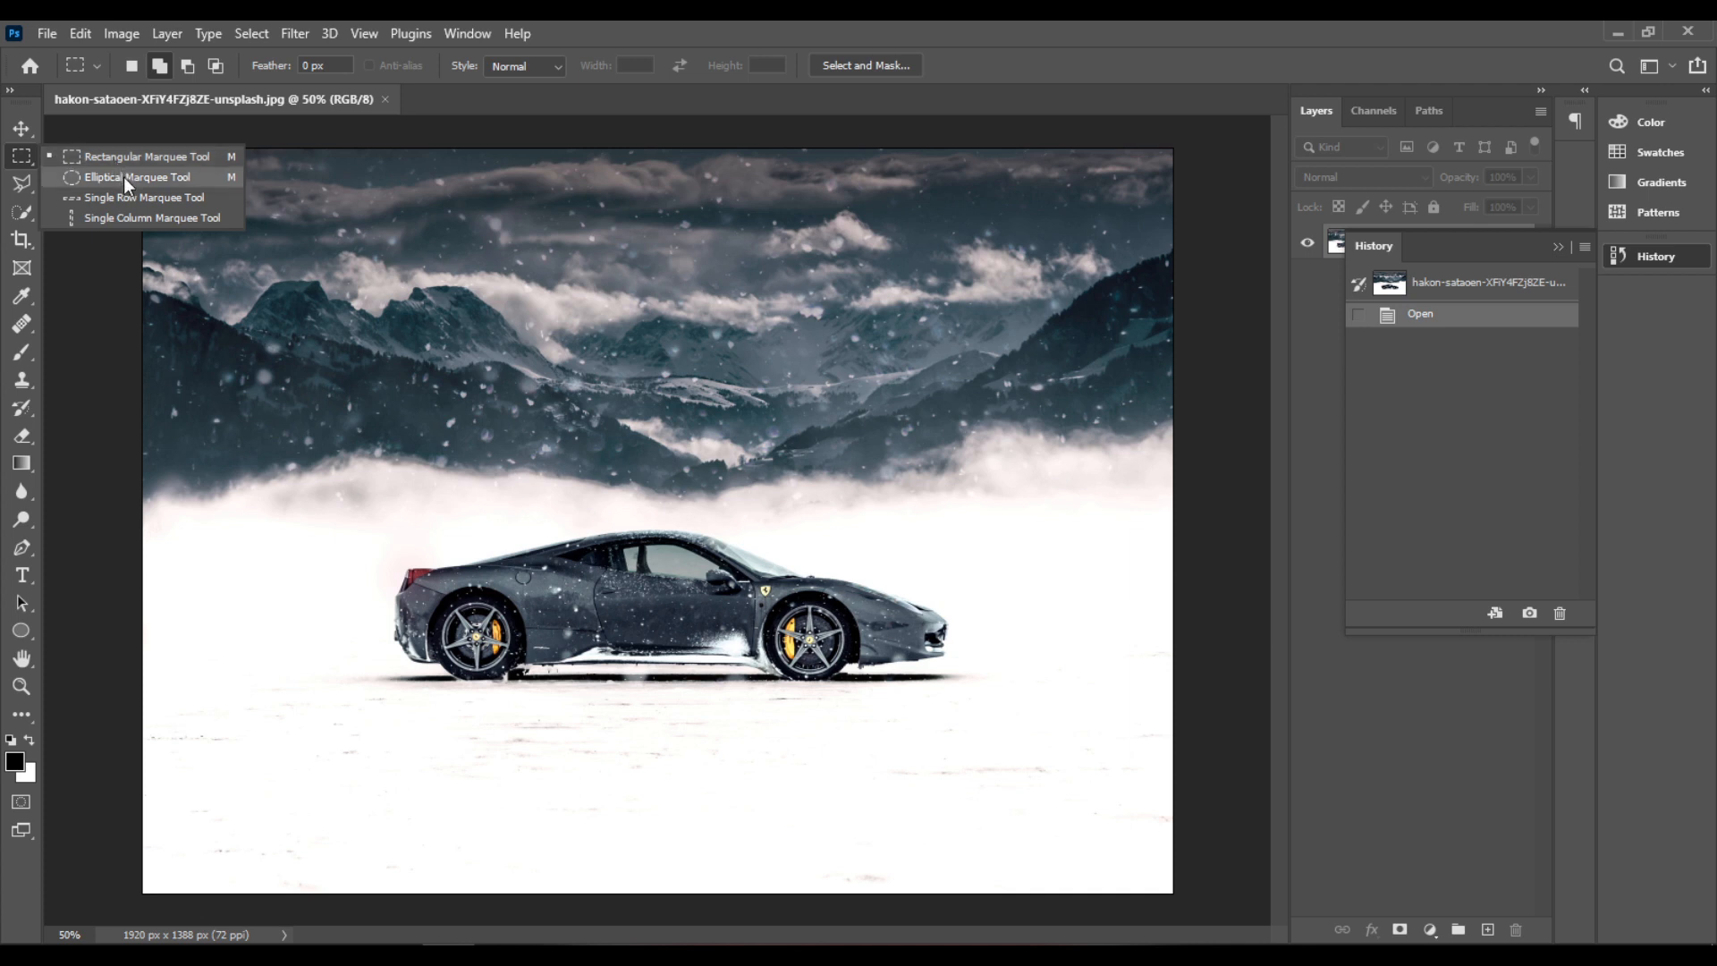
{"action": "left_click", "coordinate": [138, 178]}
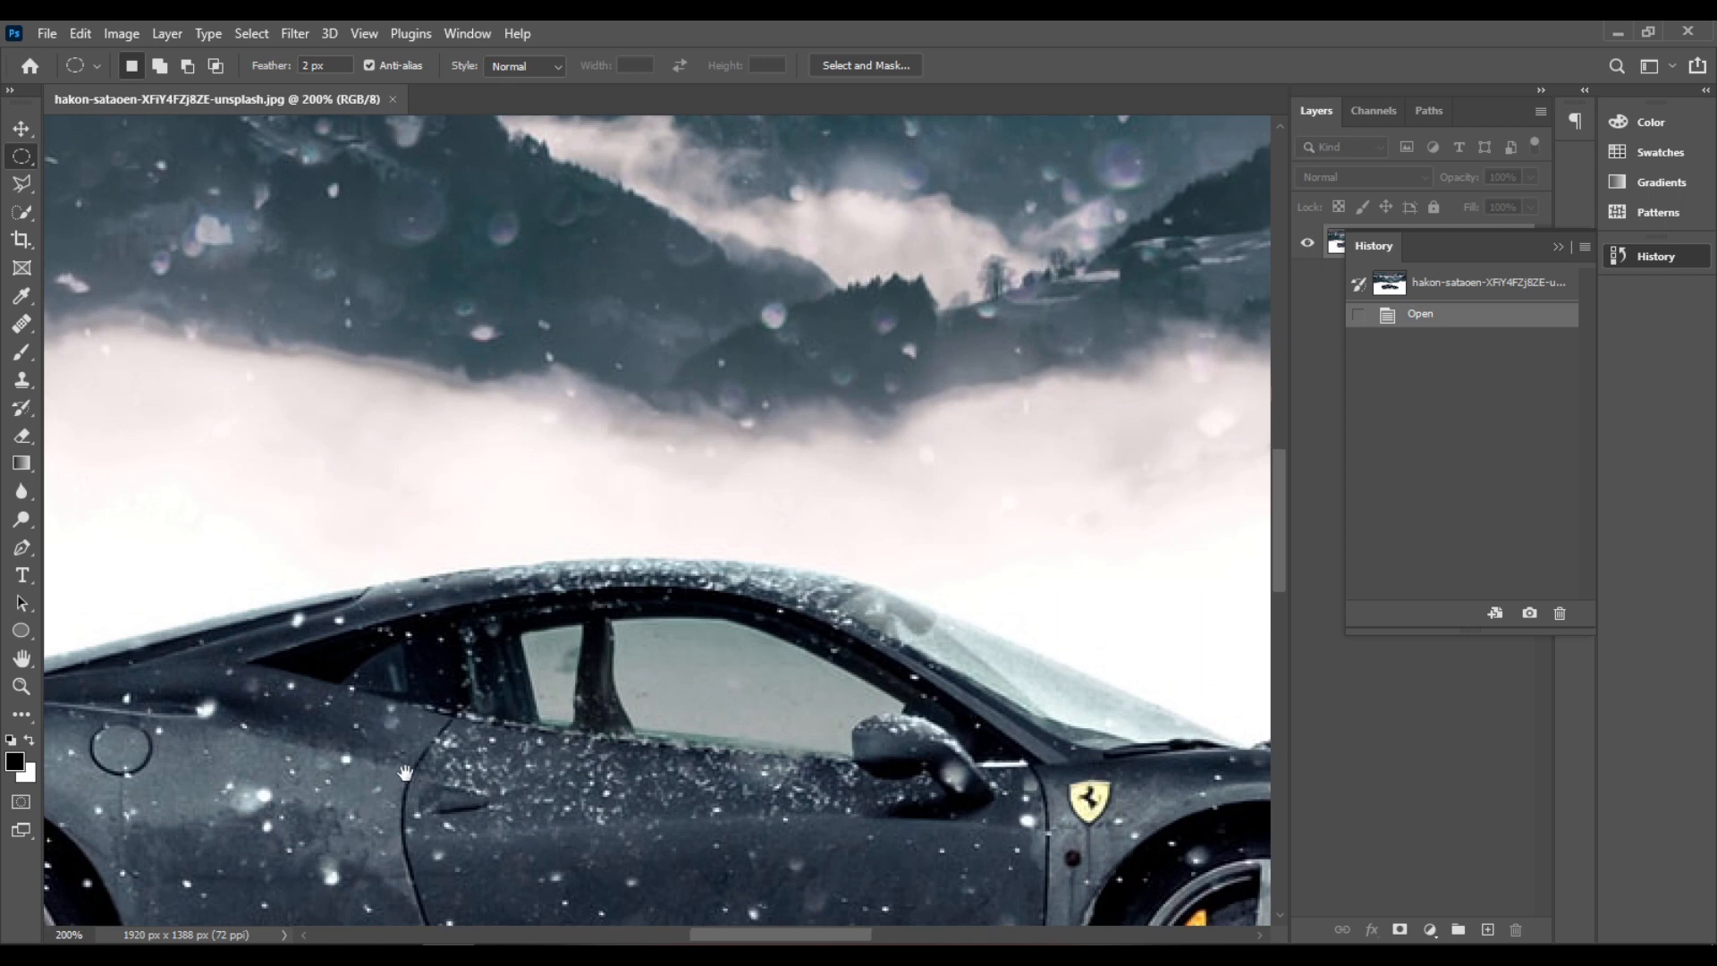
Pan to the rear wheel and draw a circular selection fitted over it.
{"action": "left_click_drag", "start_coordinate": [406, 773], "coordinate": [335, 821]}
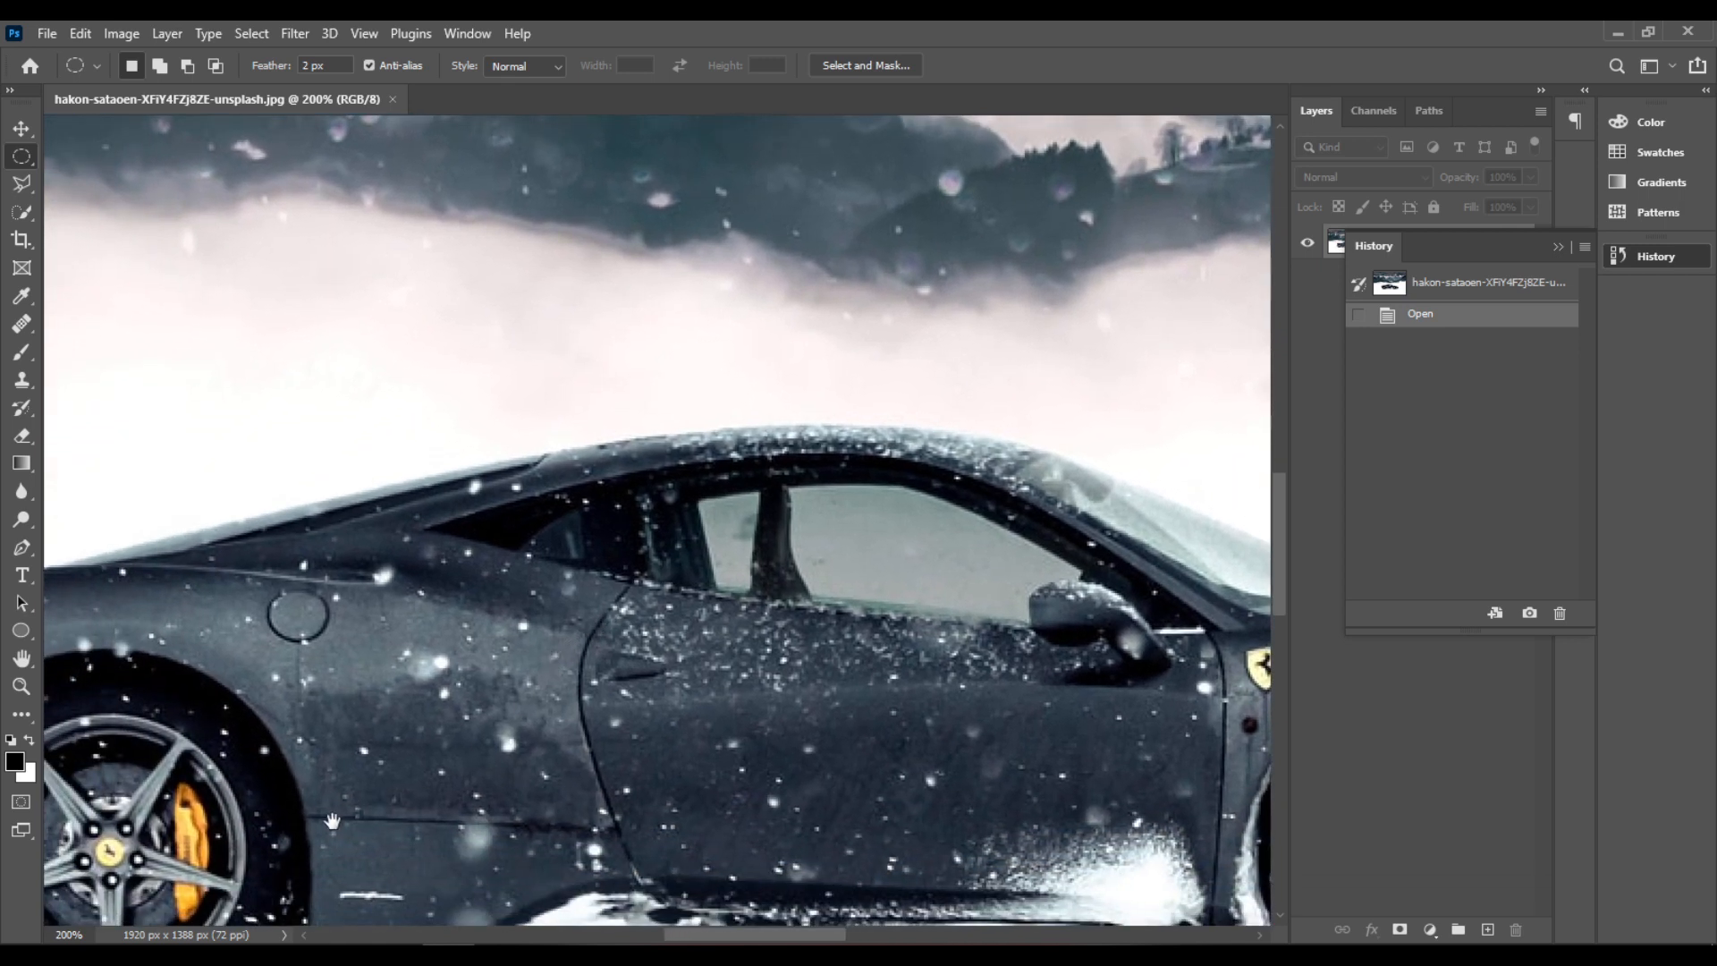
{"action": "left_click_drag", "start_coordinate": [335, 821], "coordinate": [679, 624]}
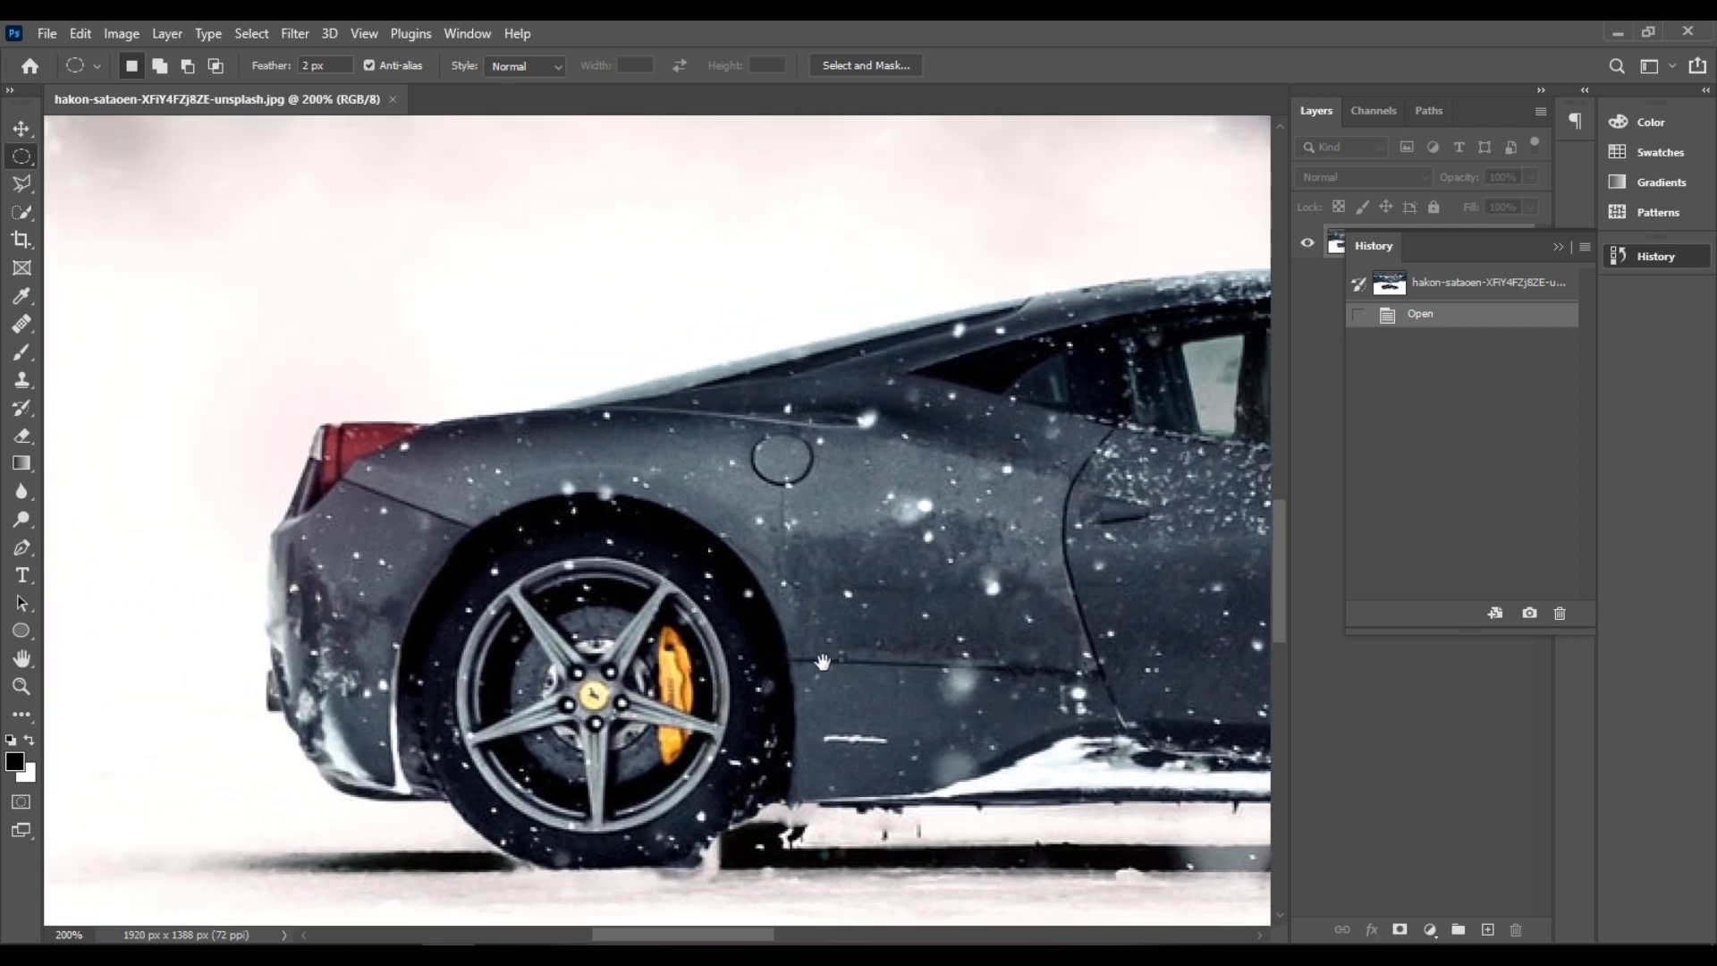
{"action": "mouse_move", "coordinate": [178, 236]}
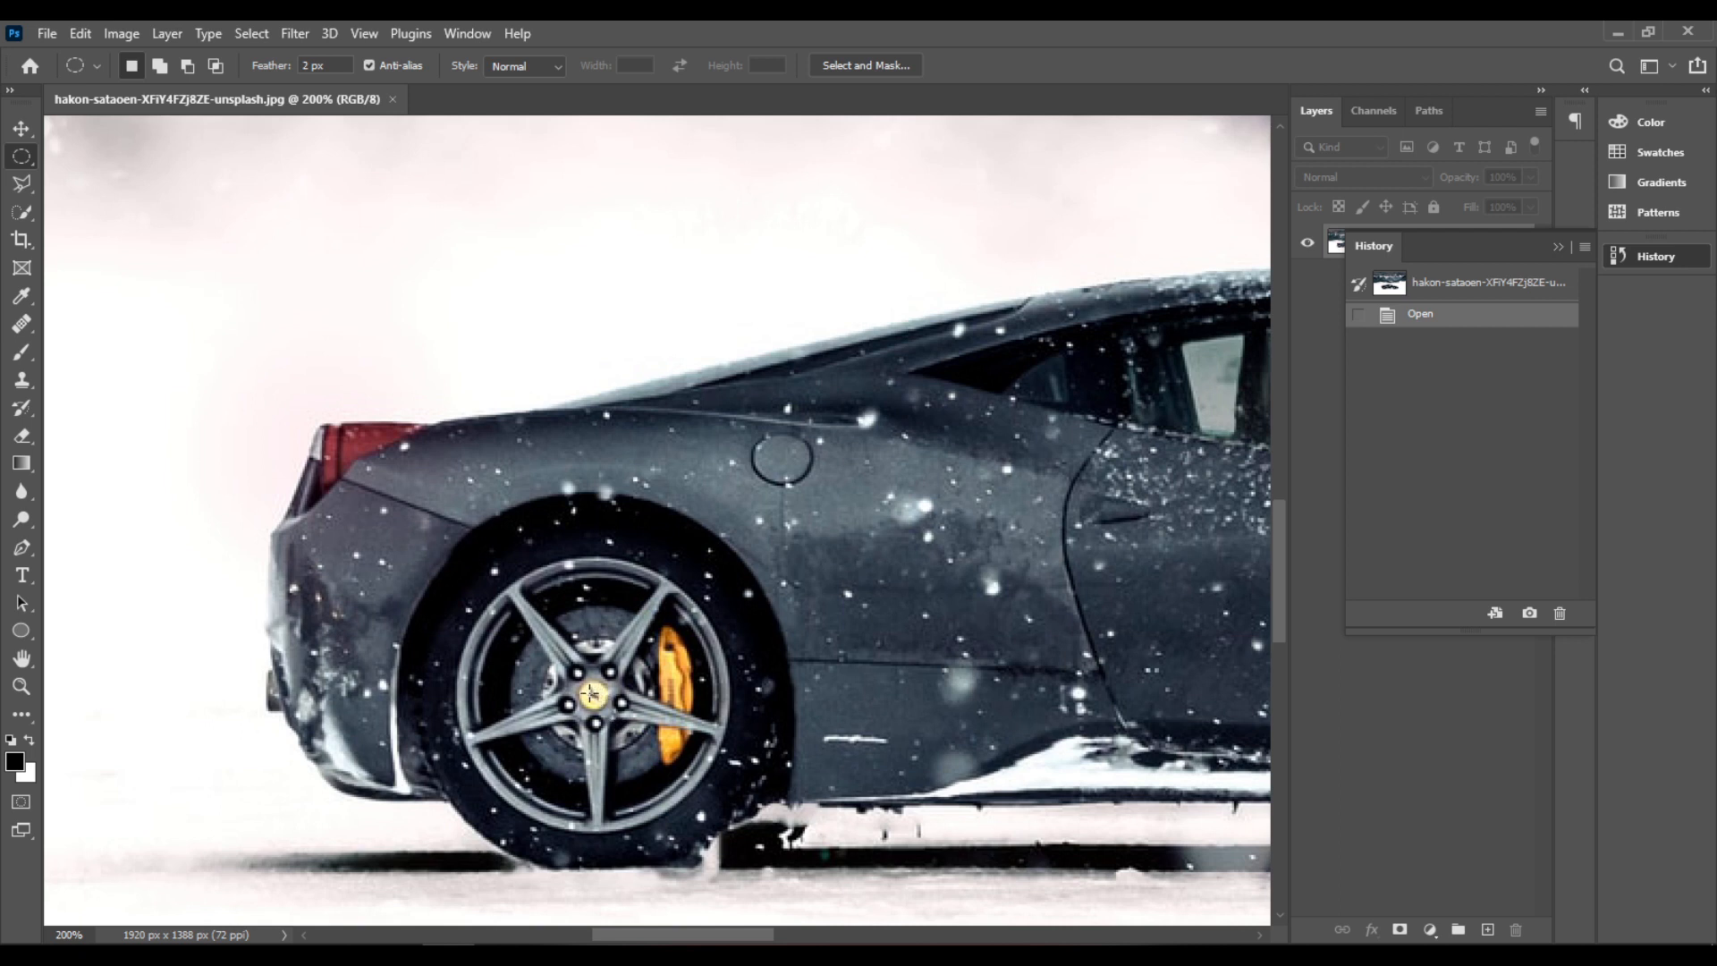
{"action": "mouse_move", "coordinate": [1626, 334]}
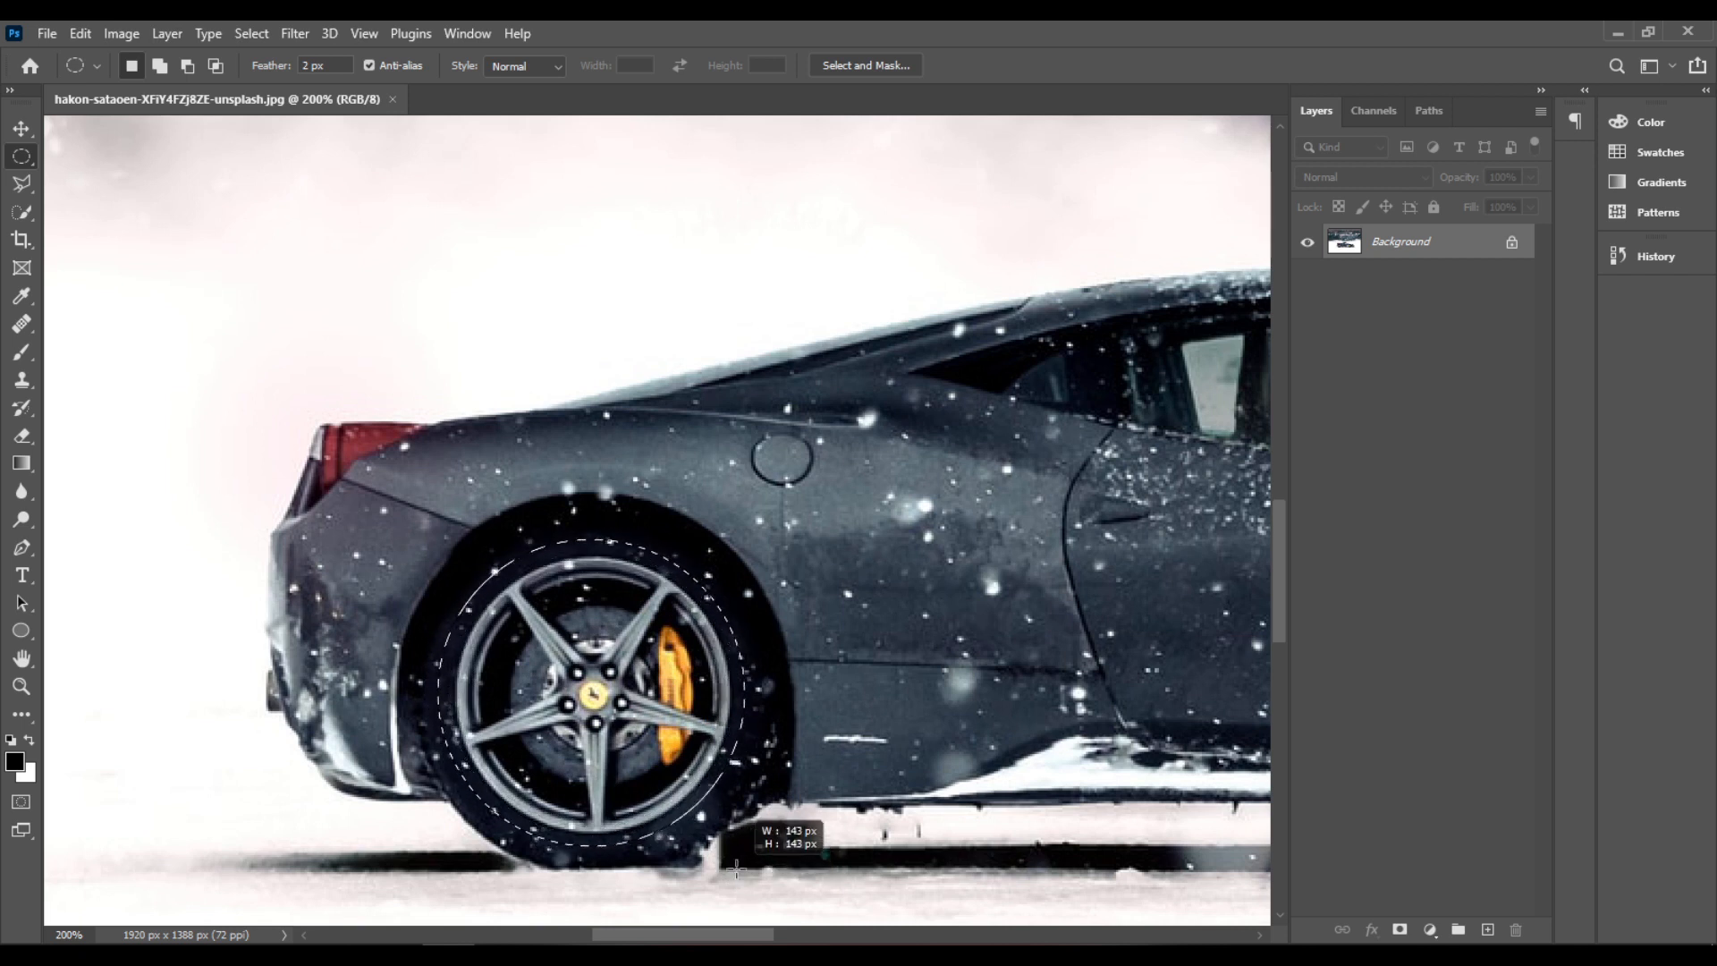
{"action": "left_click_drag", "start_coordinate": [737, 873], "coordinate": [735, 872]}
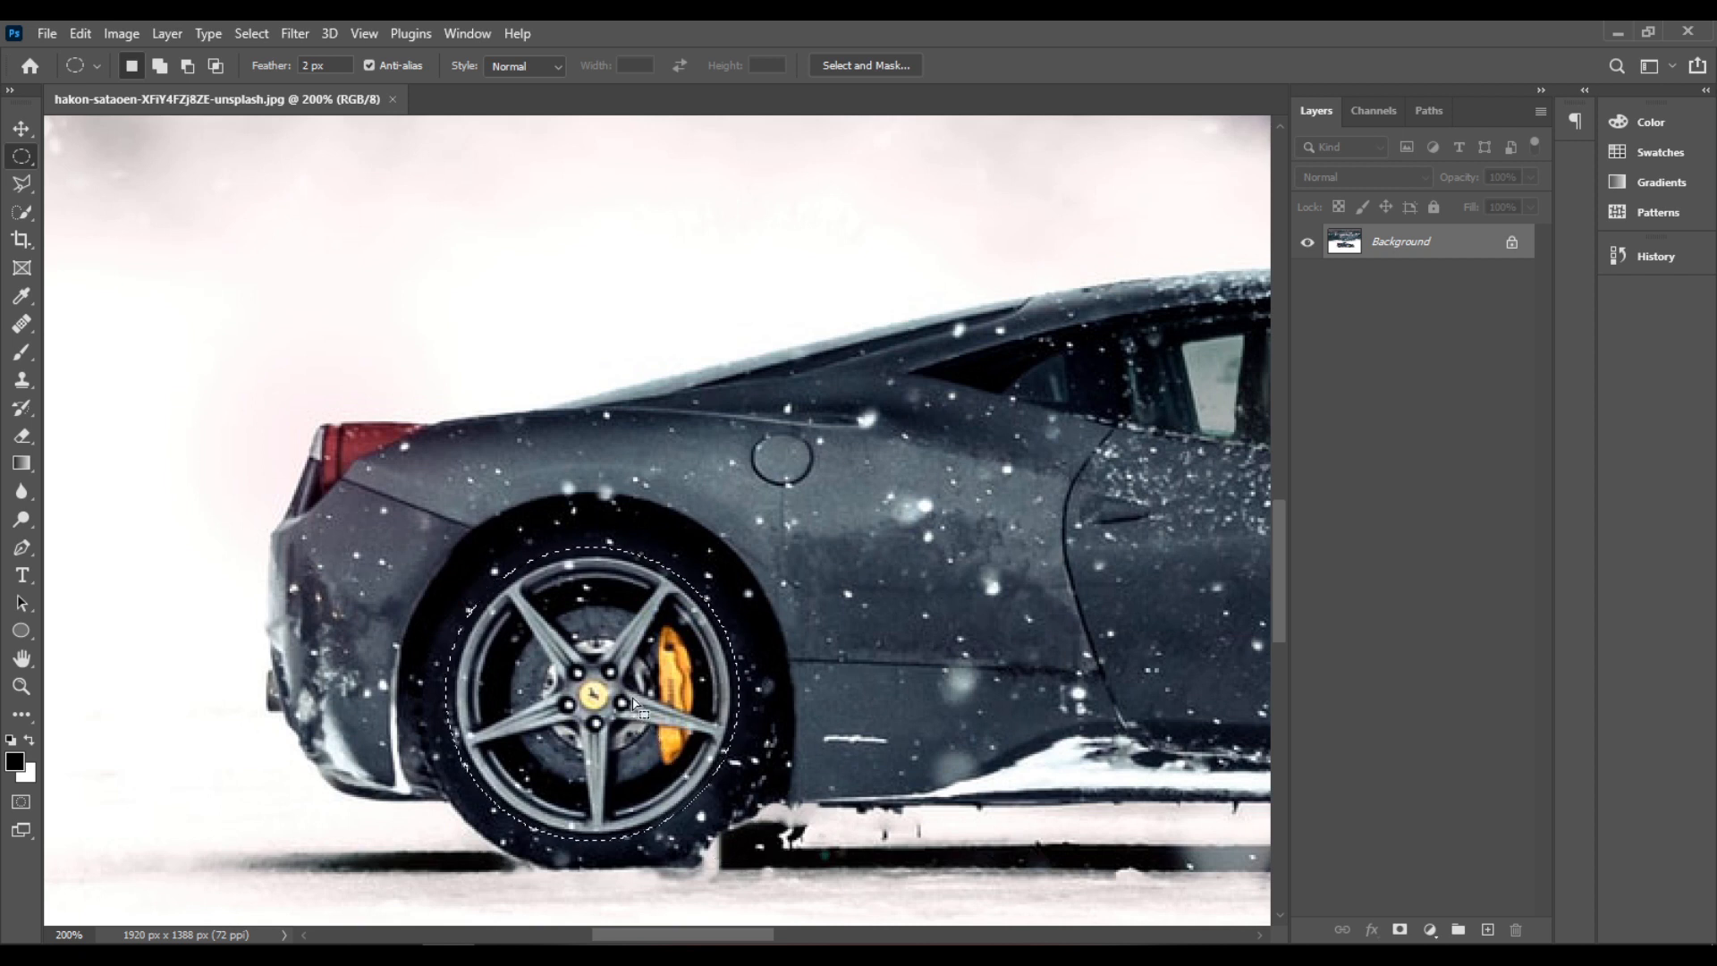
{"action": "left_click_drag", "start_coordinate": [633, 703], "coordinate": [626, 696]}
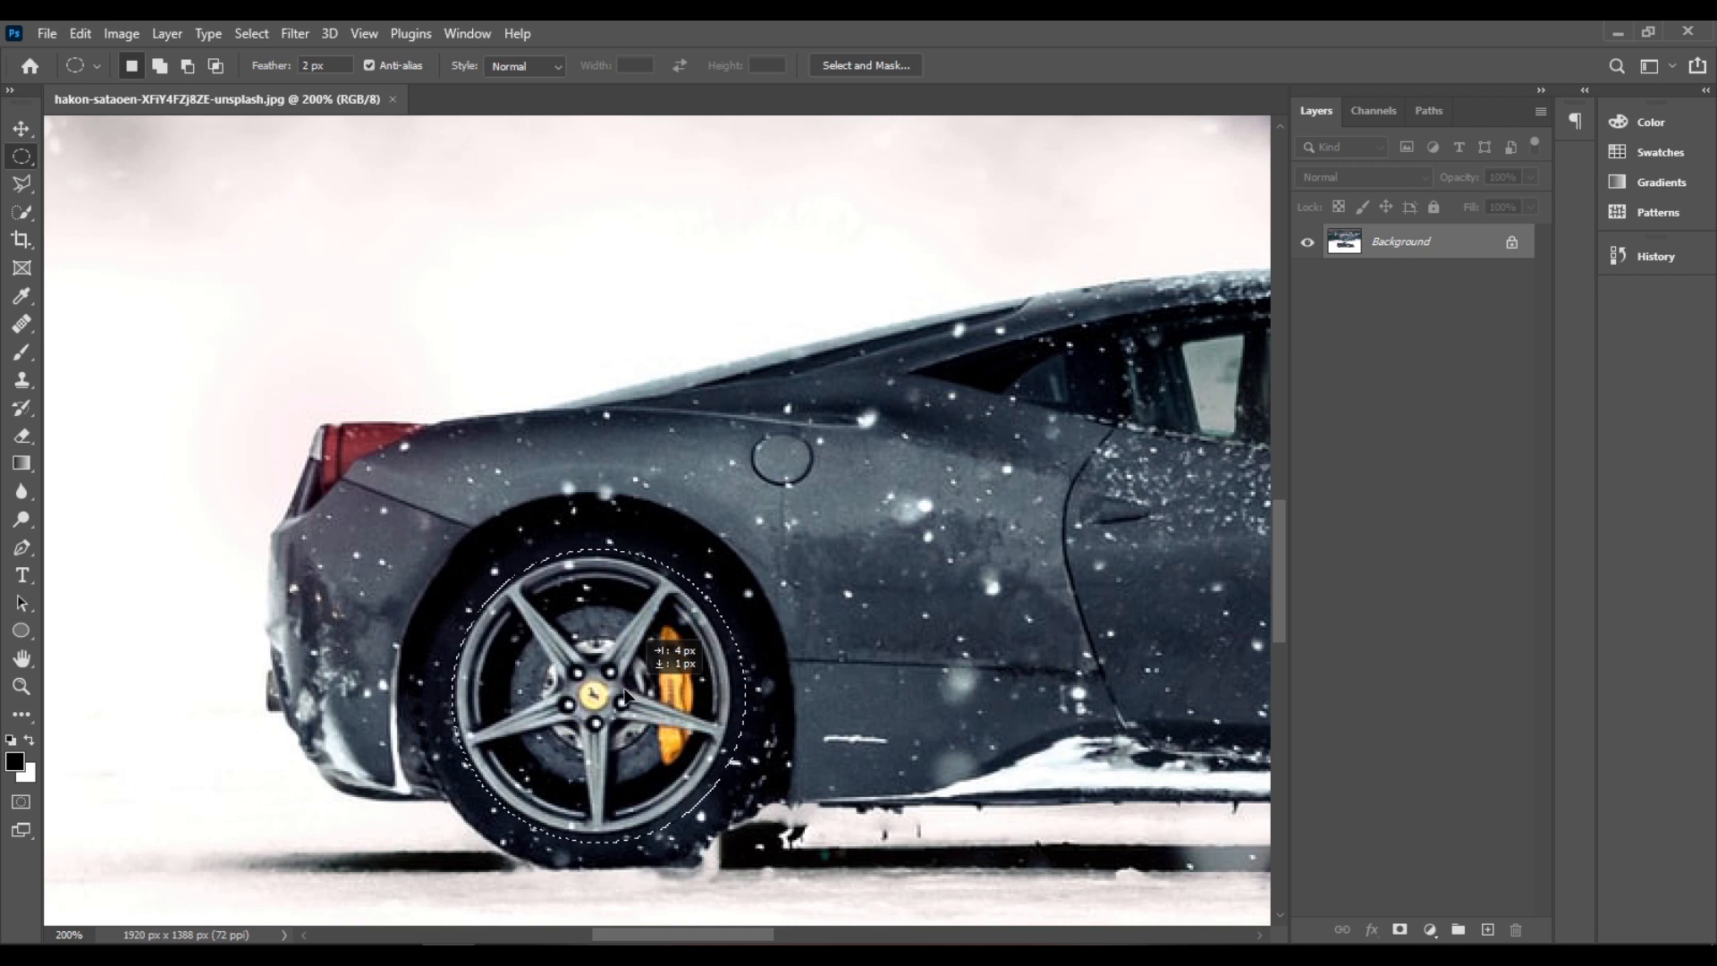
{"action": "left_click_drag", "start_coordinate": [608, 702], "coordinate": [598, 696]}
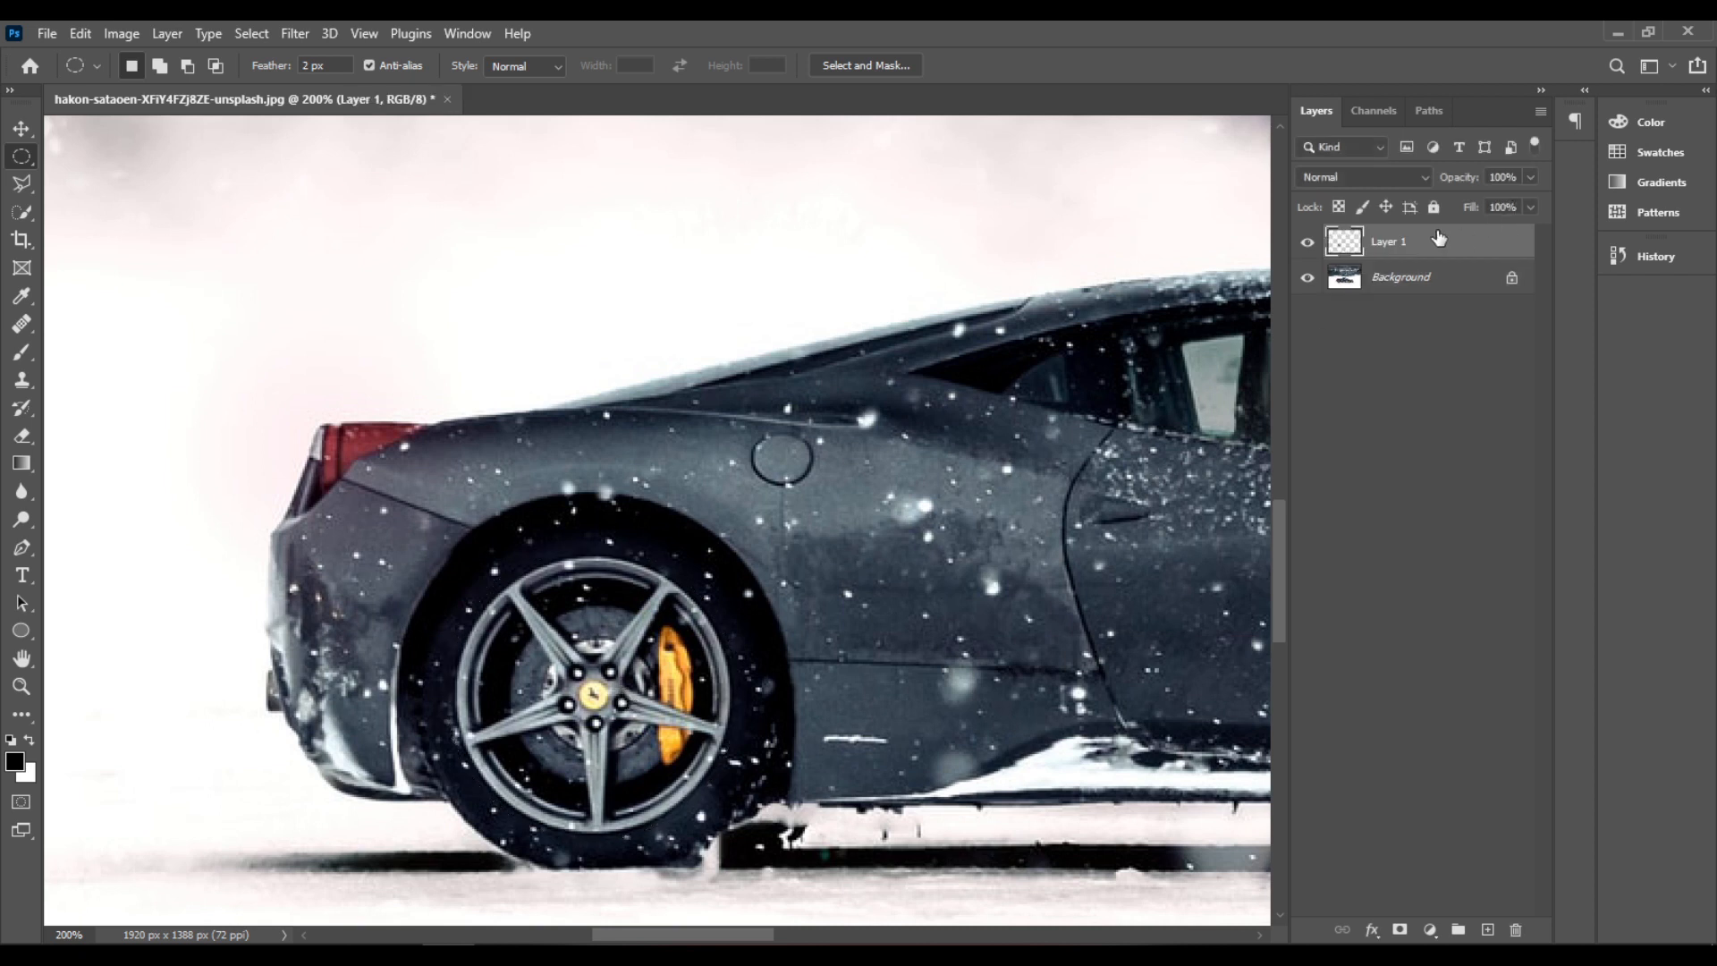
Rename the copied wheel layer to 'wheel'.
{"action": "double_click", "coordinate": [1388, 242]}
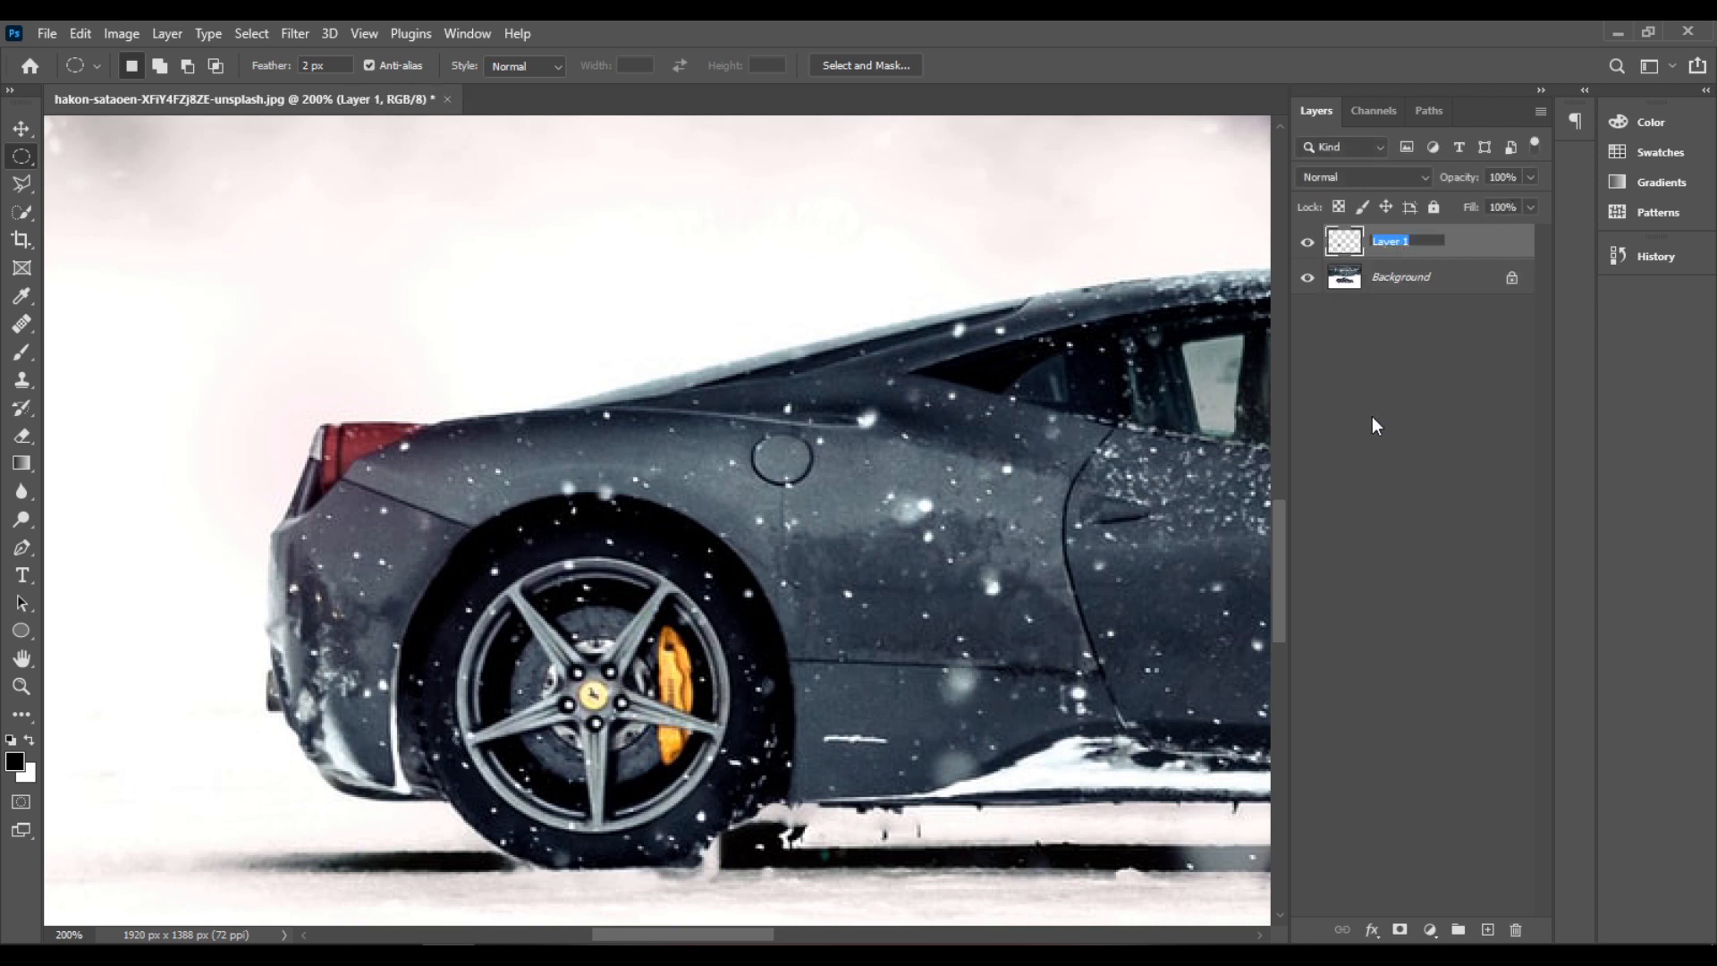
{"action": "left_click", "coordinate": [1413, 239]}
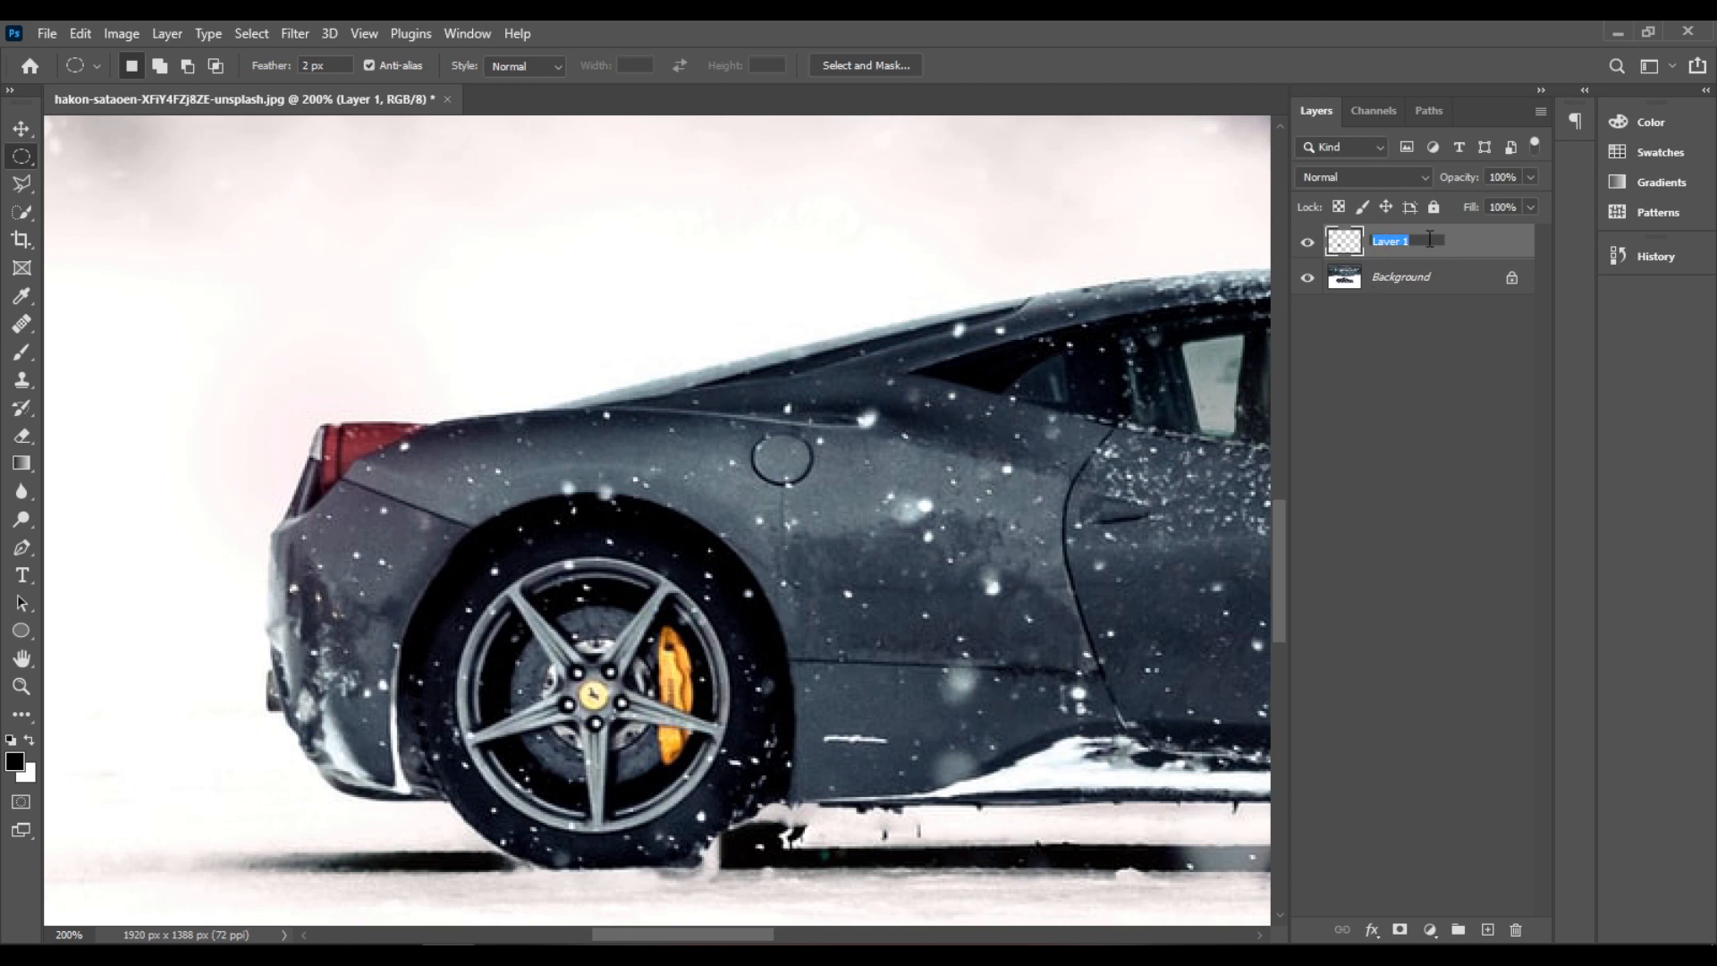
{"action": "type", "text": "wheel"}
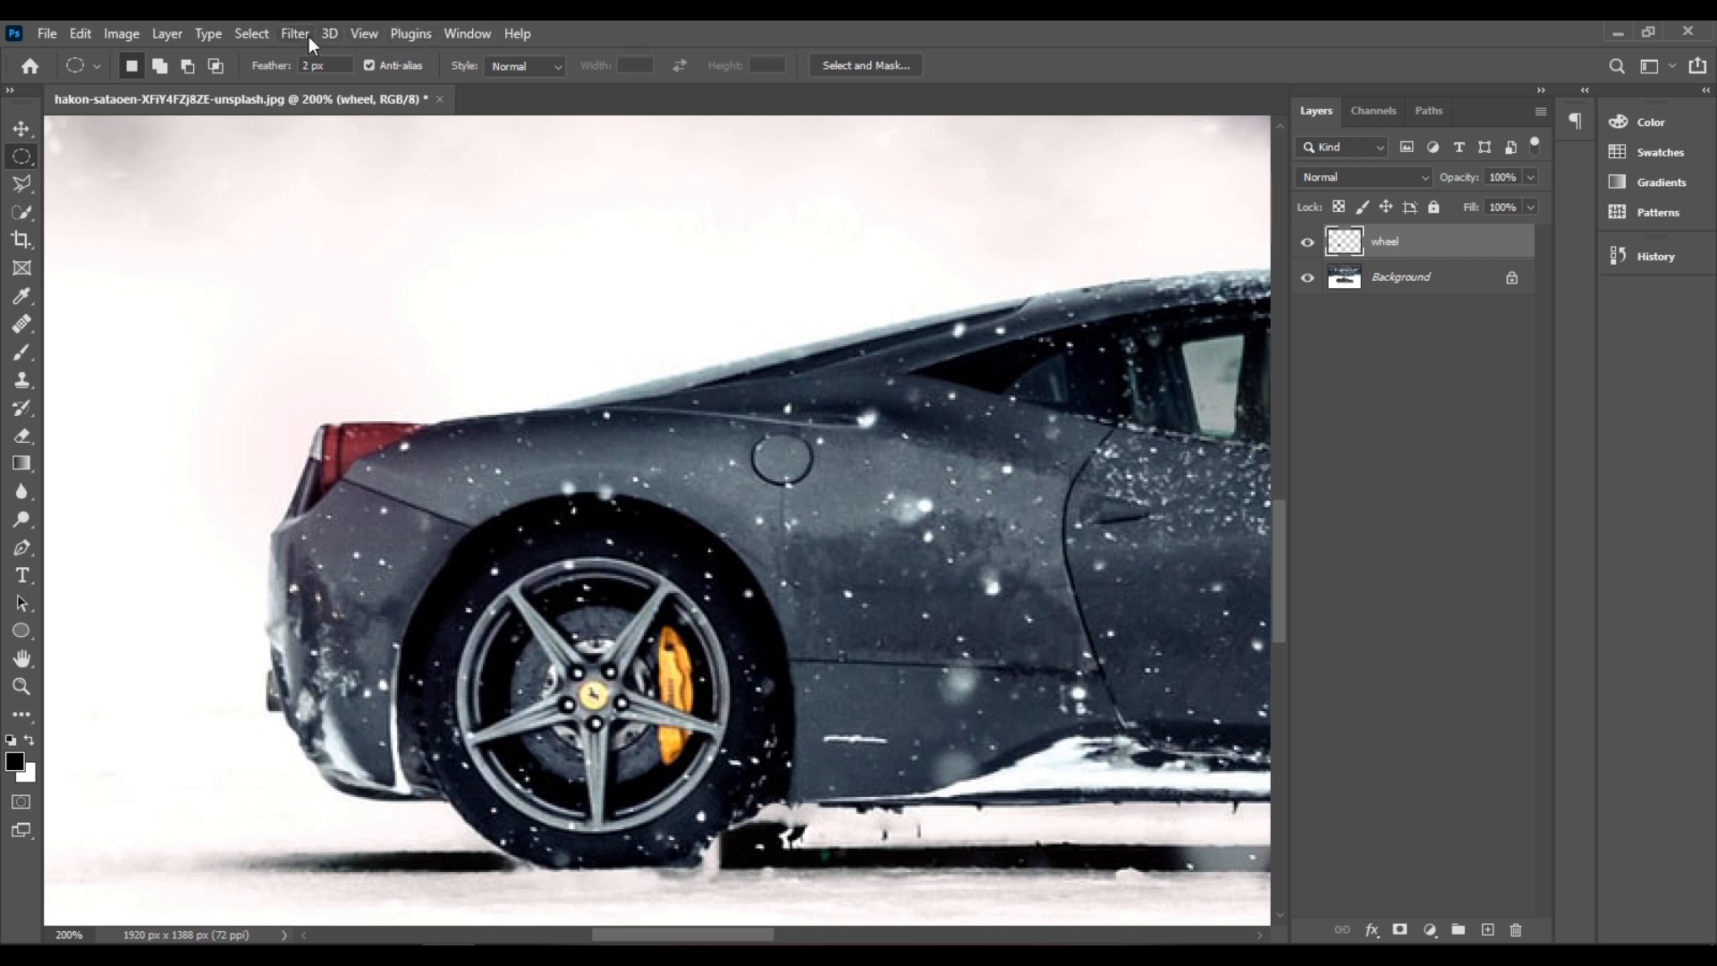
Apply a Spin Blur centred on the rear wheel with a 30° blur angle.
{"action": "left_click", "coordinate": [293, 32]}
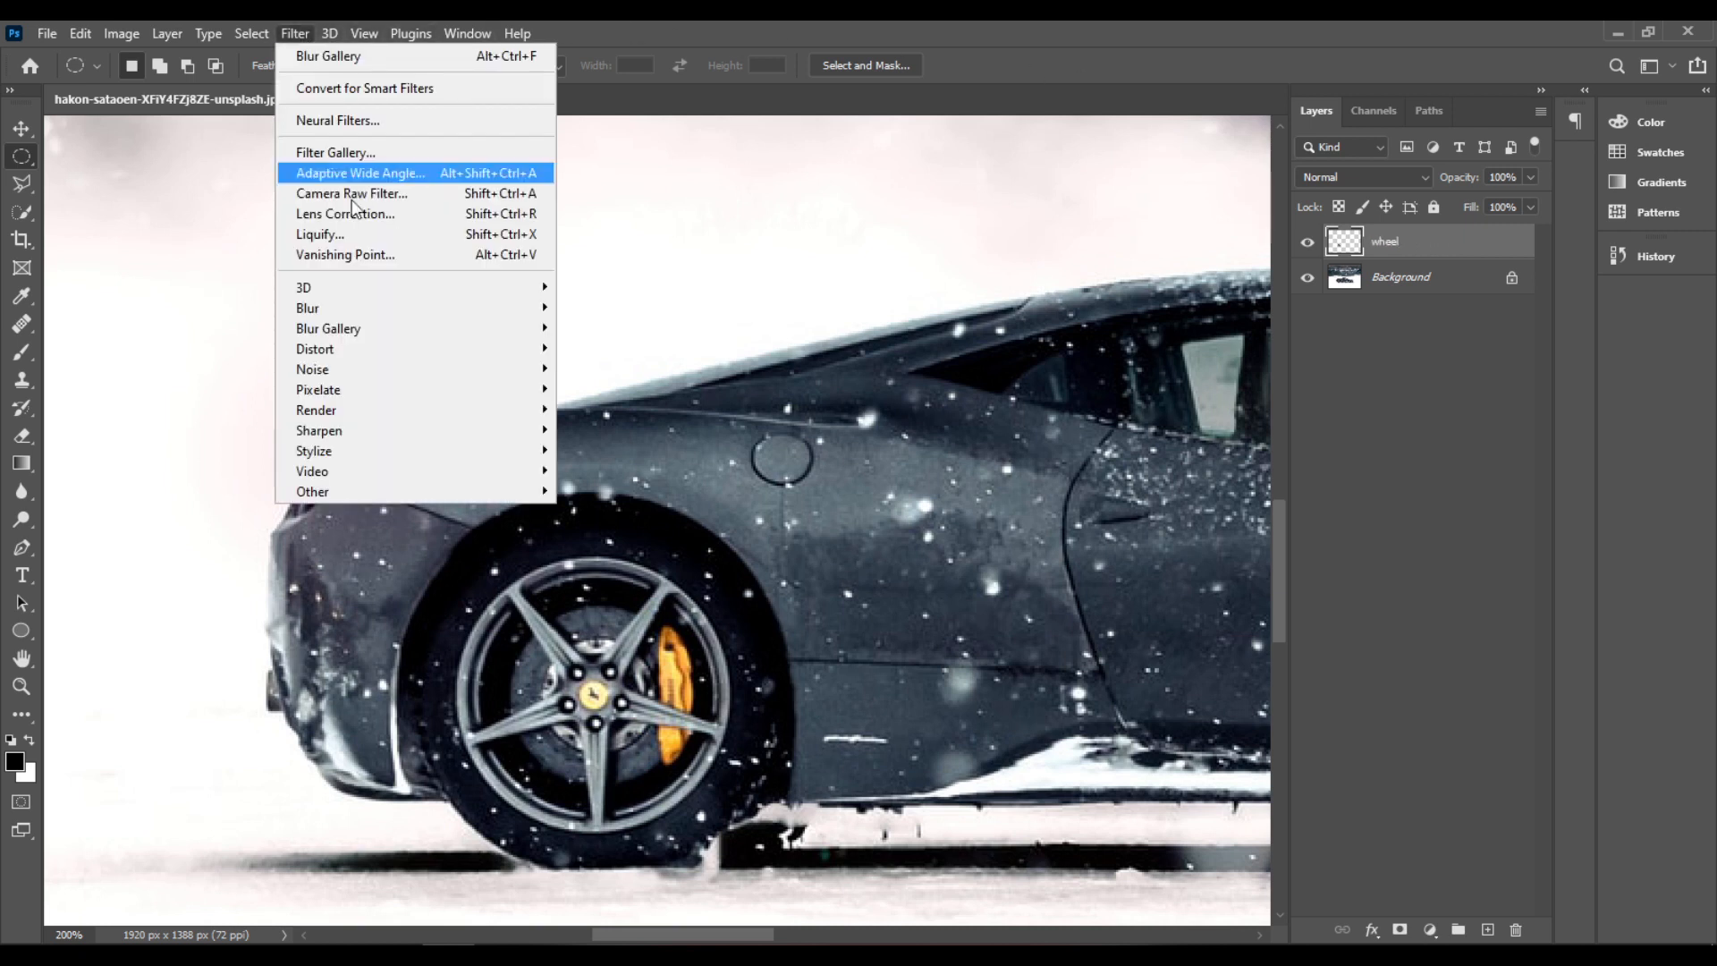
{"action": "mouse_move", "coordinate": [327, 329]}
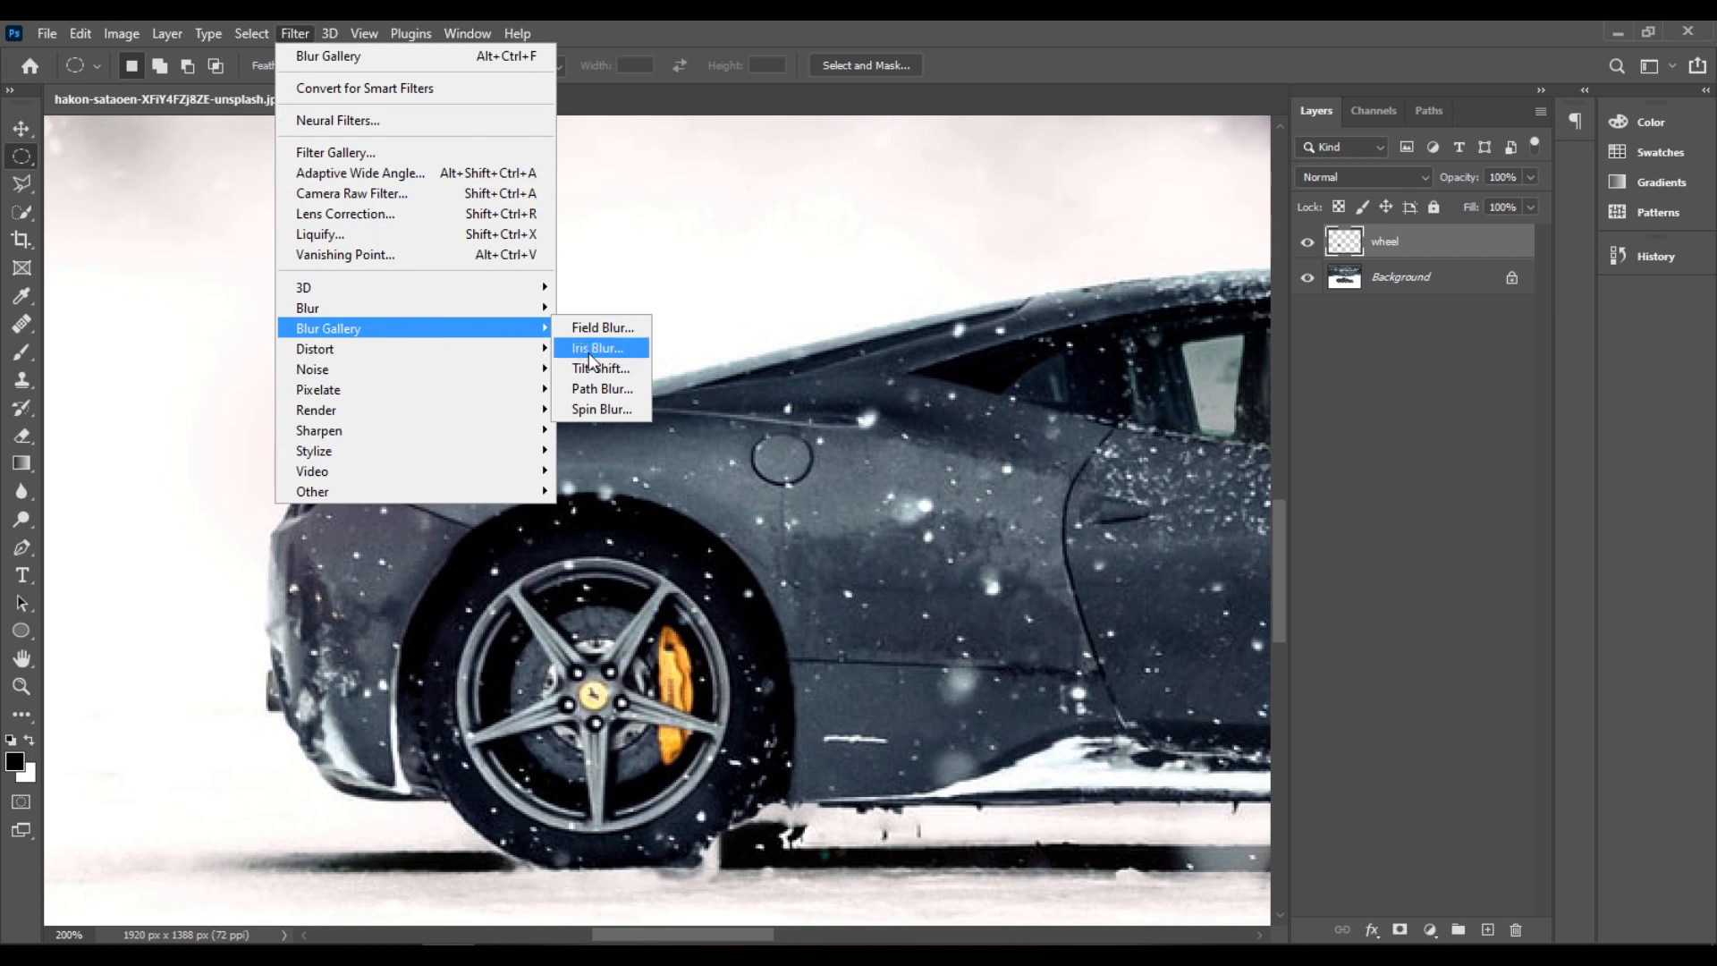
{"action": "left_click", "coordinate": [601, 408]}
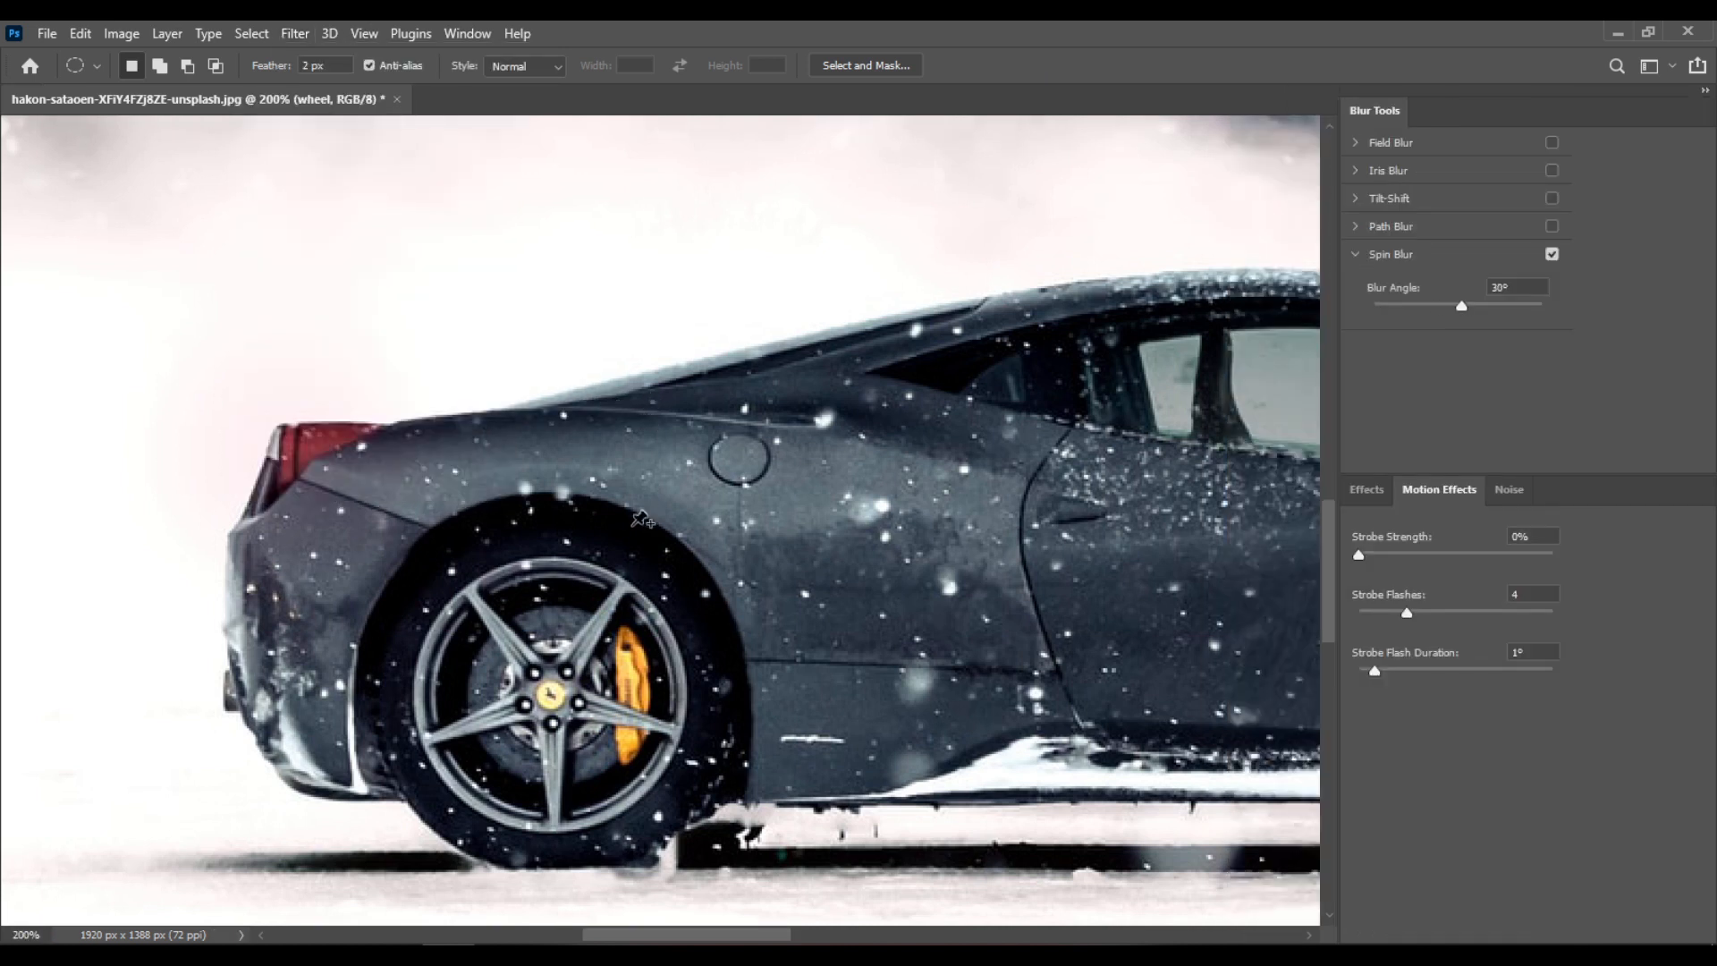
{"action": "left_click", "coordinate": [559, 691]}
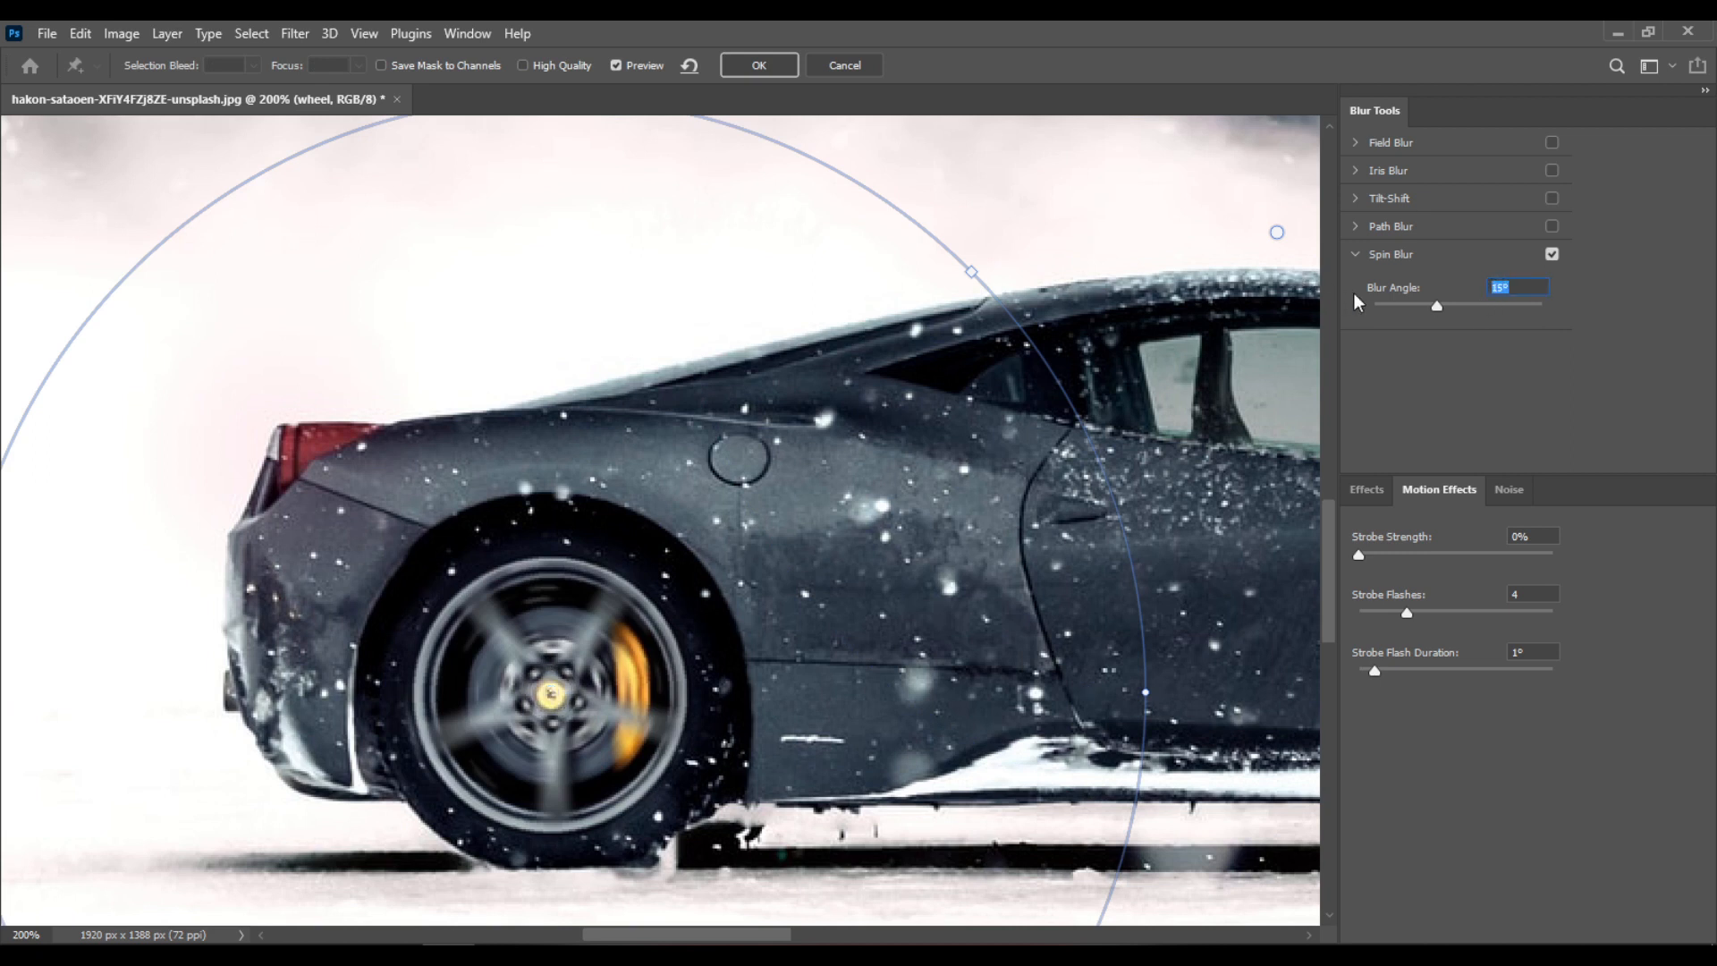
{"action": "left_click_drag", "start_coordinate": [1437, 306], "coordinate": [1435, 305]}
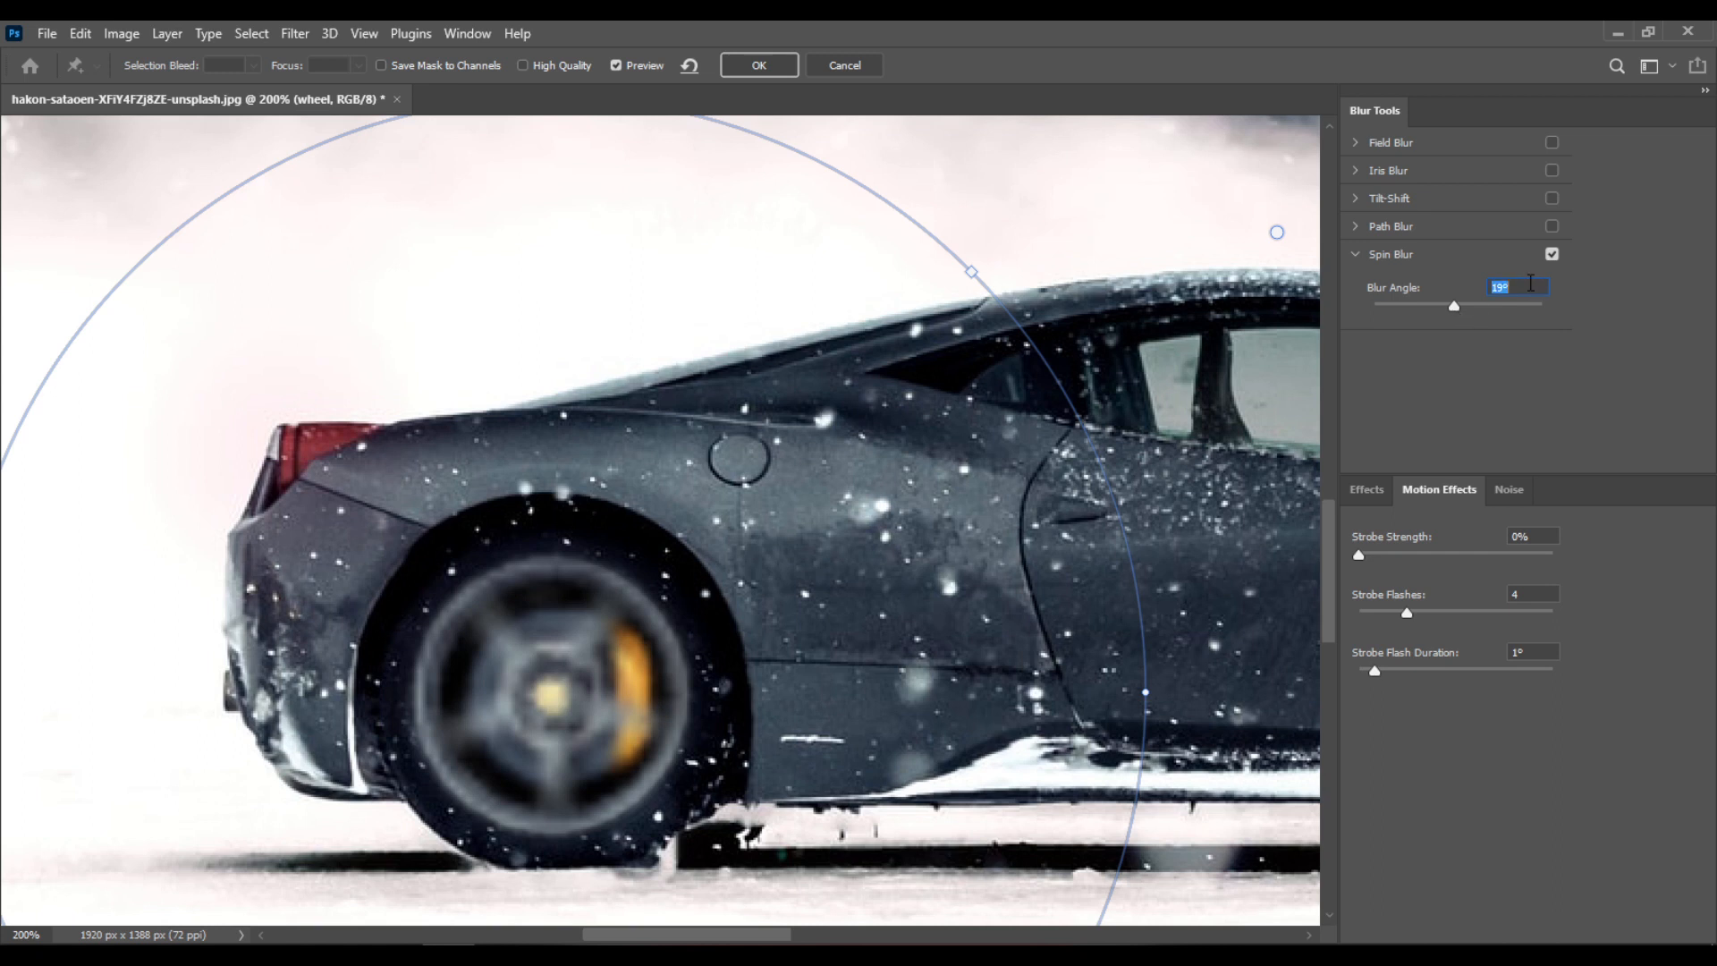
{"action": "type", "text": "30°"}
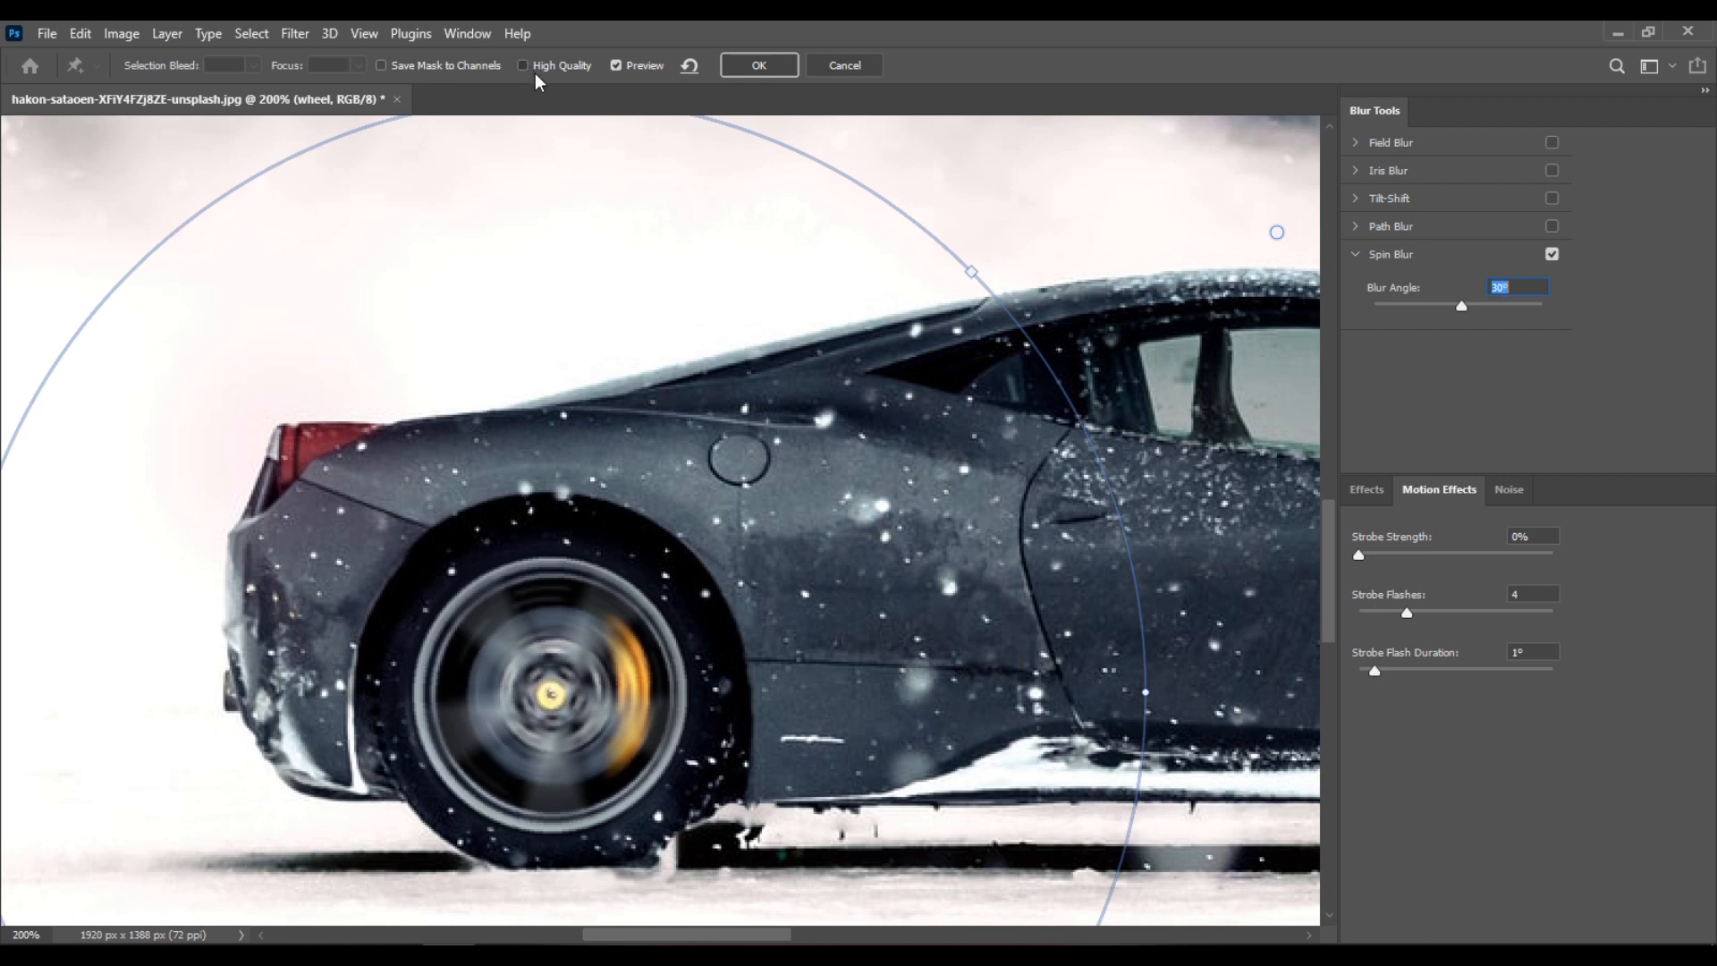
{"action": "left_click", "coordinate": [524, 64]}
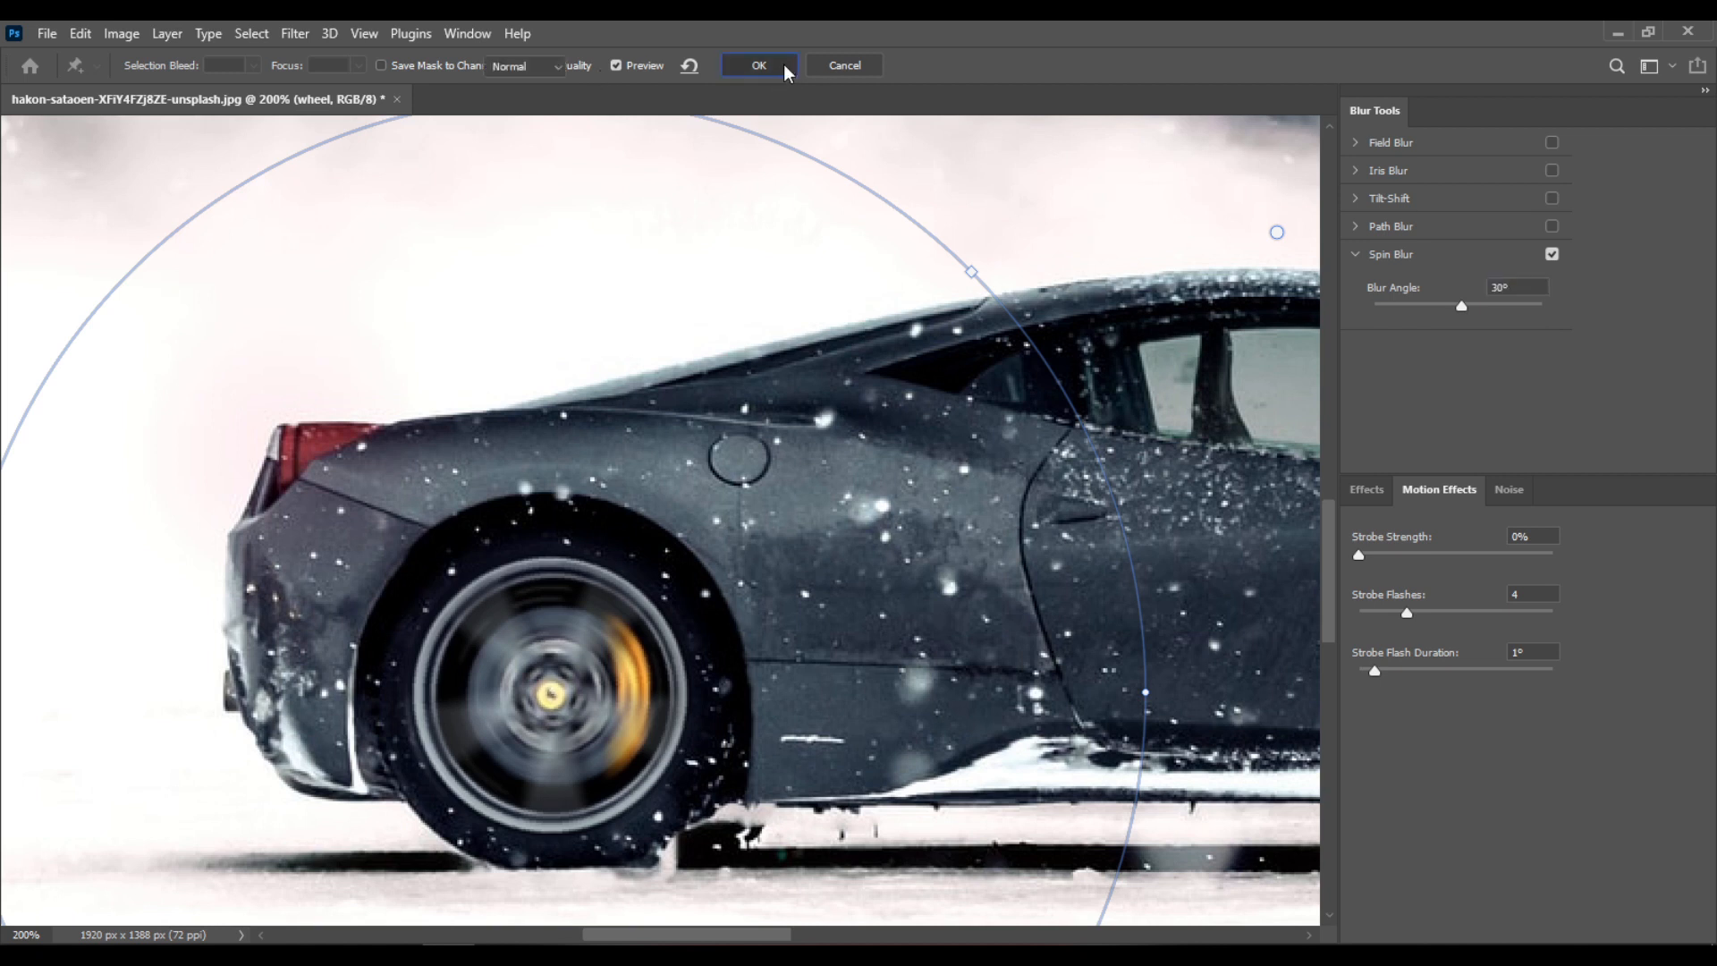
{"action": "left_click", "coordinate": [756, 64]}
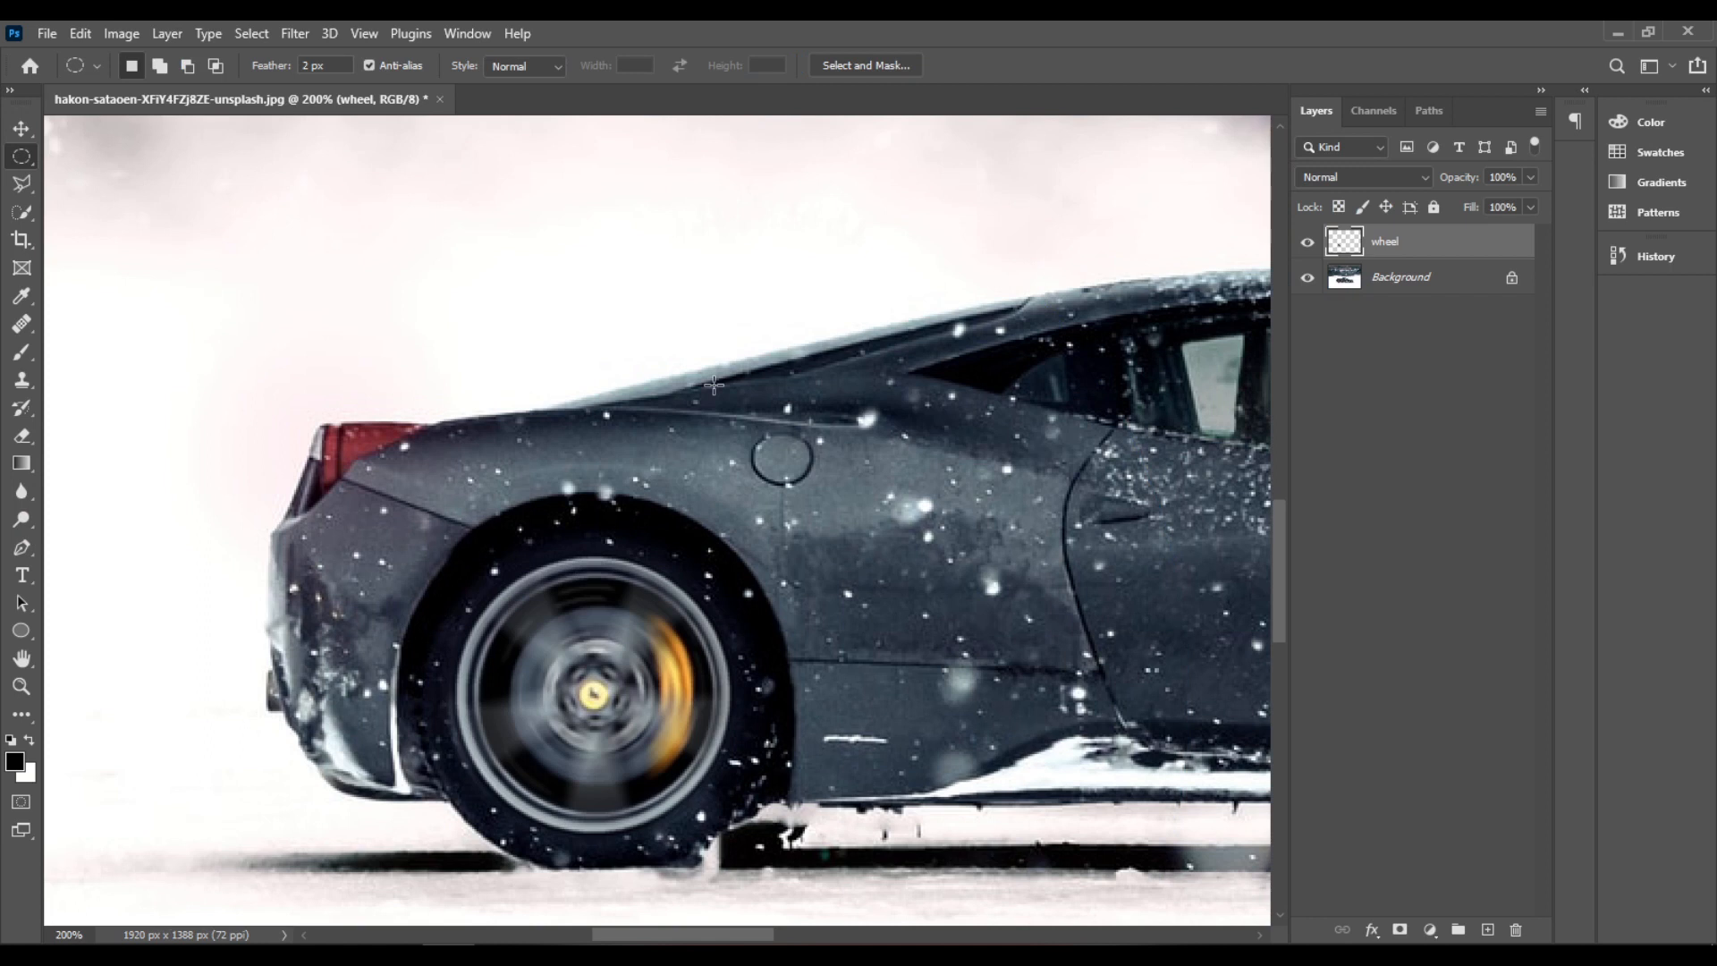
{"action": "mouse_move", "coordinate": [721, 397]}
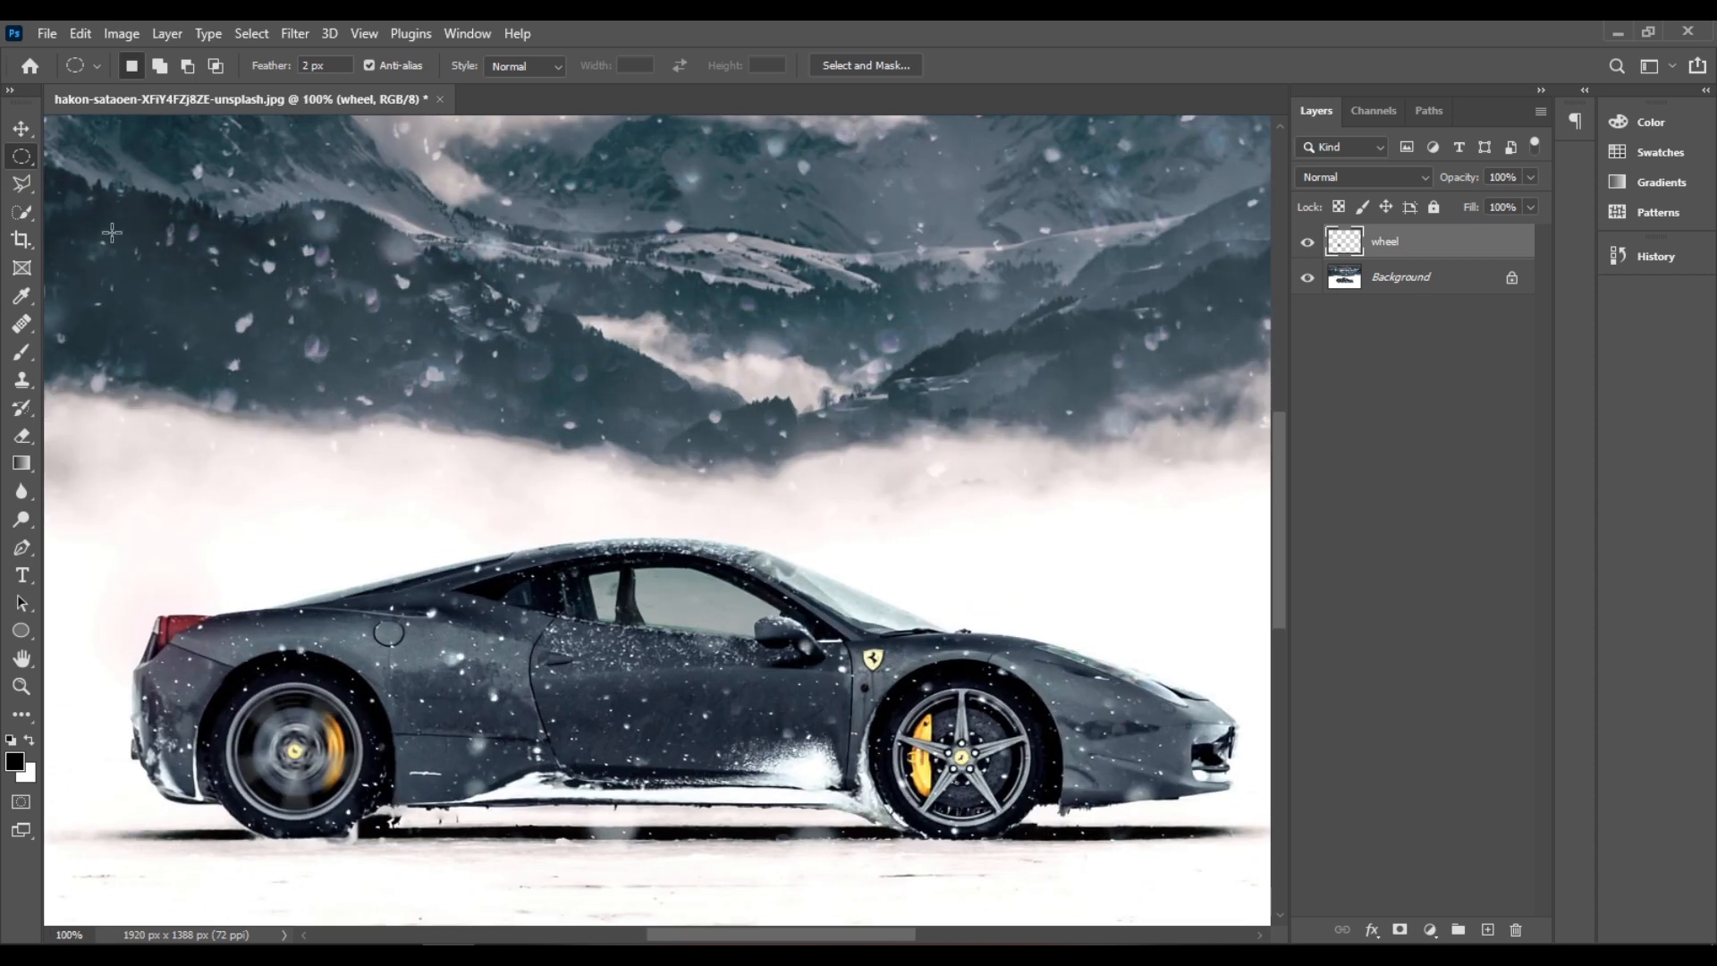
{"action": "mouse_move", "coordinate": [22, 128]}
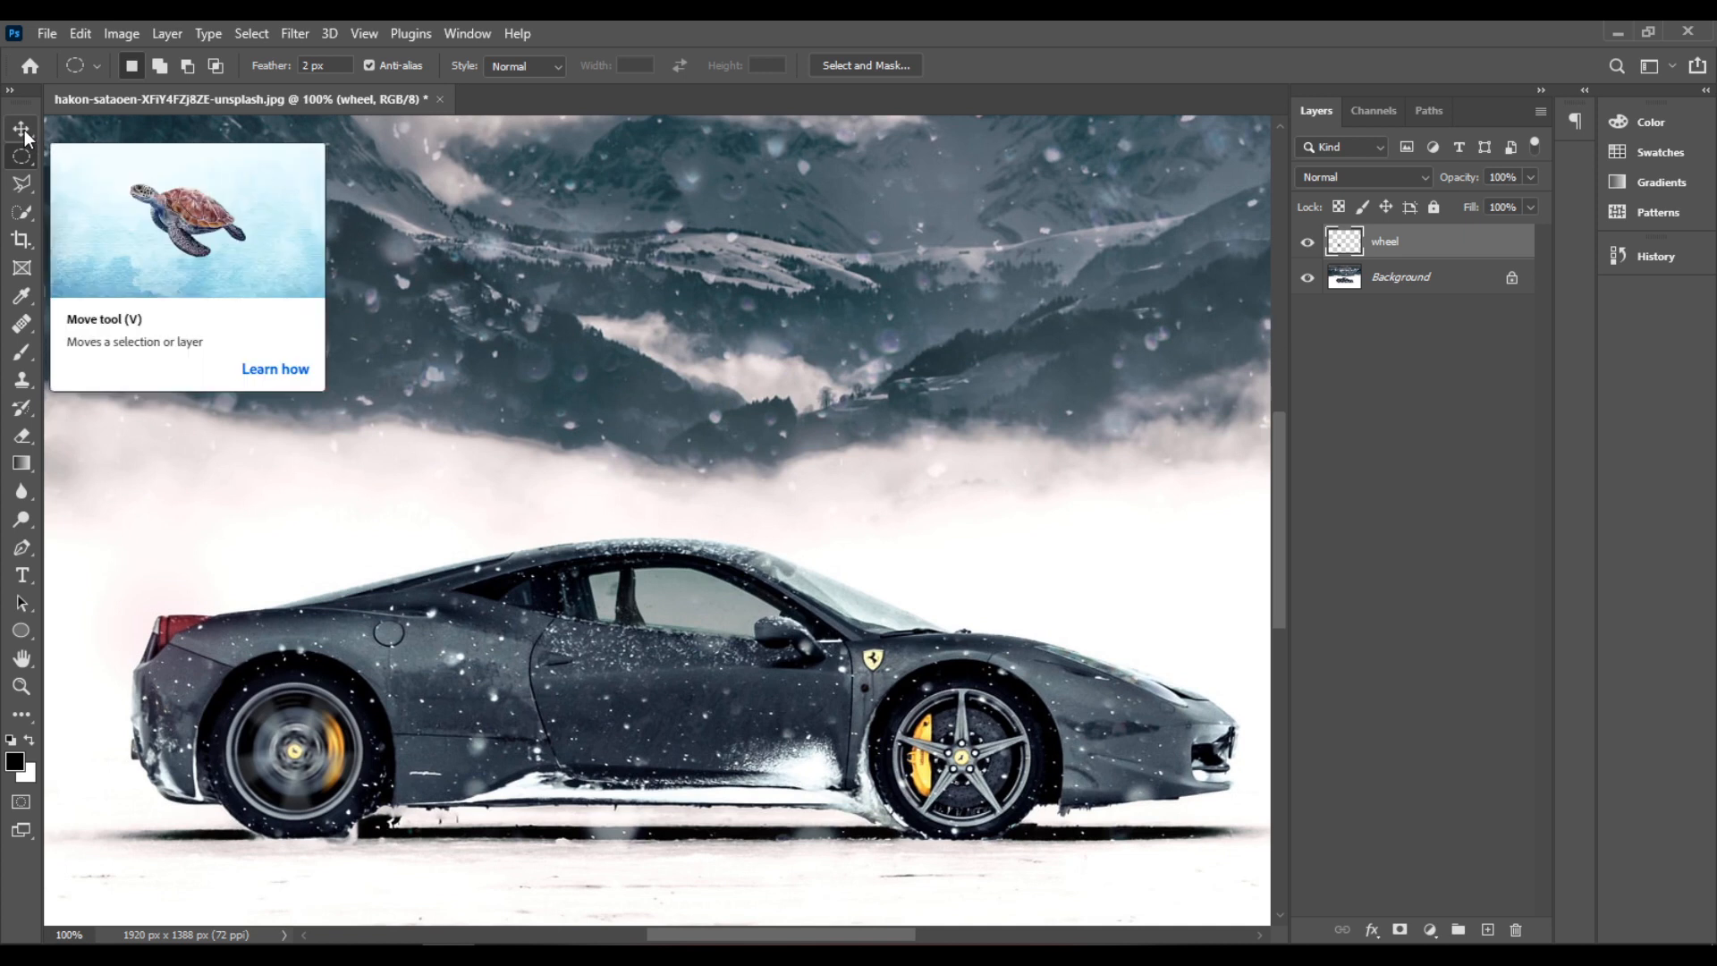
Duplicate the blurred wheel layer by dragging it across onto the front wheel.
{"action": "left_click", "coordinate": [22, 129]}
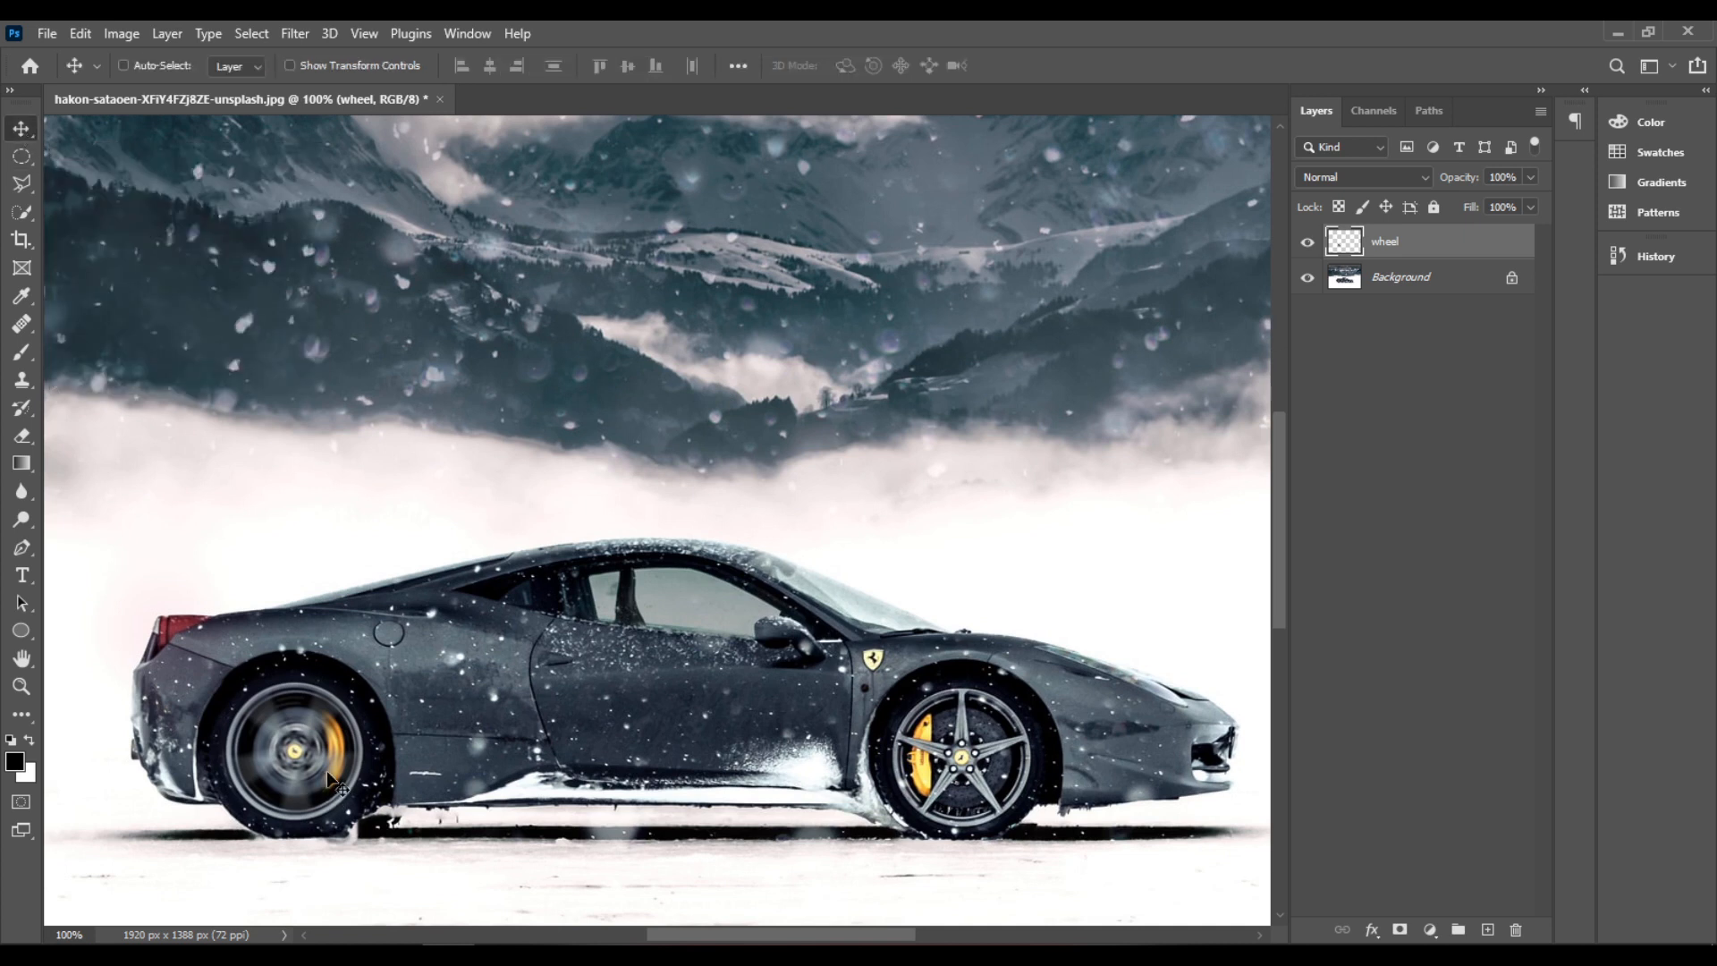
{"action": "mouse_move", "coordinate": [333, 773]}
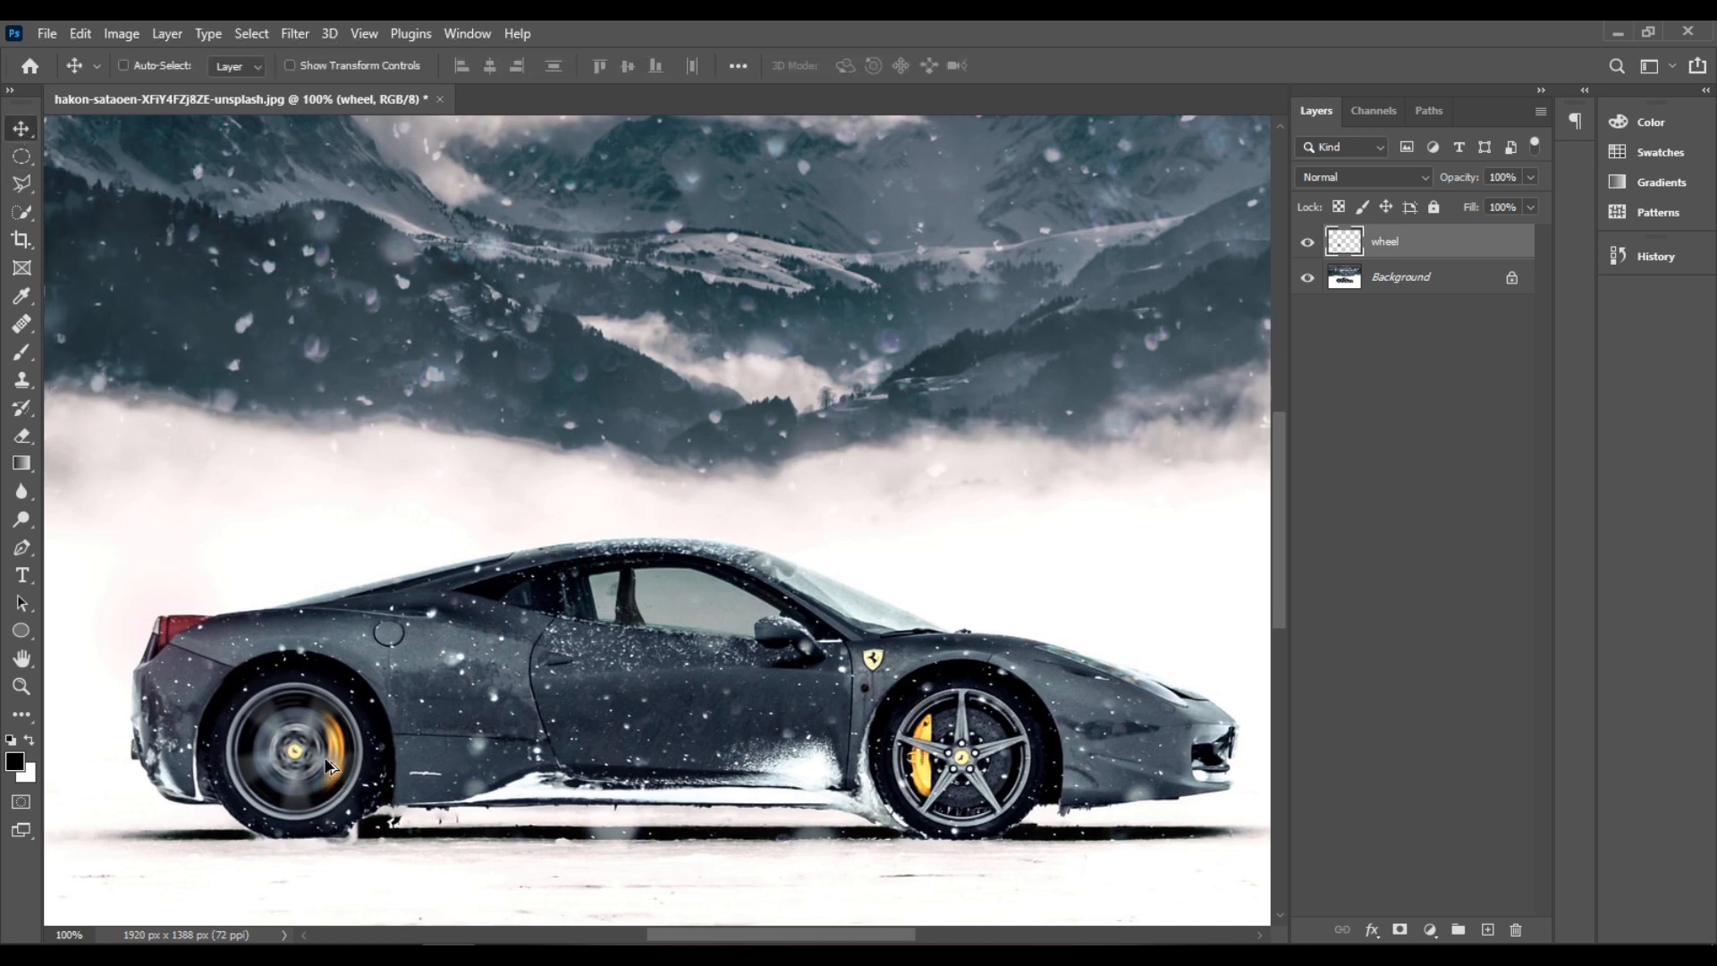
{"action": "left_click_drag", "start_coordinate": [295, 750], "coordinate": [816, 749]}
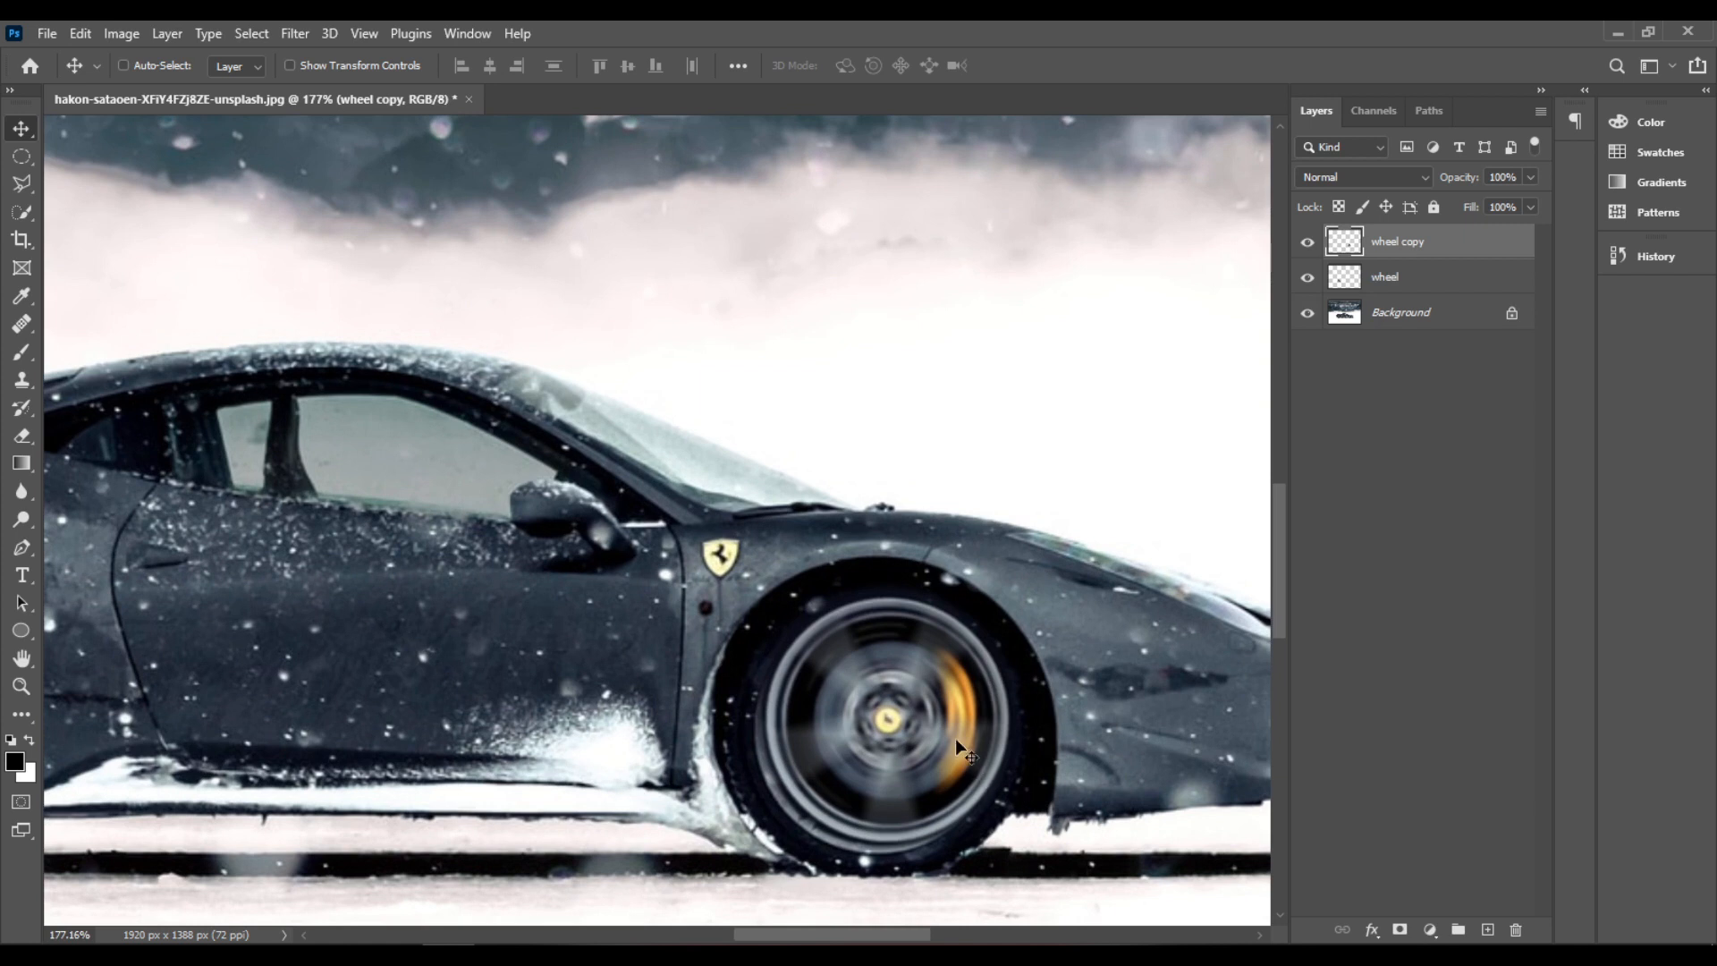
{"action": "mouse_move", "coordinate": [962, 724]}
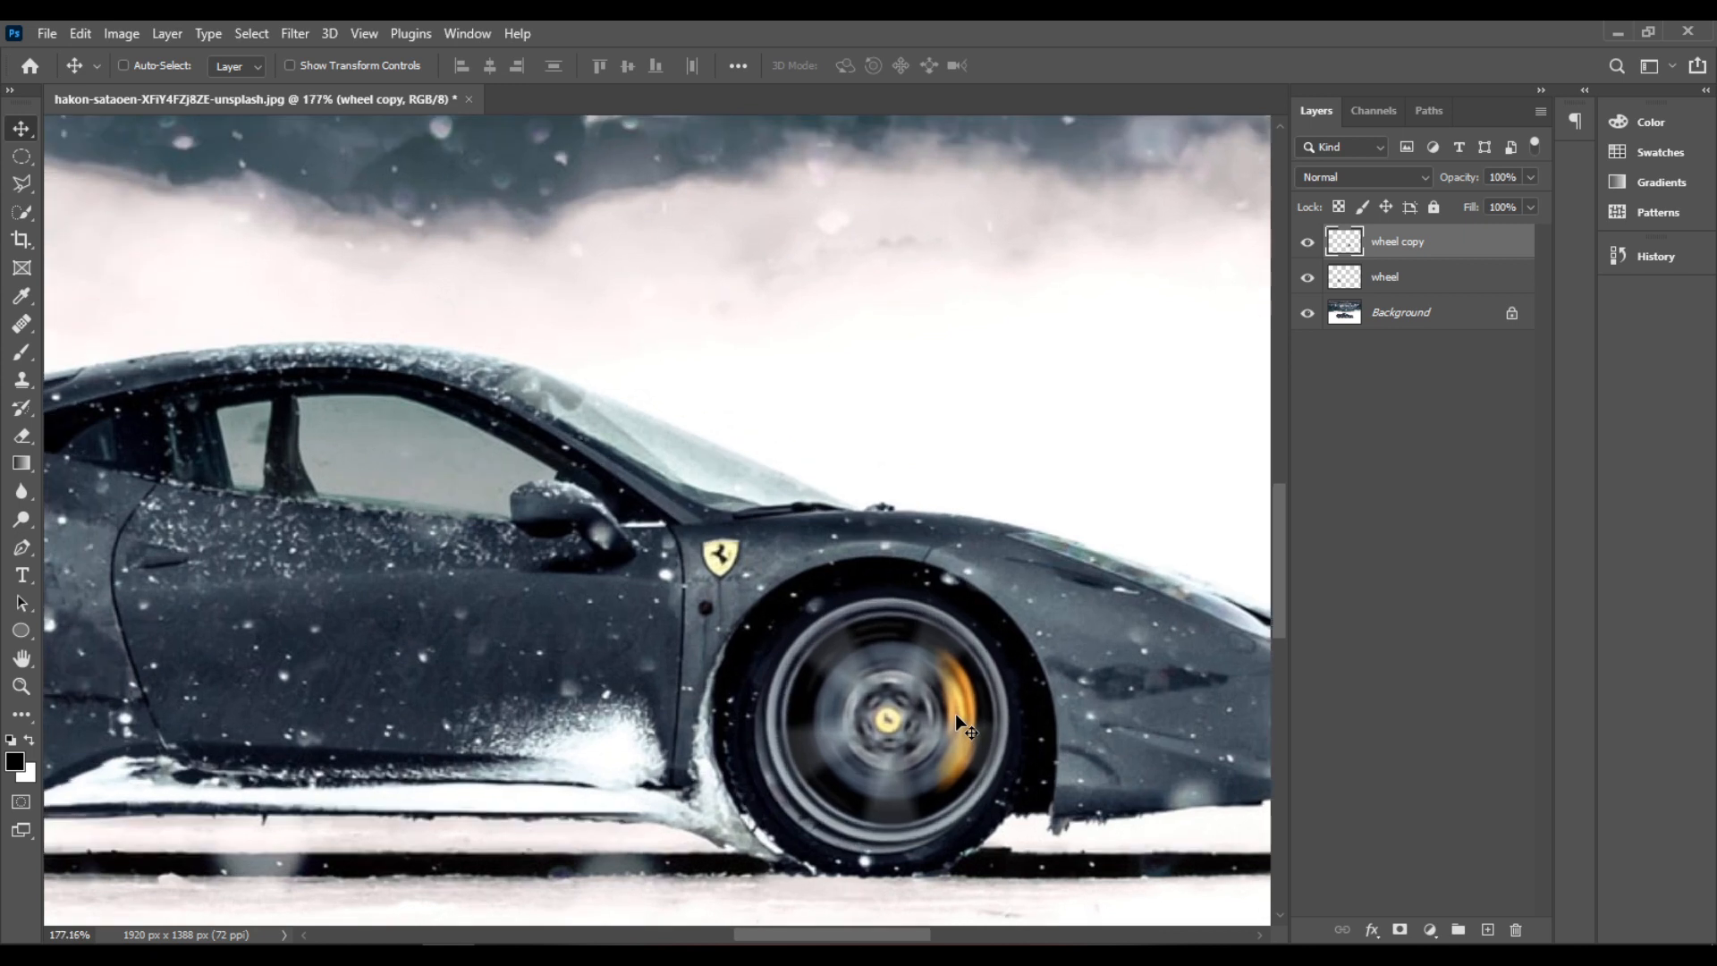
{"action": "left_click", "coordinate": [124, 64]}
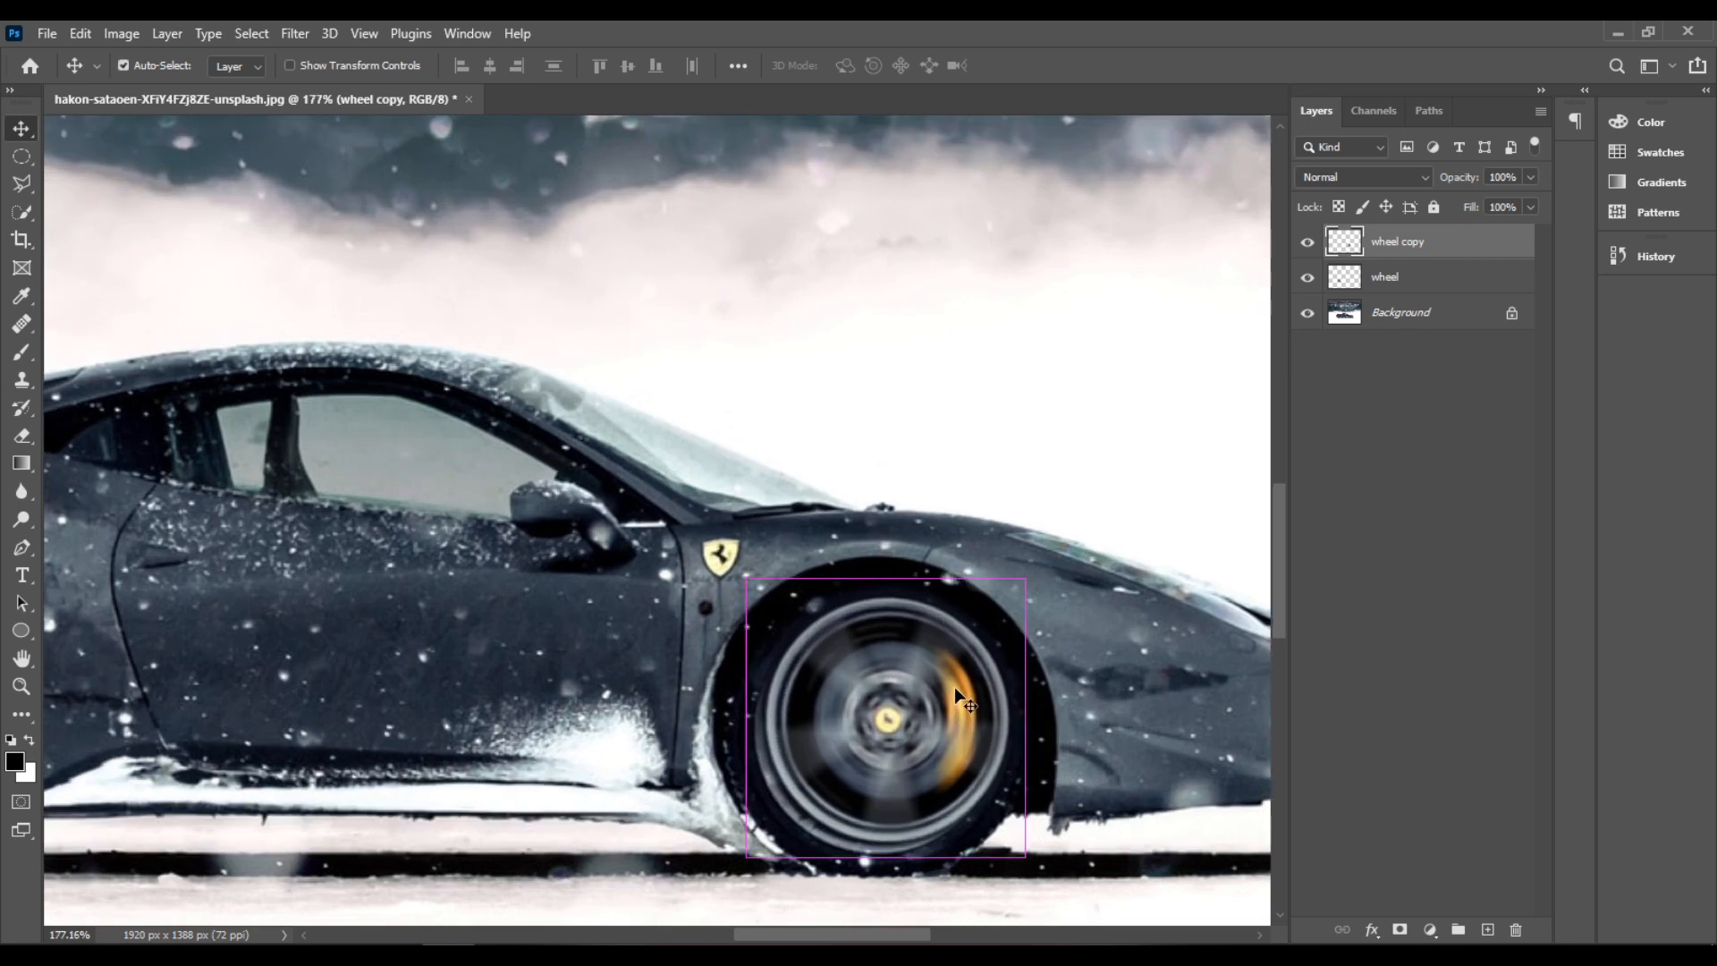
{"action": "left_click_drag", "start_coordinate": [964, 701], "coordinate": [950, 715]}
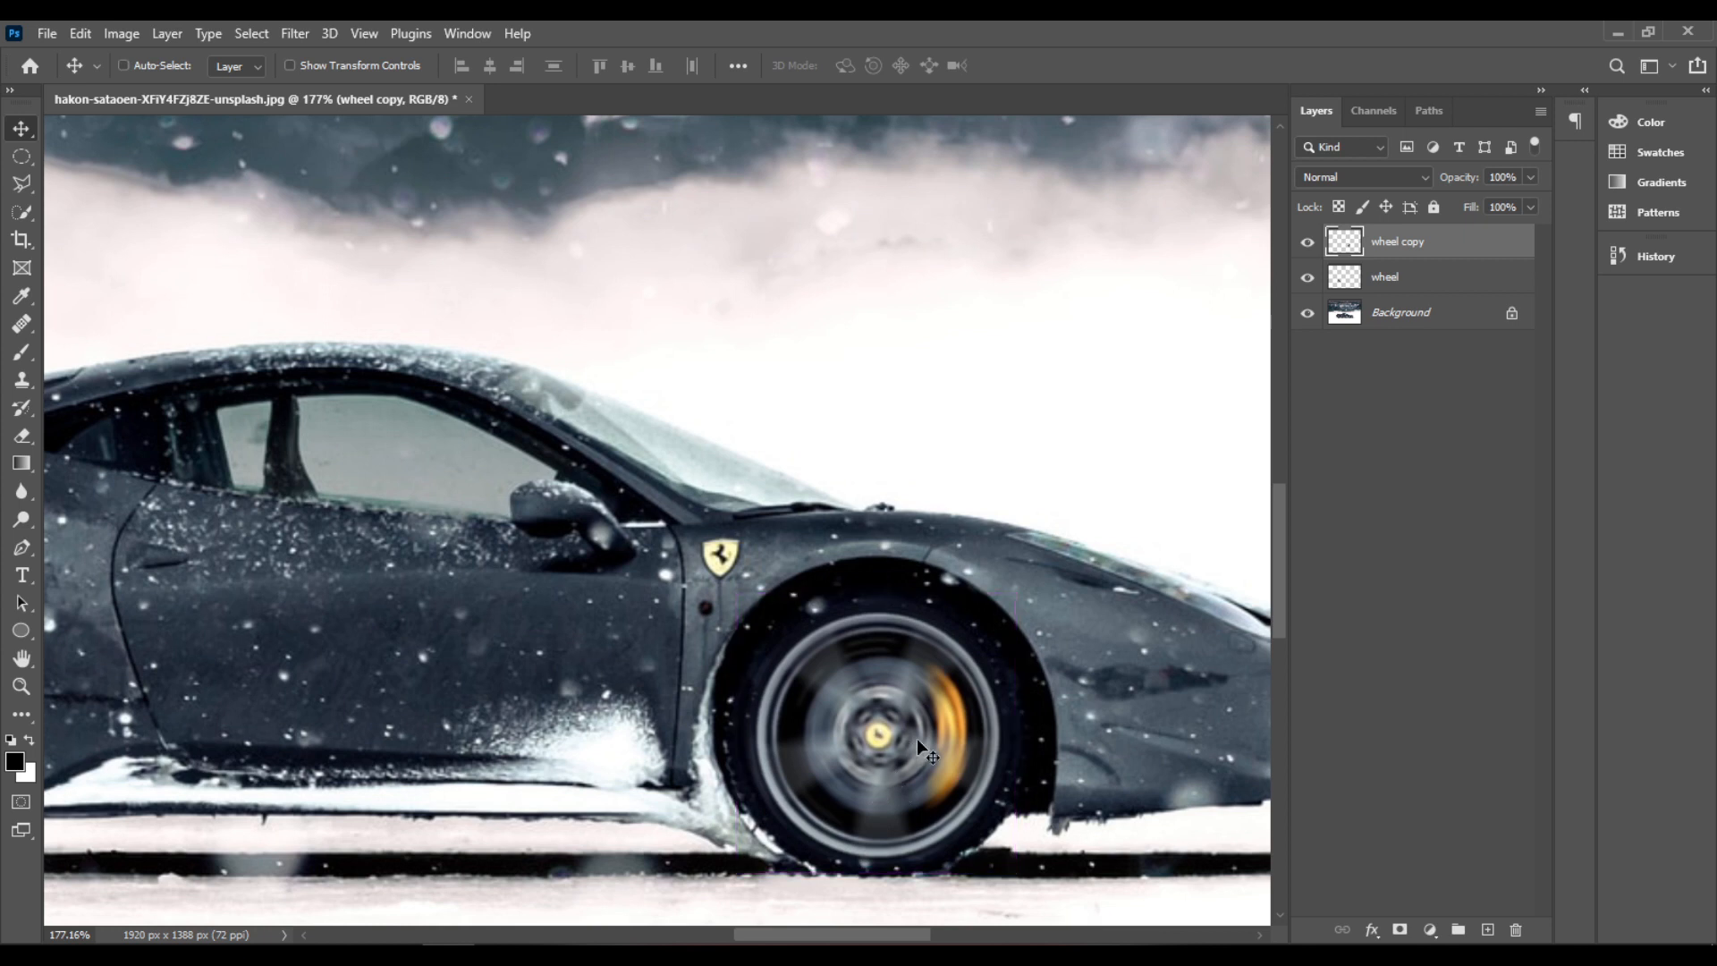
Nudge the wheel copy layer into alignment over the front wheel.
{"action": "left_click", "coordinate": [124, 64]}
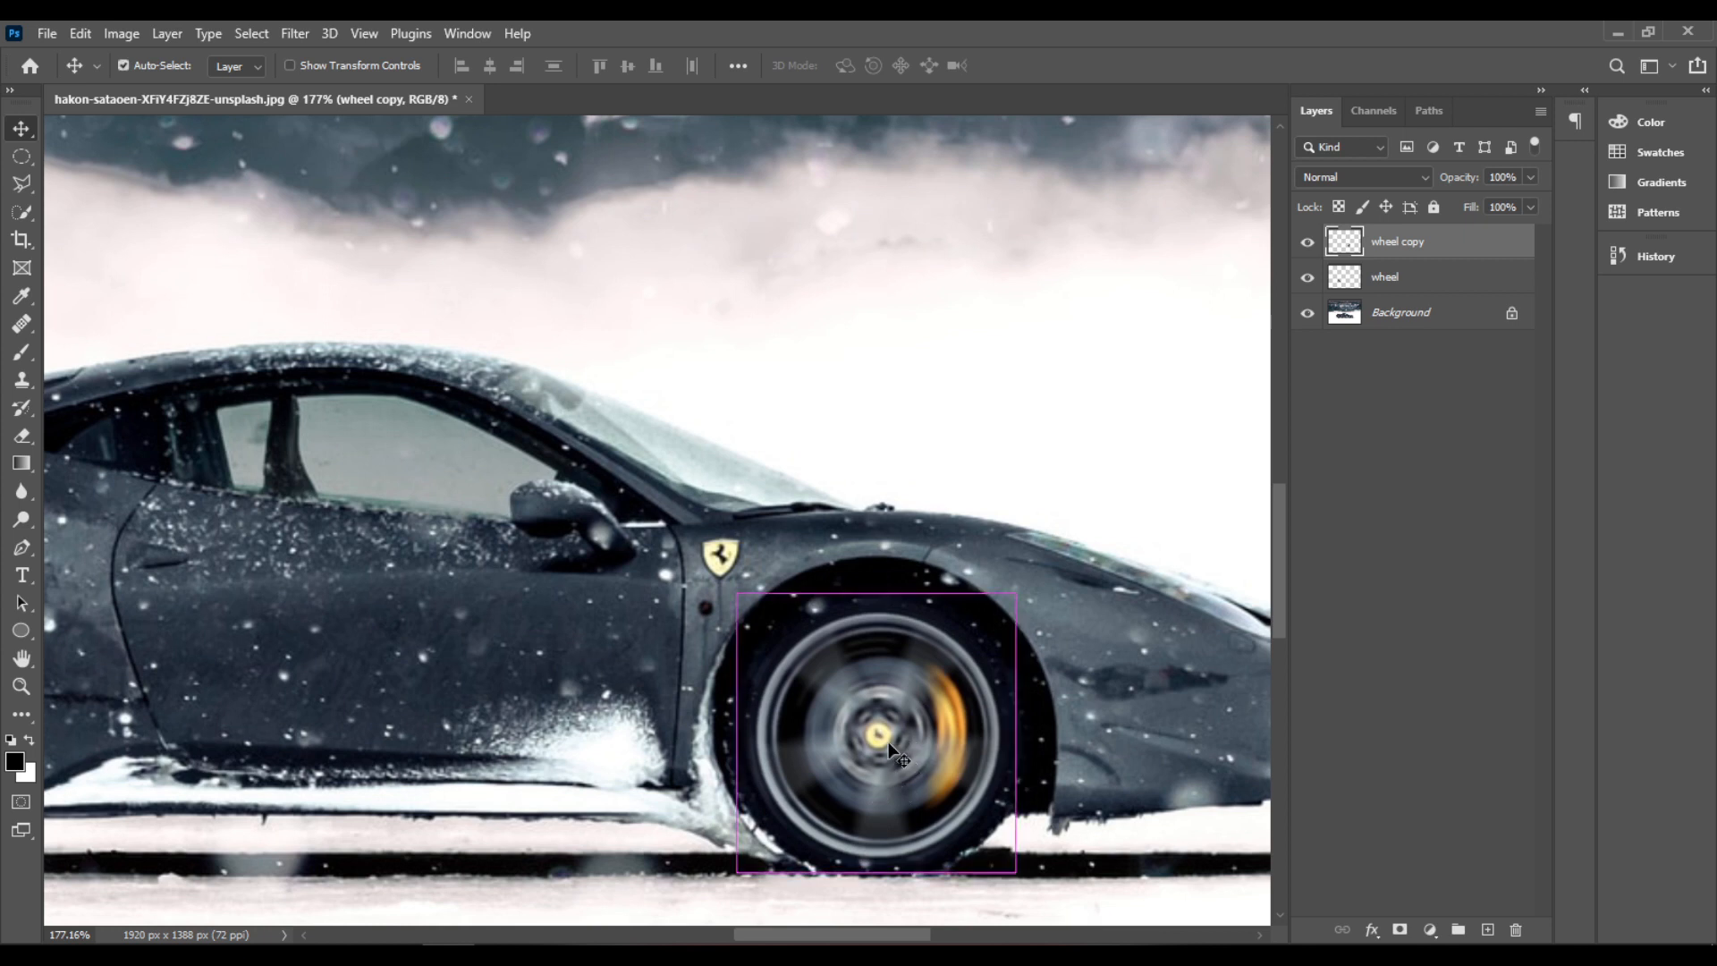
{"action": "left_click_drag", "start_coordinate": [896, 733], "coordinate": [889, 744]}
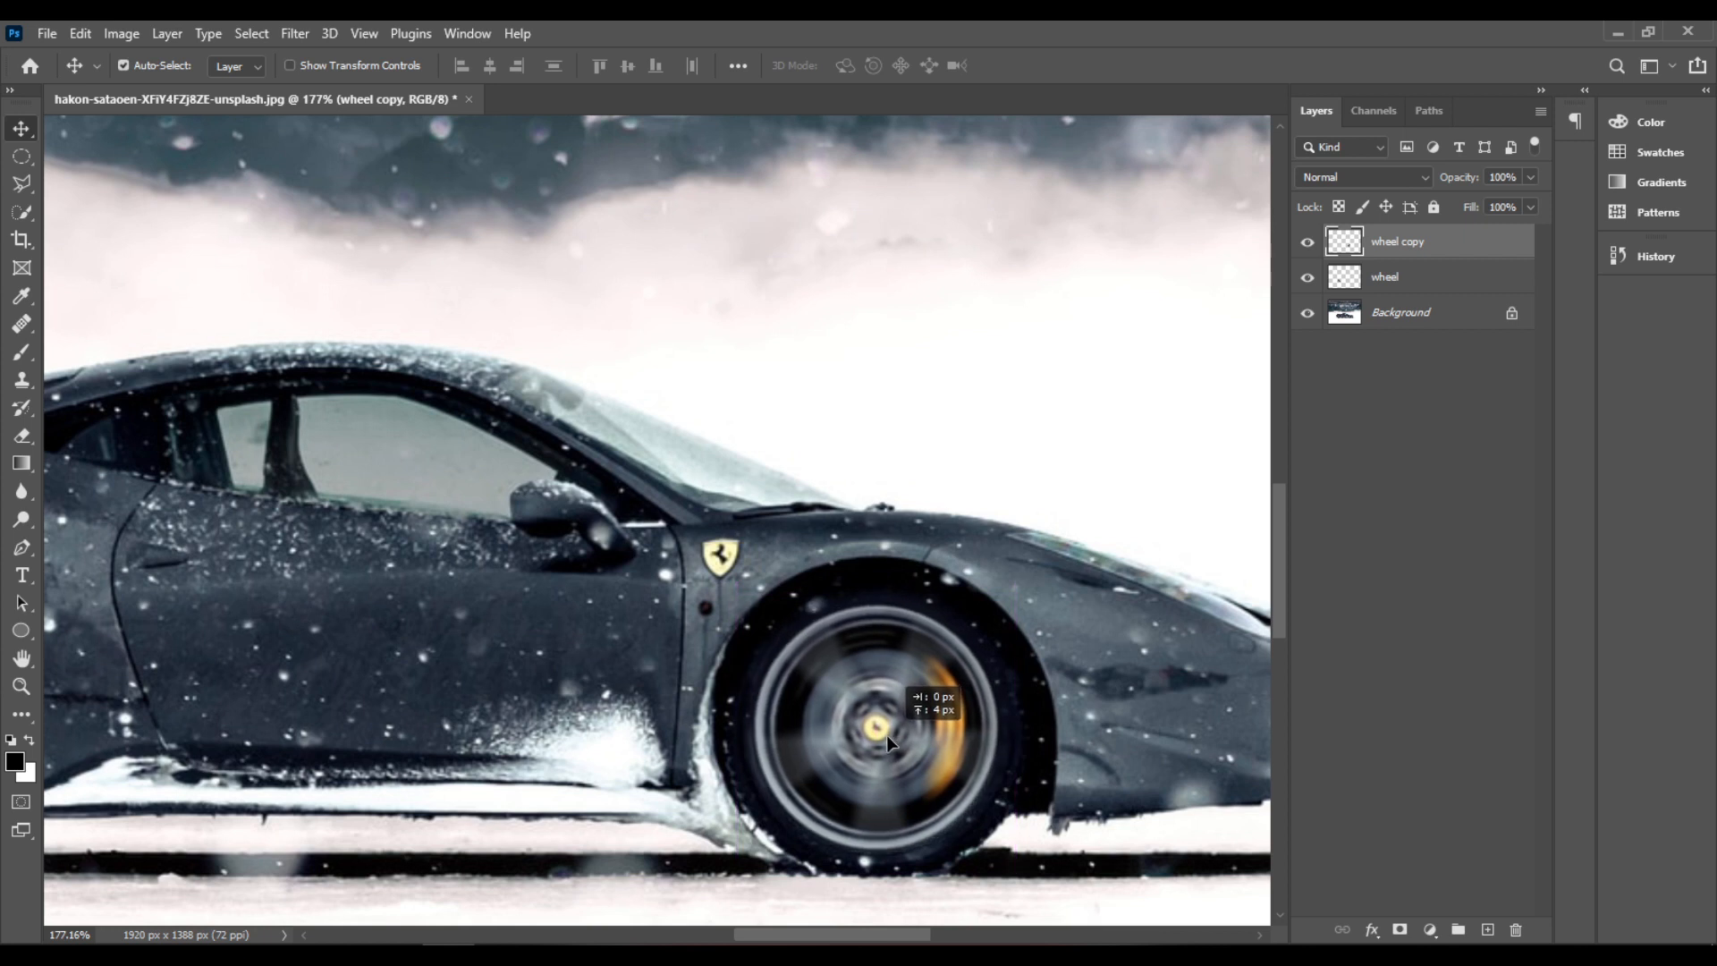
{"action": "left_click_drag", "start_coordinate": [887, 743], "coordinate": [891, 748]}
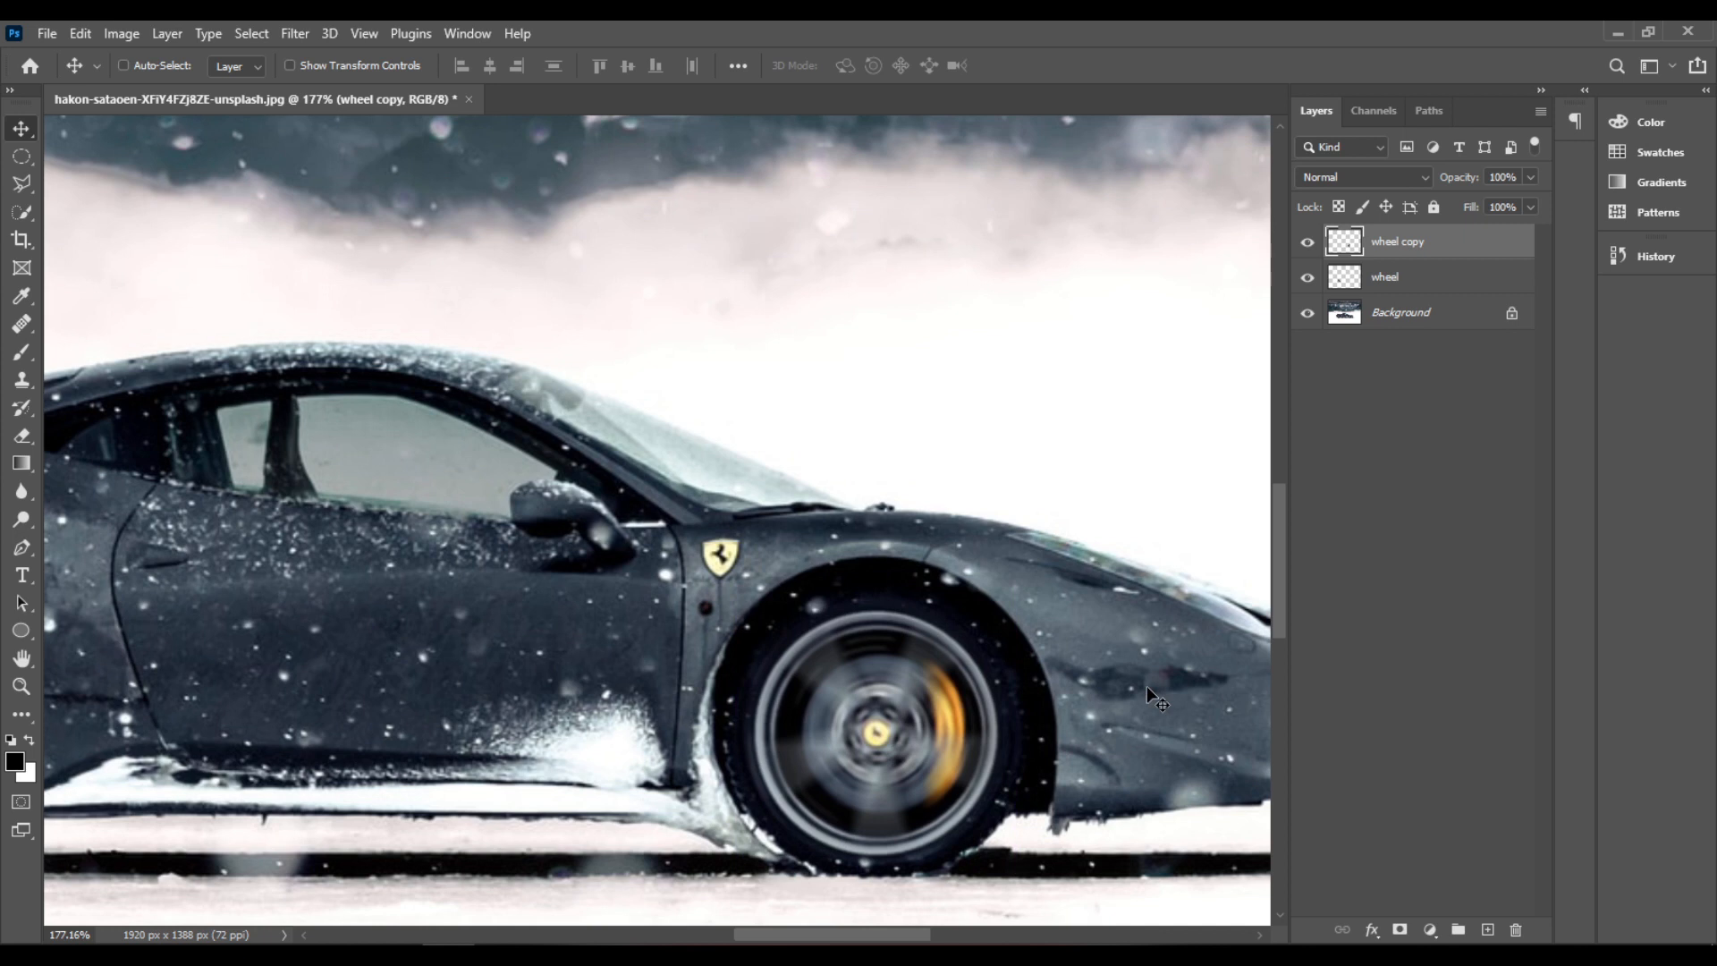
{"action": "left_click", "coordinate": [124, 64]}
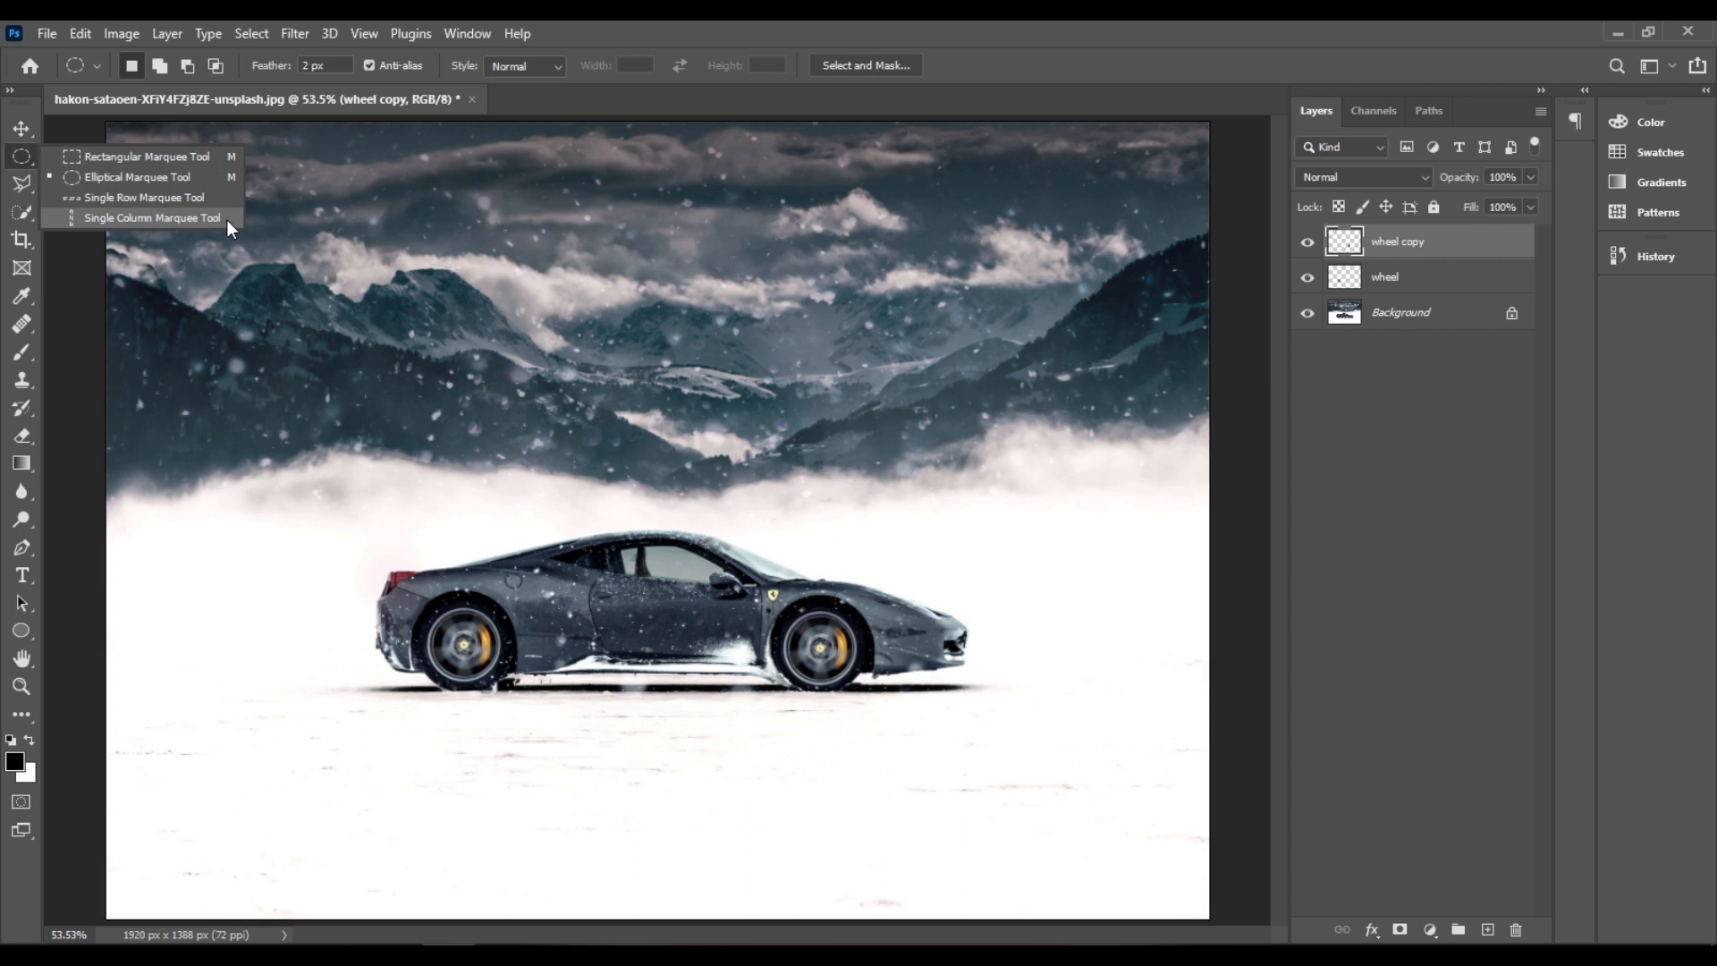
Merge the wheel, wheel copy and Background layers into a single layer.
{"action": "left_click", "coordinate": [150, 216]}
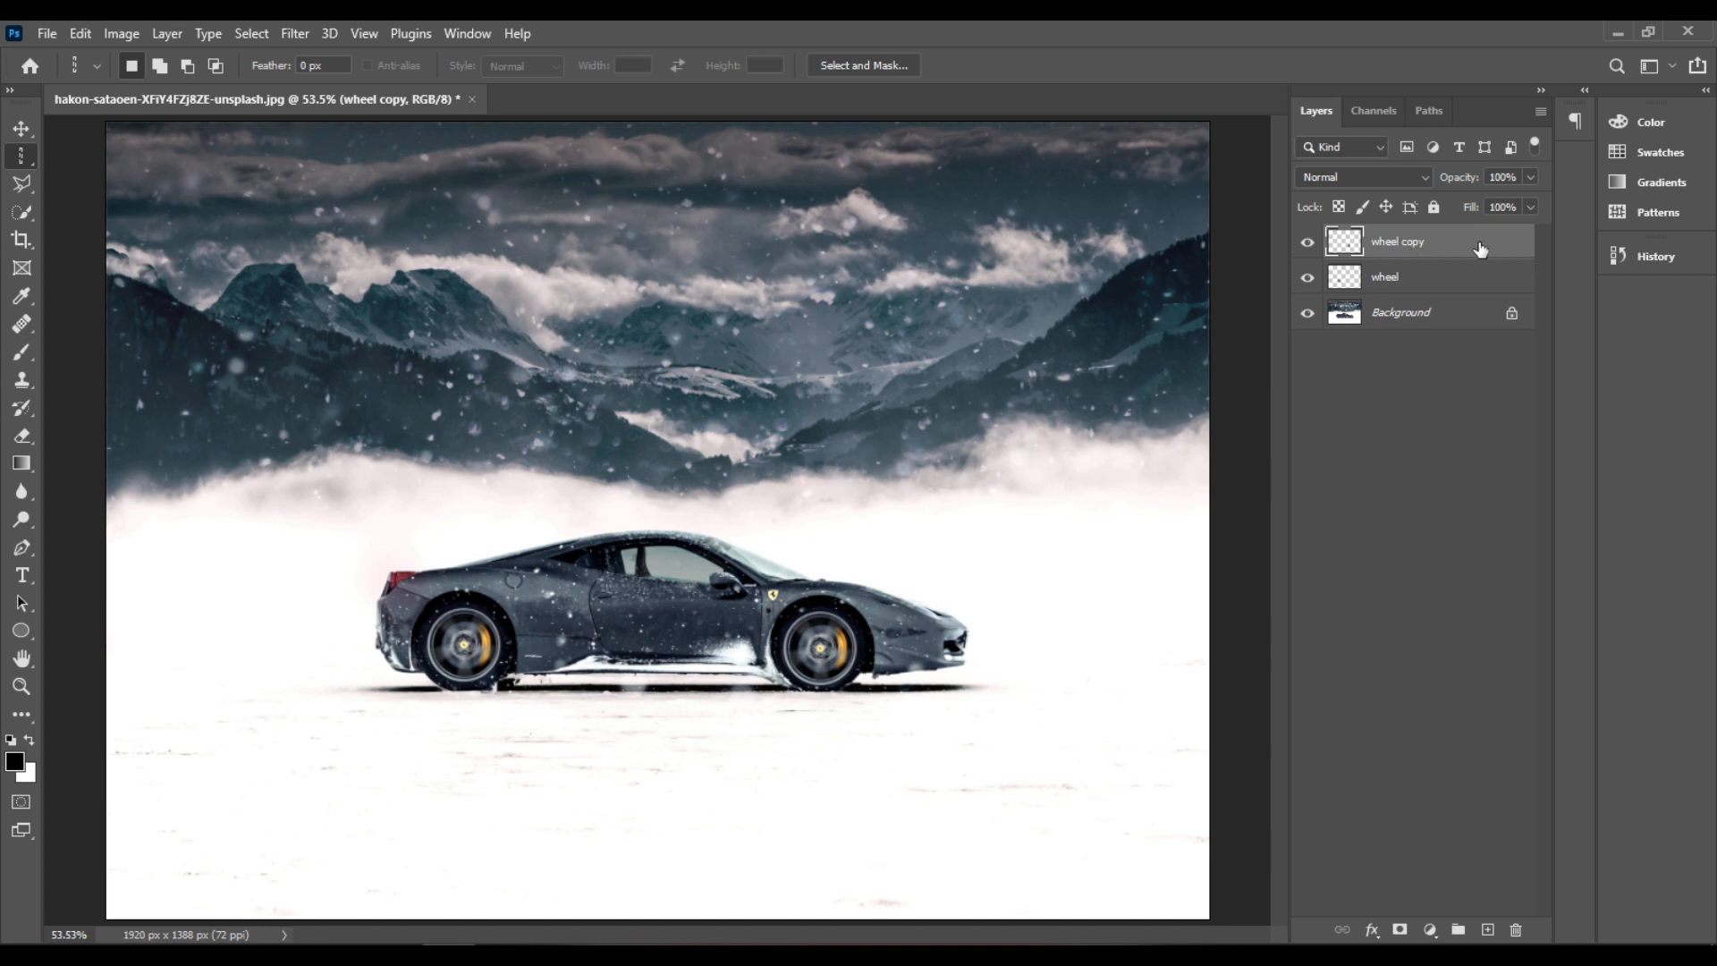
{"action": "mouse_move", "coordinate": [1463, 326]}
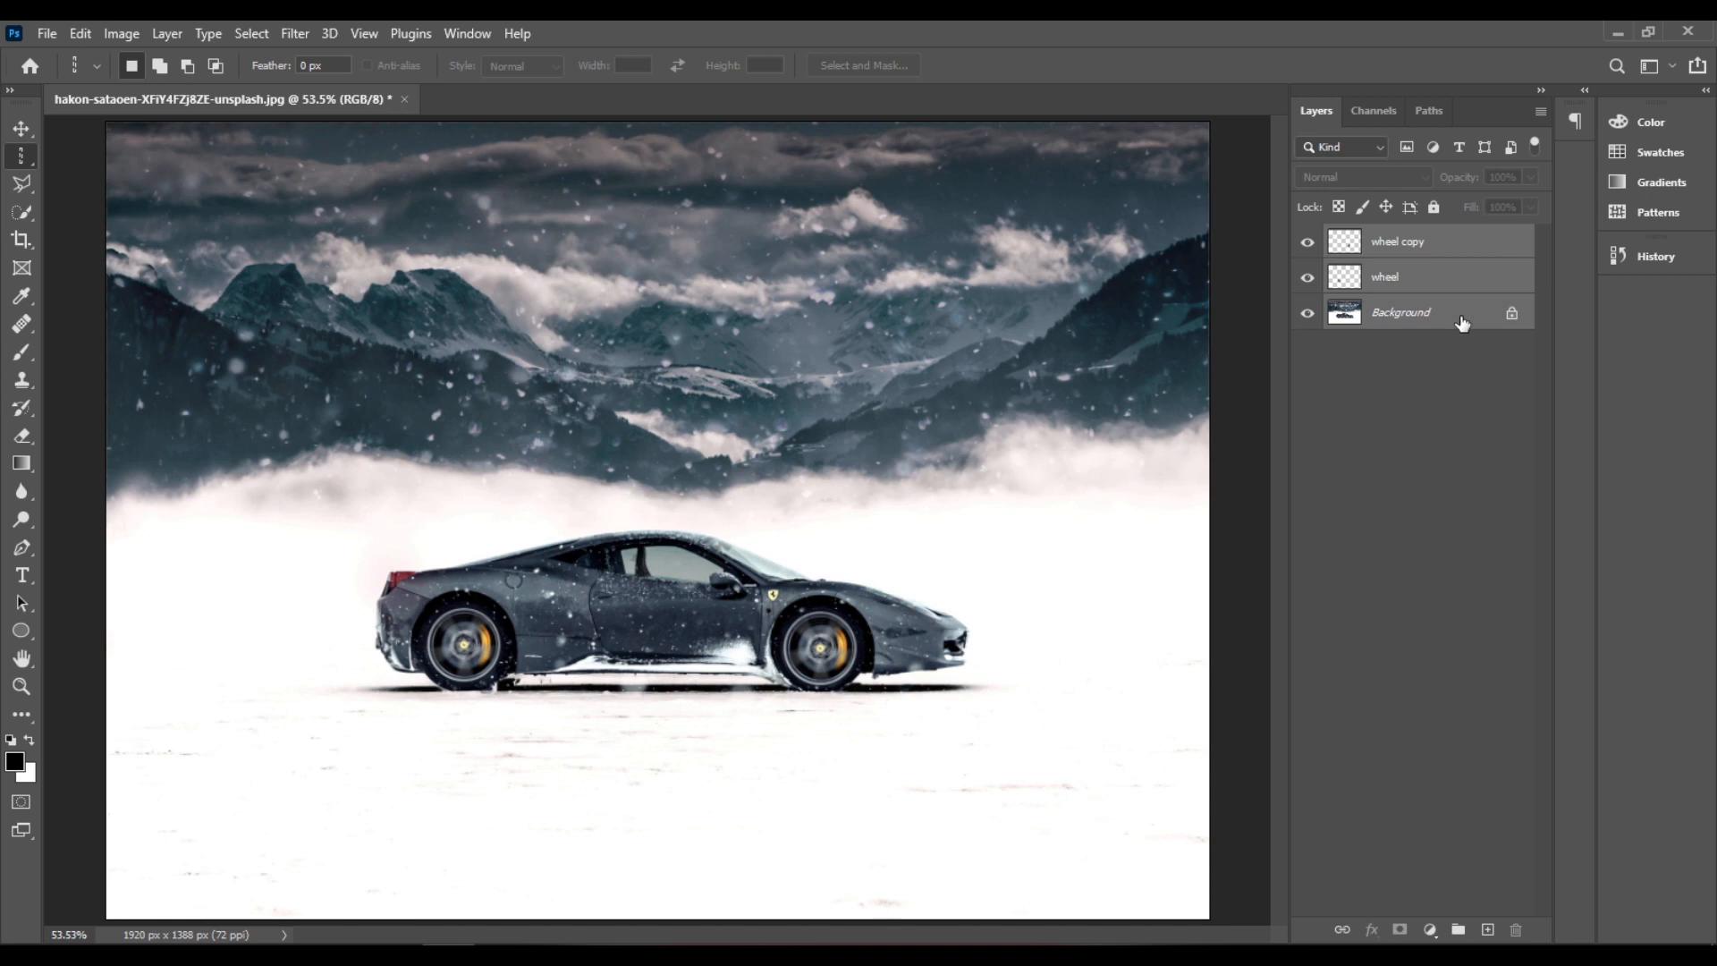
{"action": "right_click", "coordinate": [1399, 312]}
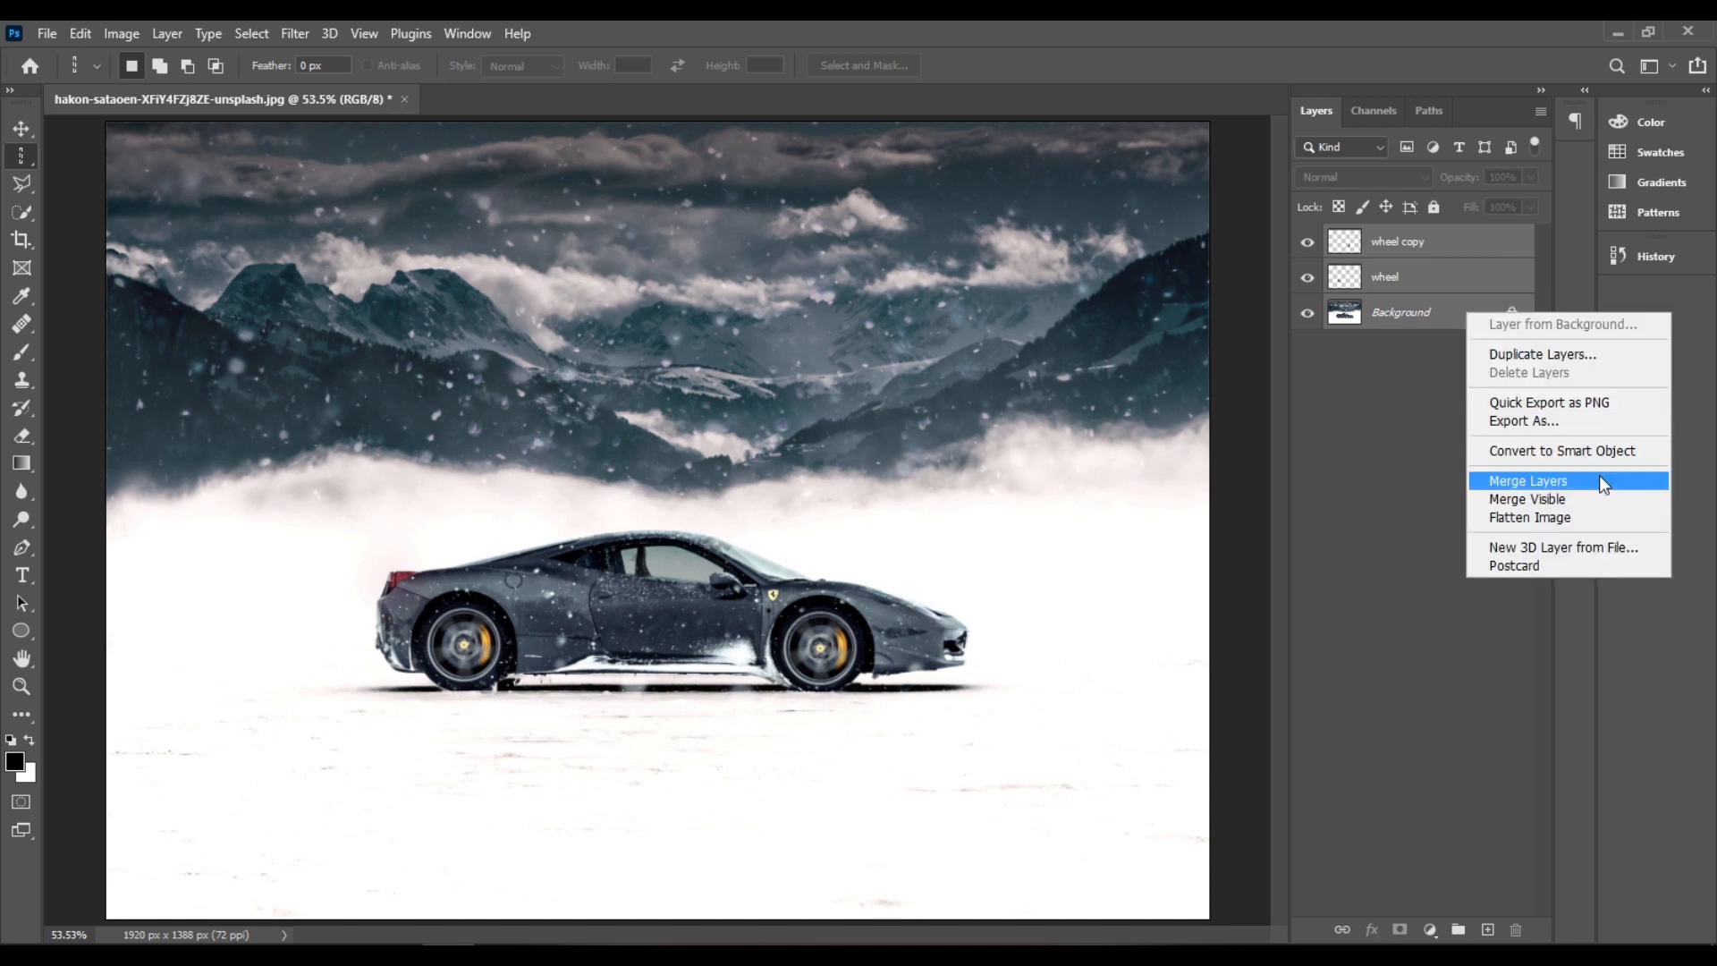
{"action": "left_click", "coordinate": [1528, 479]}
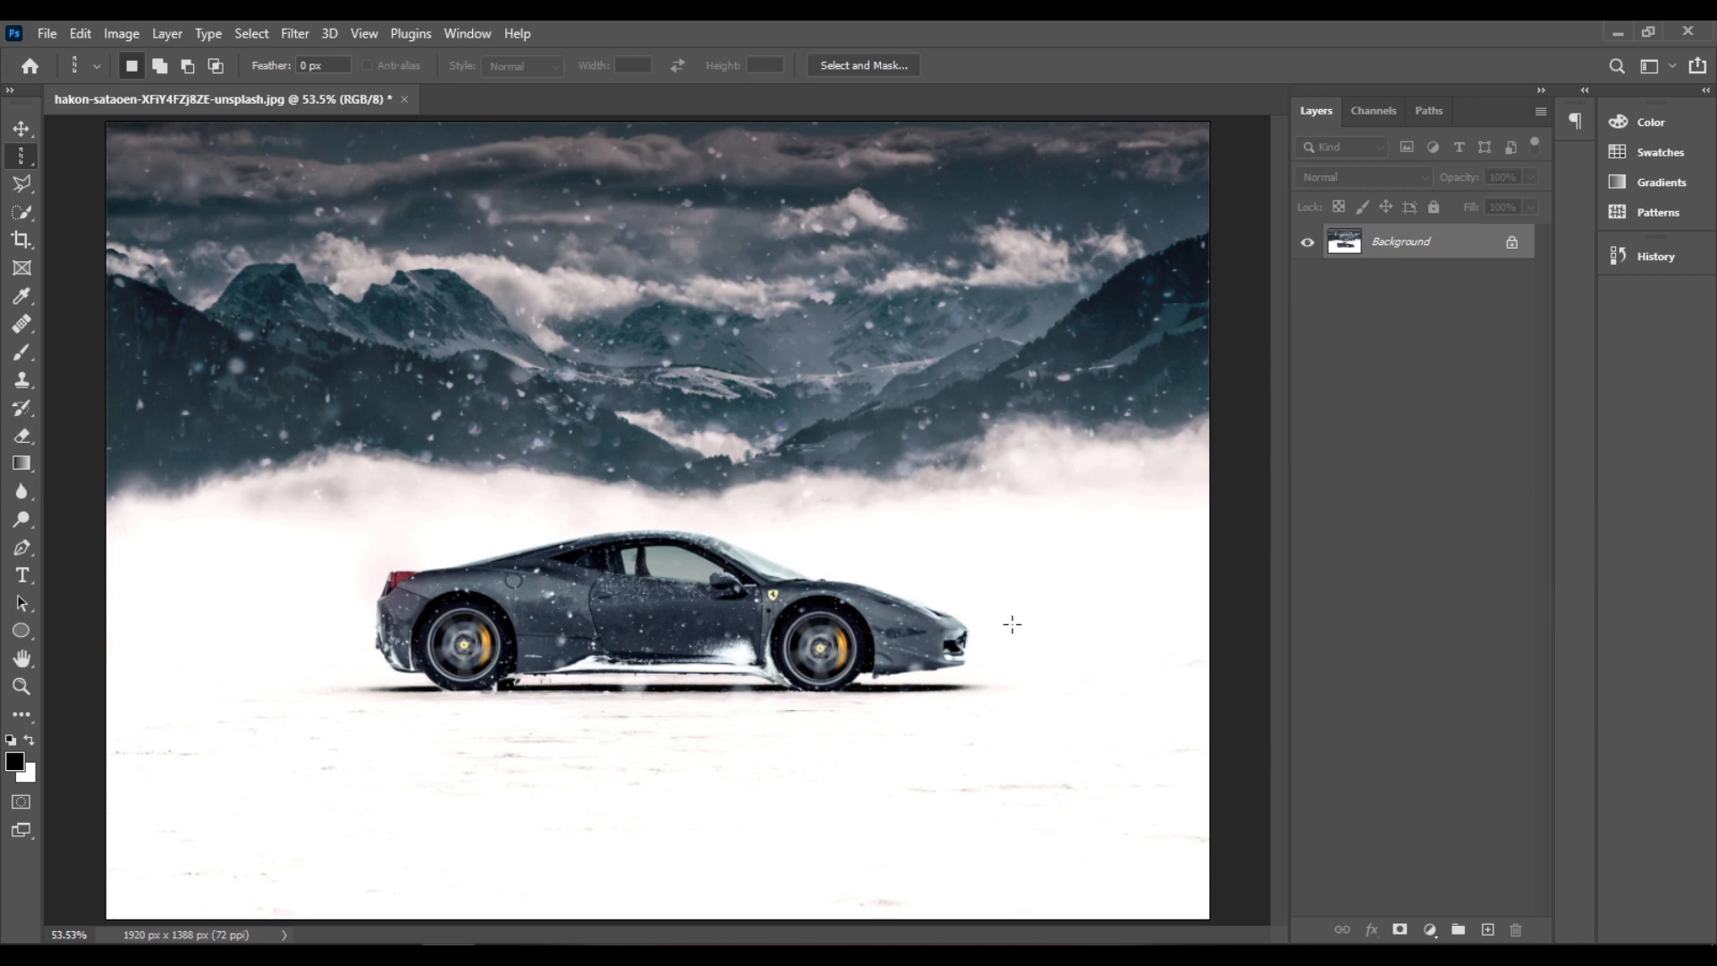
{"action": "mouse_move", "coordinate": [474, 608]}
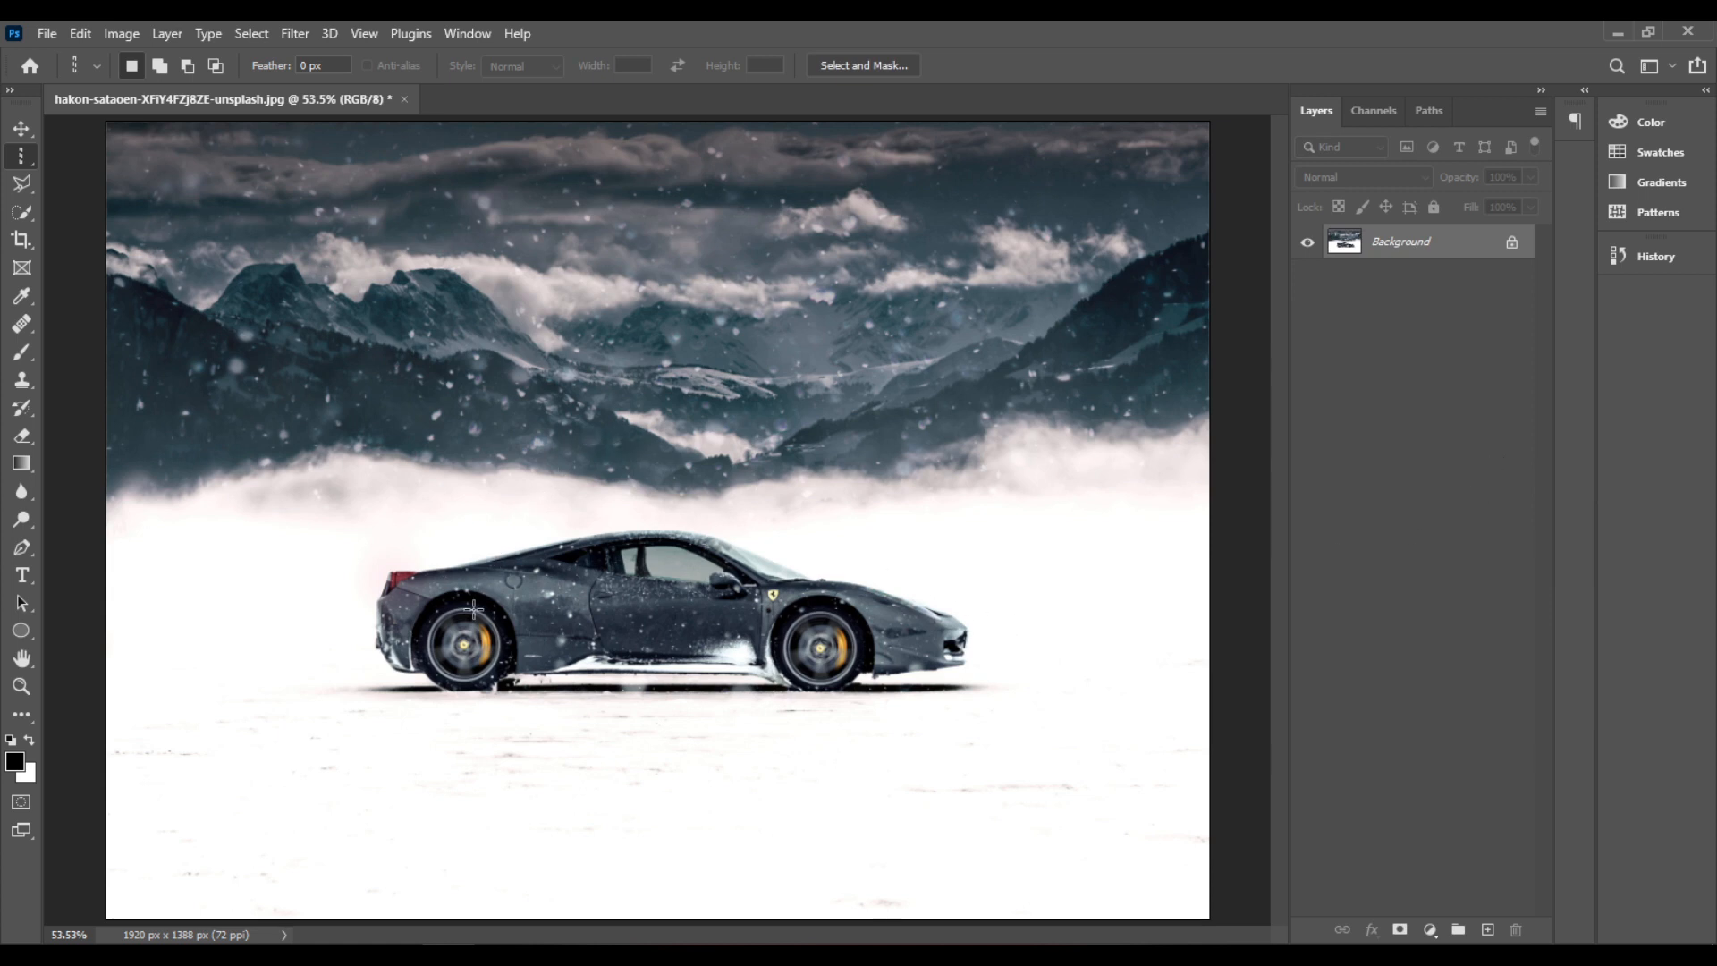
{"action": "mouse_move", "coordinate": [435, 571]}
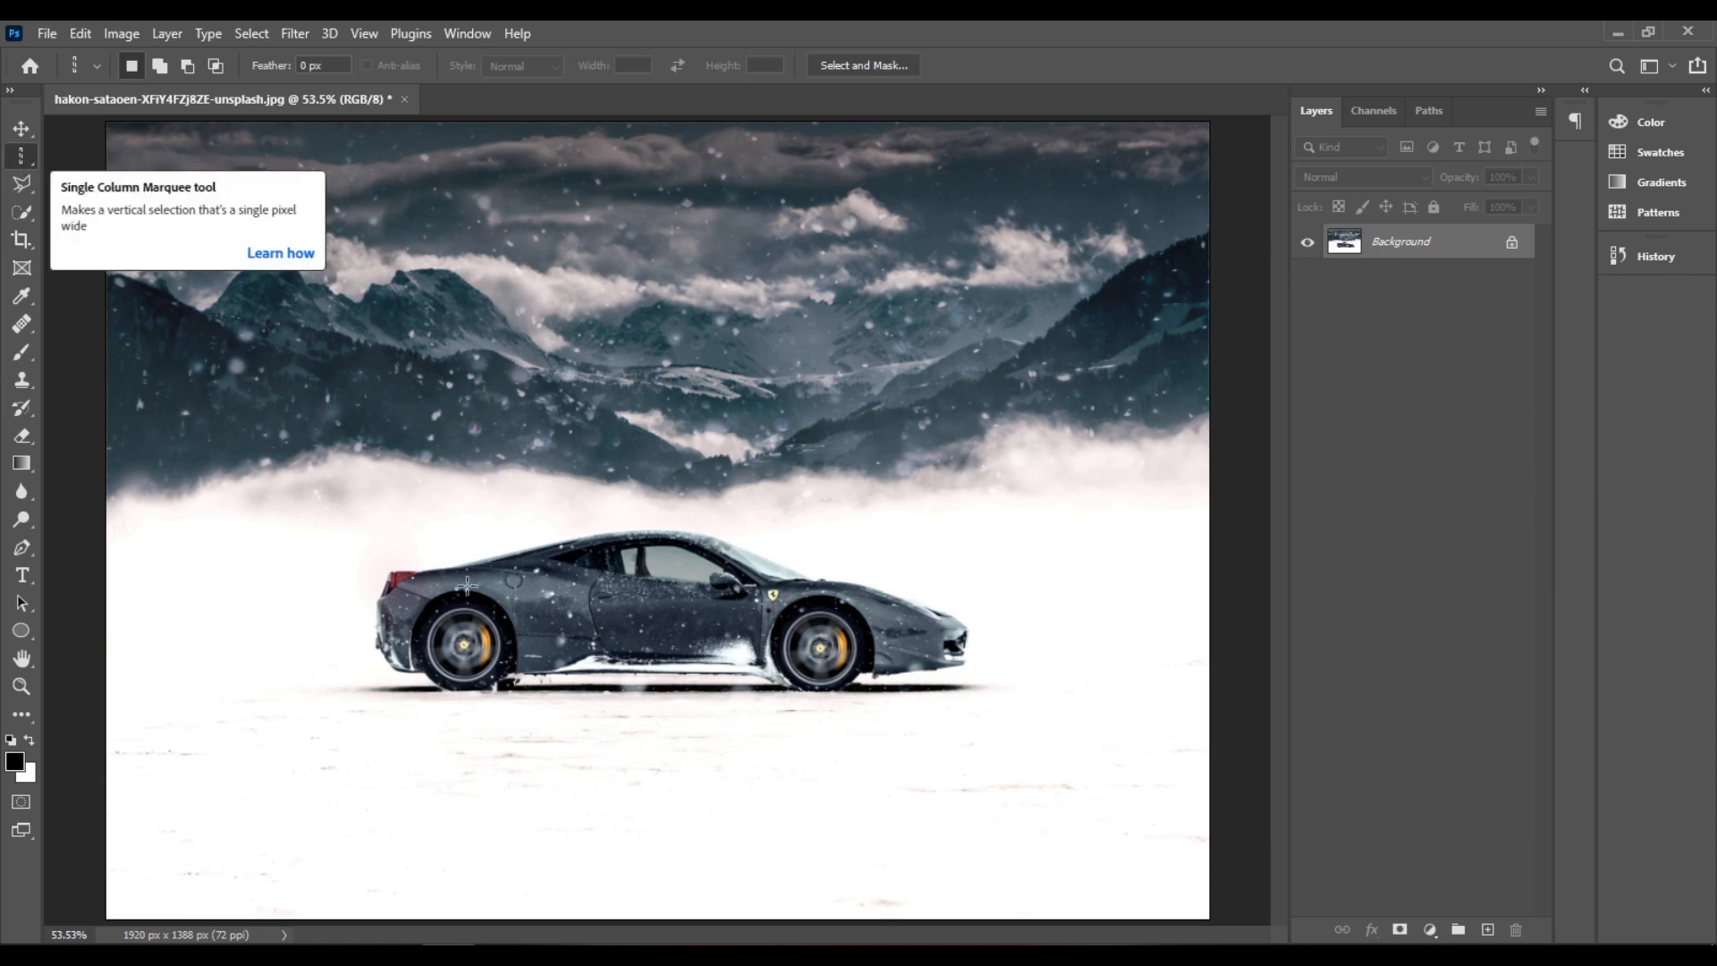
Select a one-pixel column through the rear wheel just behind its hub and fine-tune its position.
{"action": "left_click", "coordinate": [465, 608]}
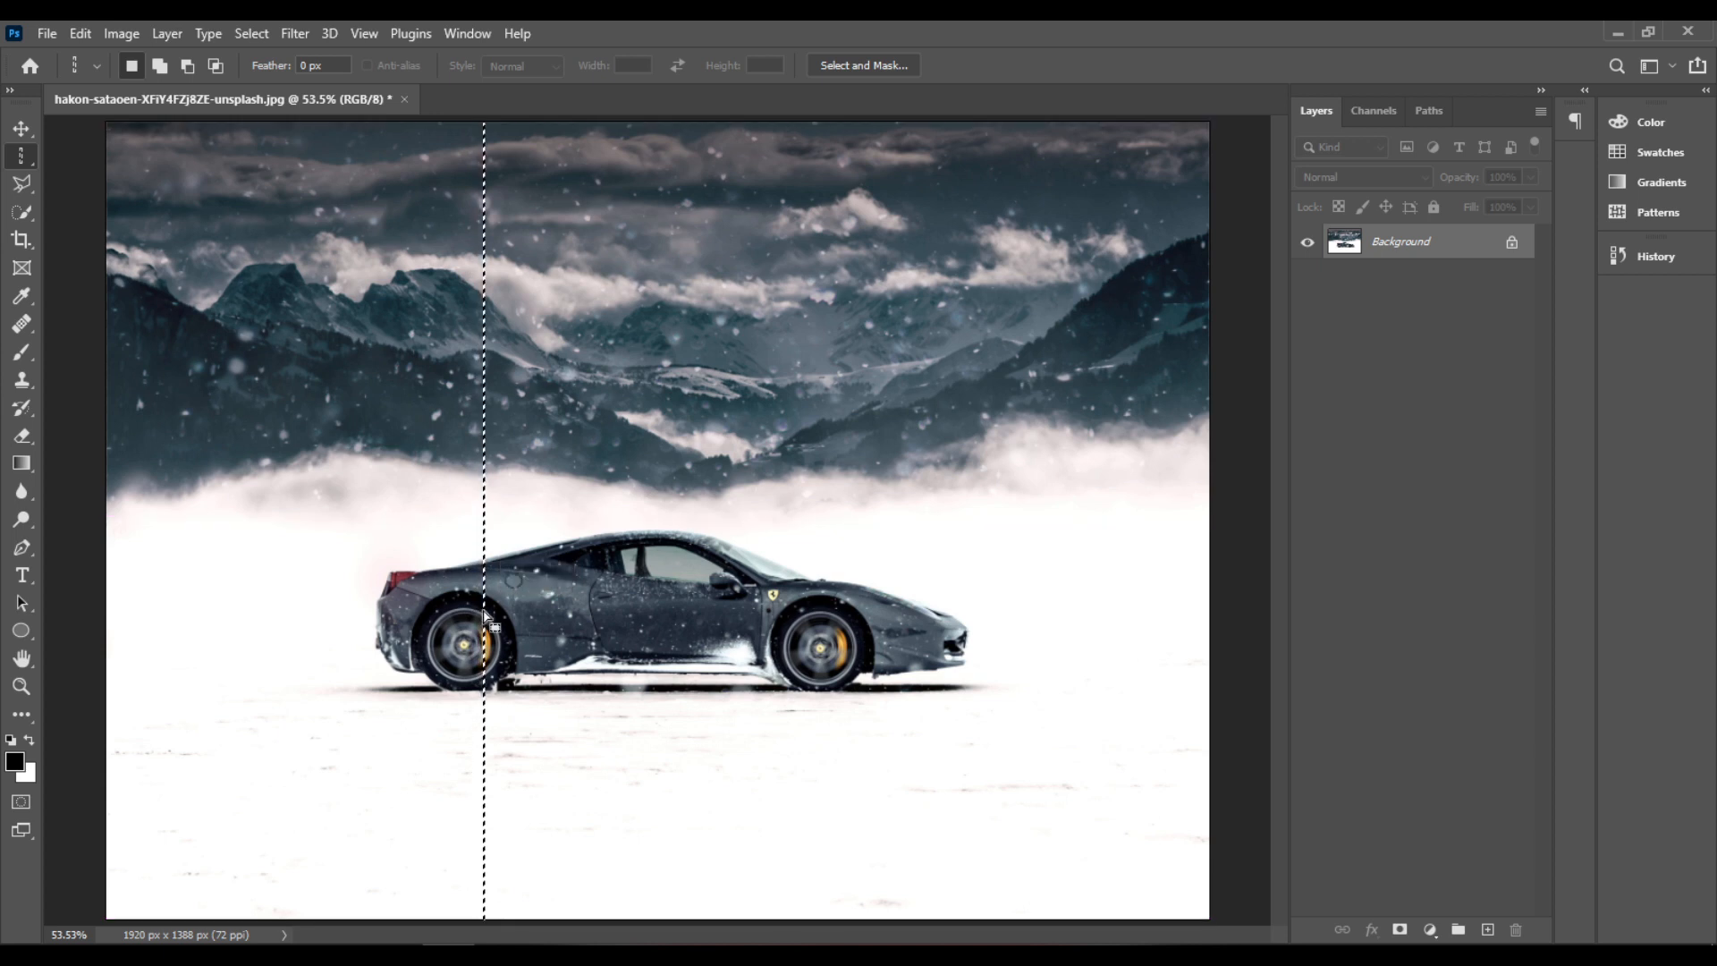
{"action": "mouse_move", "coordinate": [399, 690]}
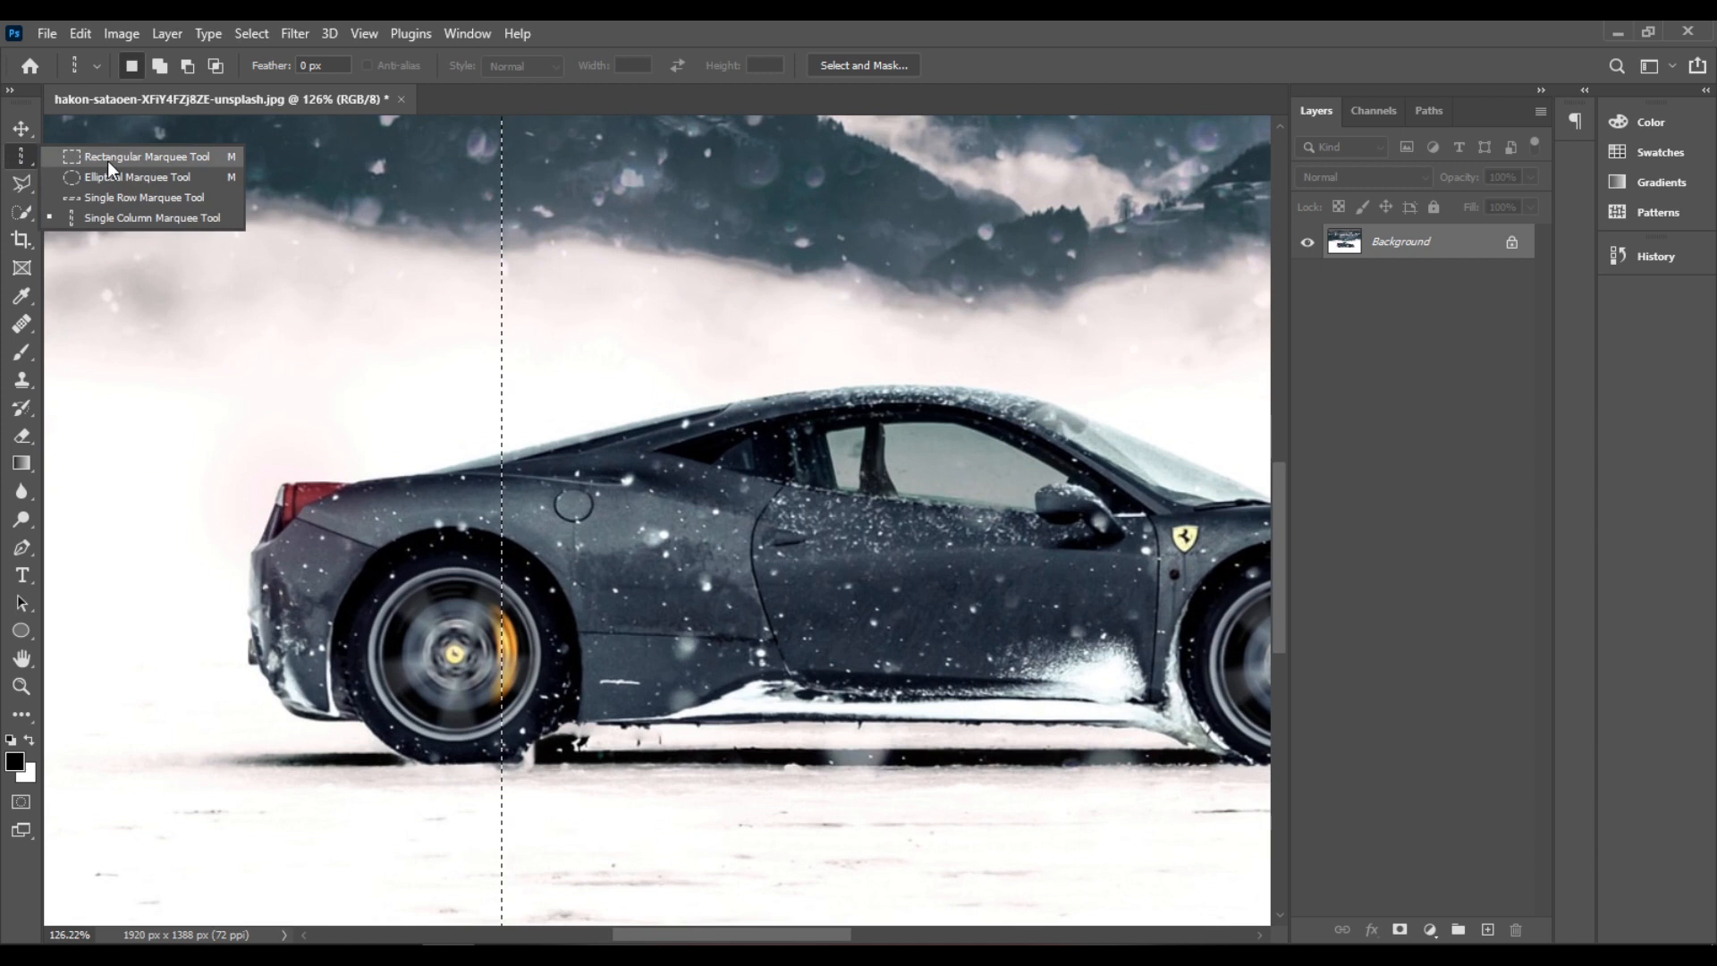
{"action": "left_click", "coordinate": [143, 156]}
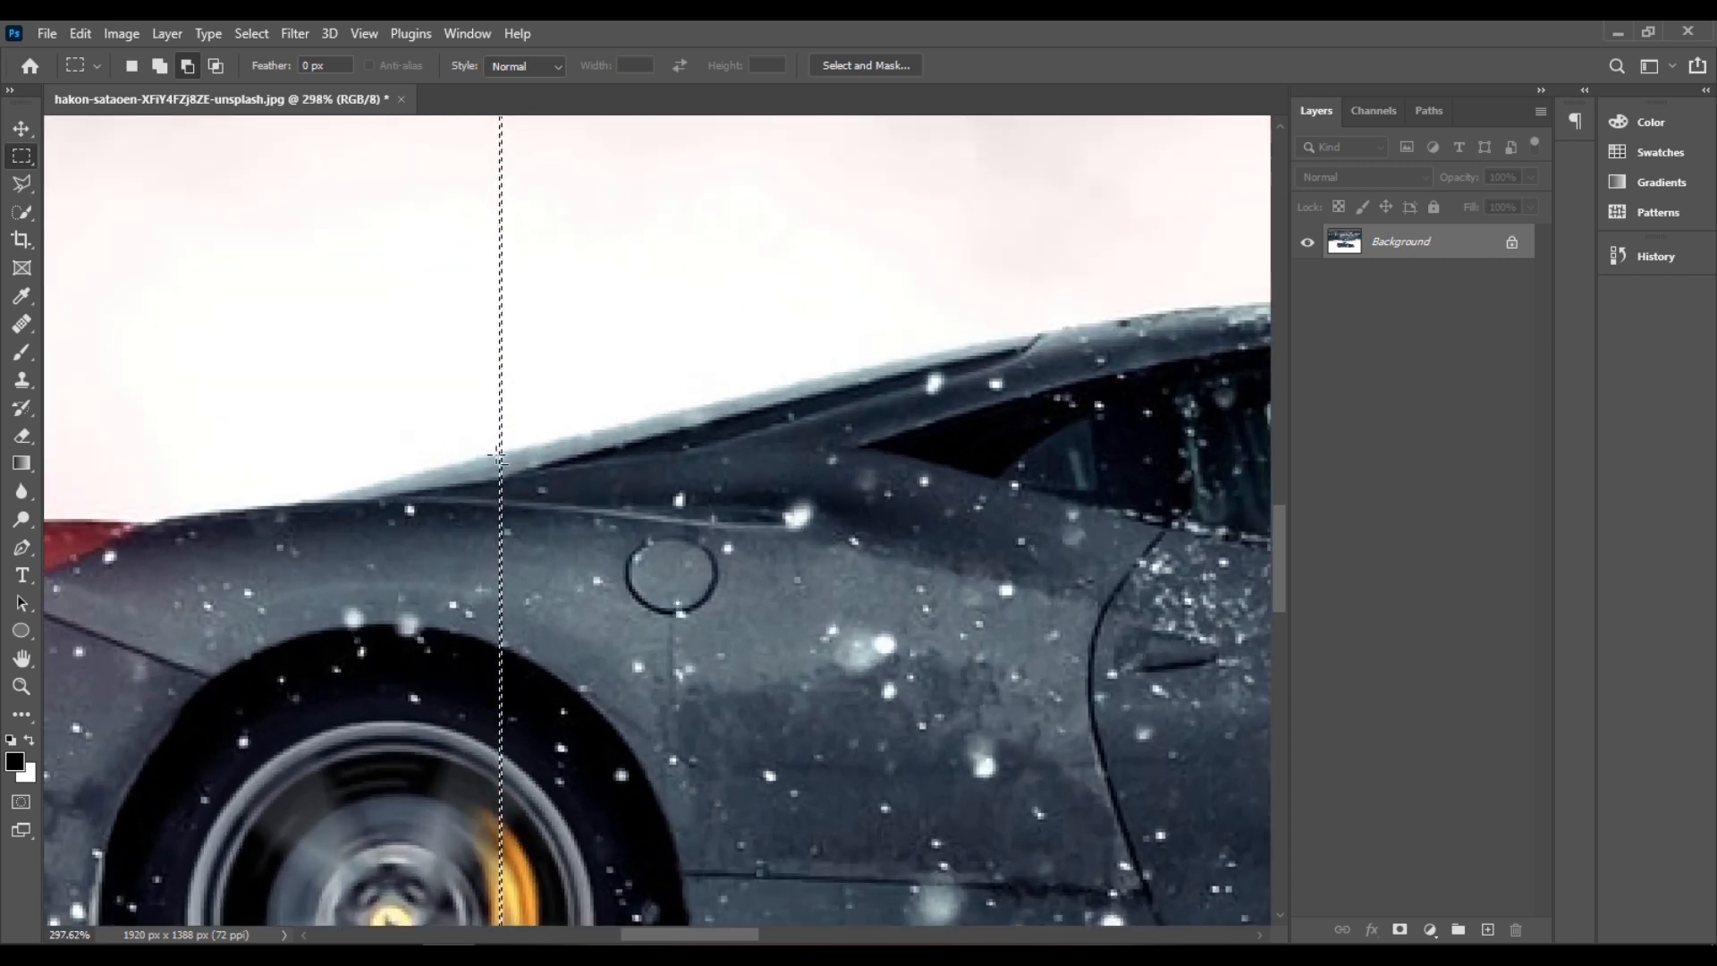
{"action": "left_click_drag", "start_coordinate": [497, 458], "coordinate": [503, 460]}
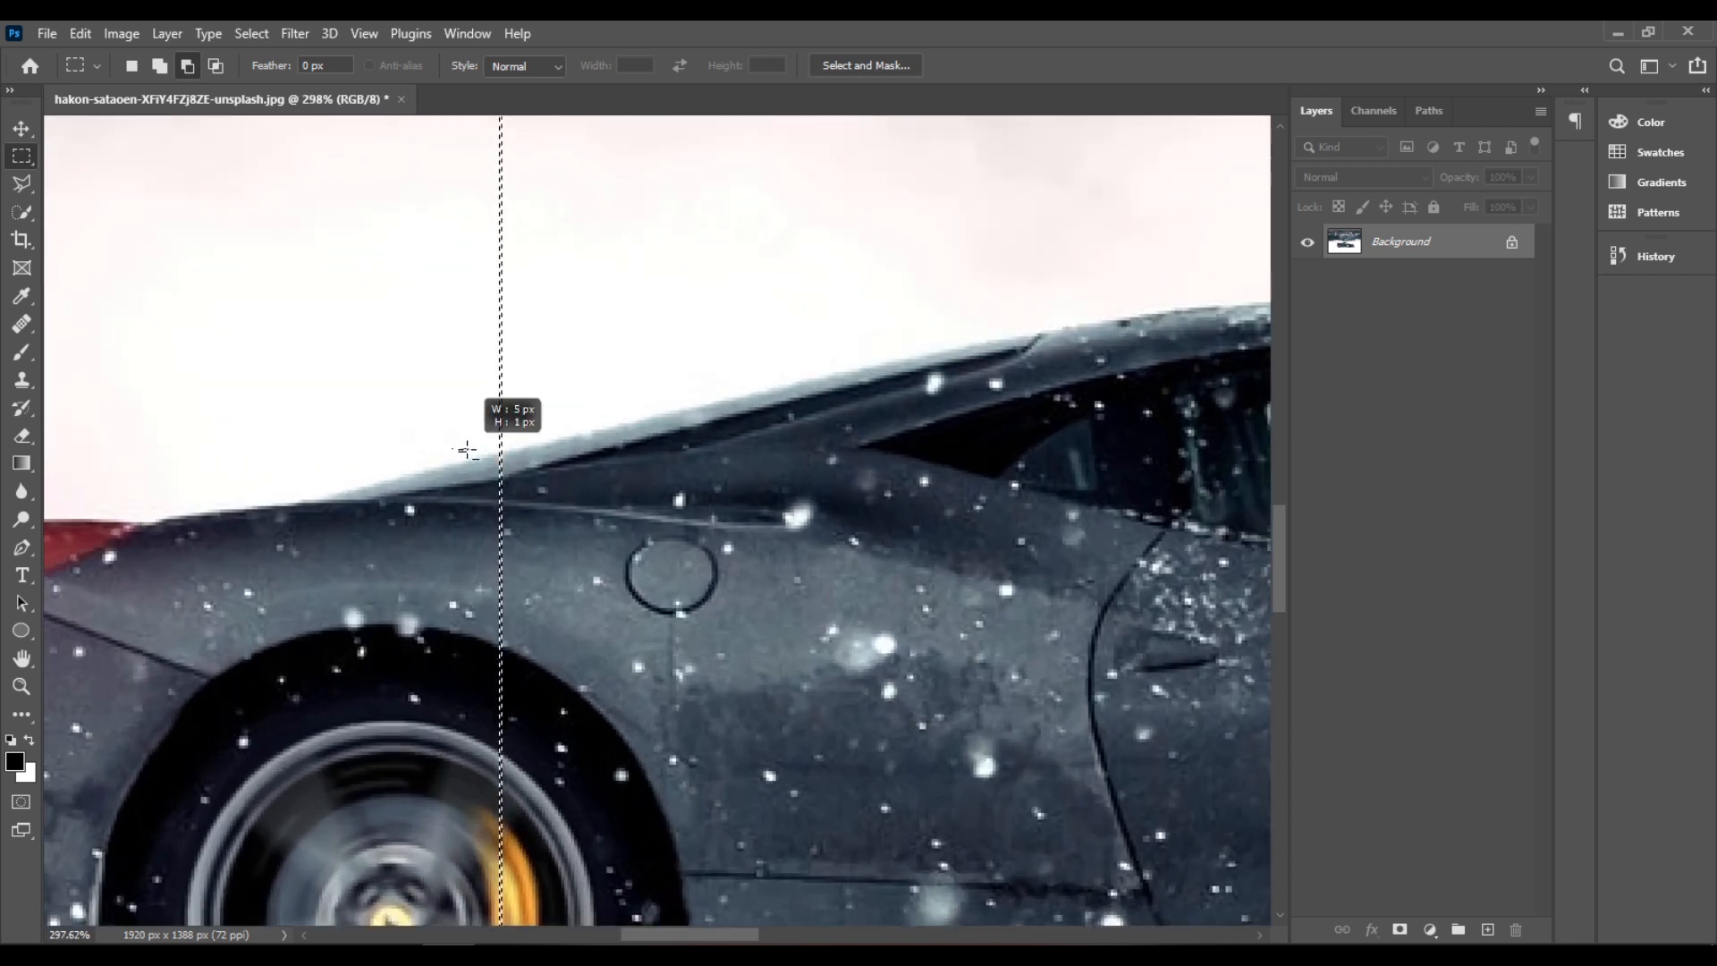
{"action": "left_click_drag", "start_coordinate": [452, 454], "coordinate": [567, 200]}
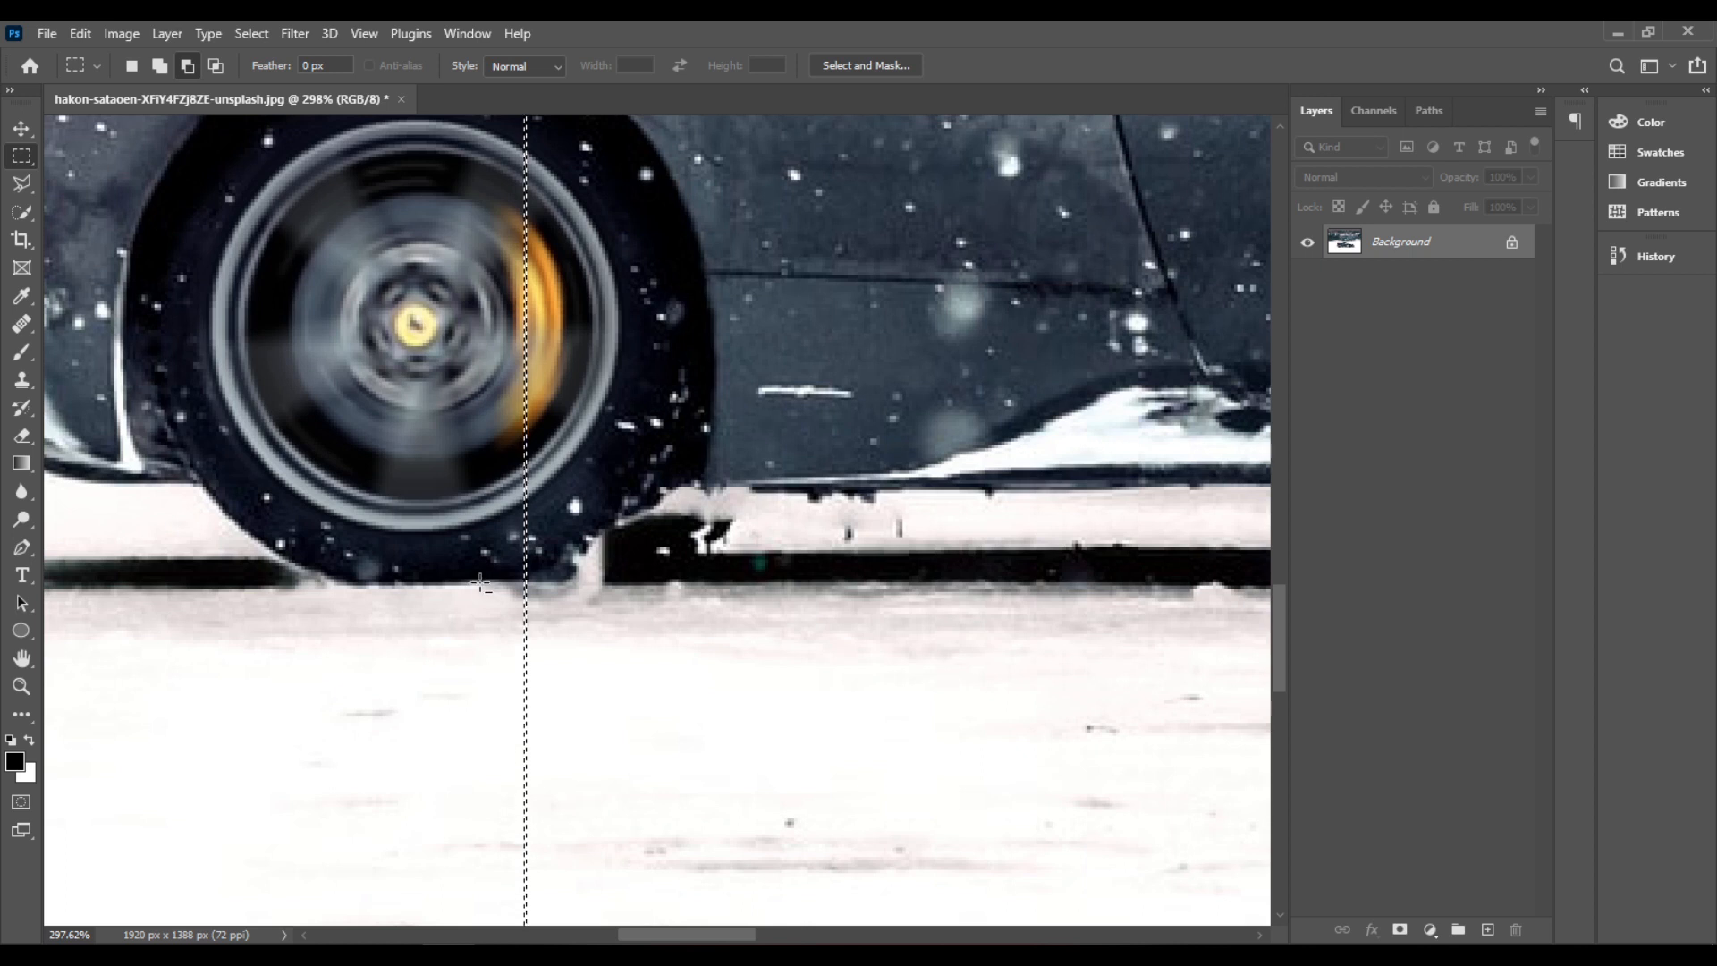
{"action": "left_click_drag", "start_coordinate": [481, 586], "coordinate": [499, 592]}
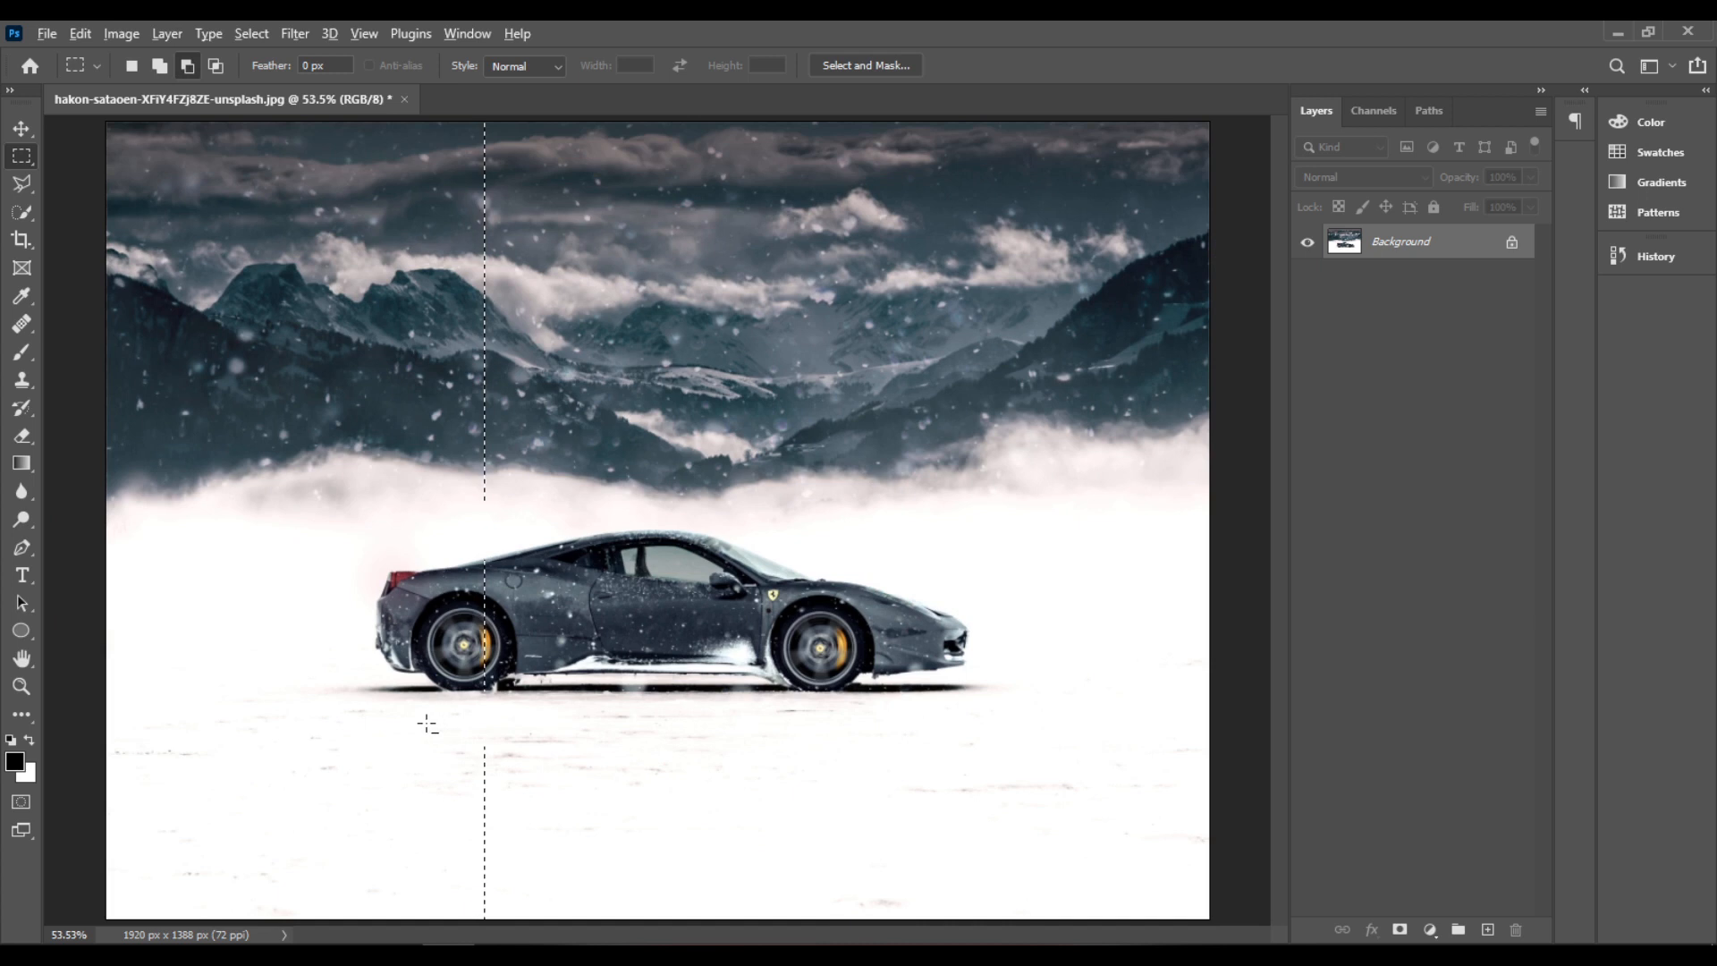
{"action": "left_click_drag", "start_coordinate": [428, 717], "coordinate": [485, 778]}
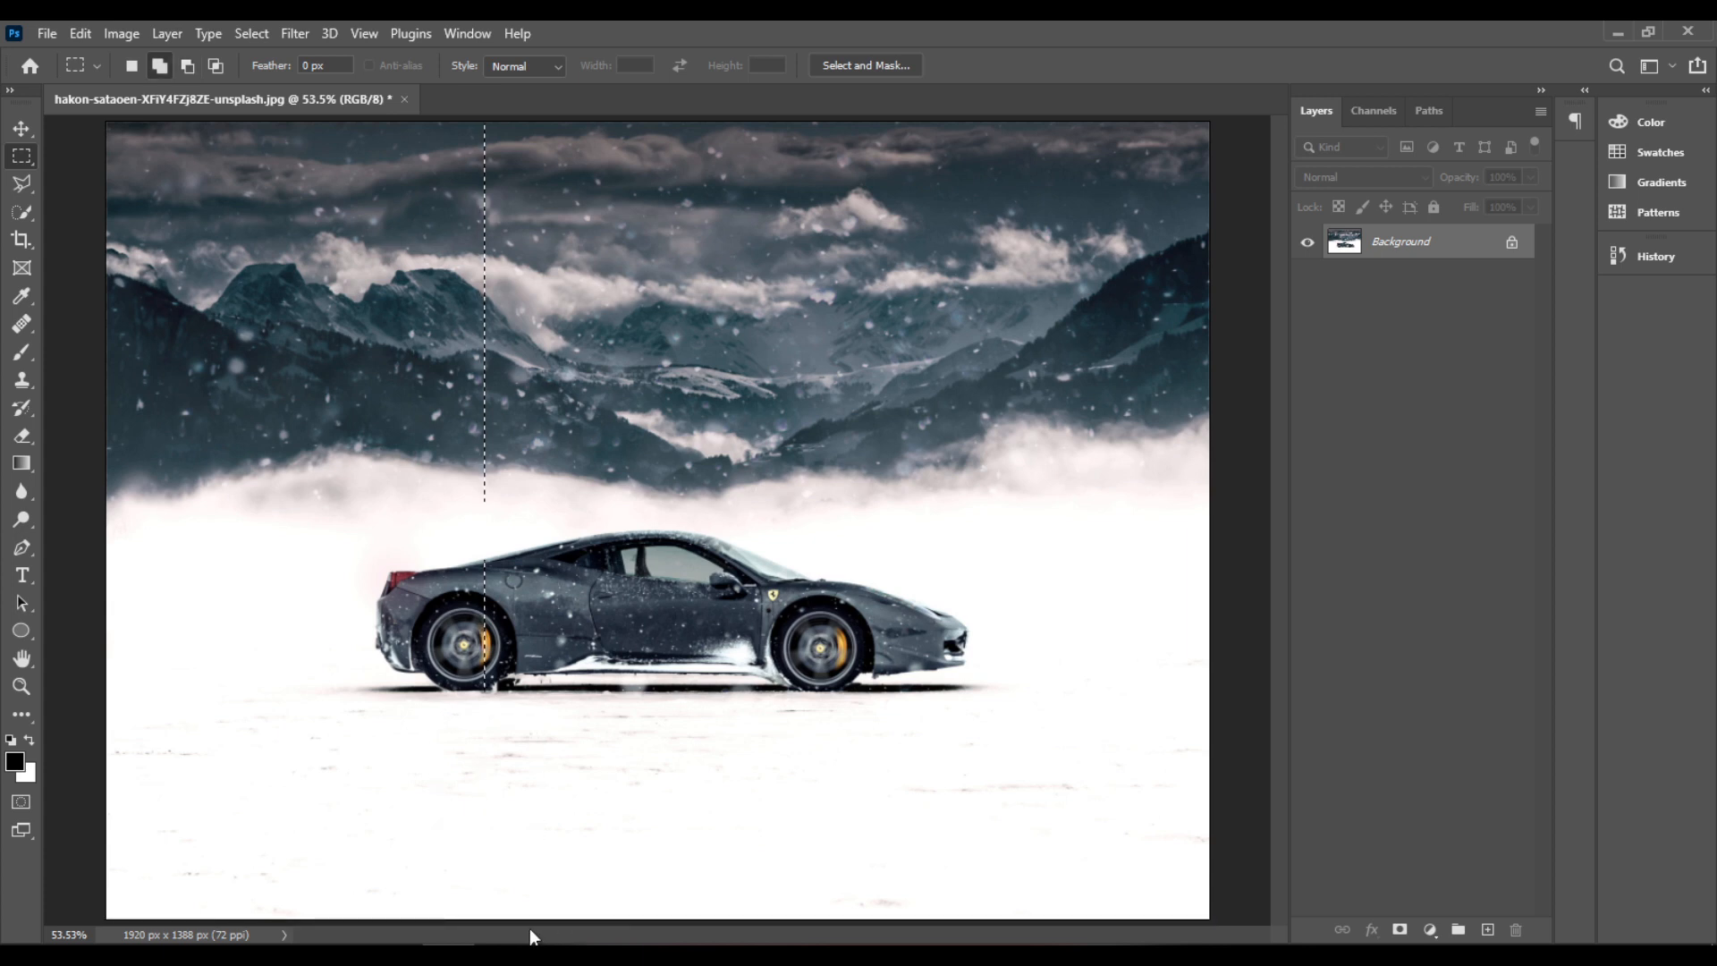
{"action": "mouse_move", "coordinate": [506, 514]}
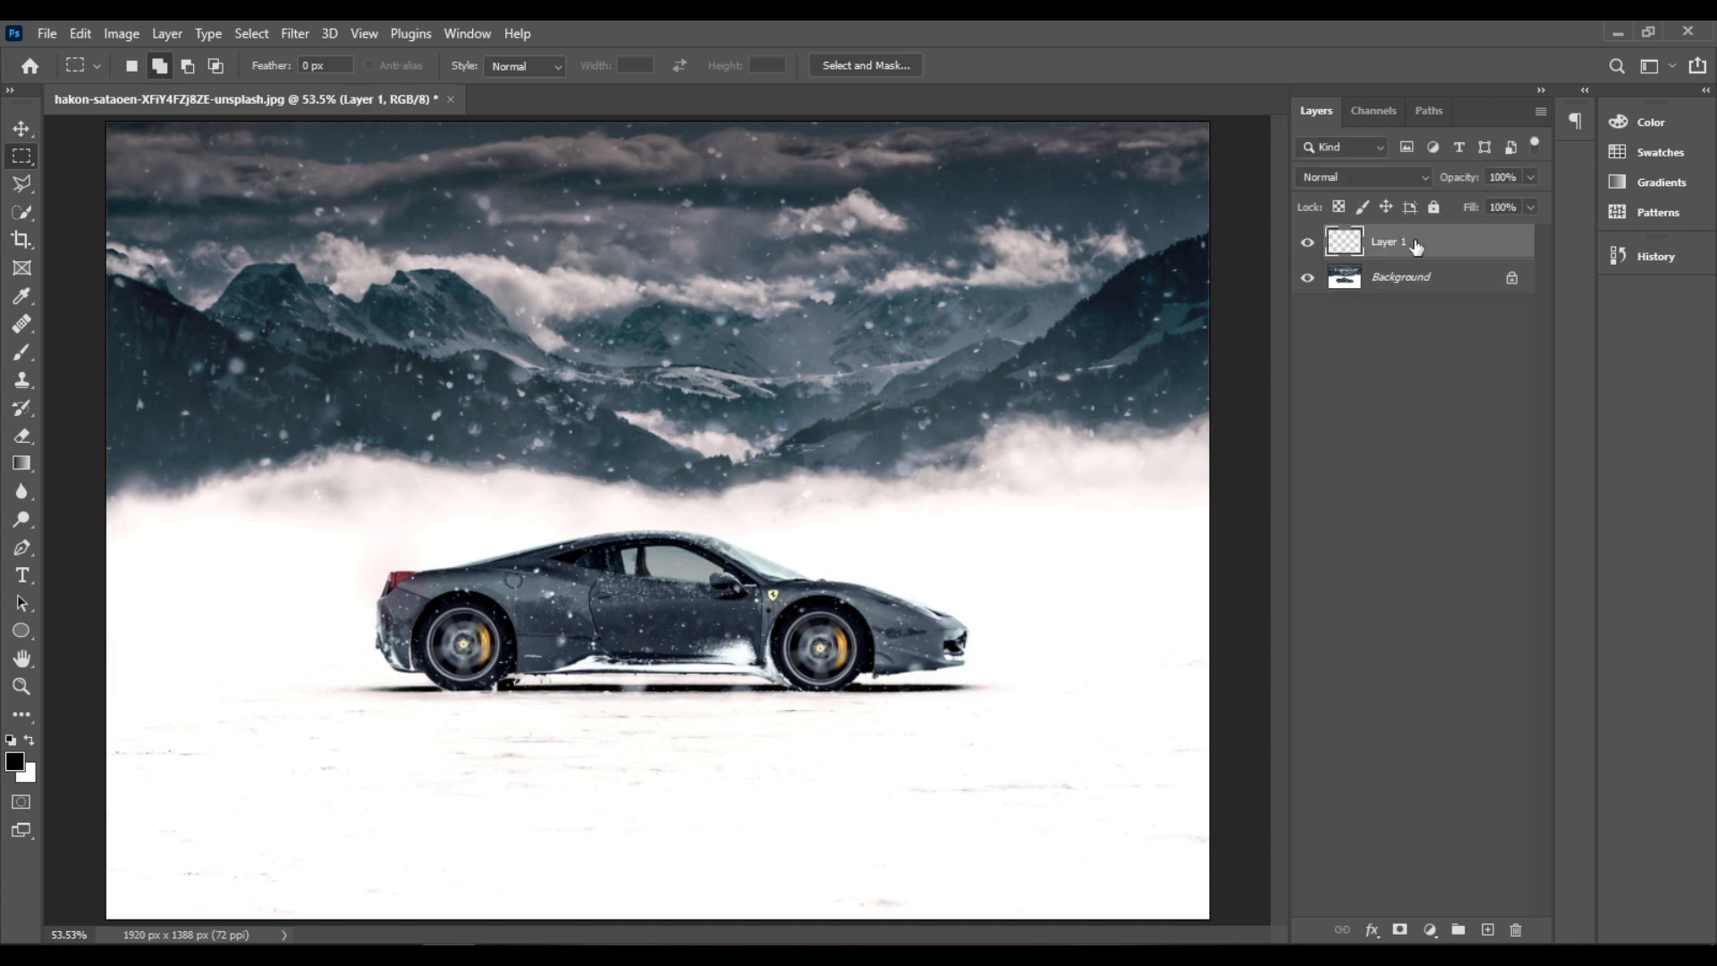
Rename the copied column layer to 'effect 1'.
{"action": "double_click", "coordinate": [1389, 241]}
{"action": "type", "text": "effect"}
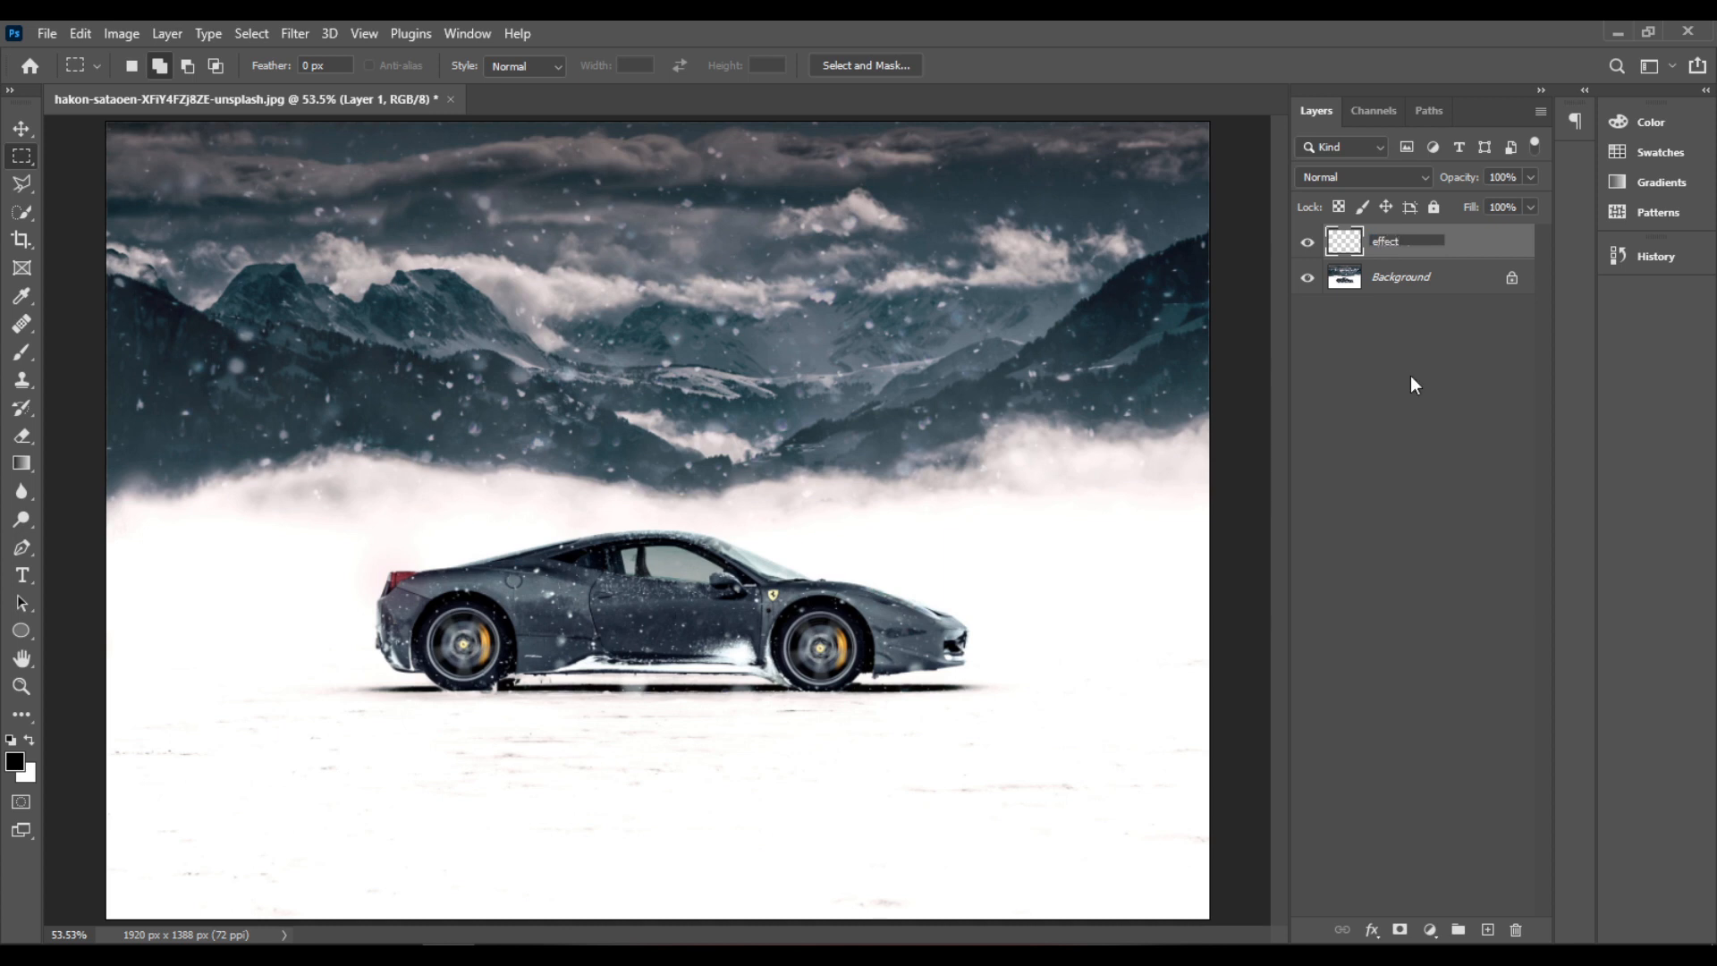
{"action": "double_click", "coordinate": [1387, 242]}
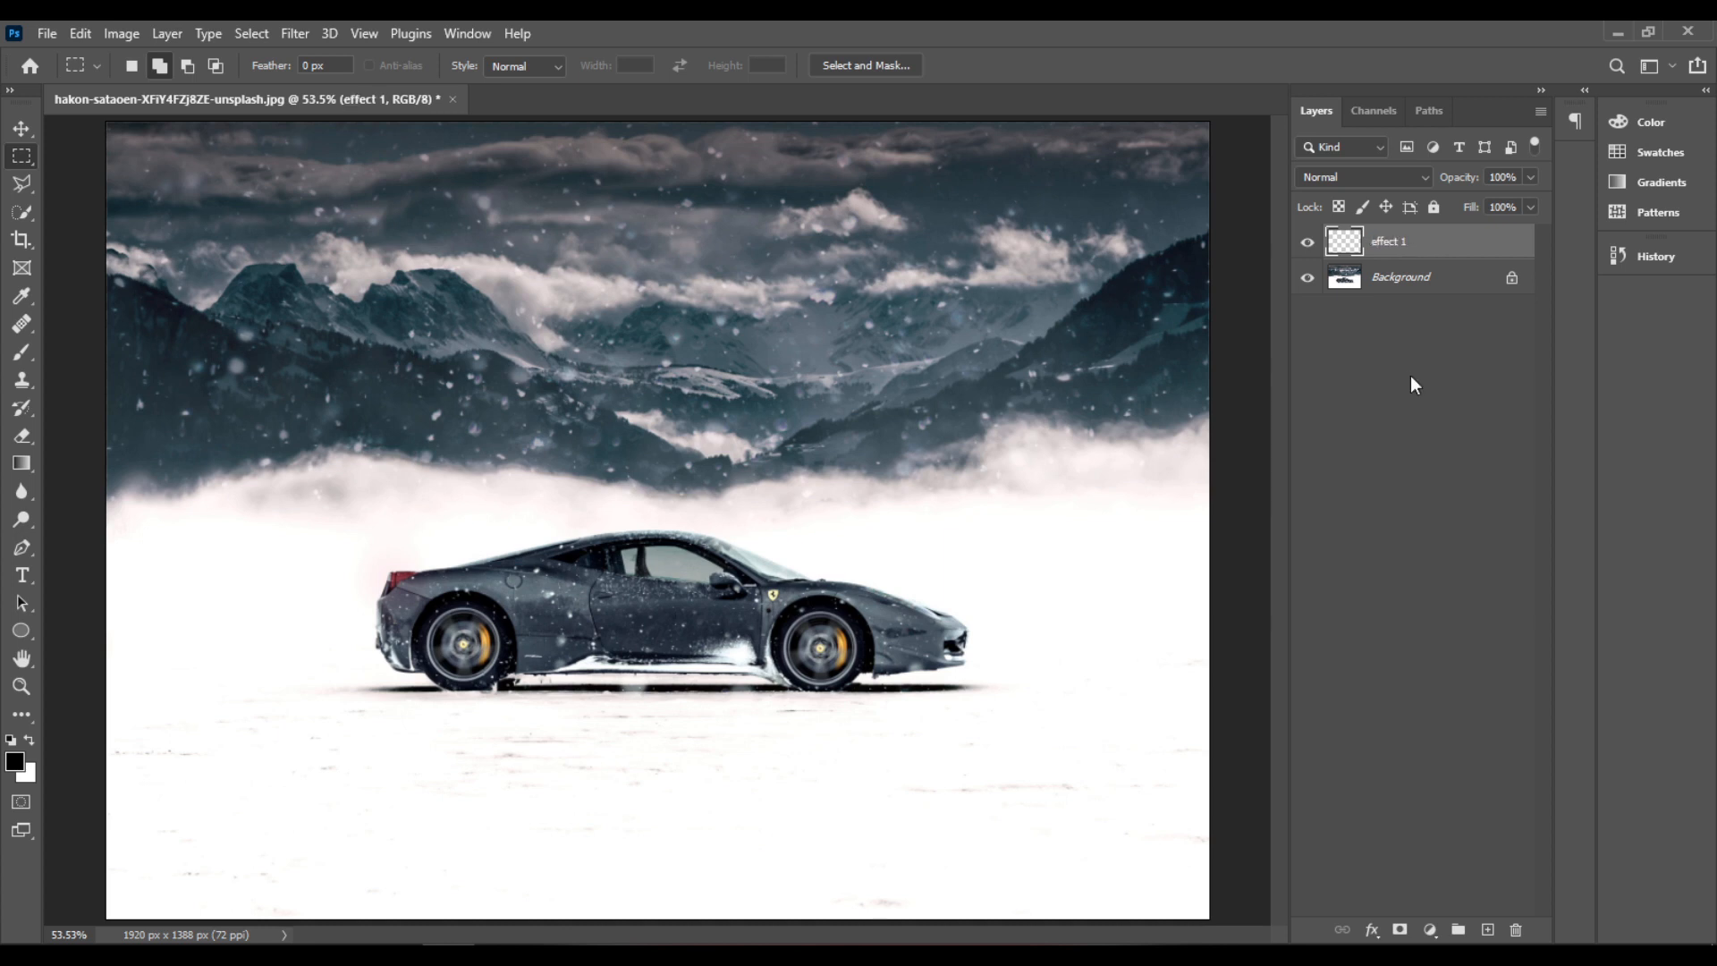
{"action": "mouse_move", "coordinate": [80, 32]}
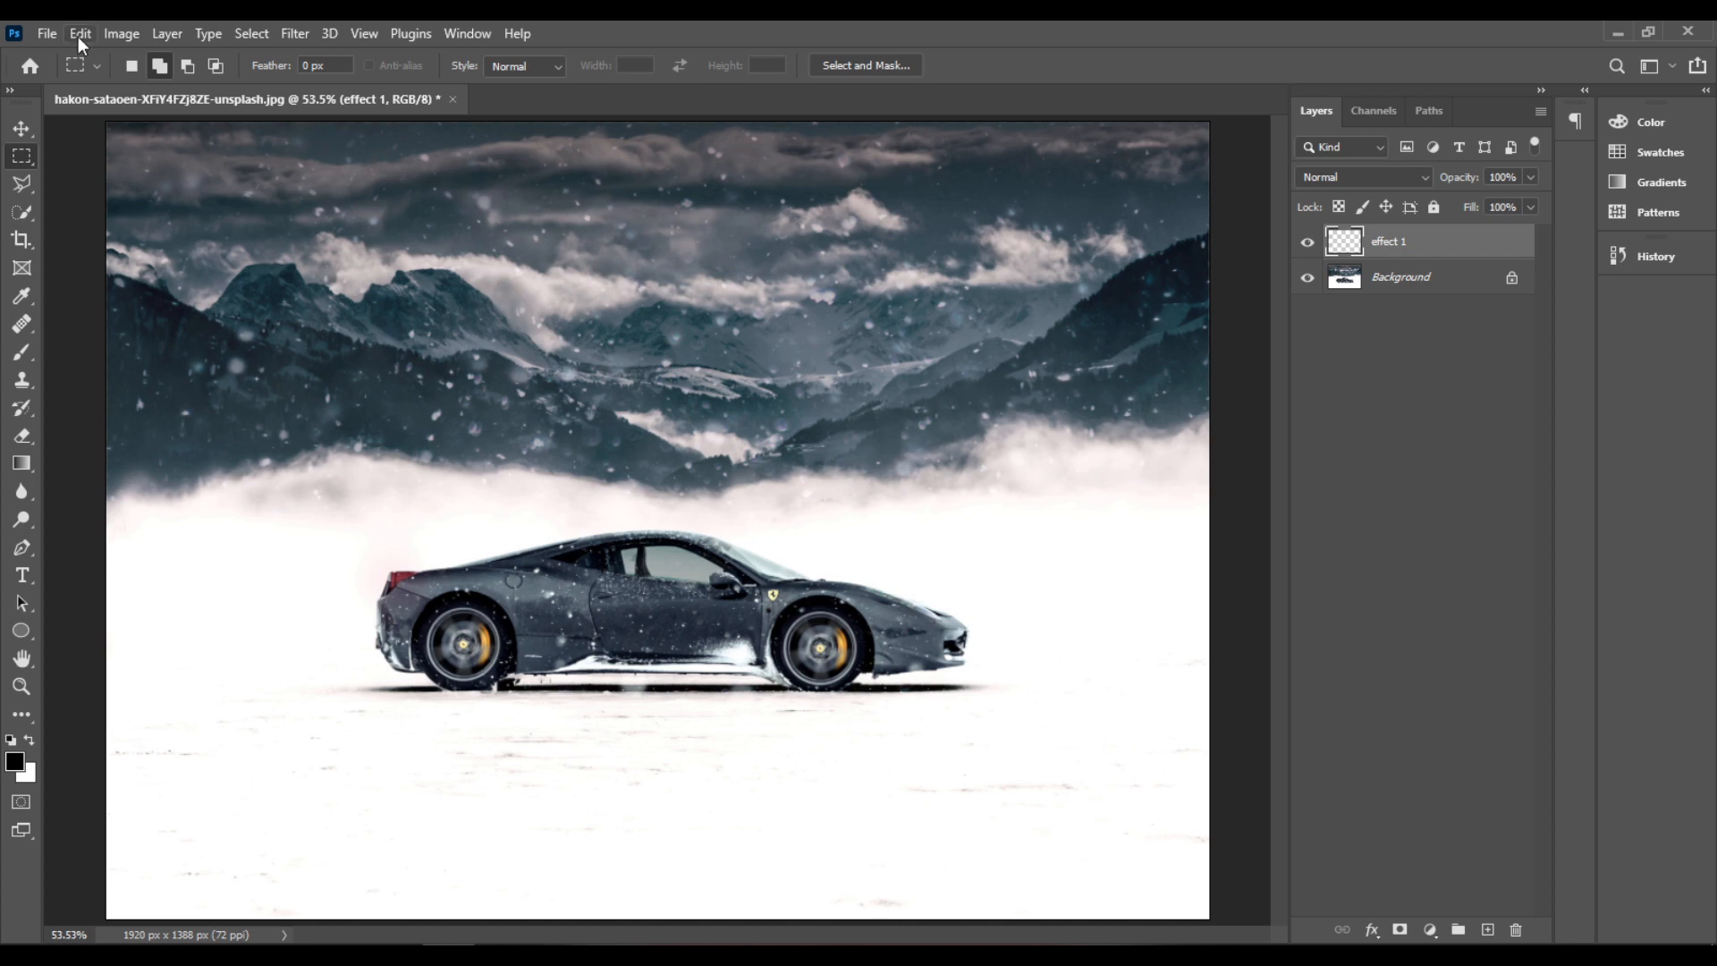
Free Transform the effect 1 column, stretching it leftward into streaks reaching the image edge.
{"action": "left_click", "coordinate": [80, 32]}
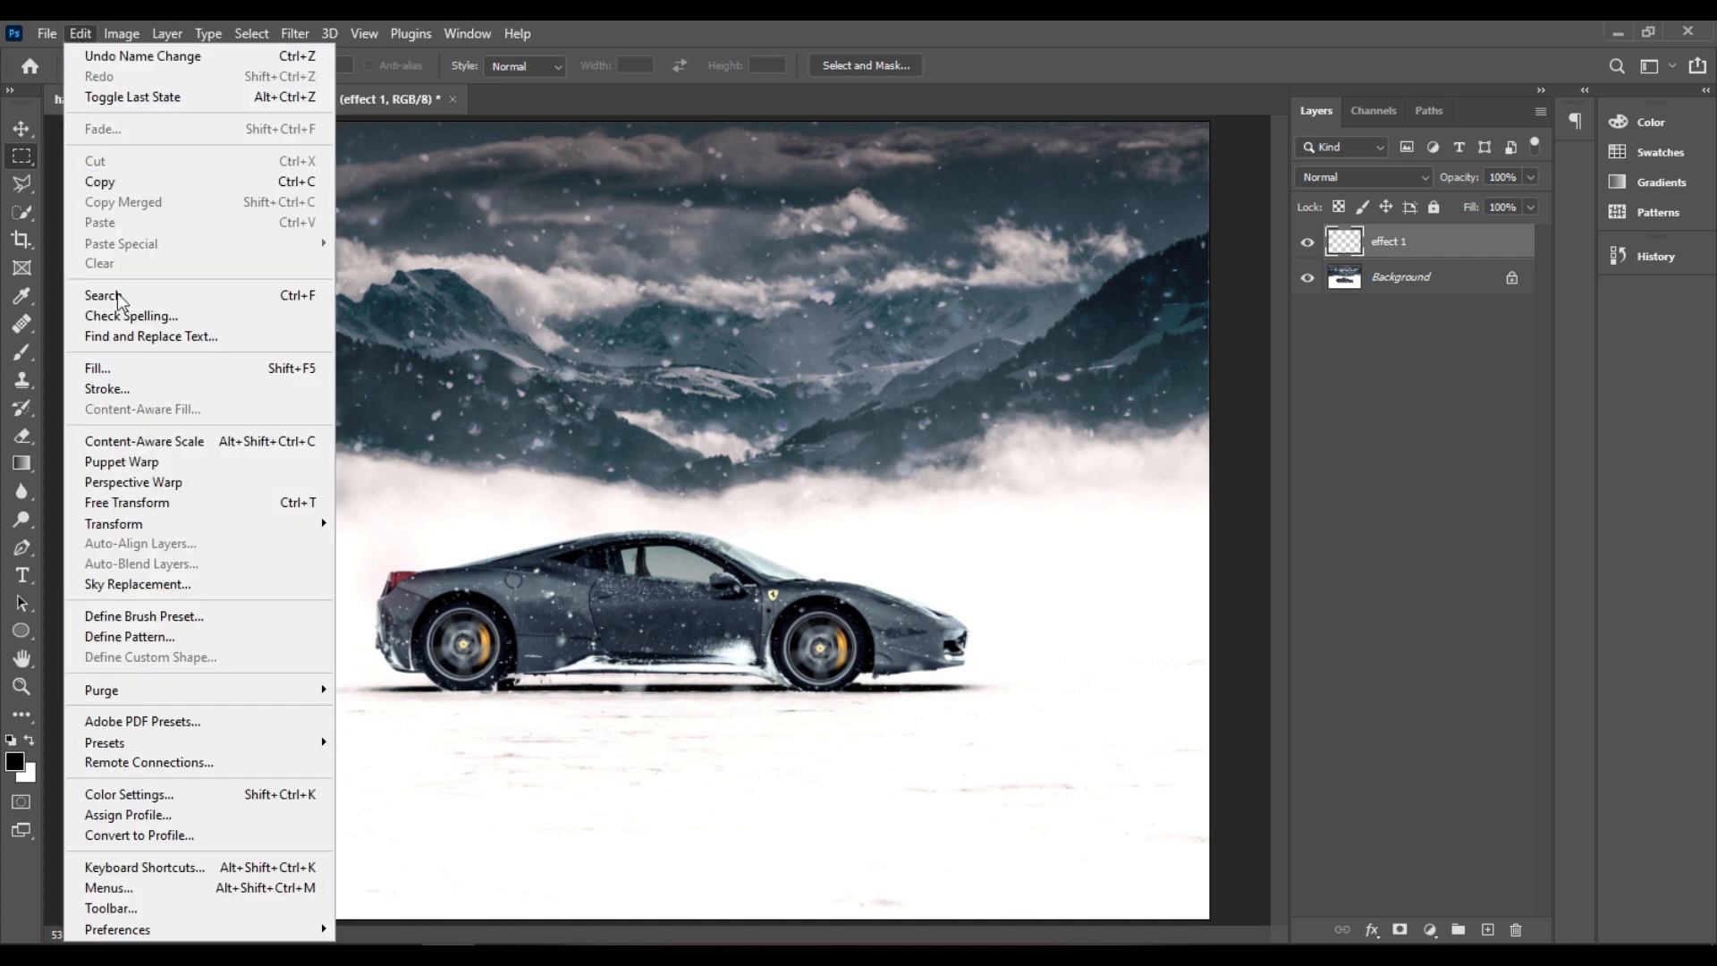
{"action": "mouse_move", "coordinate": [212, 502]}
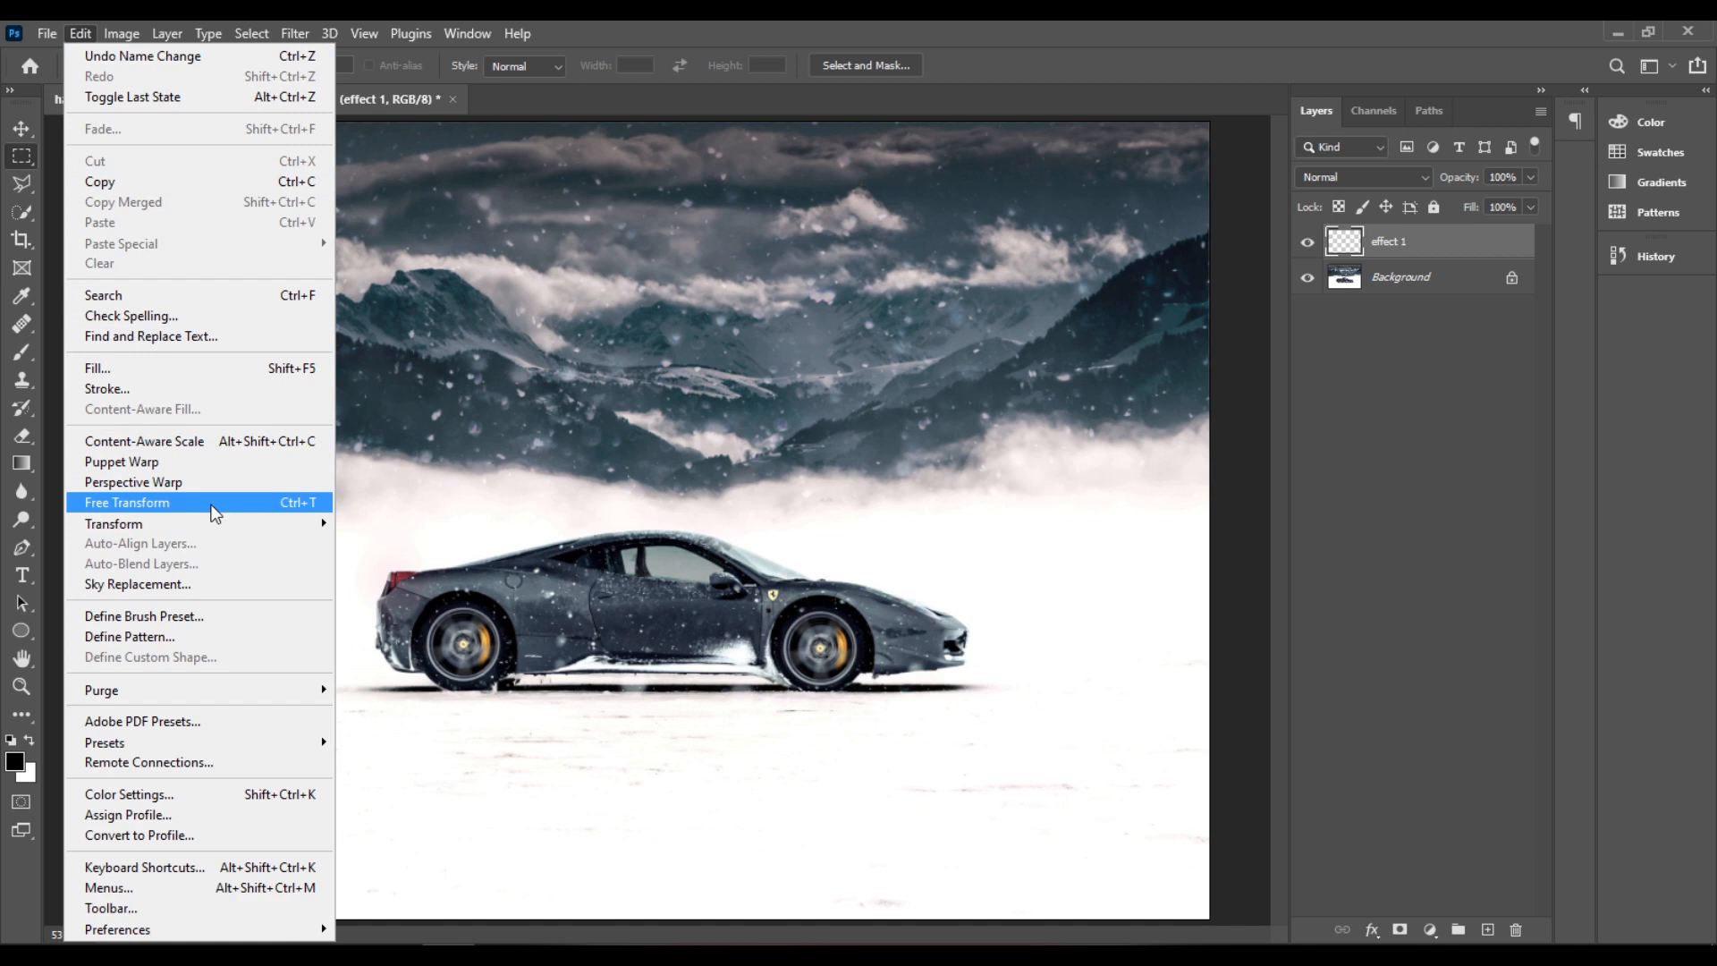
{"action": "left_click", "coordinate": [126, 501]}
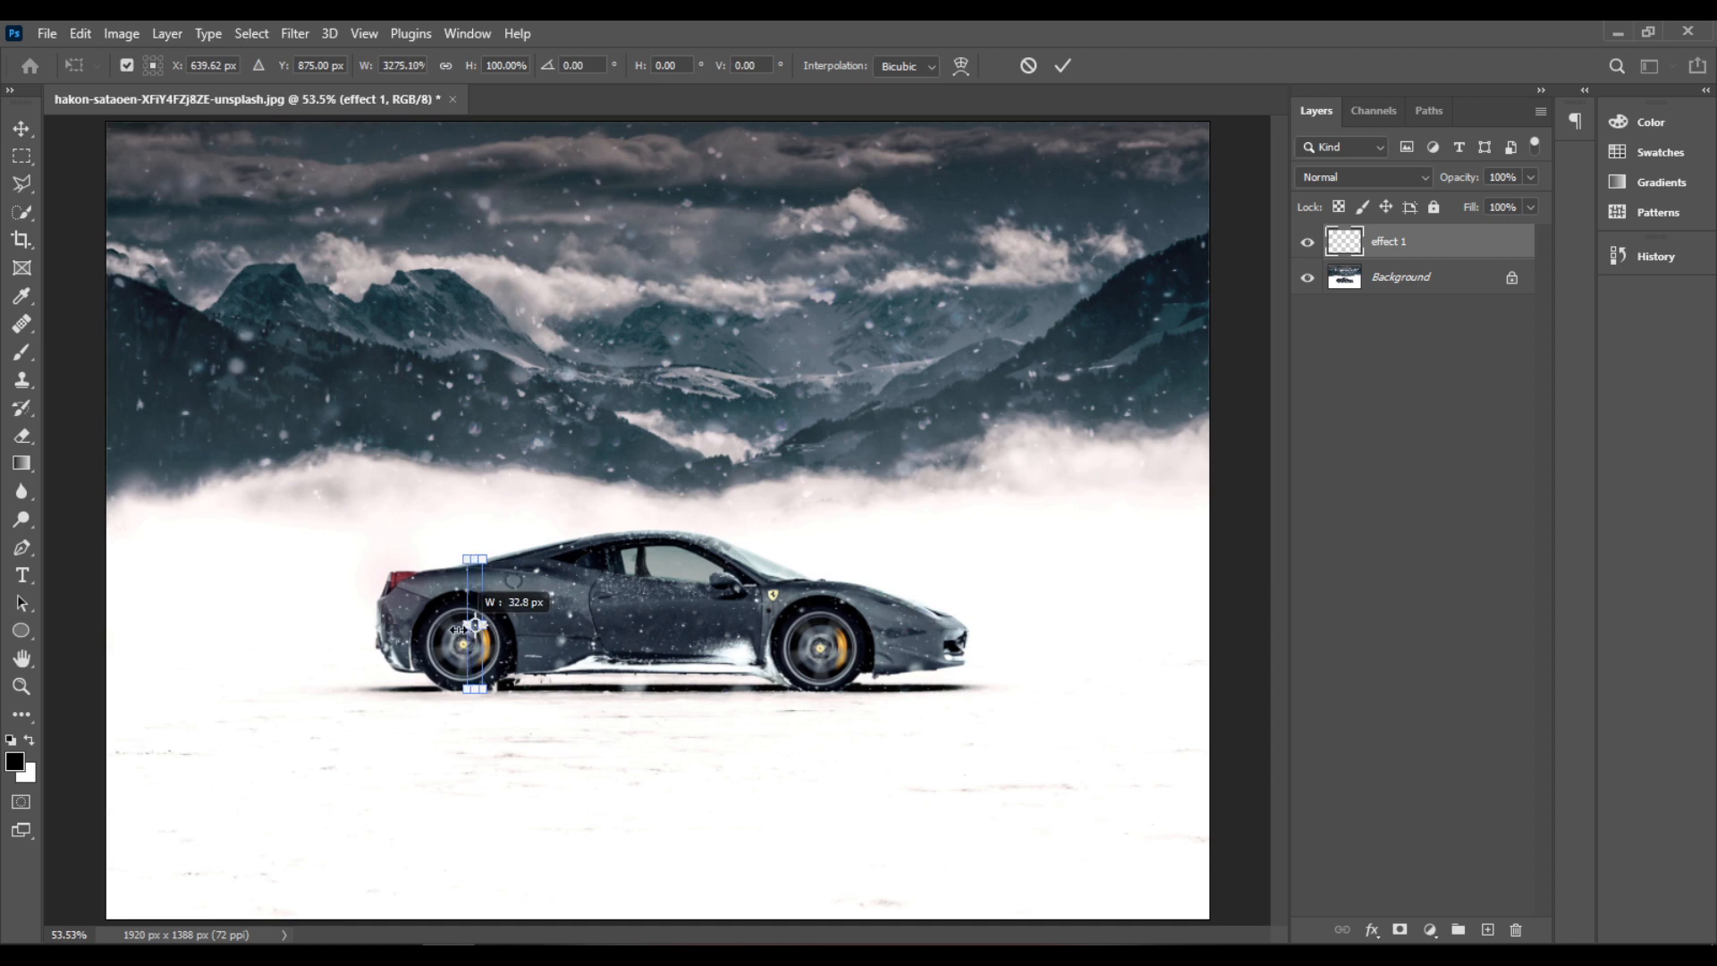
{"action": "left_click_drag", "start_coordinate": [473, 625], "coordinate": [174, 624]}
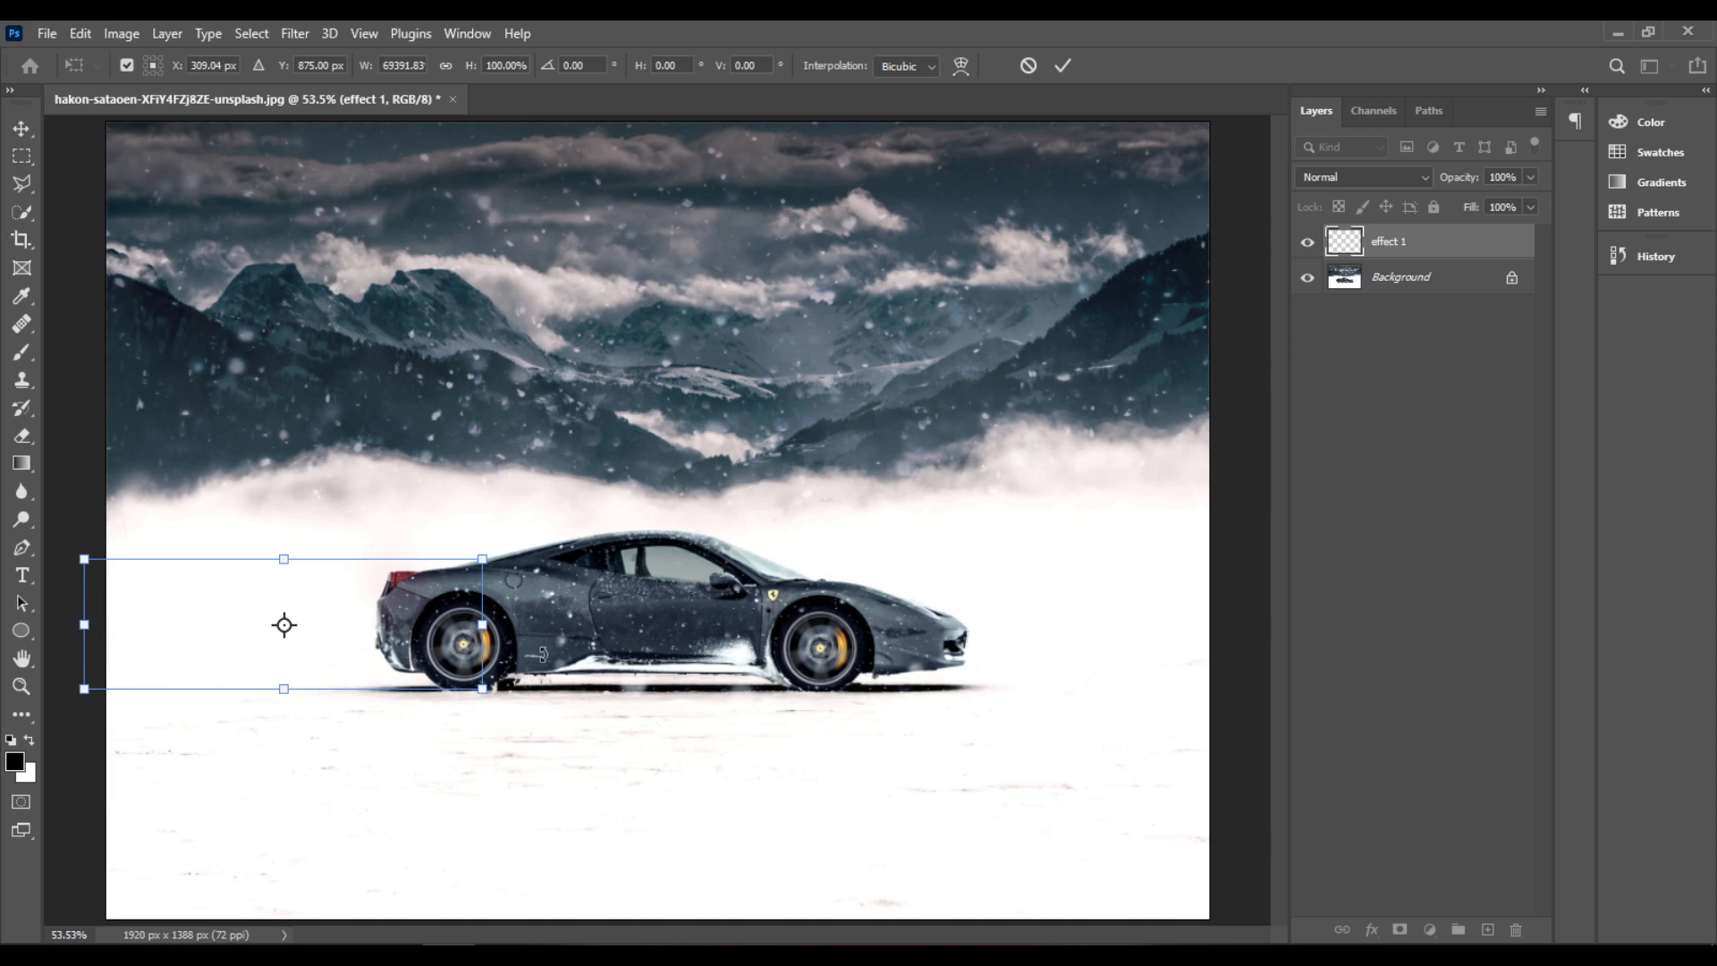
{"action": "mouse_move", "coordinate": [391, 642]}
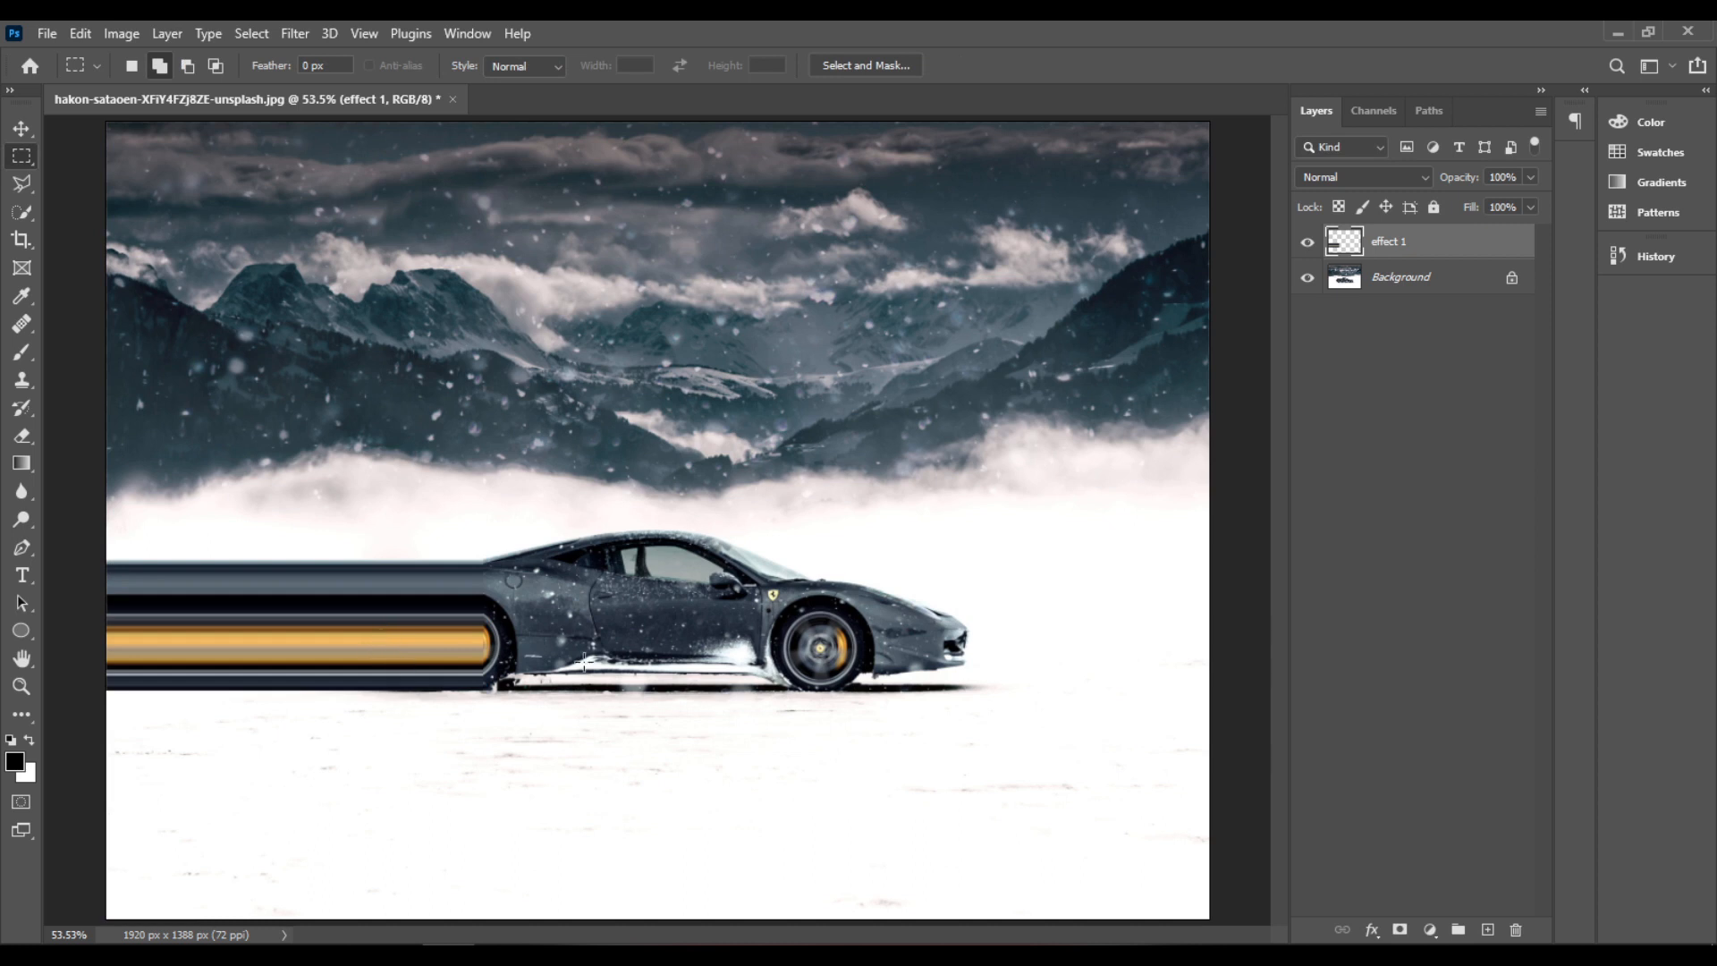
{"action": "mouse_move", "coordinate": [572, 559]}
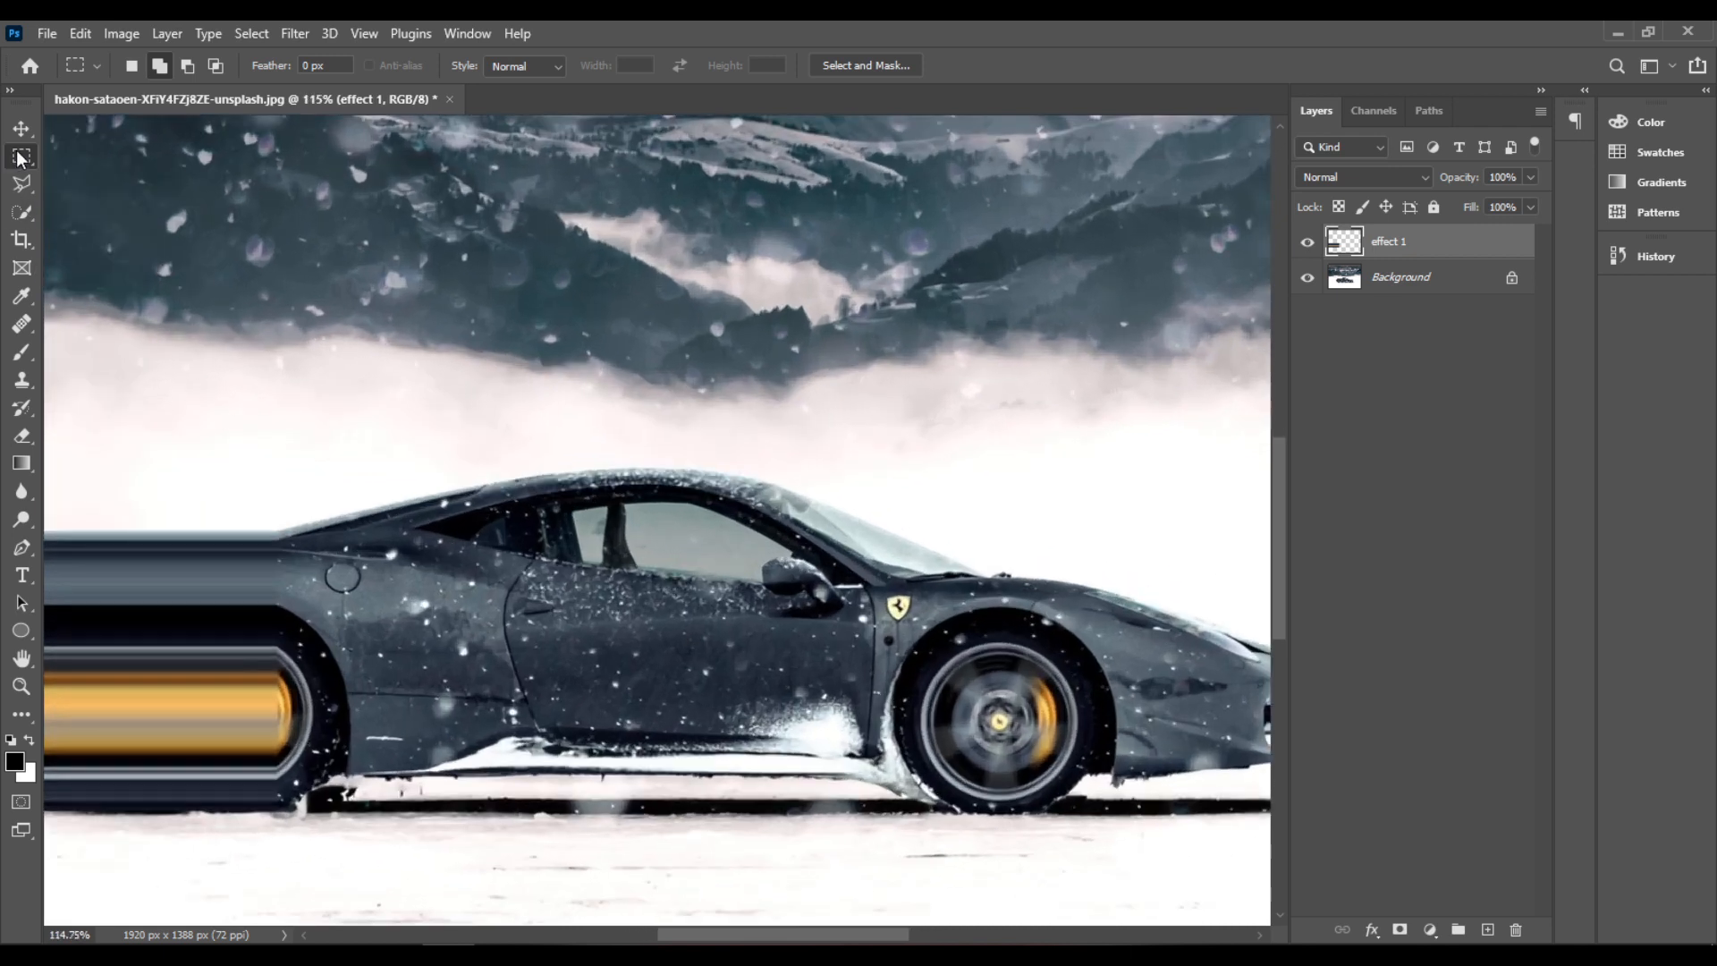
Select a second one-pixel column through the middle of the car's door and adjust it.
{"action": "left_click", "coordinate": [22, 155]}
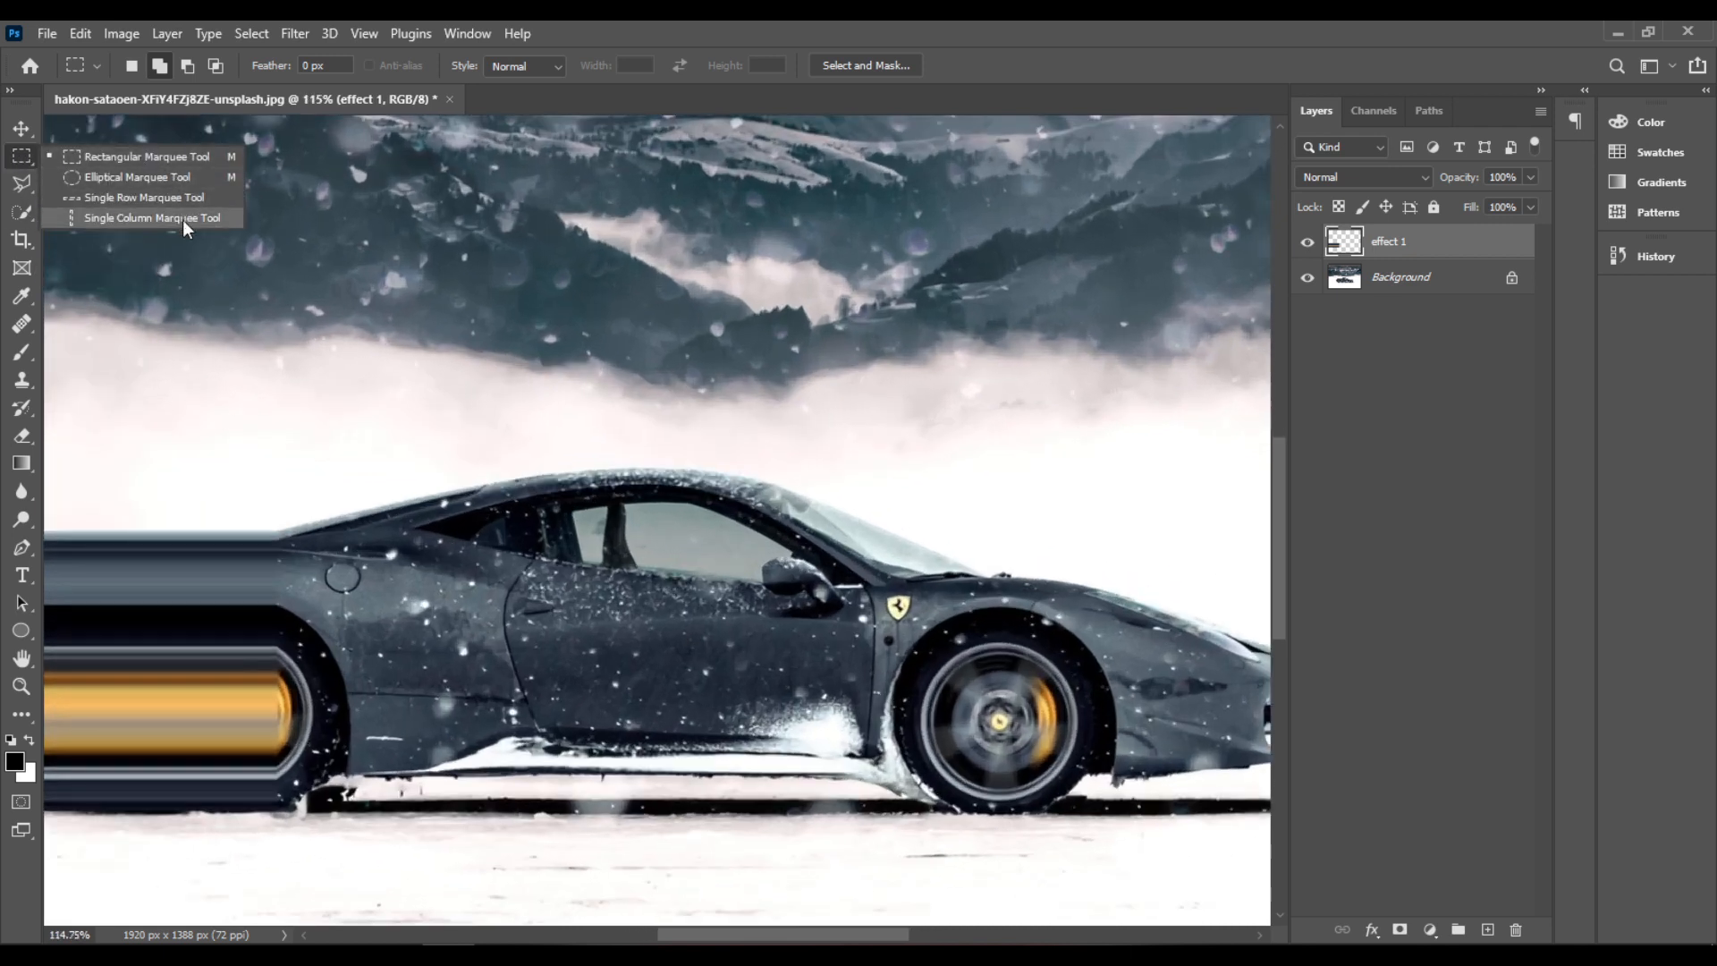
{"action": "left_click", "coordinate": [154, 218]}
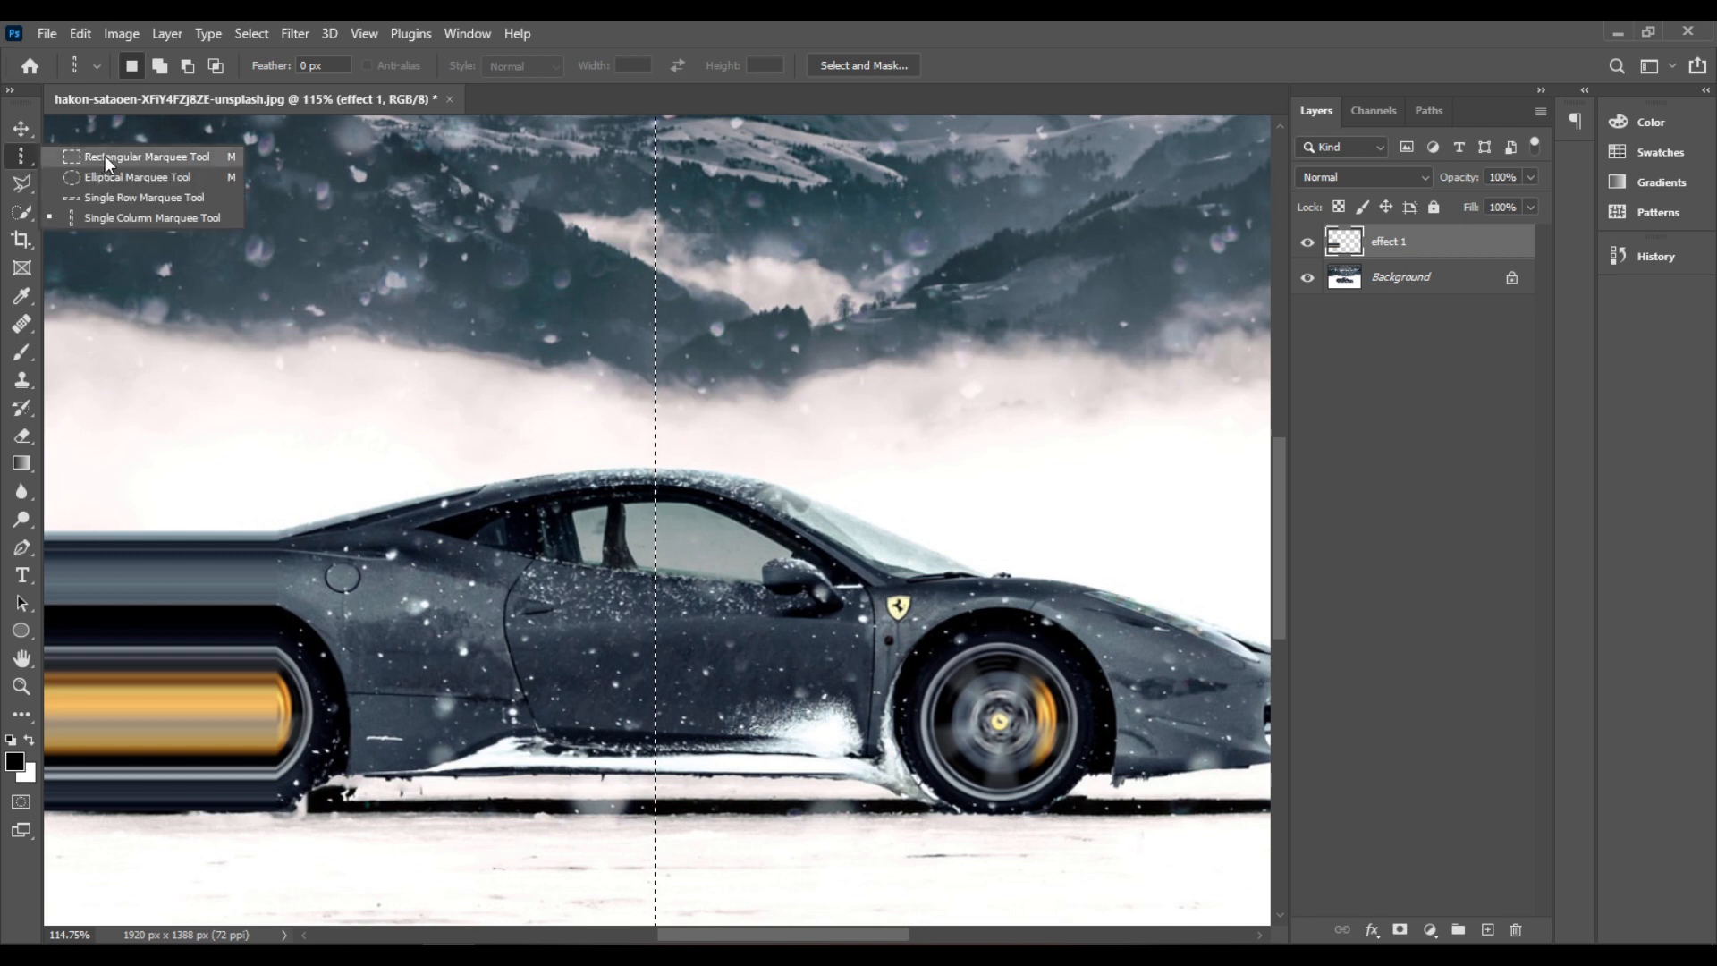
{"action": "left_click", "coordinate": [139, 155]}
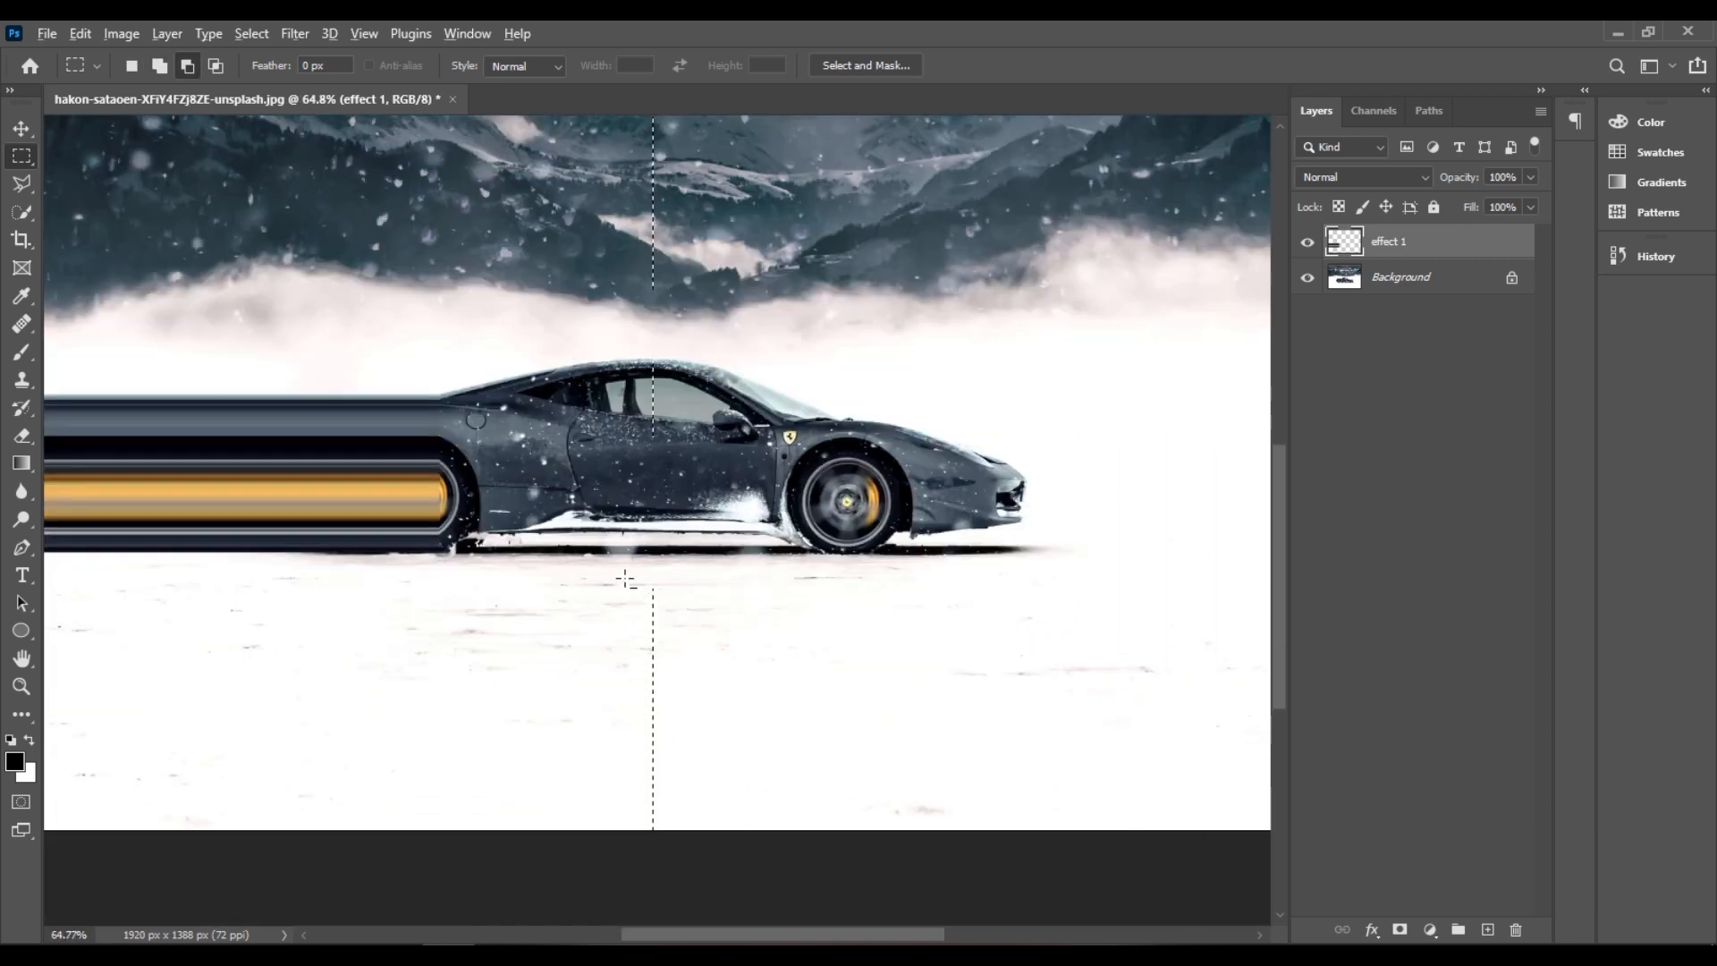
{"action": "left_click_drag", "start_coordinate": [627, 572], "coordinate": [707, 826]}
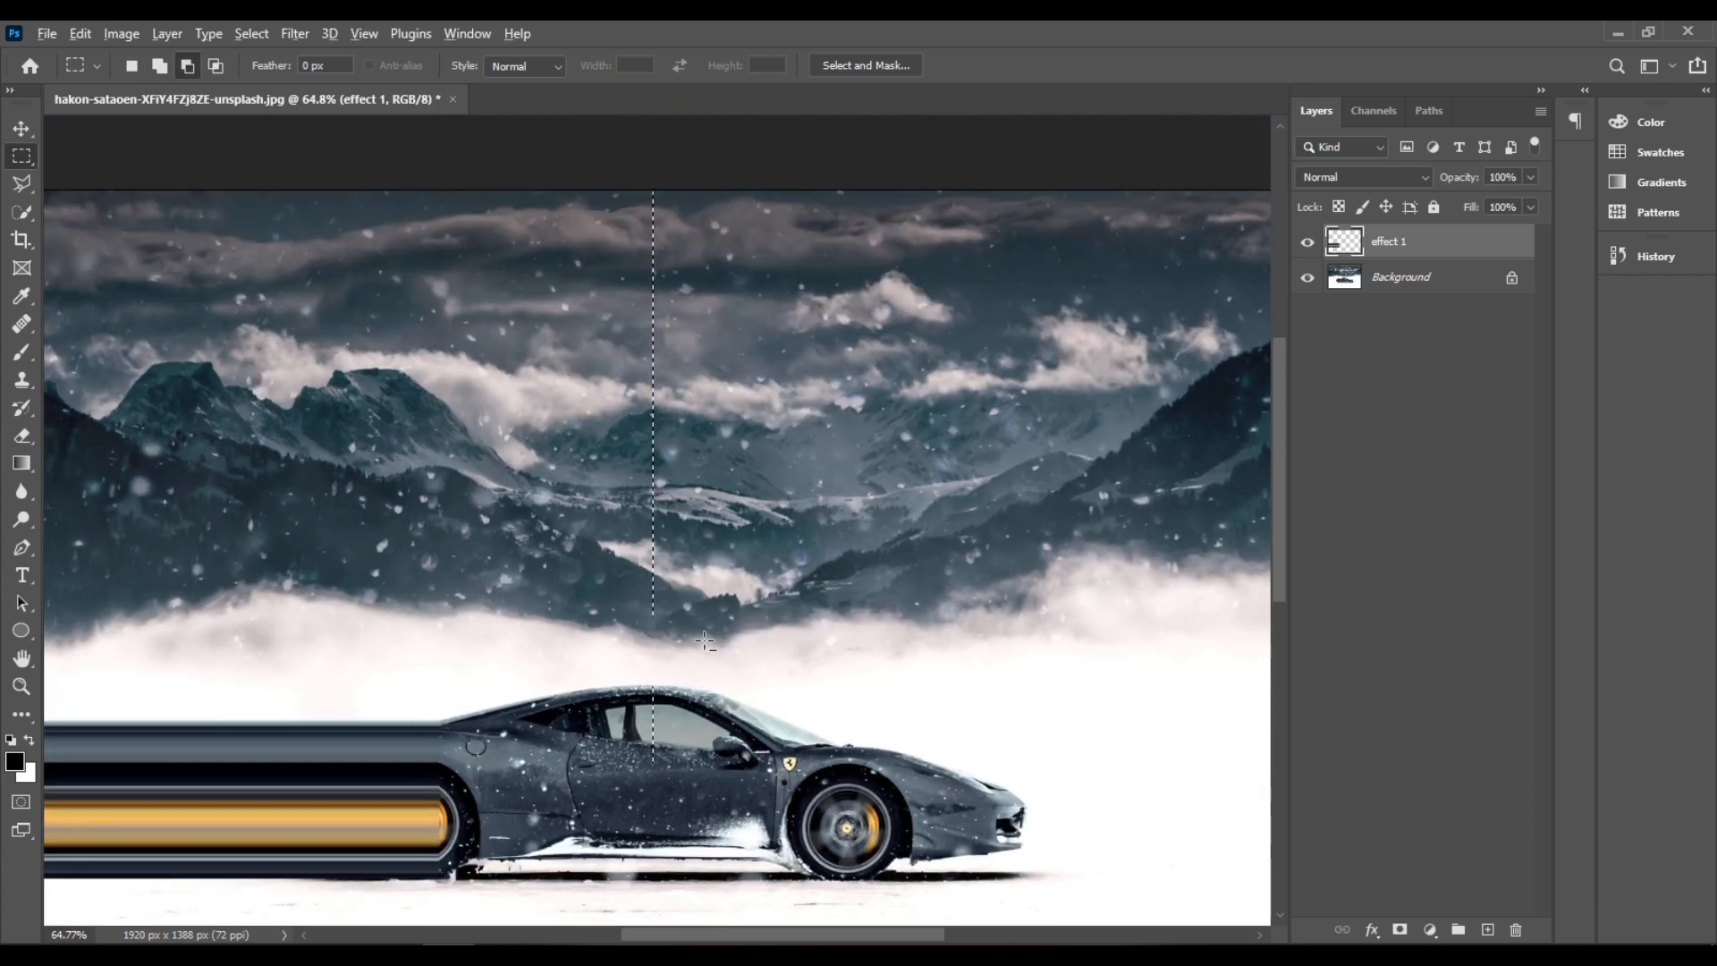
{"action": "left_click_drag", "start_coordinate": [587, 451], "coordinate": [701, 640]}
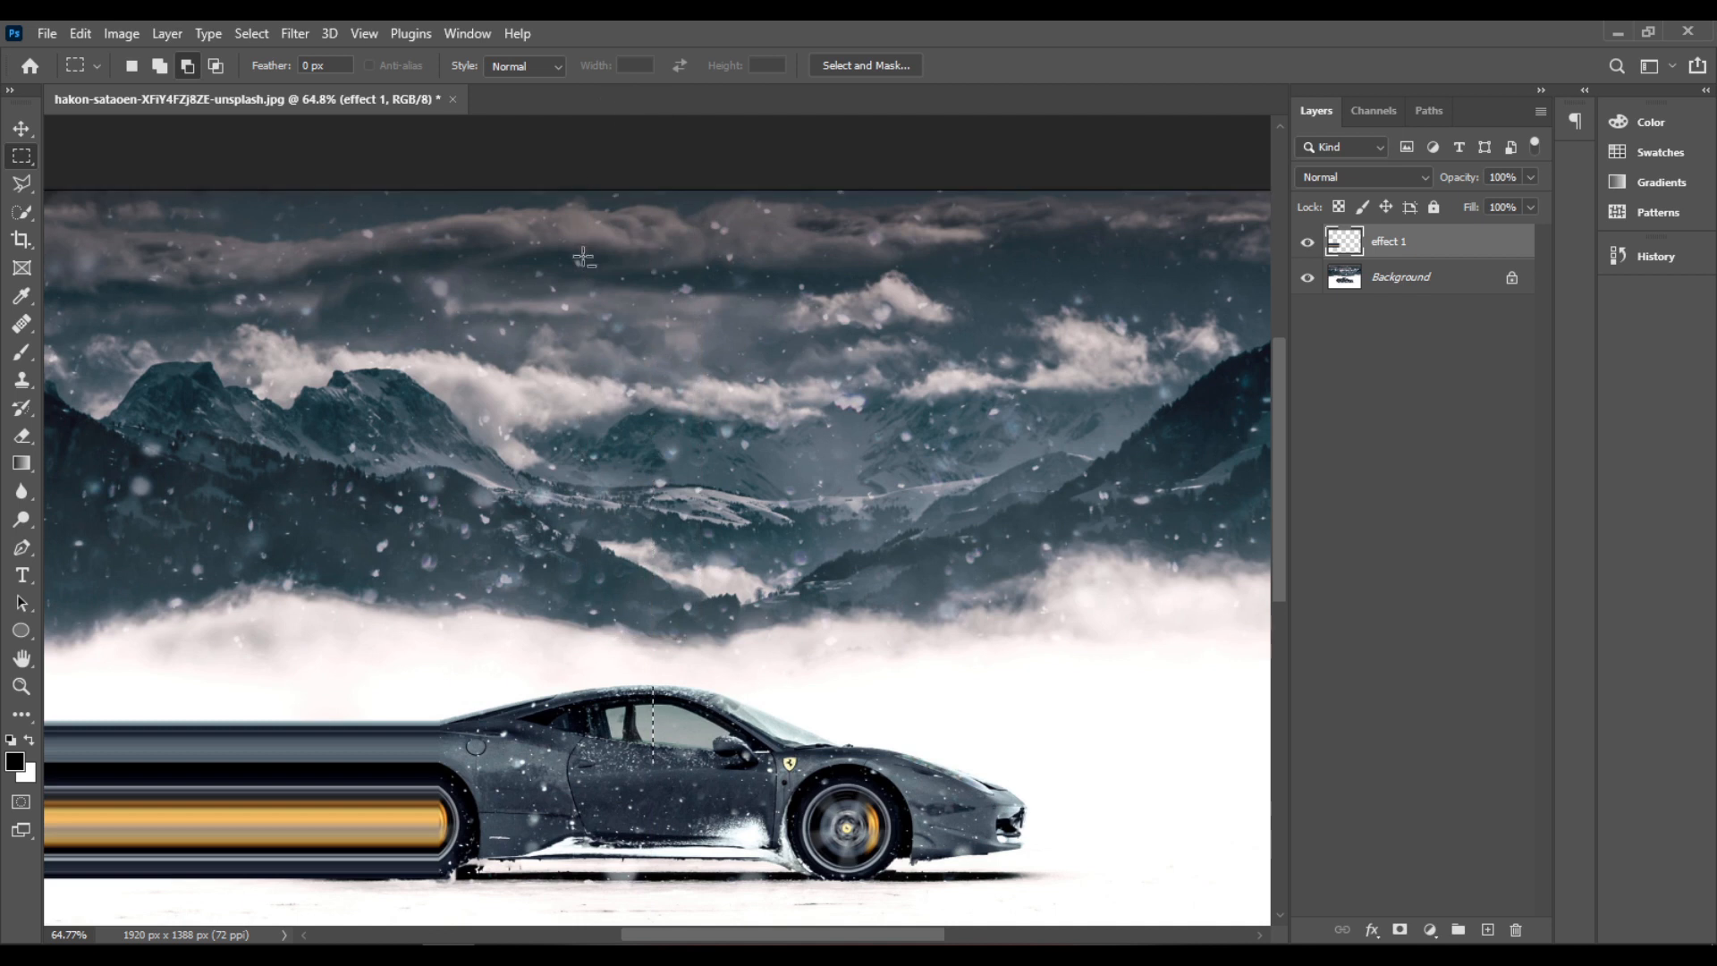
{"action": "mouse_move", "coordinate": [696, 821]}
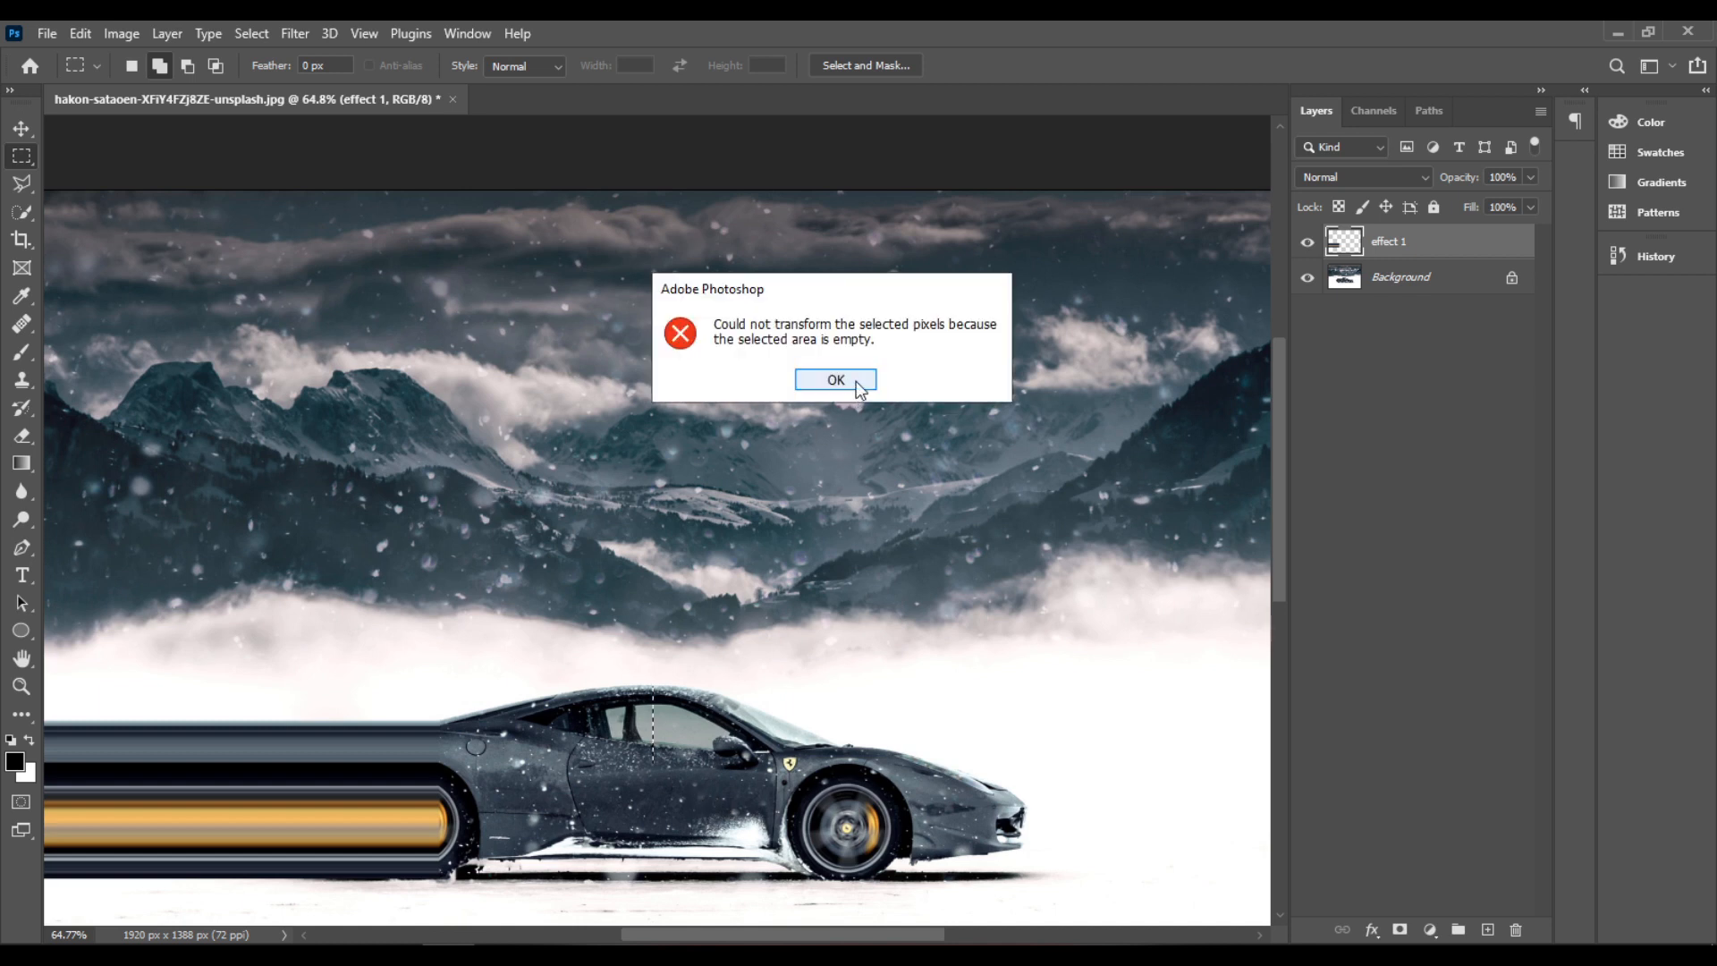
From the Background layer, free-transform the single-column door slice leftward into a long streak behind the car.
{"action": "left_click", "coordinate": [836, 379]}
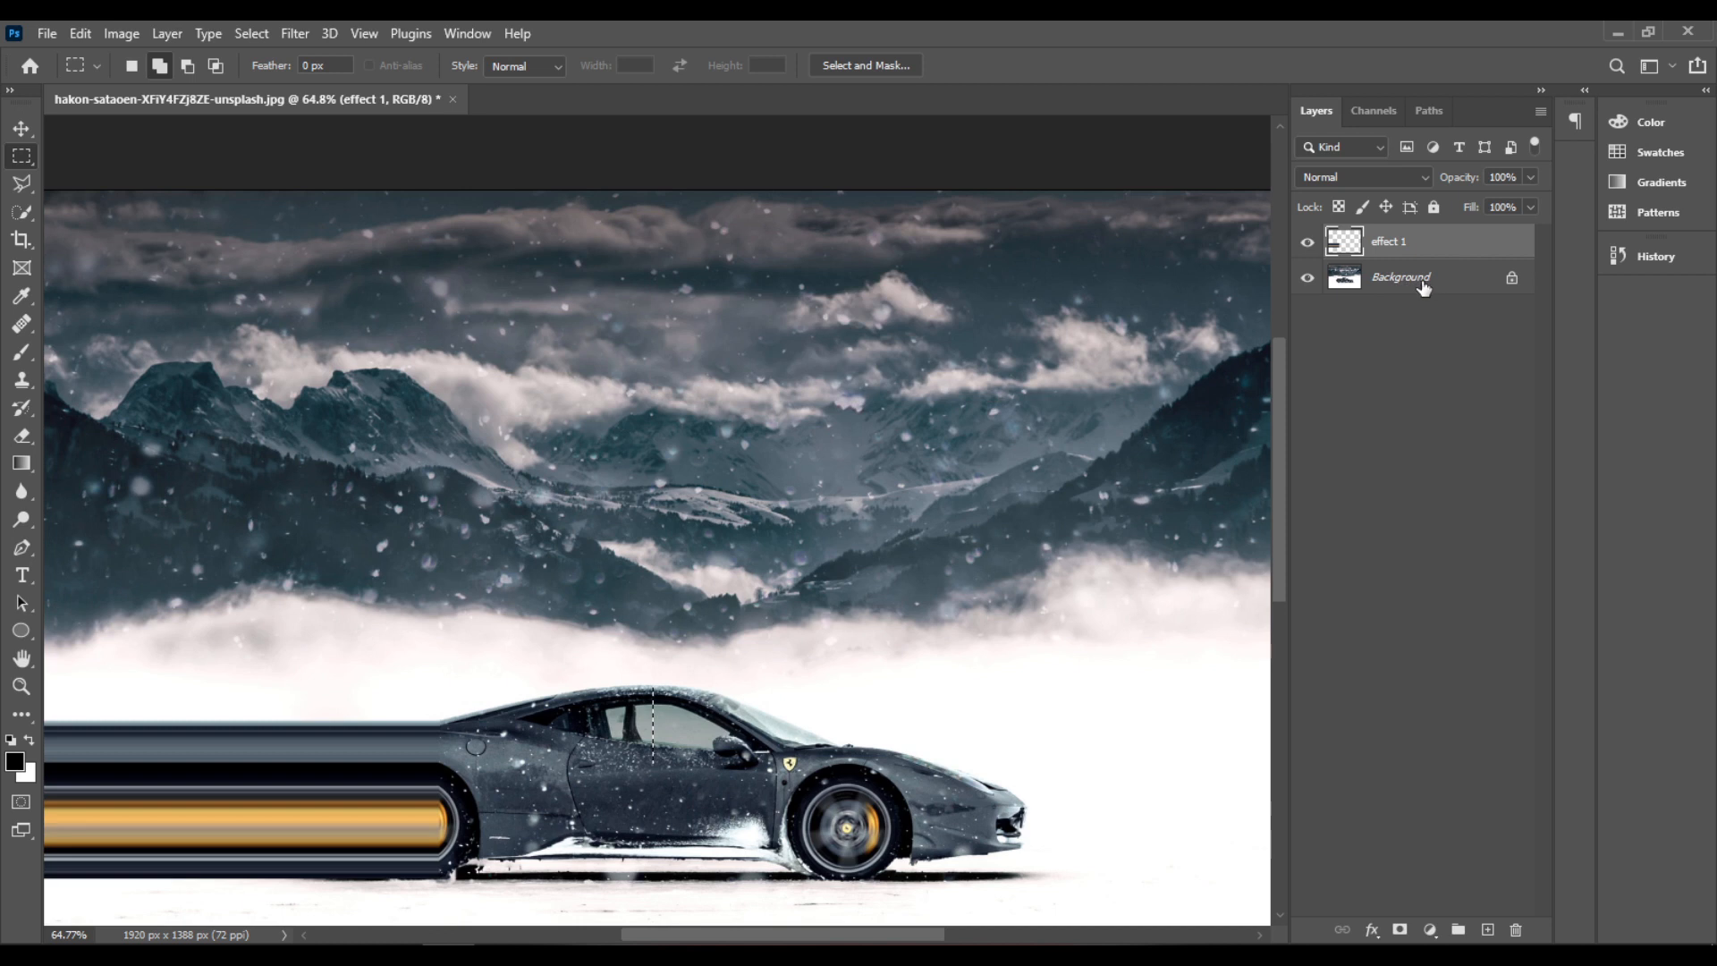
{"action": "left_click", "coordinate": [1403, 275]}
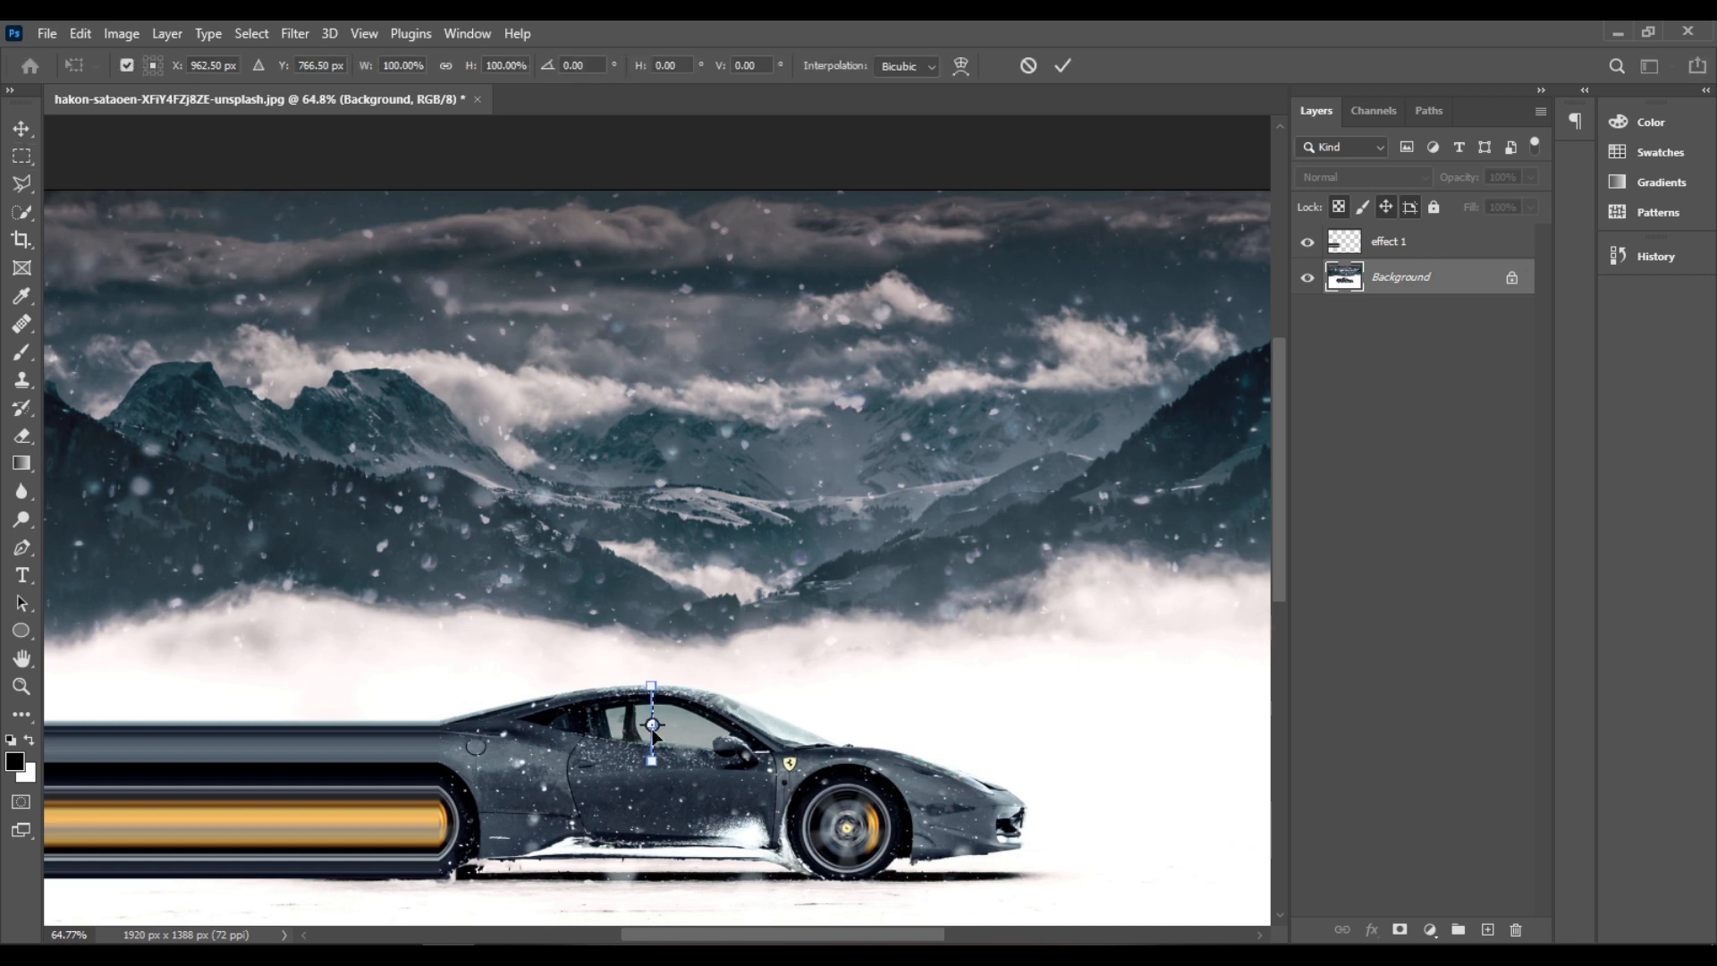
{"action": "left_click", "coordinate": [79, 32]}
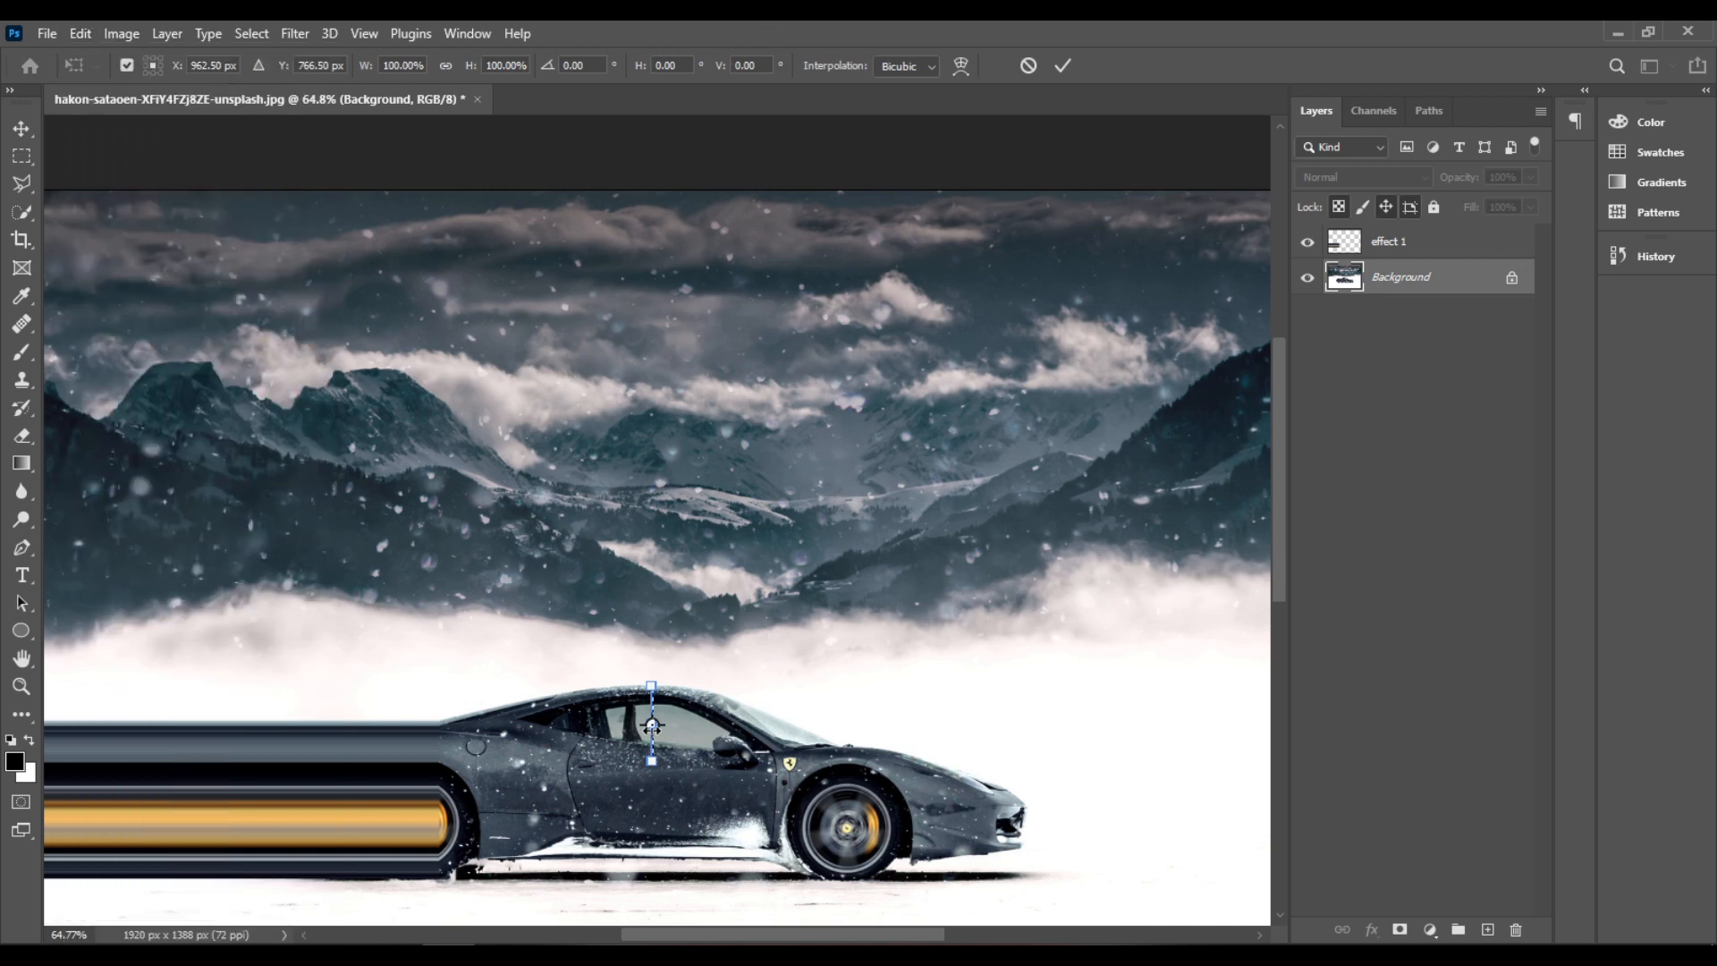
{"action": "left_click_drag", "start_coordinate": [649, 725], "coordinate": [232, 724]}
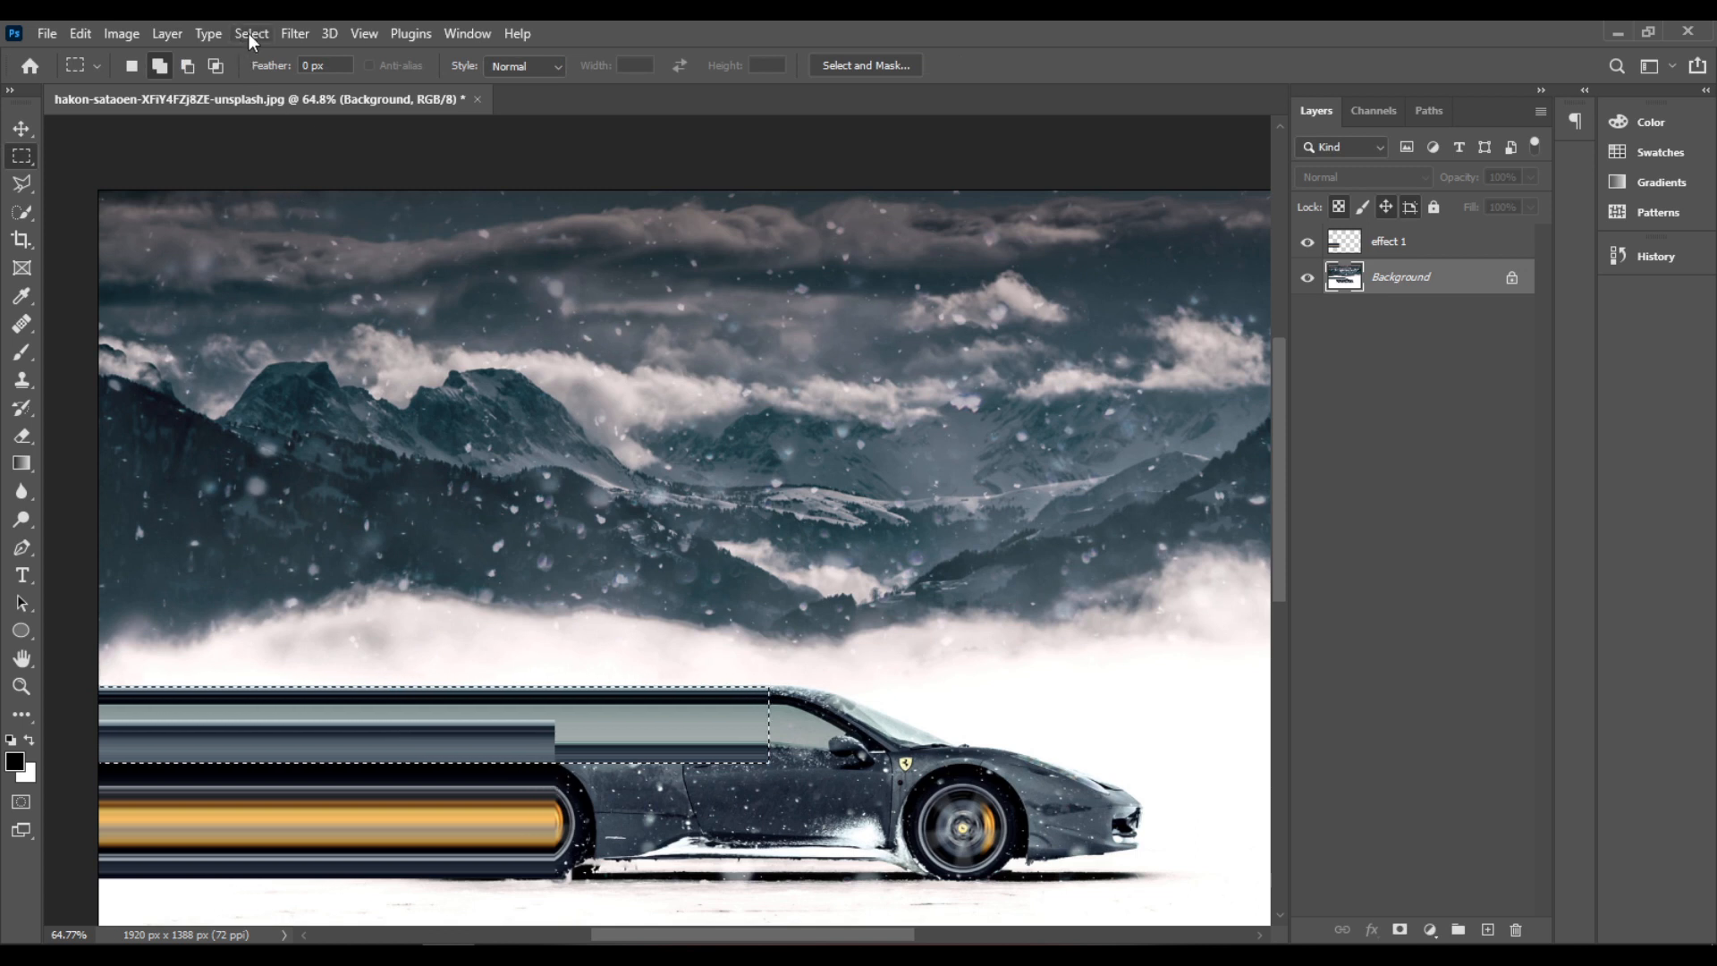
Deselect the stretched door streak, keeping the Background layer active.
{"action": "left_click", "coordinate": [250, 32]}
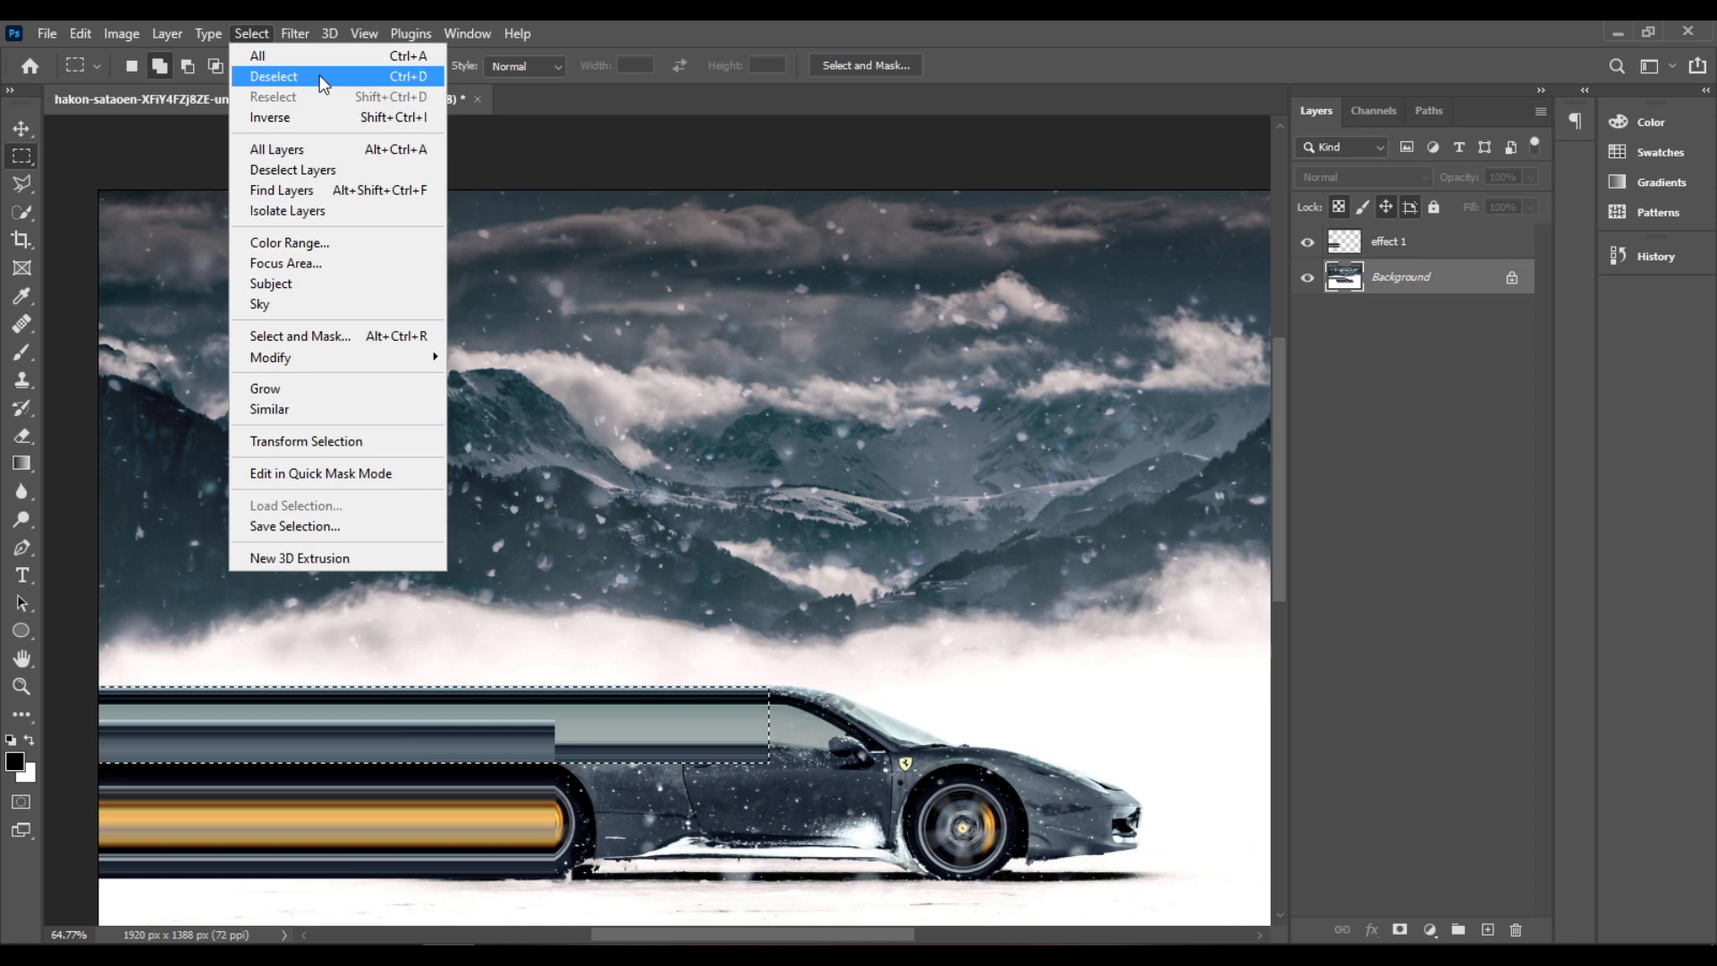
{"action": "mouse_move", "coordinate": [375, 89]}
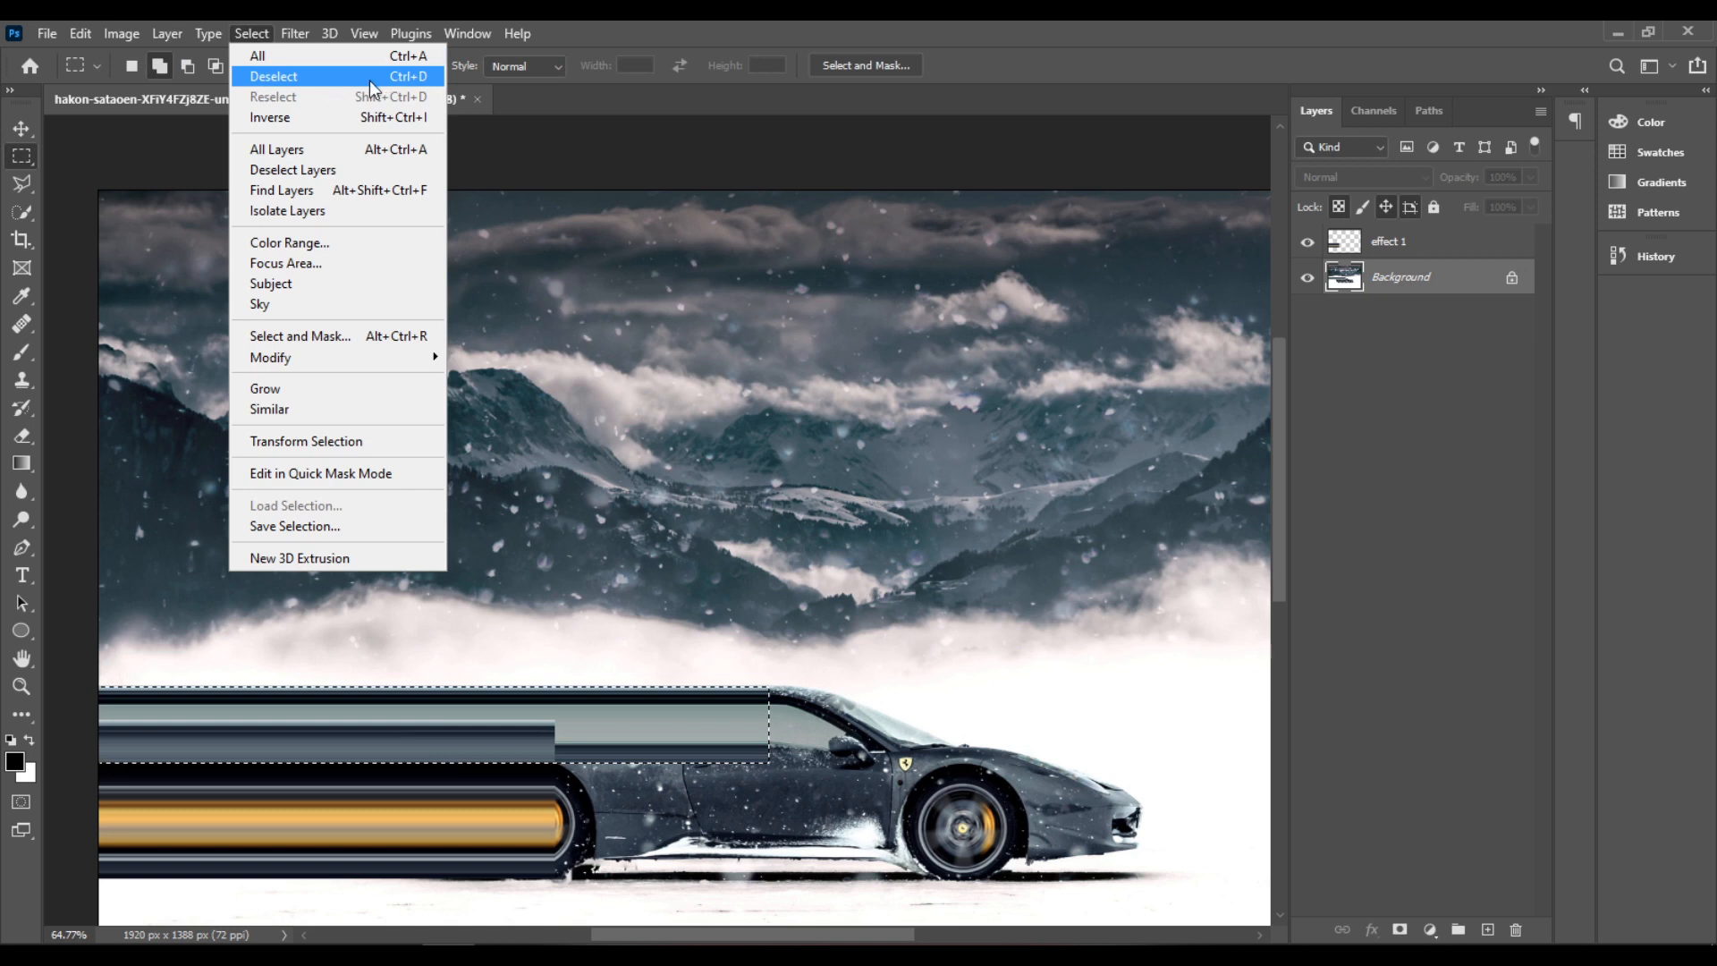
{"action": "left_click", "coordinate": [274, 75]}
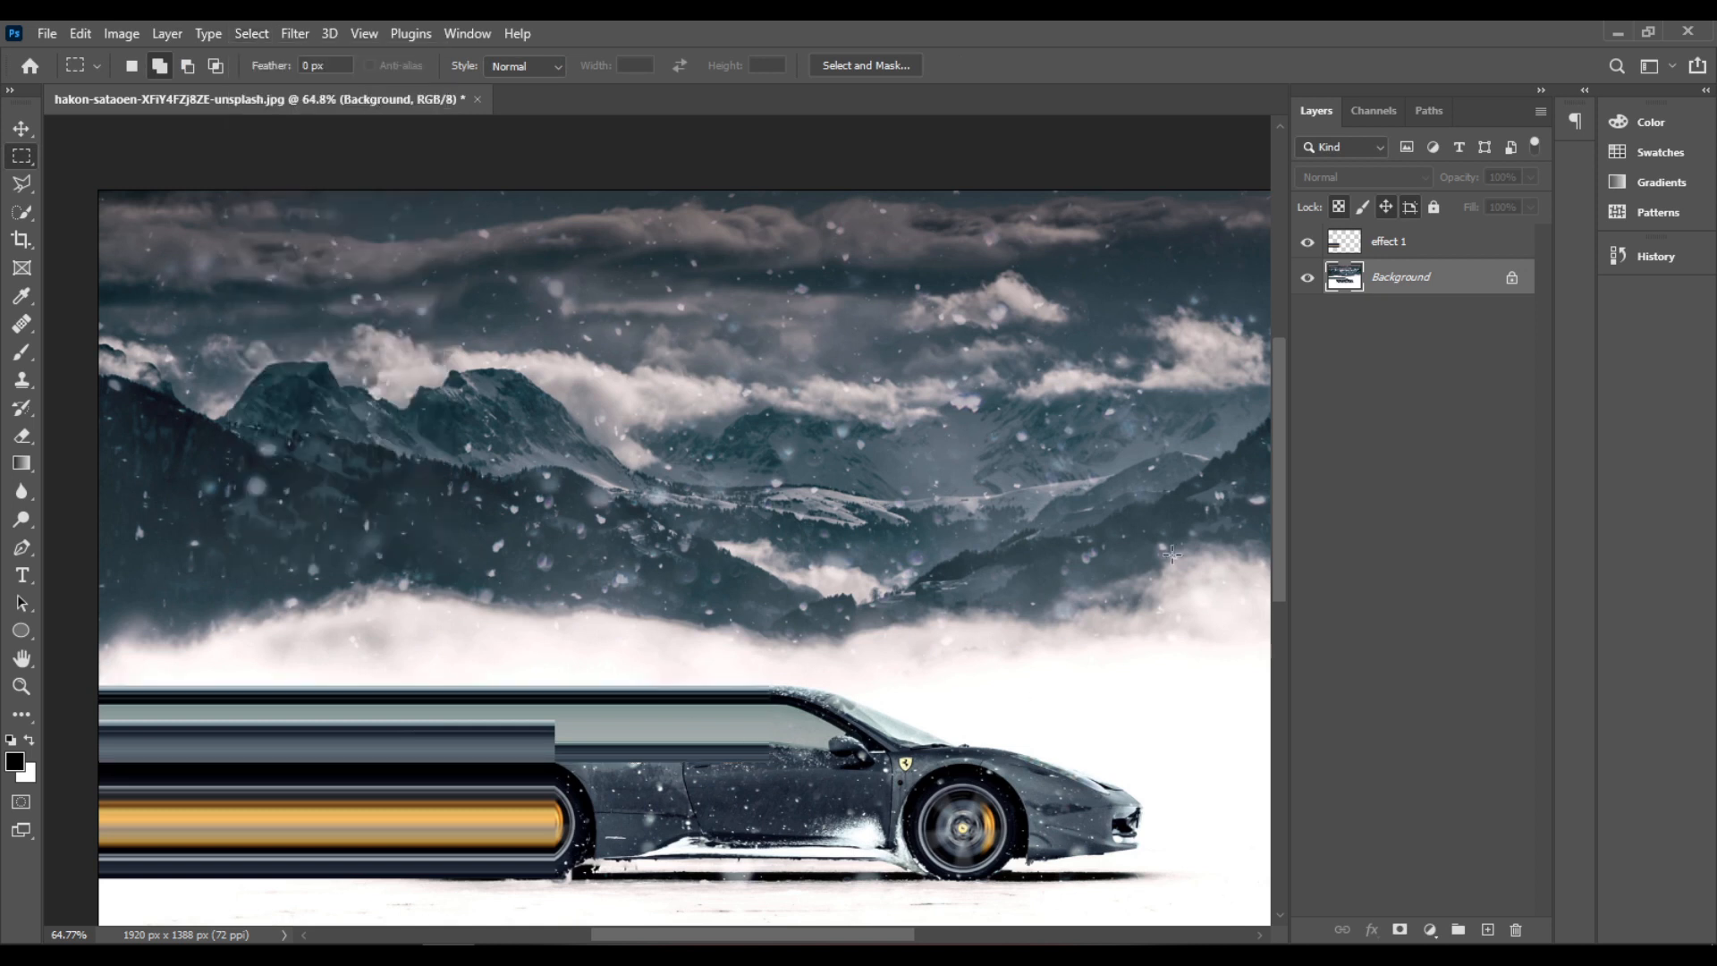
{"action": "left_click", "coordinate": [1399, 276]}
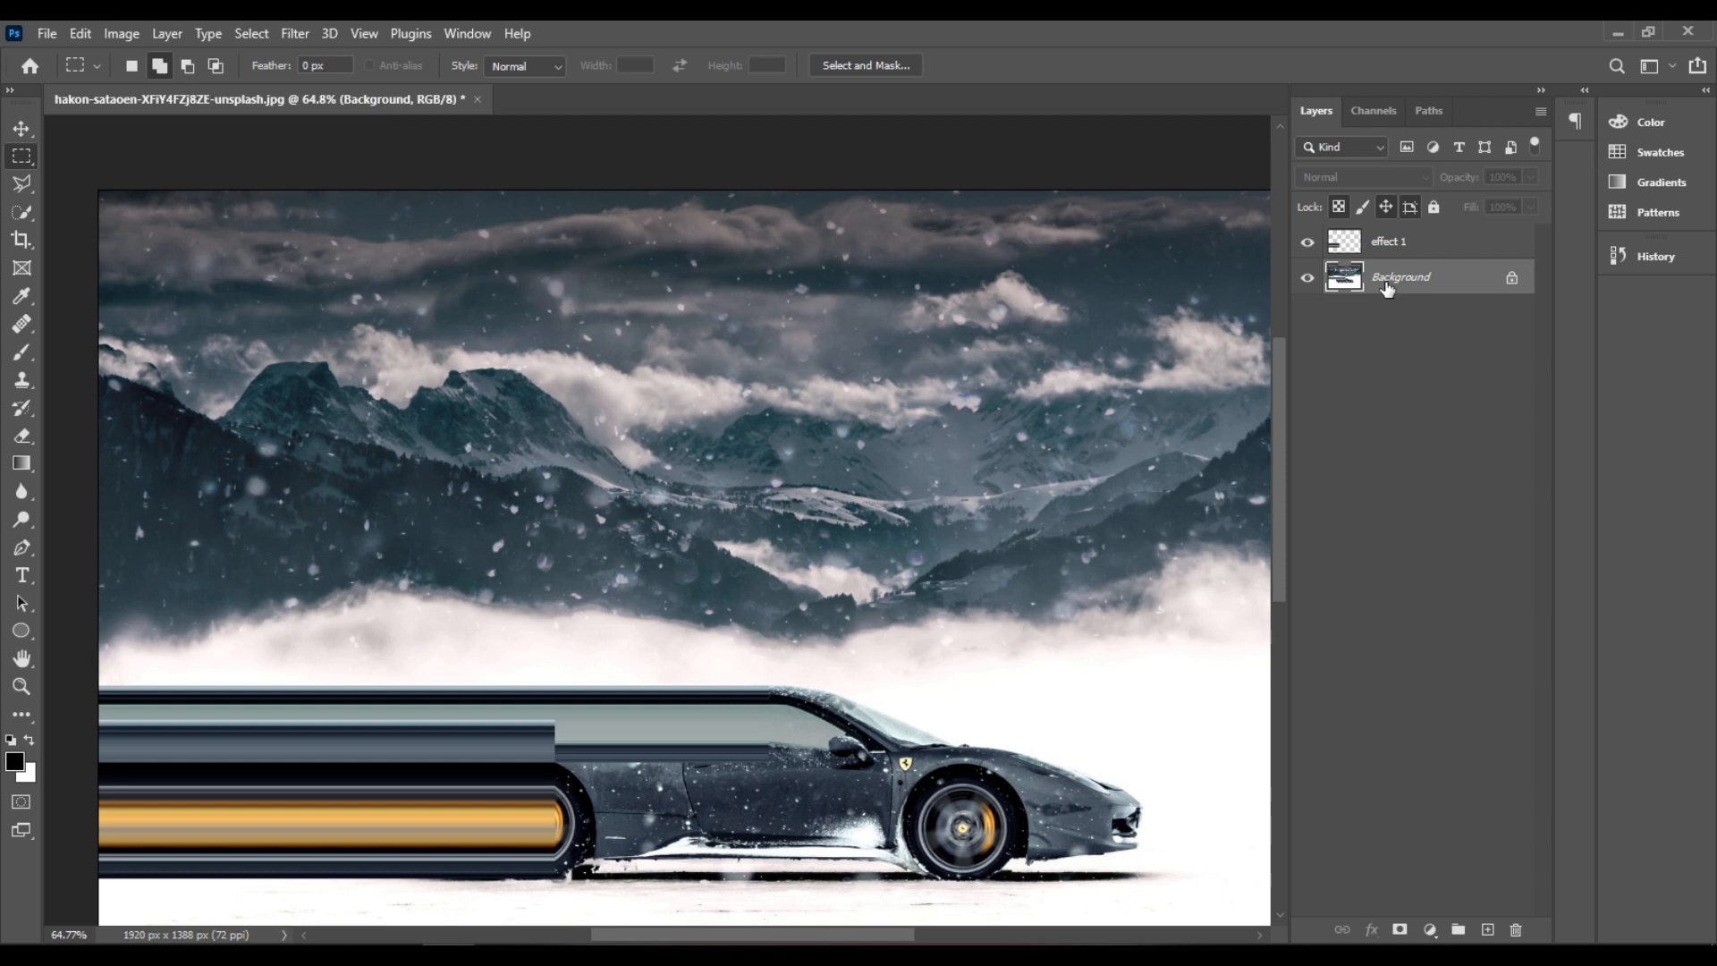
{"action": "mouse_move", "coordinate": [1310, 408]}
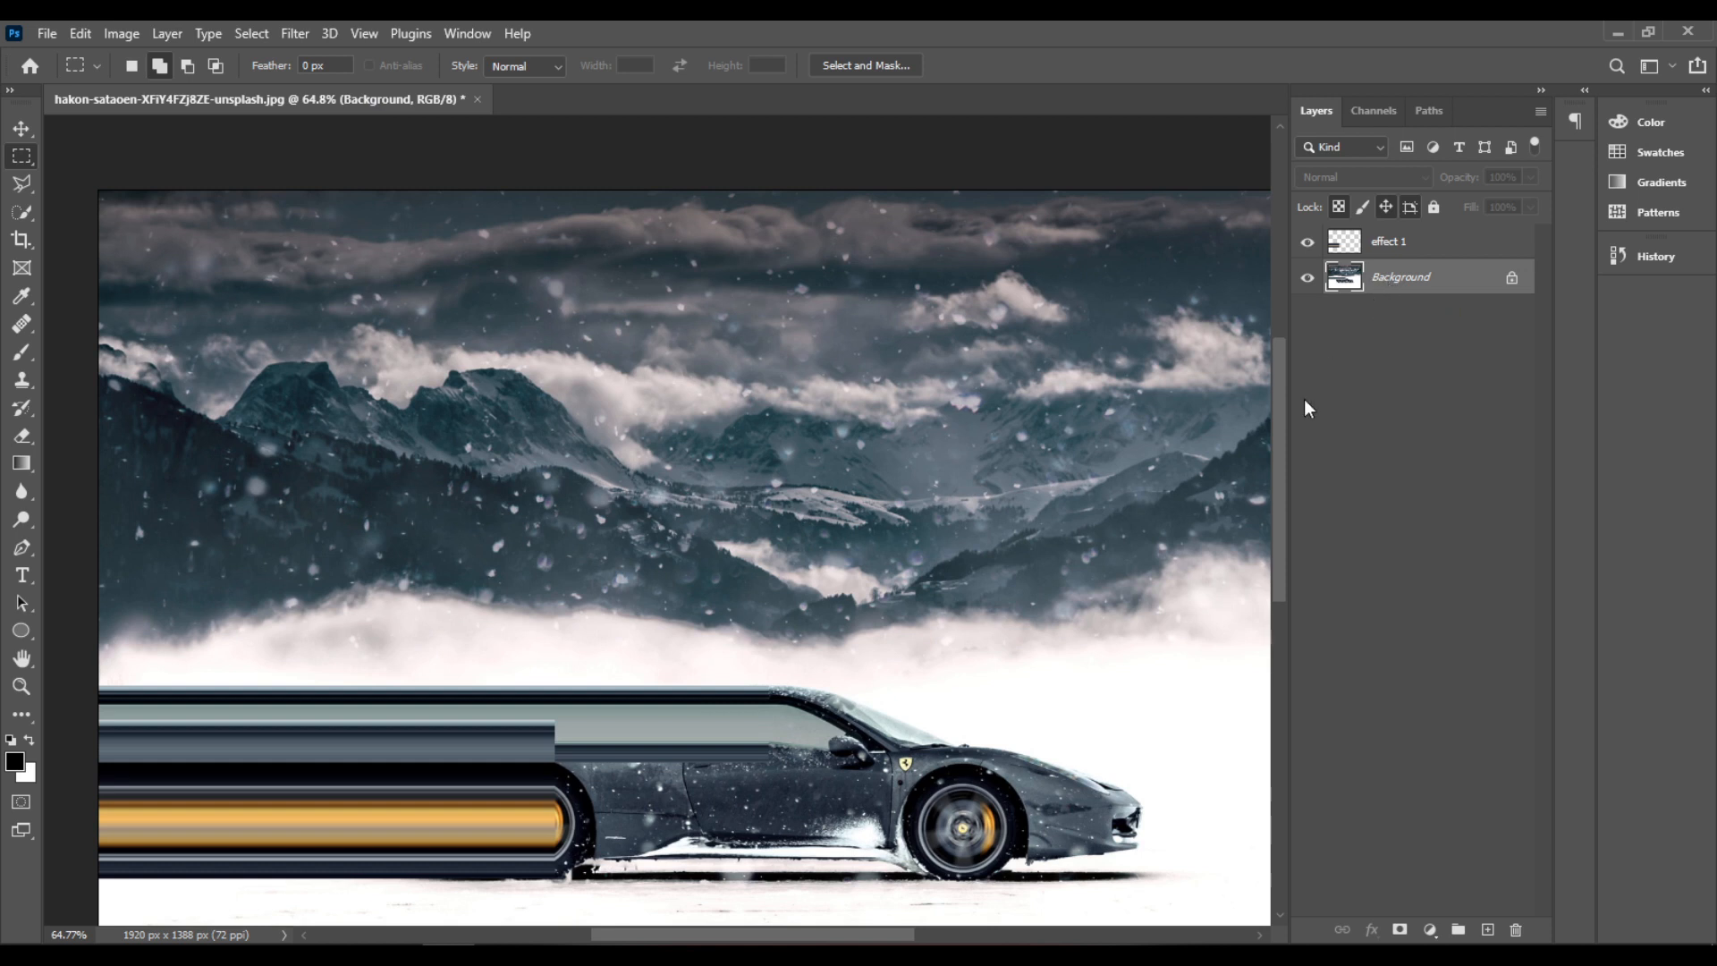
{"action": "mouse_move", "coordinate": [909, 662]}
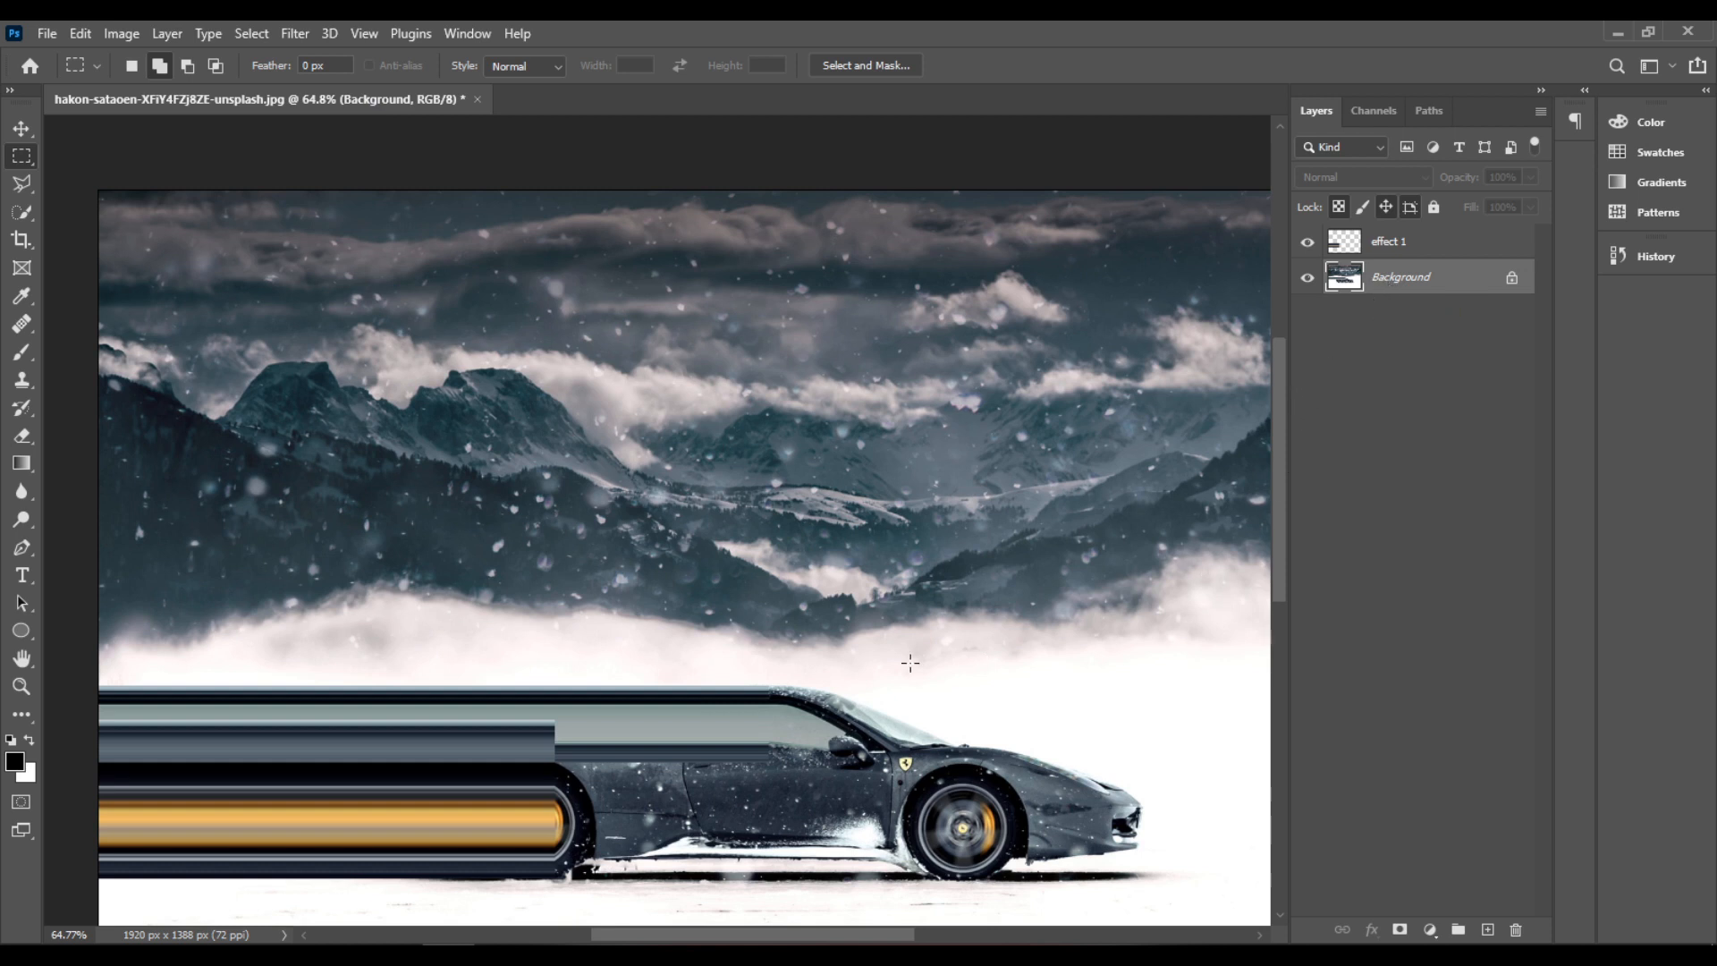
{"action": "mouse_move", "coordinate": [1084, 467]}
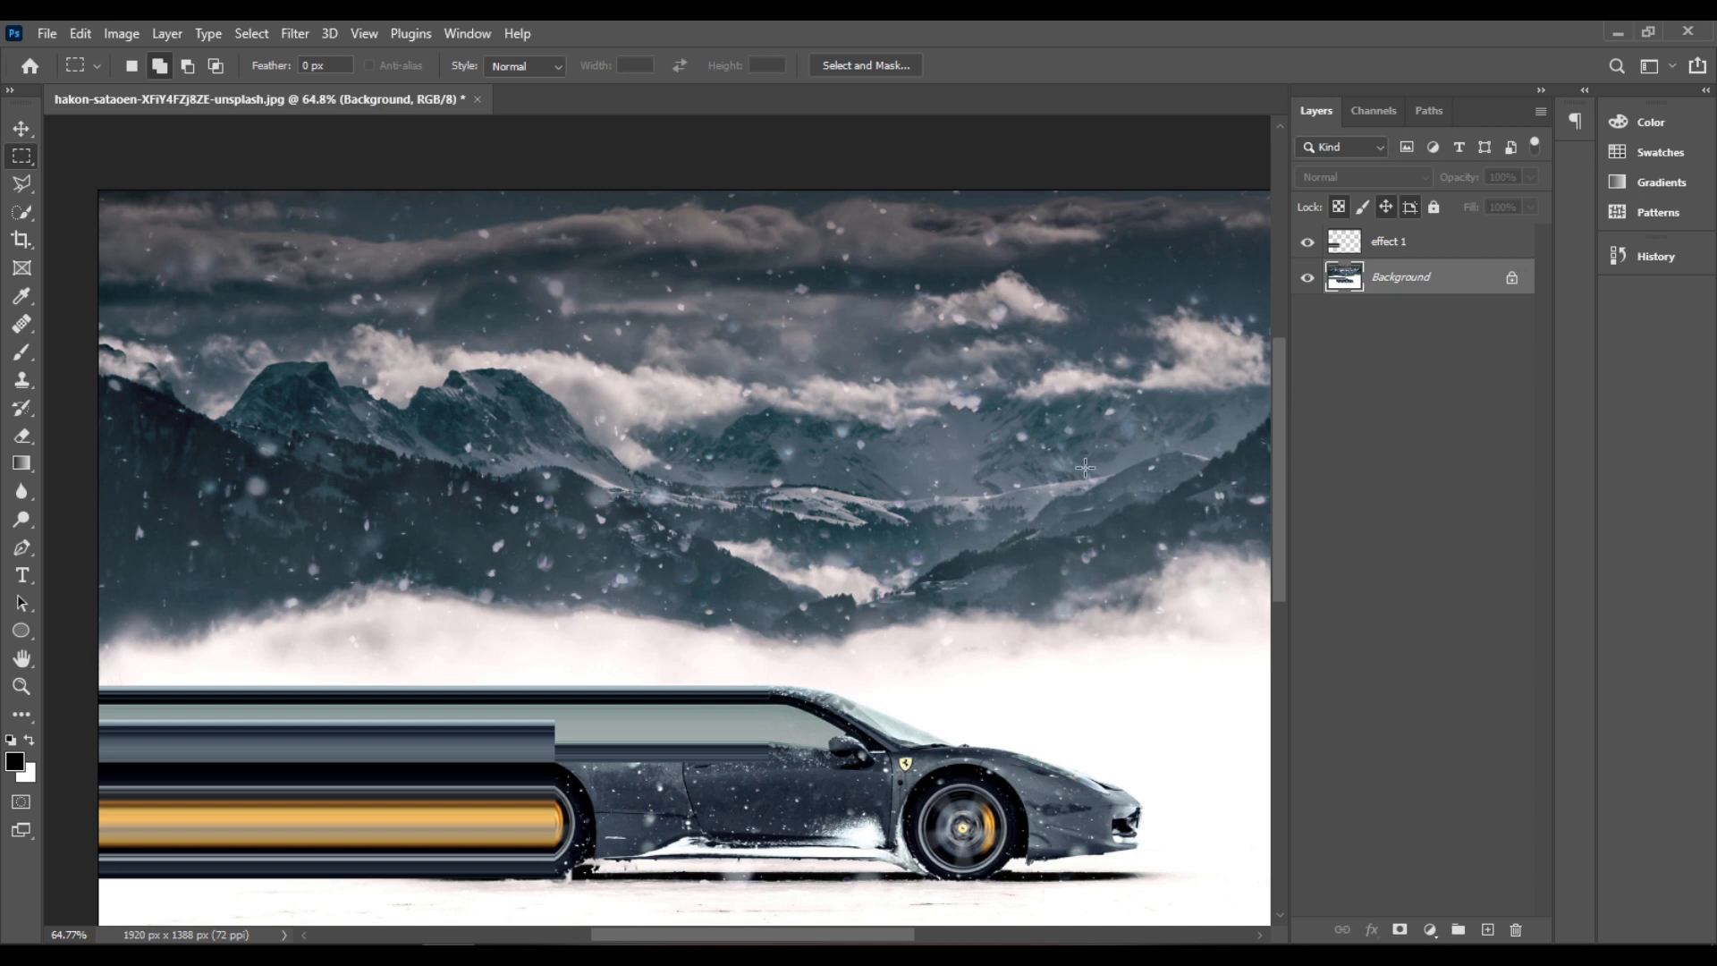
{"action": "mouse_move", "coordinate": [681, 730]}
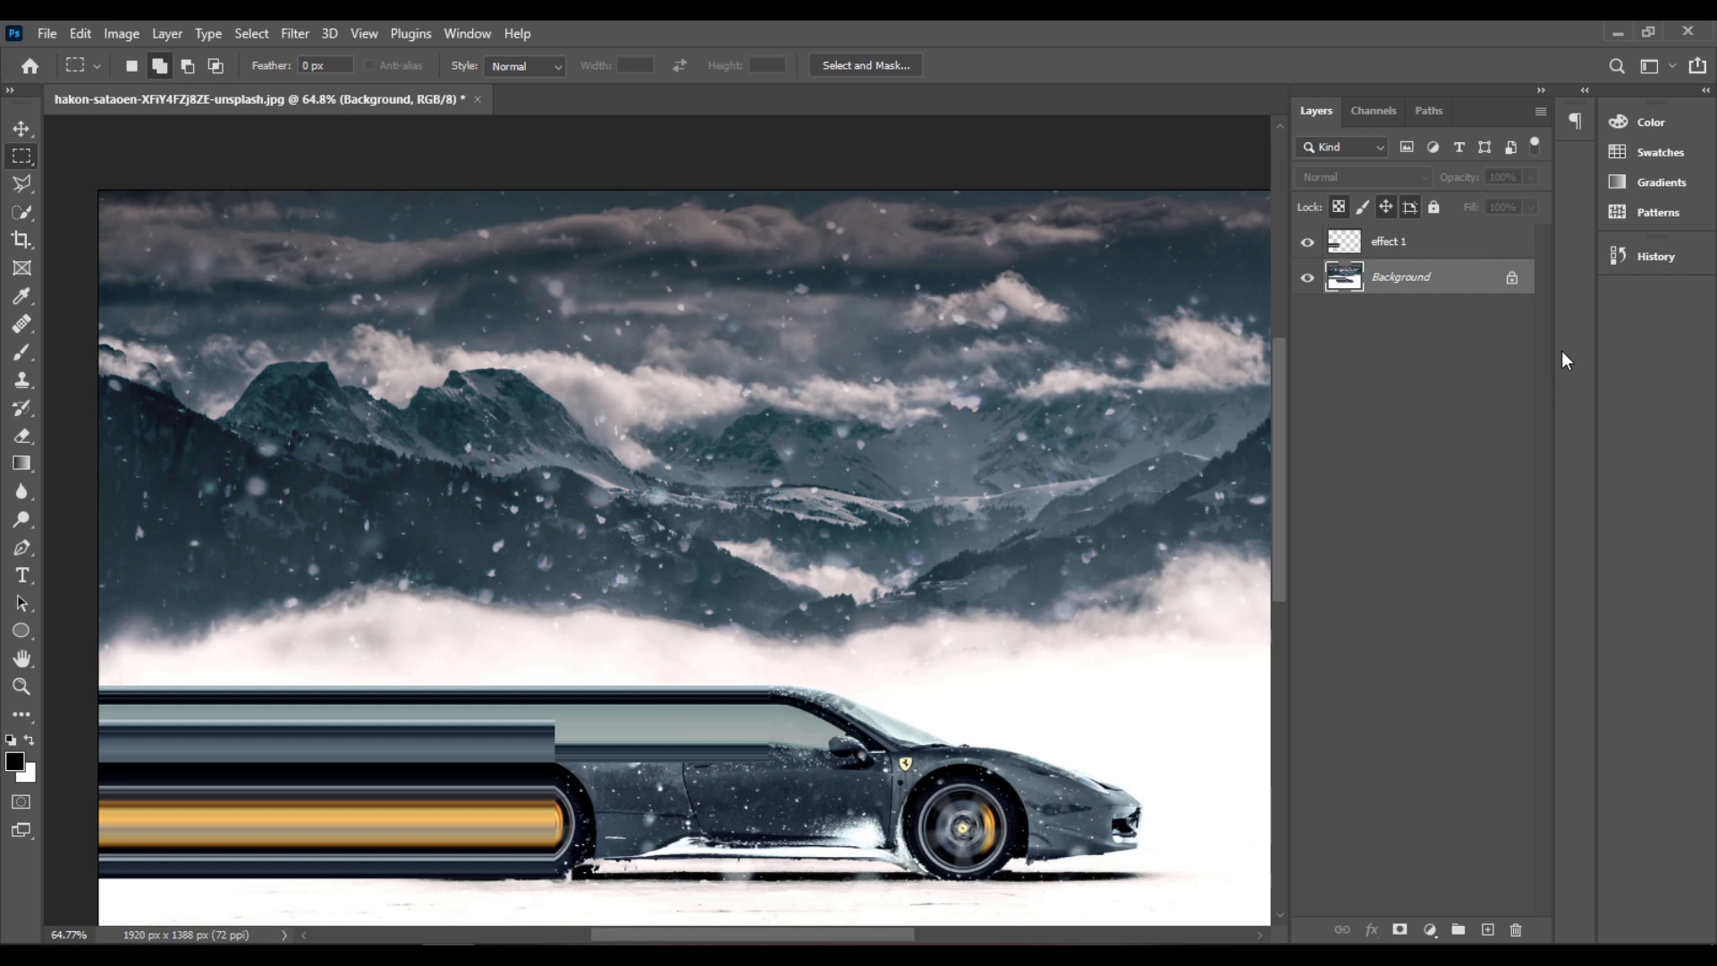
Step back through History to the Rectangular Marquee state, before the slice was stretched.
{"action": "left_click", "coordinate": [1657, 256]}
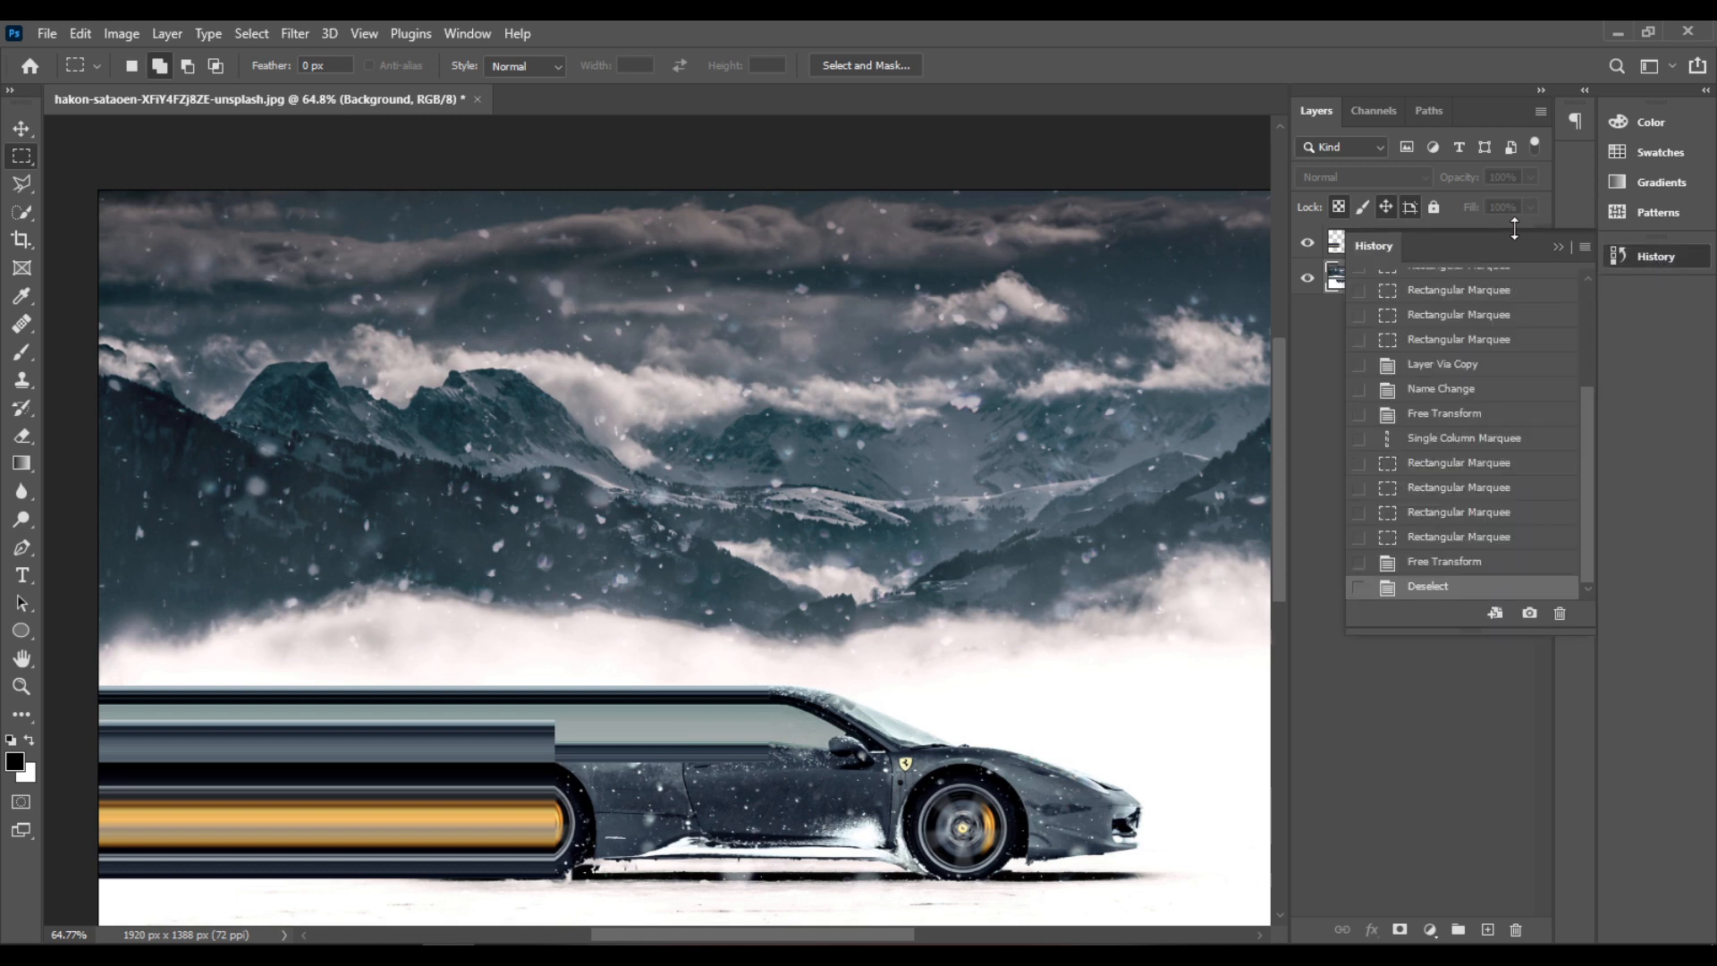
{"action": "left_click", "coordinate": [1445, 559]}
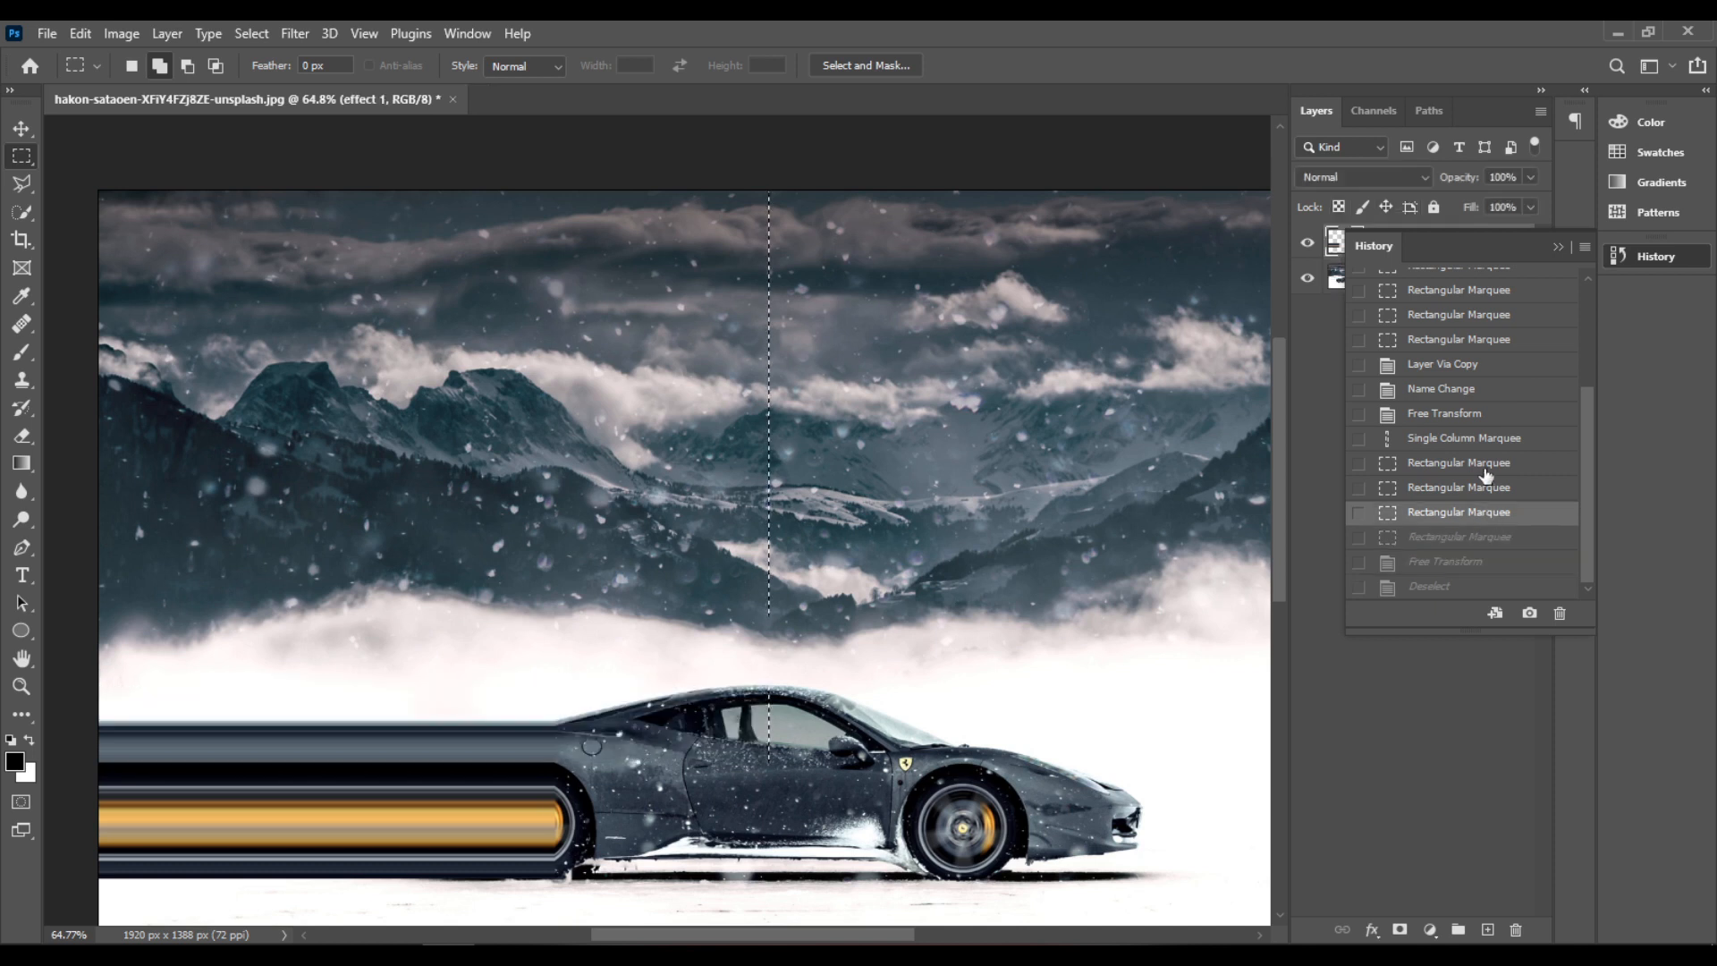
{"action": "left_click", "coordinate": [1460, 461]}
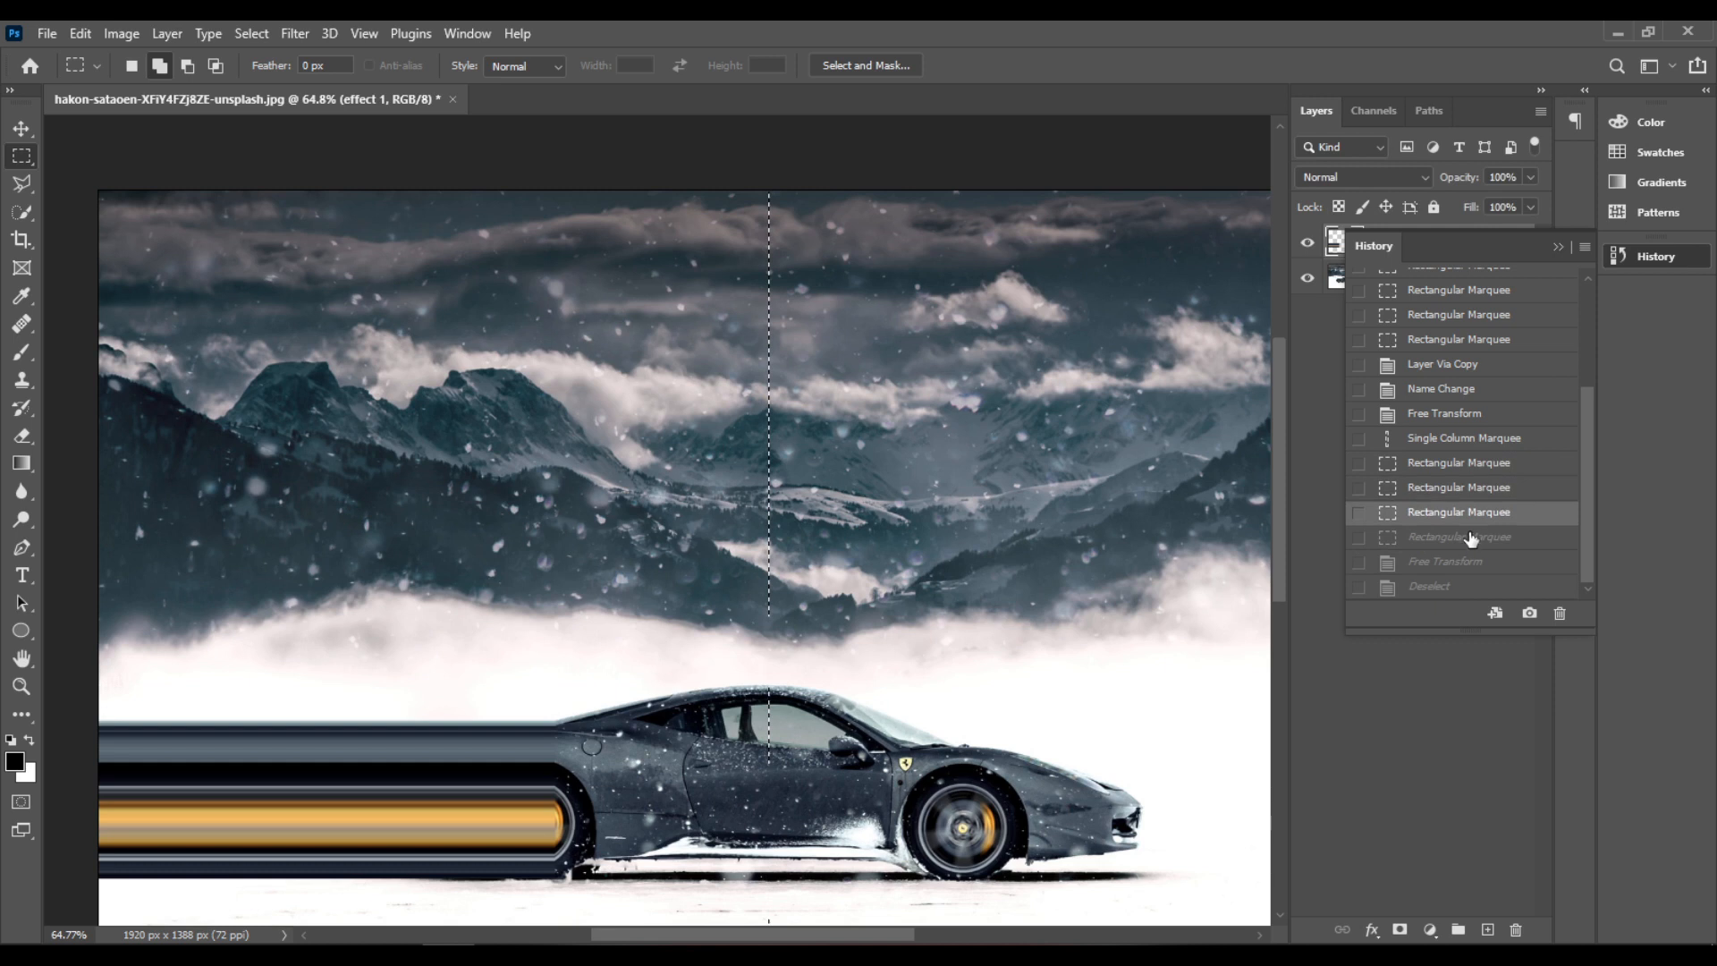
{"action": "left_click", "coordinate": [1460, 537]}
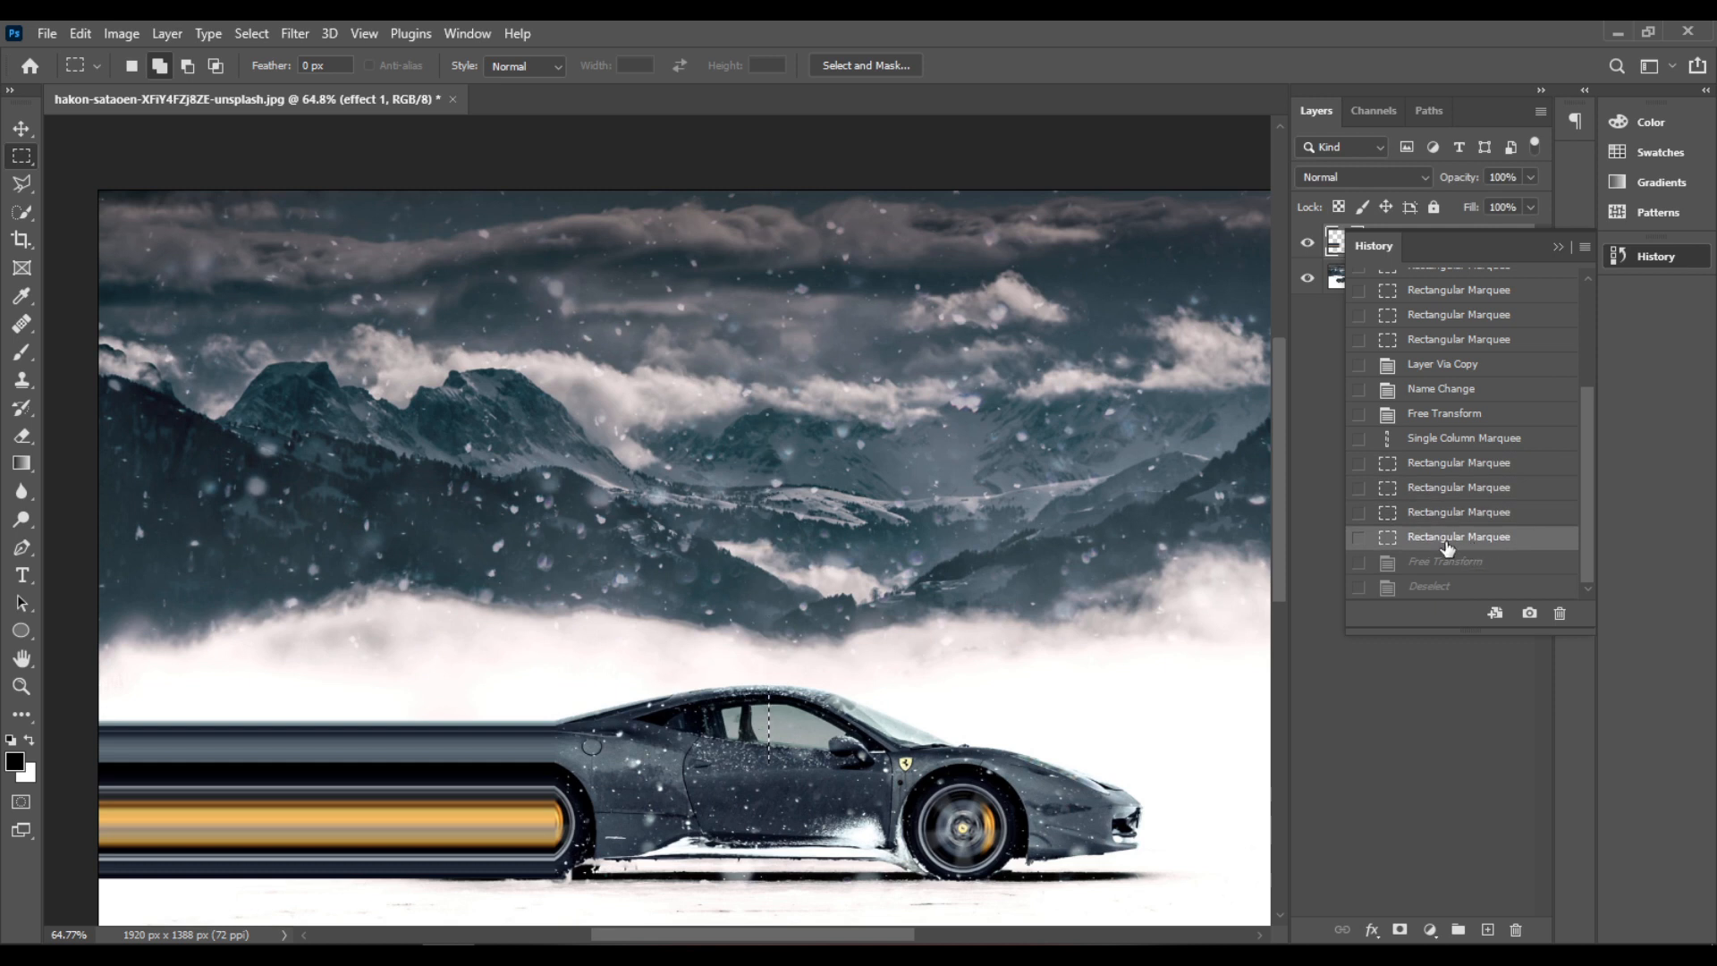
{"action": "mouse_move", "coordinate": [794, 722]}
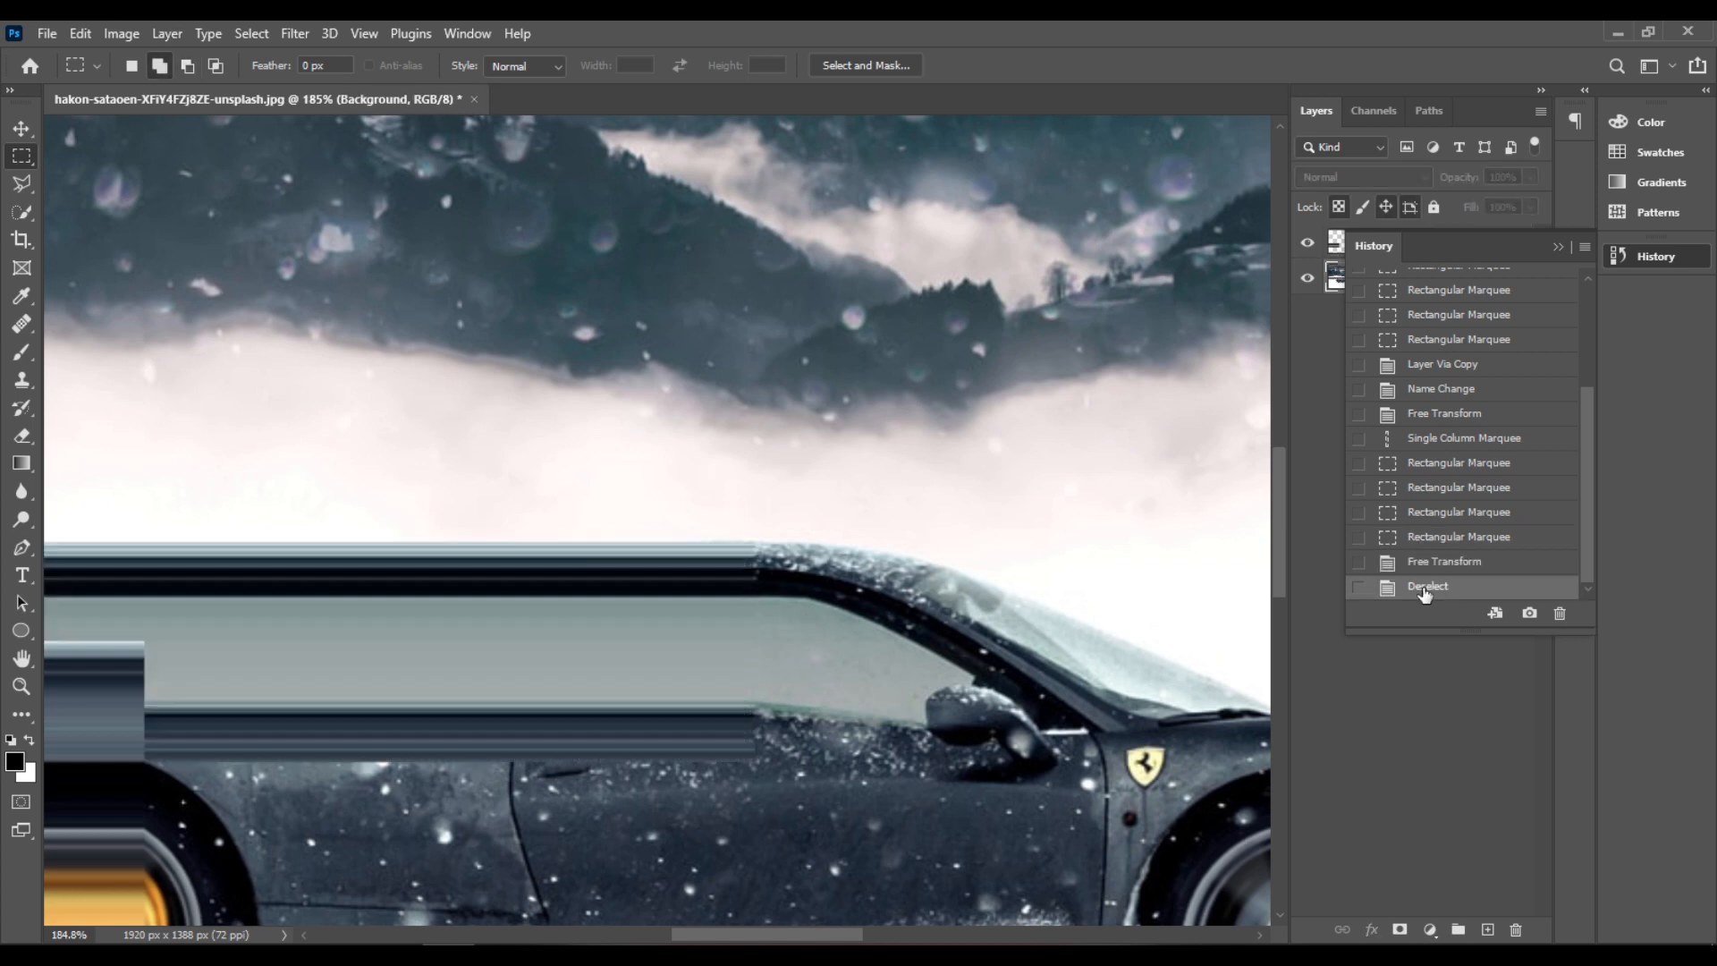
{"action": "left_click", "coordinate": [1444, 560]}
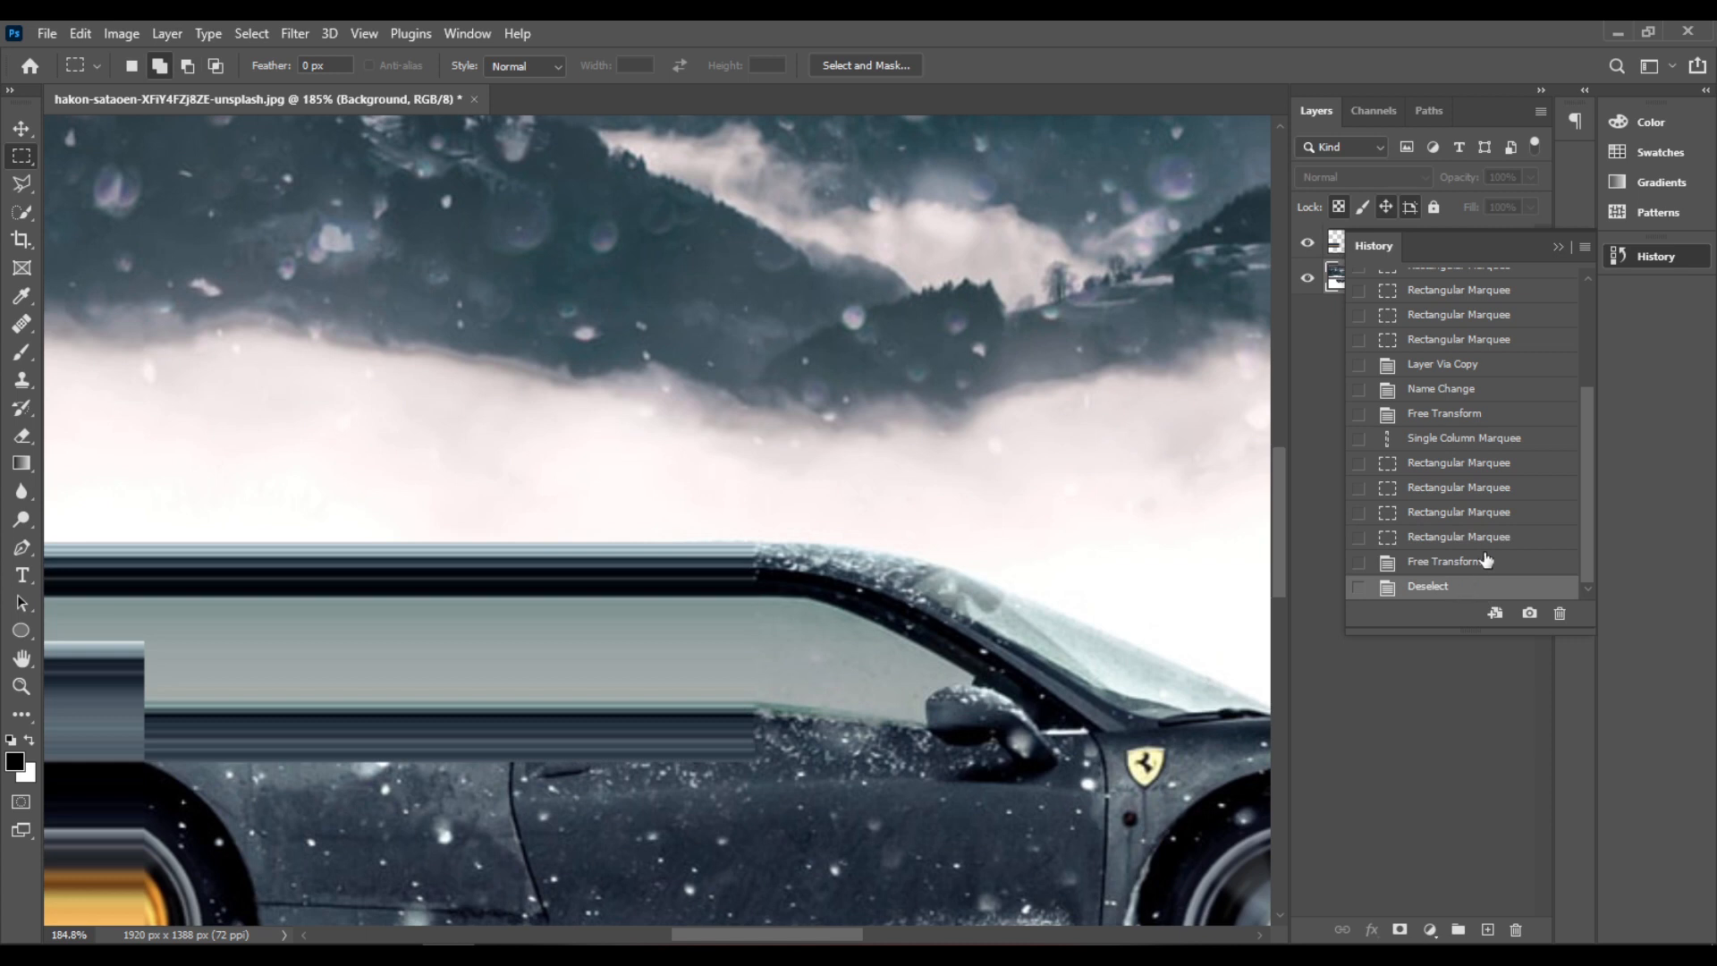
{"action": "mouse_move", "coordinate": [1496, 563]}
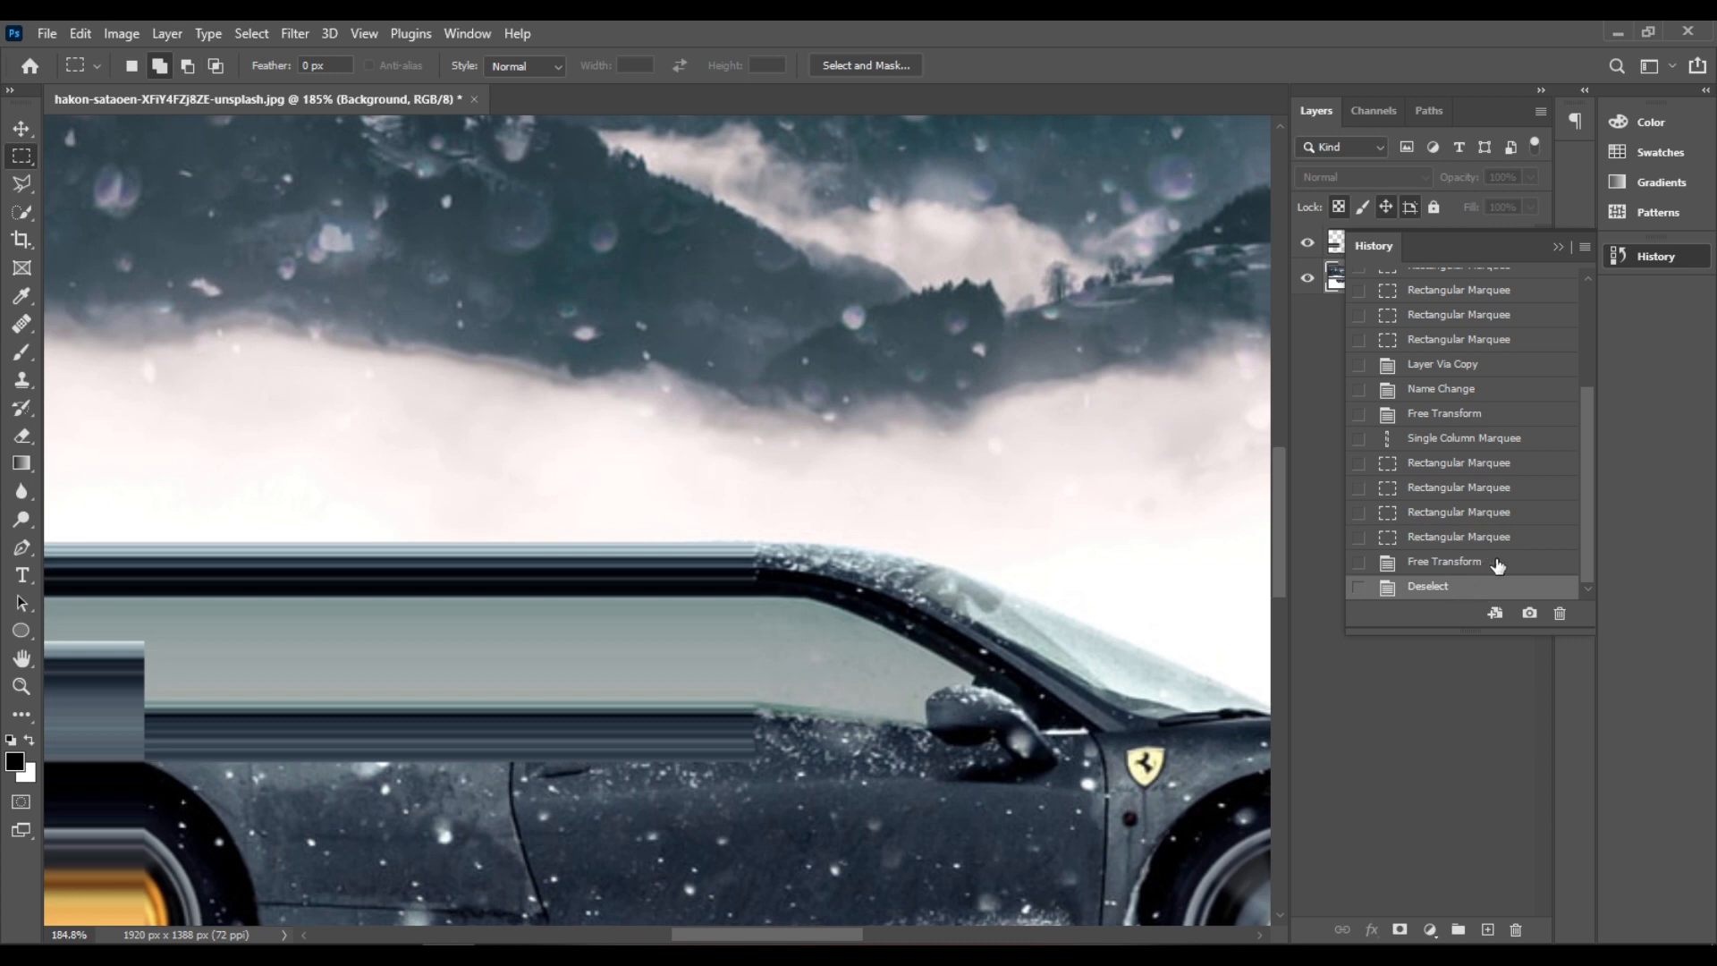
{"action": "left_click", "coordinate": [1444, 560]}
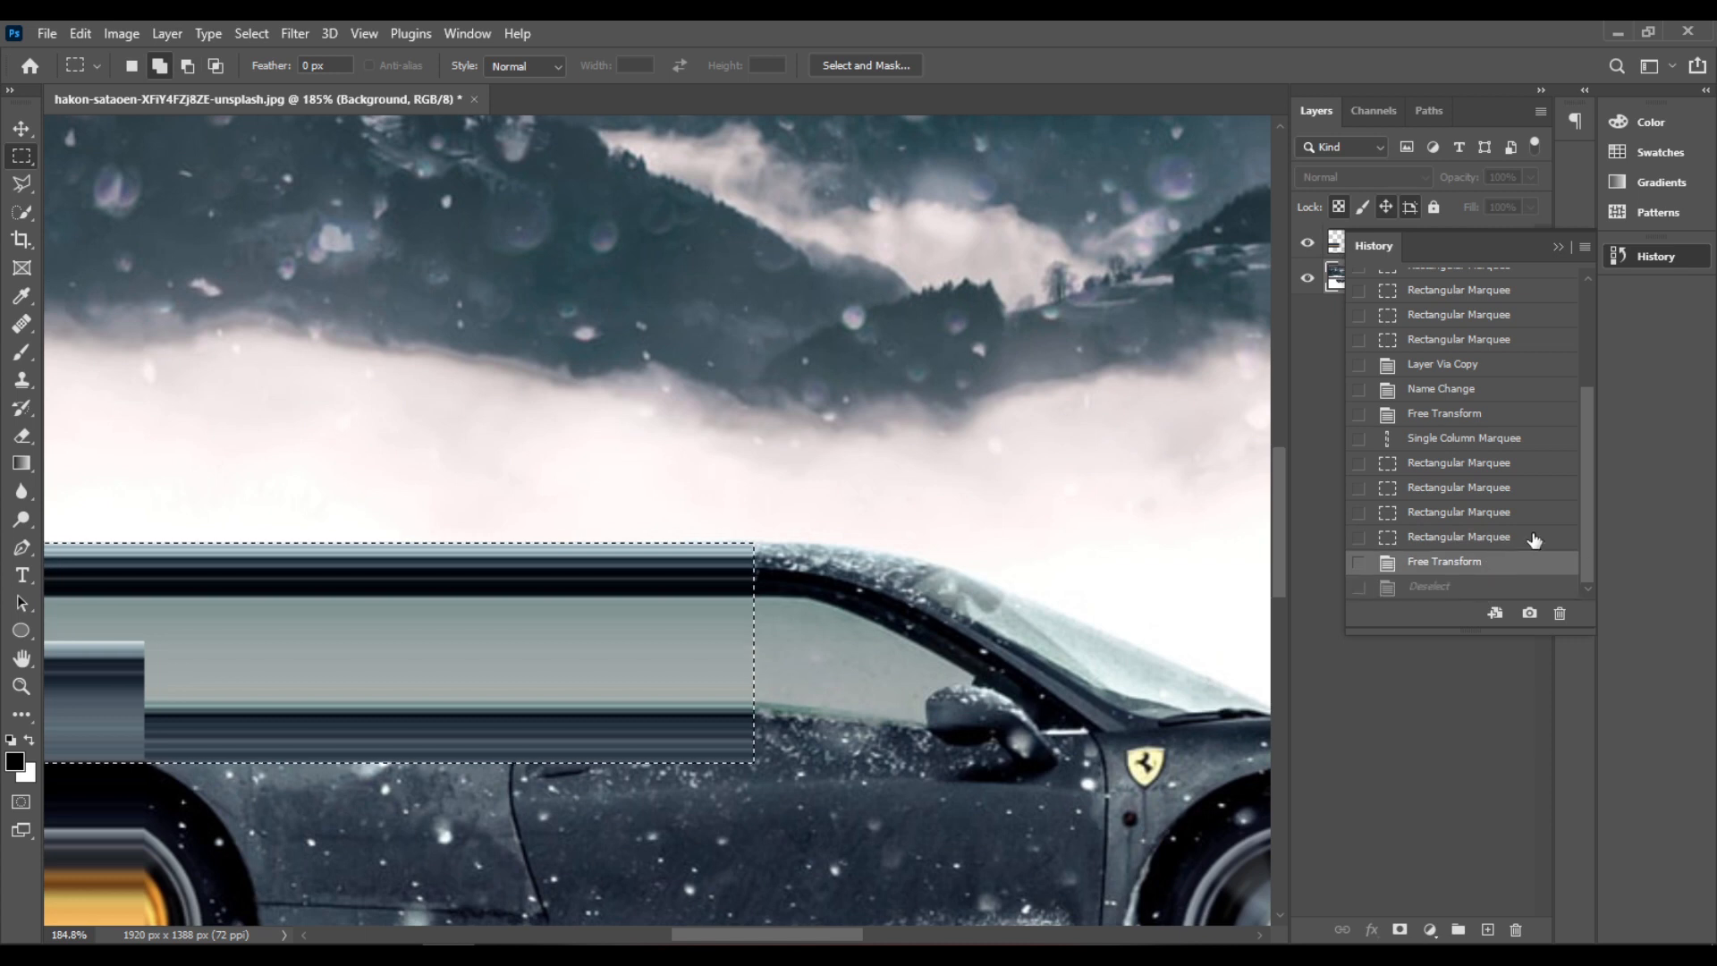
{"action": "left_click", "coordinate": [1458, 536]}
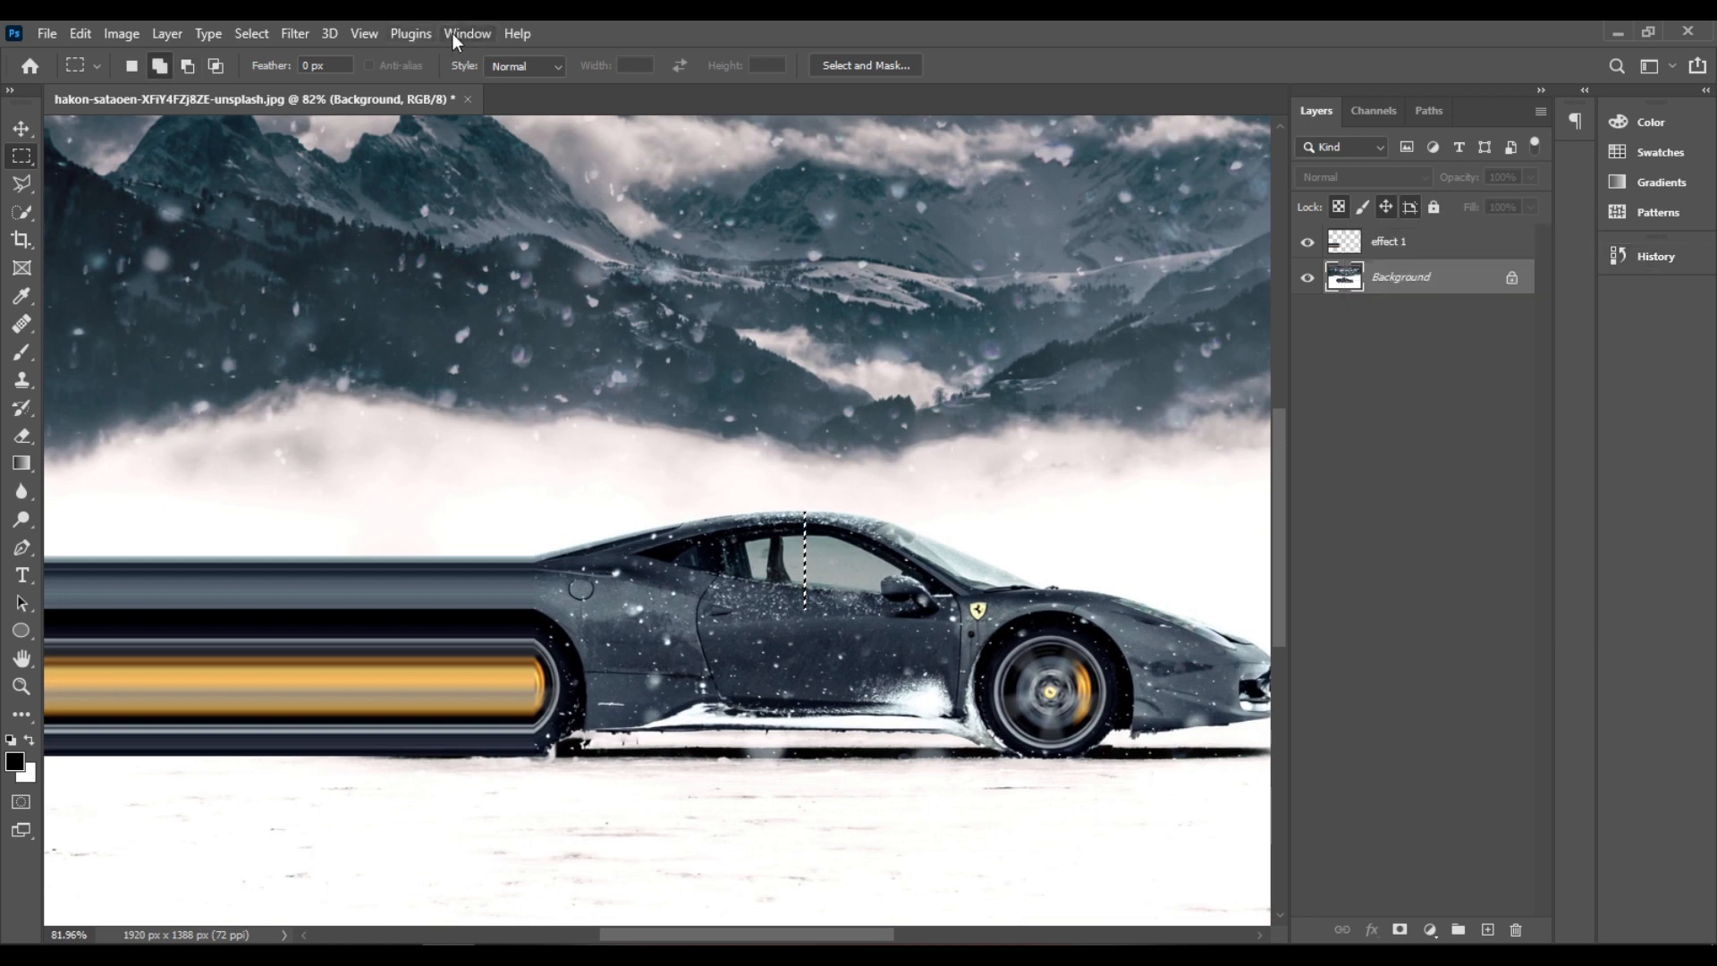
Create a new empty layer and name it 'effect 2' below effect 1.
{"action": "left_click", "coordinate": [467, 33]}
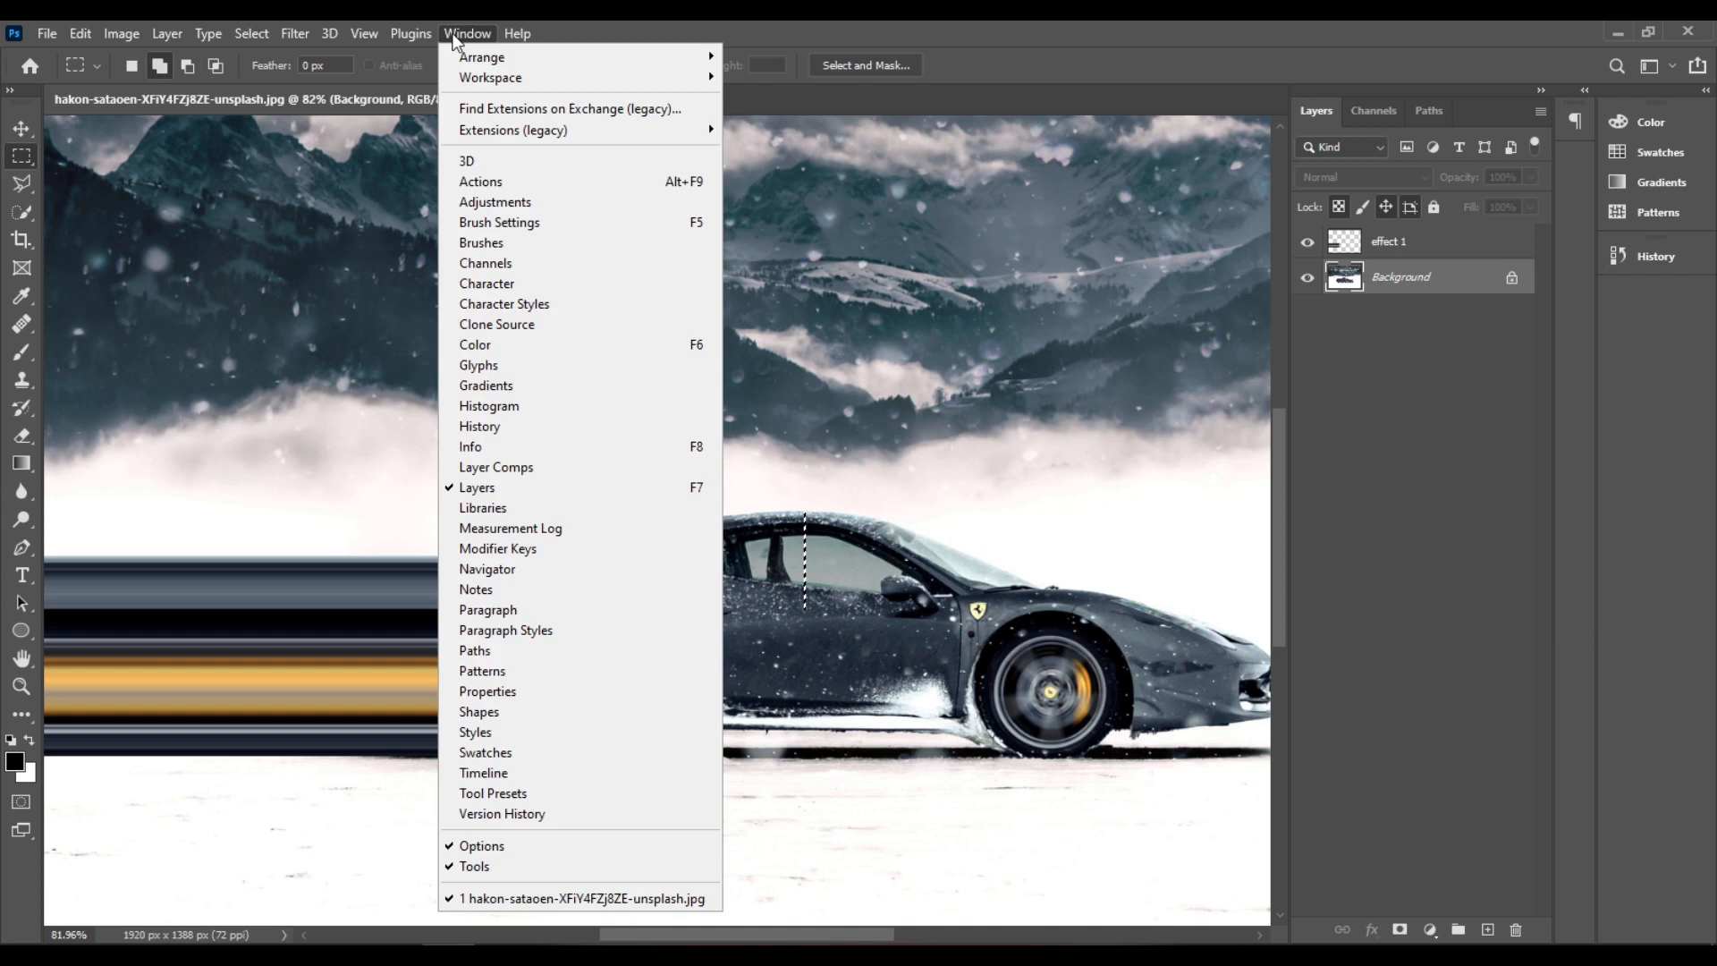
{"action": "mouse_move", "coordinate": [480, 426]}
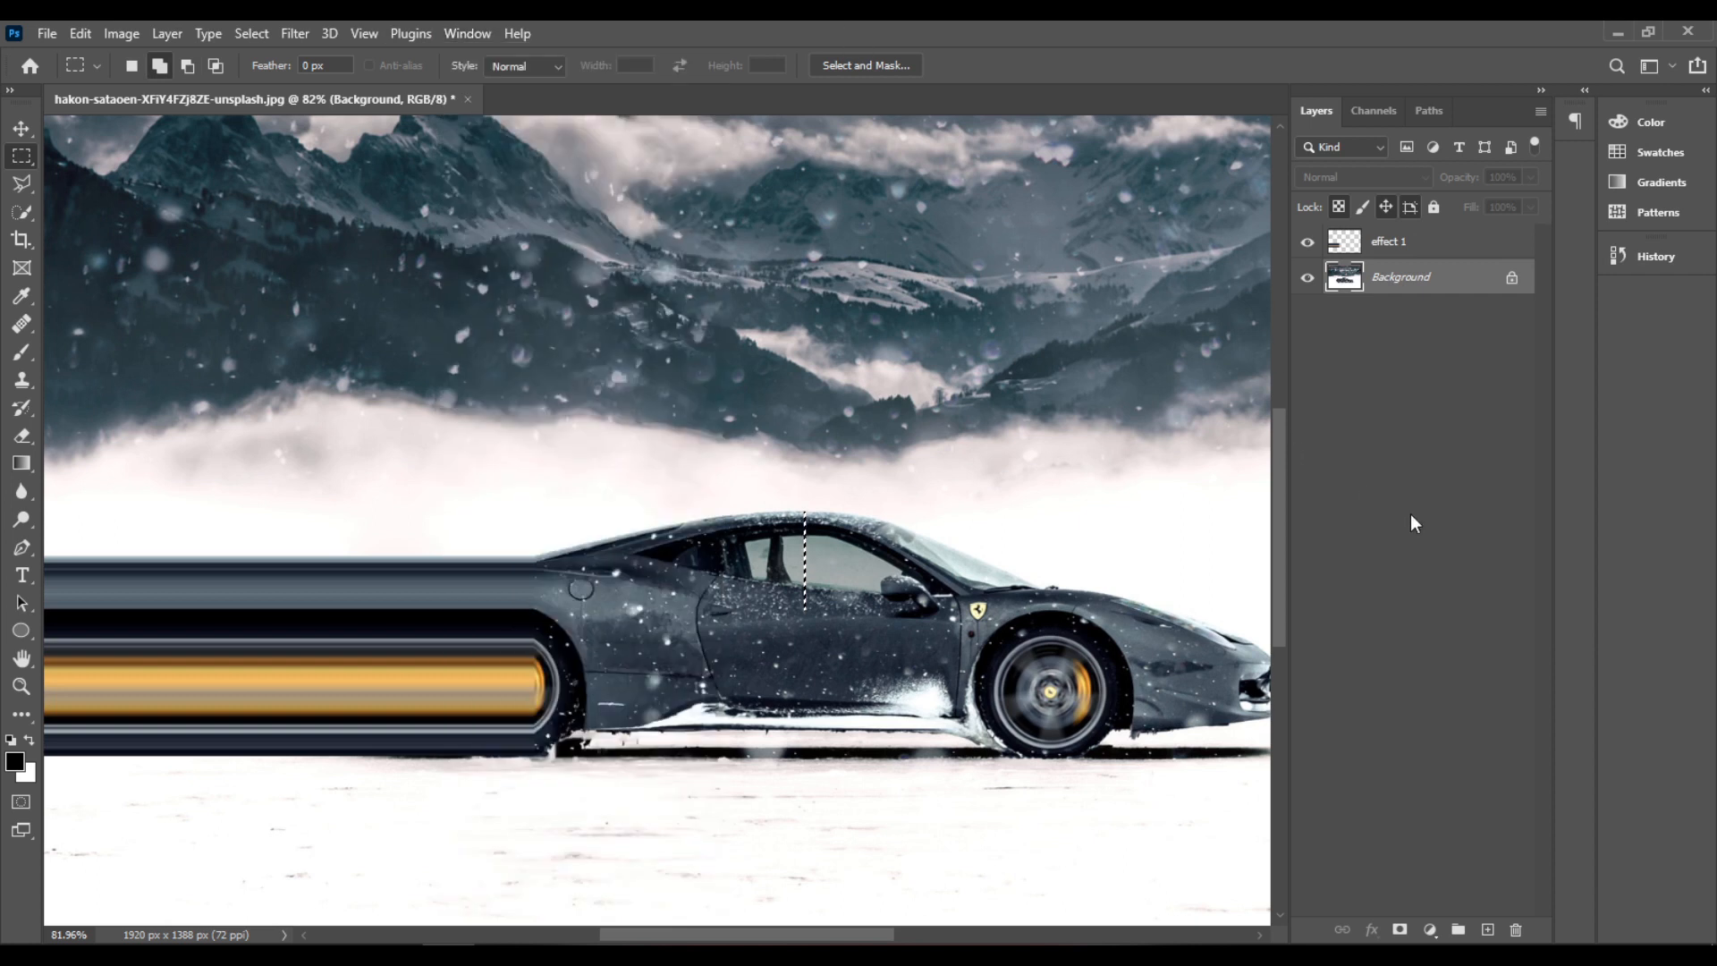
{"action": "left_click", "coordinate": [1487, 930]}
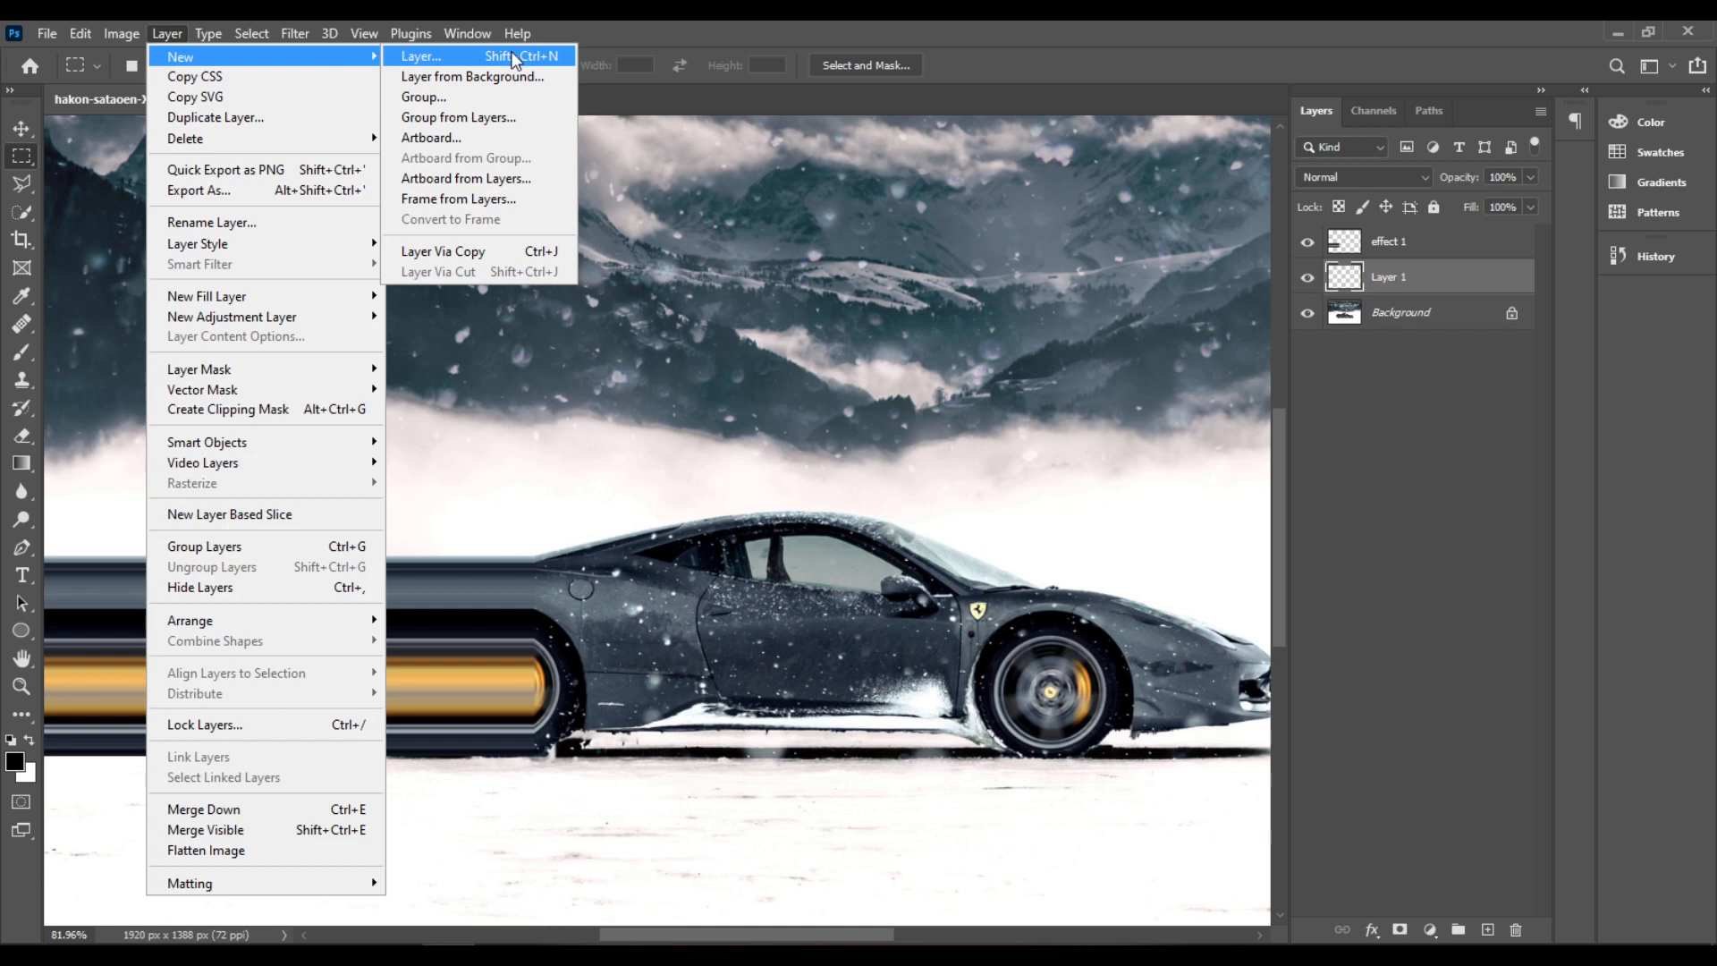
{"action": "mouse_move", "coordinate": [792, 31]}
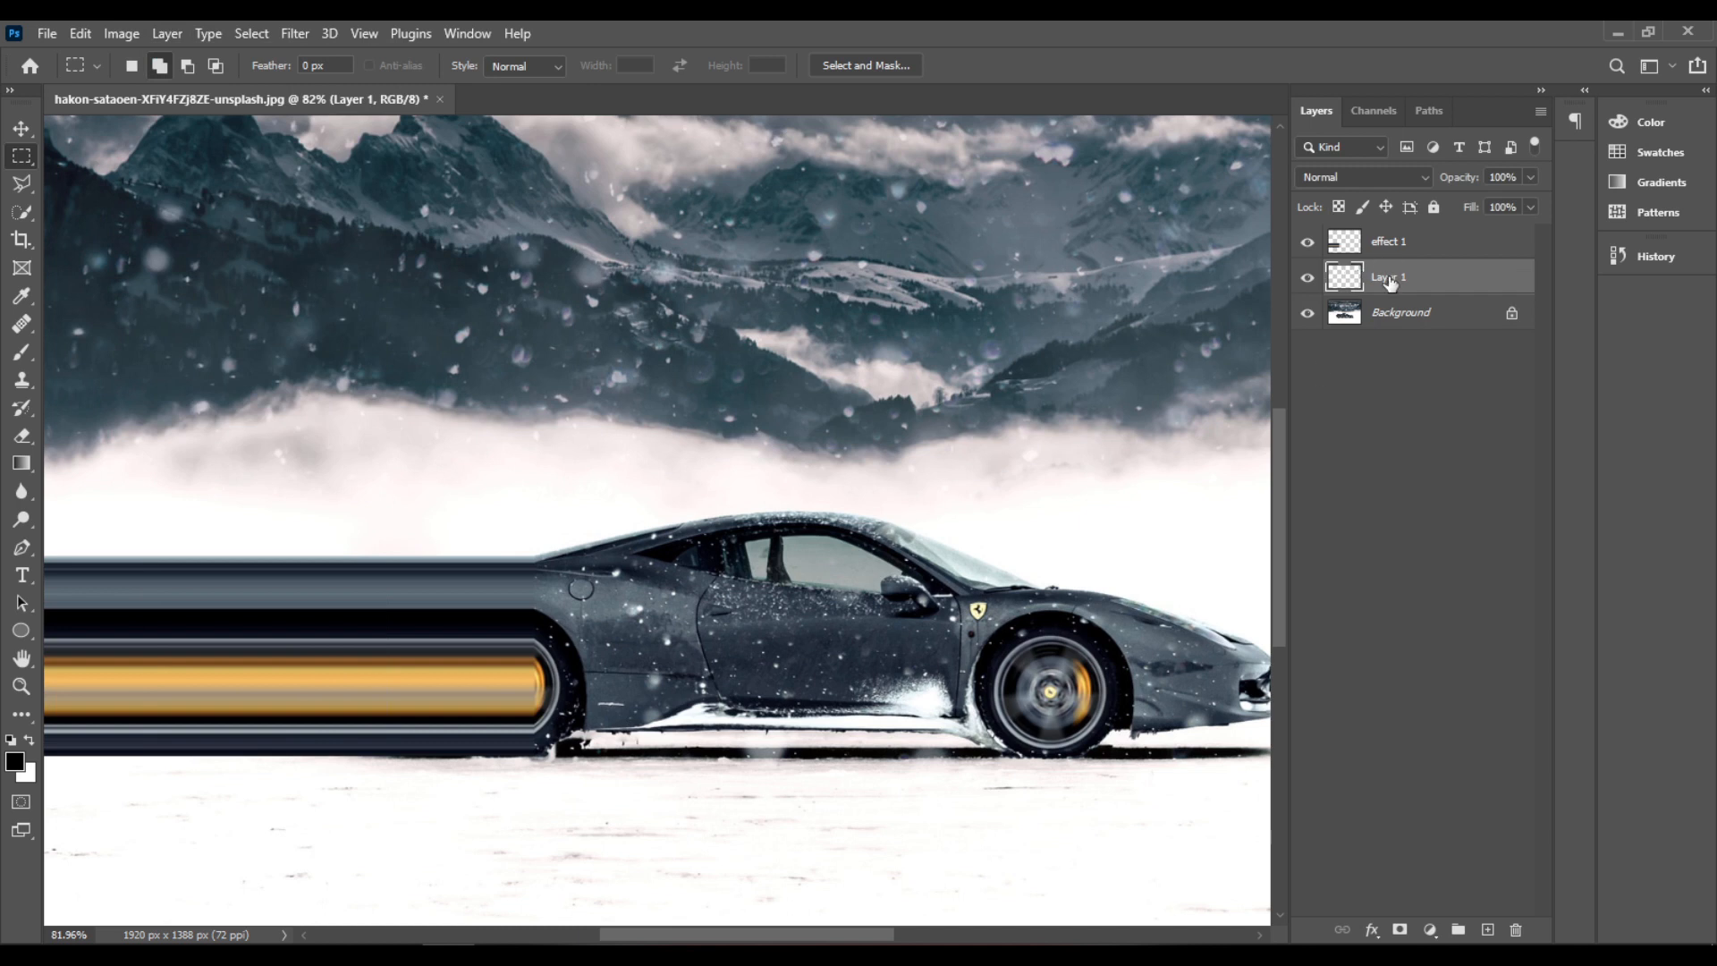
{"action": "double_click", "coordinate": [1388, 276]}
{"action": "type", "text": "effect 2"}
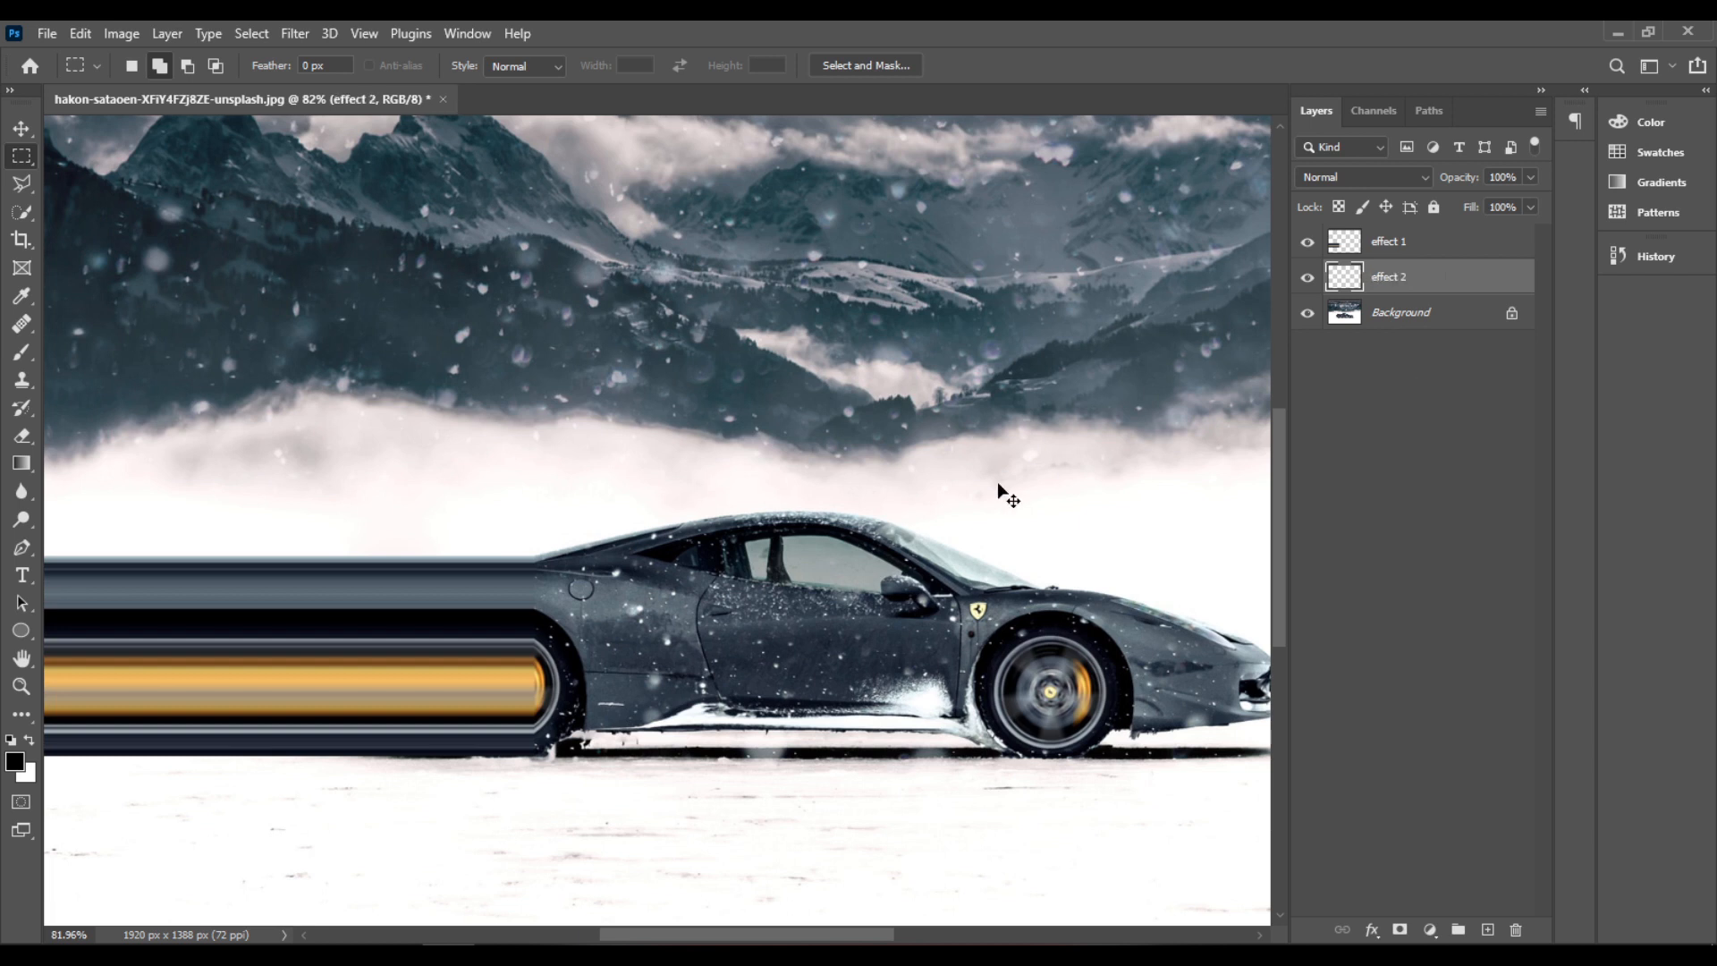
Free-transform the thin slice on effect 2 into long horizontal streaks behind the car and commit it.
{"action": "left_click", "coordinate": [79, 33]}
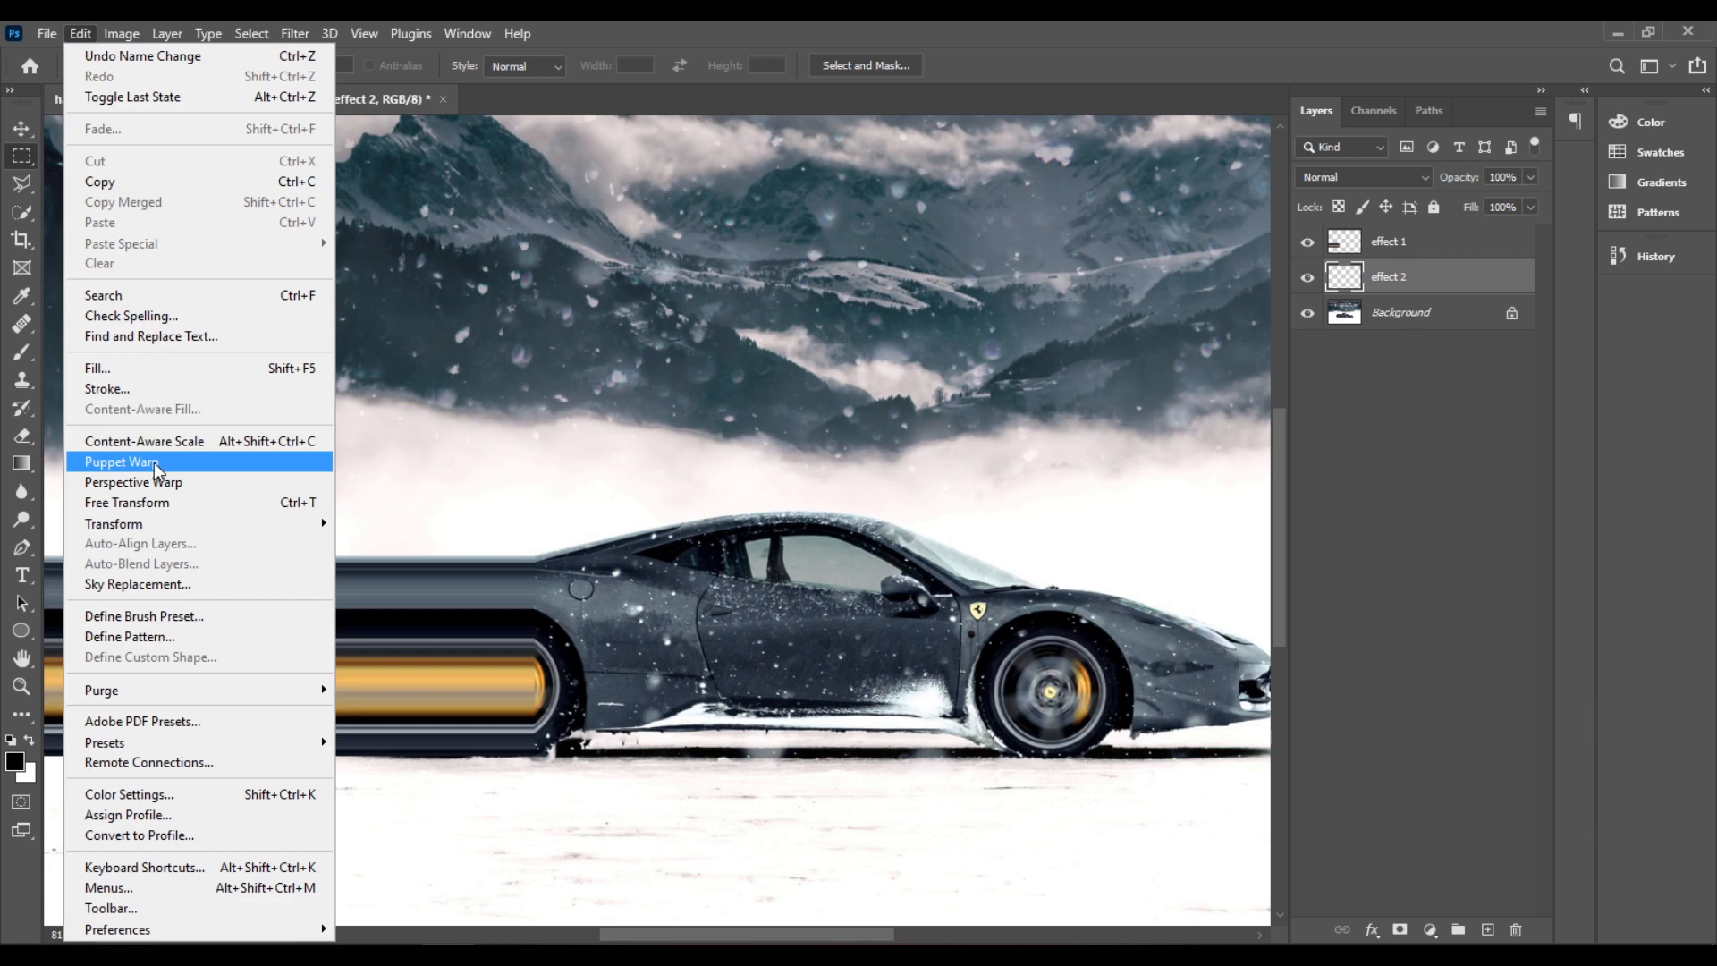
{"action": "left_click", "coordinate": [120, 462]}
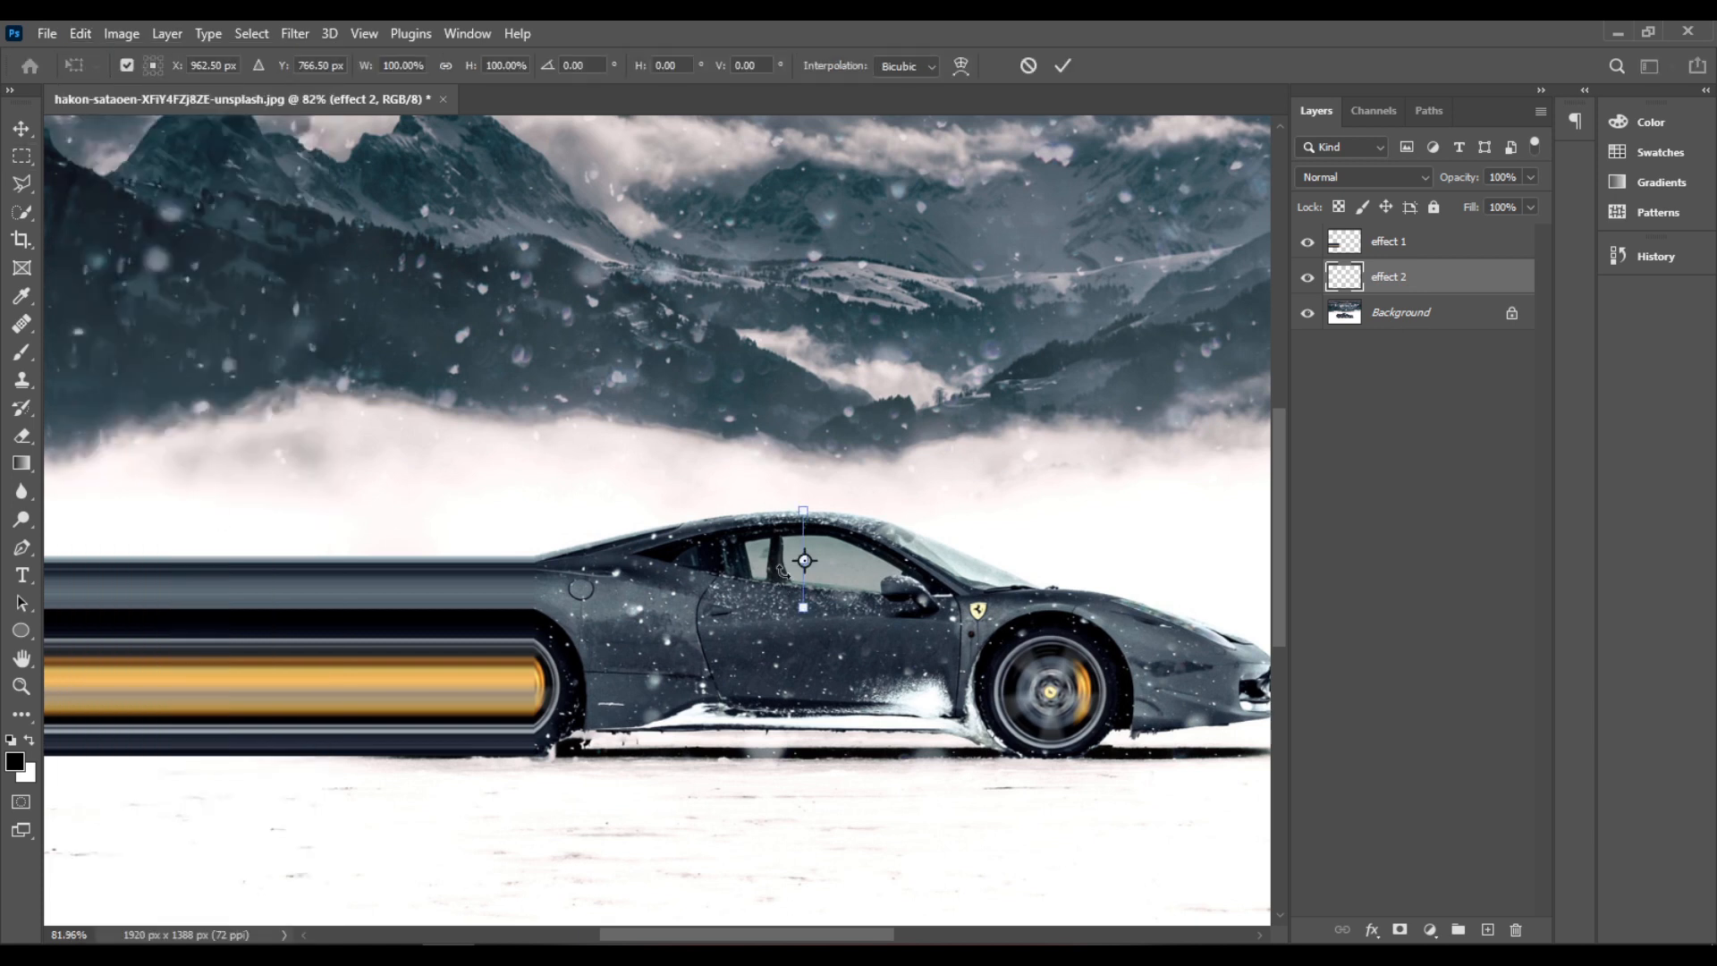
{"action": "left_click_drag", "start_coordinate": [801, 560], "coordinate": [411, 560]}
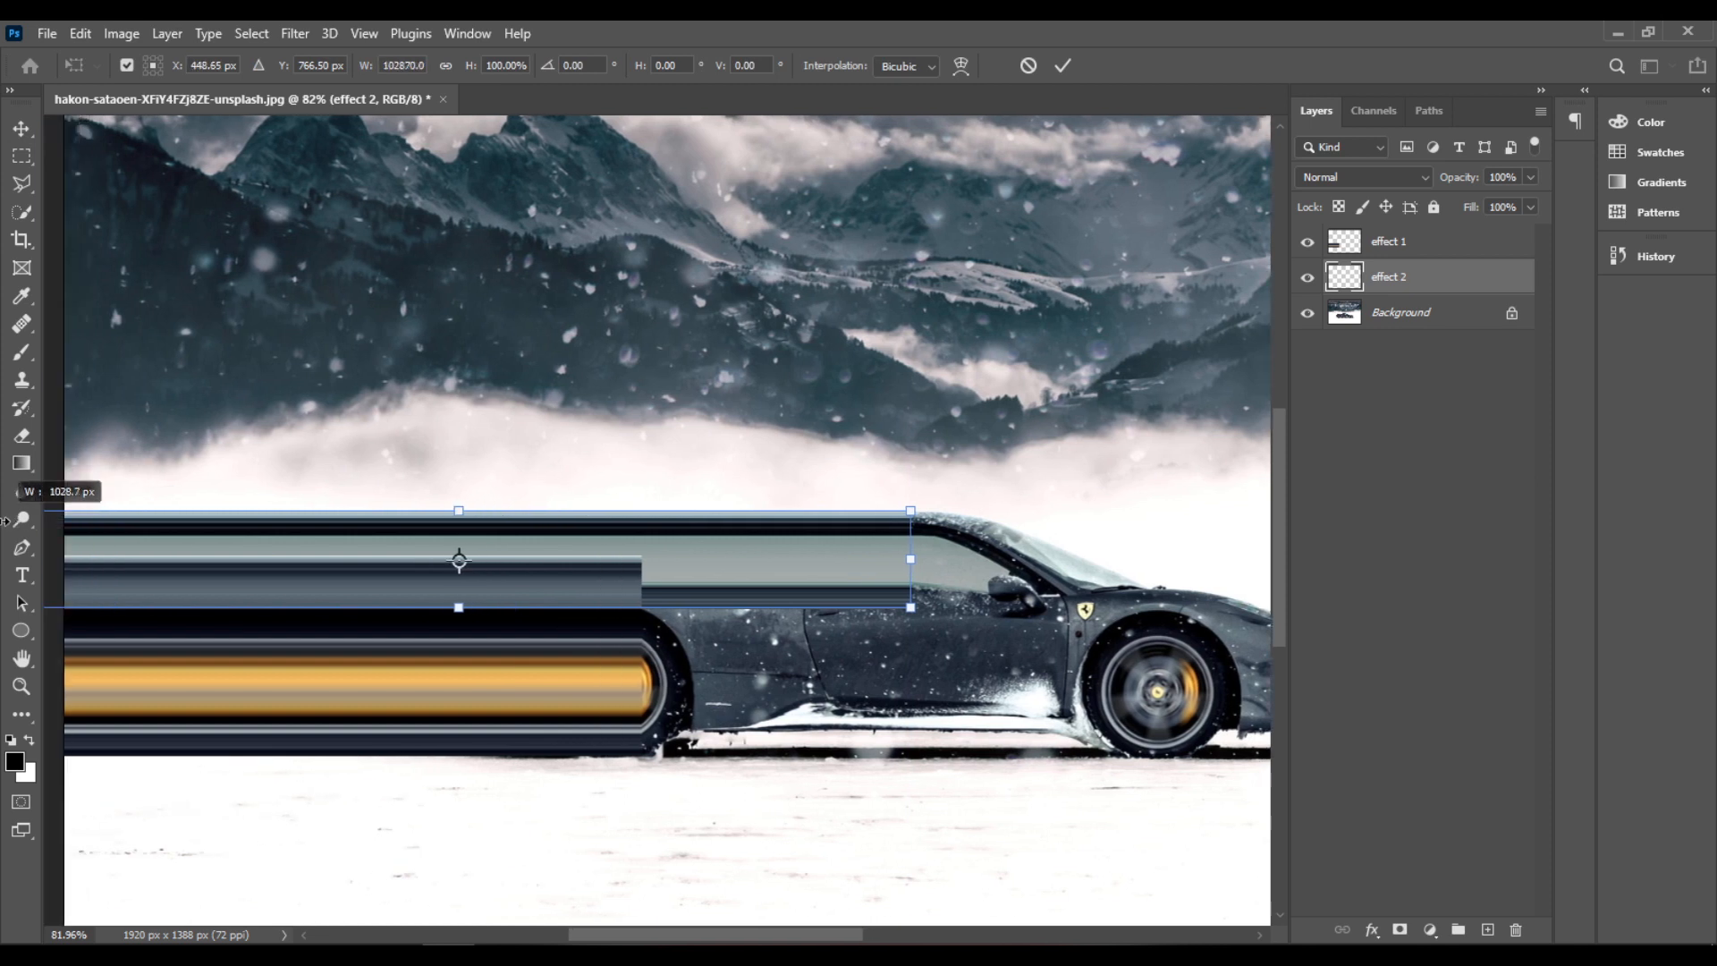
{"action": "left_click_drag", "start_coordinate": [458, 560], "coordinate": [499, 560]}
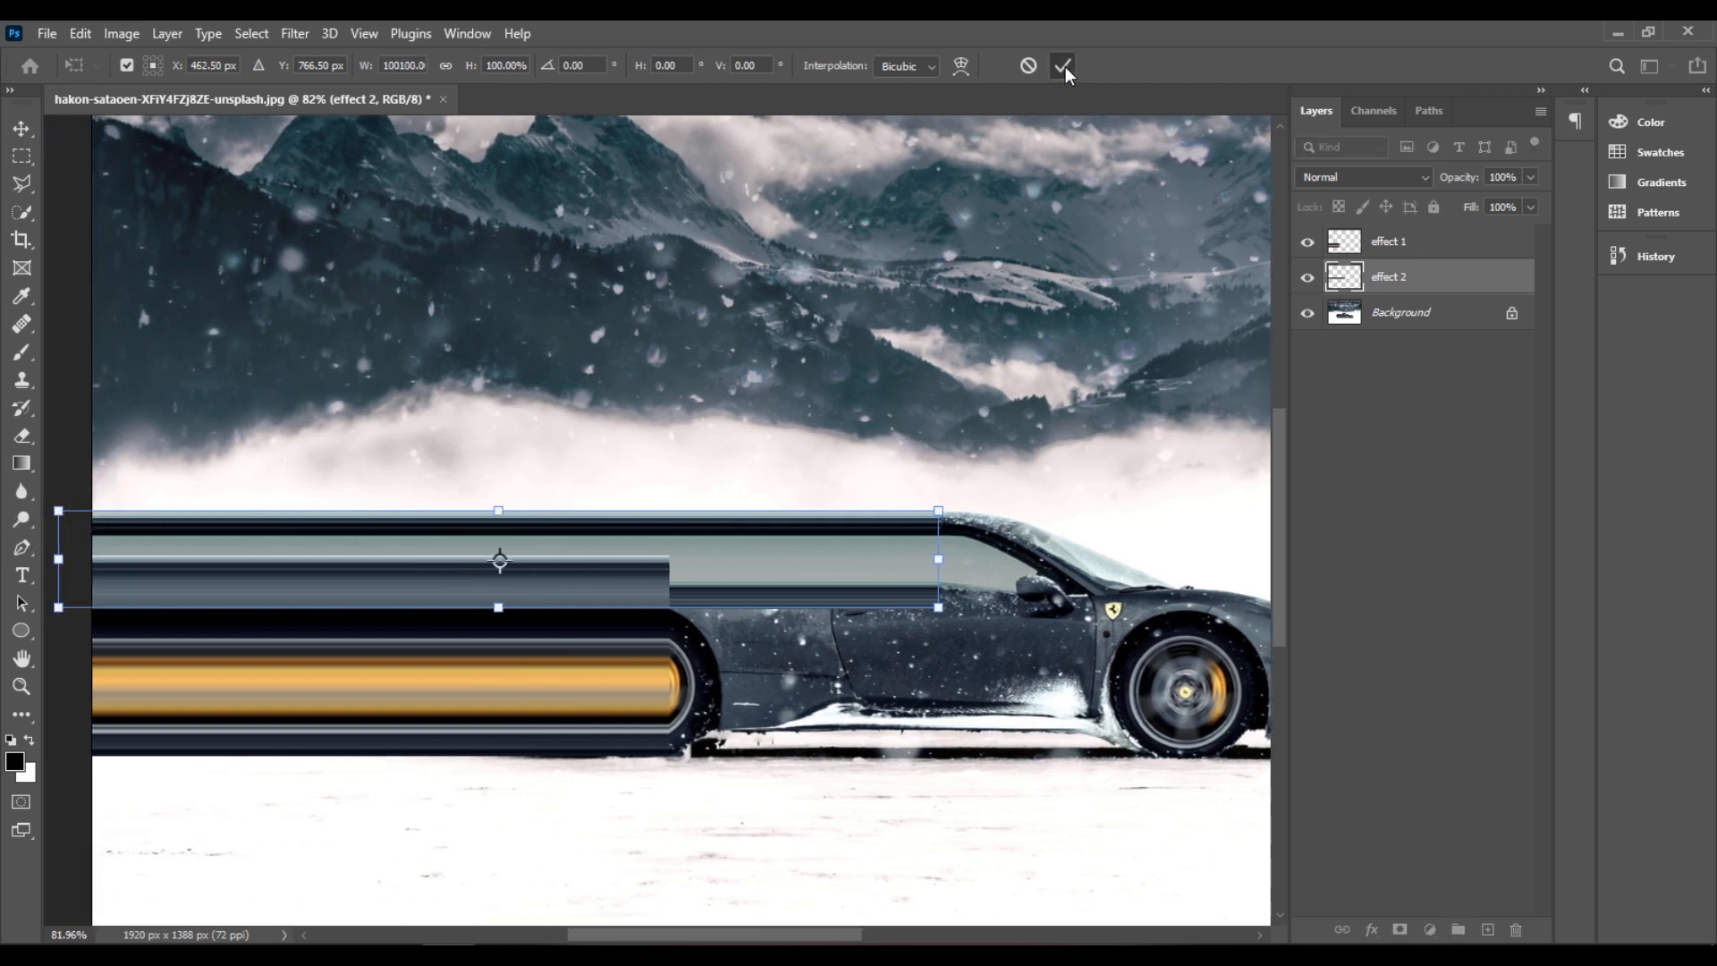
{"action": "left_click", "coordinate": [1061, 66]}
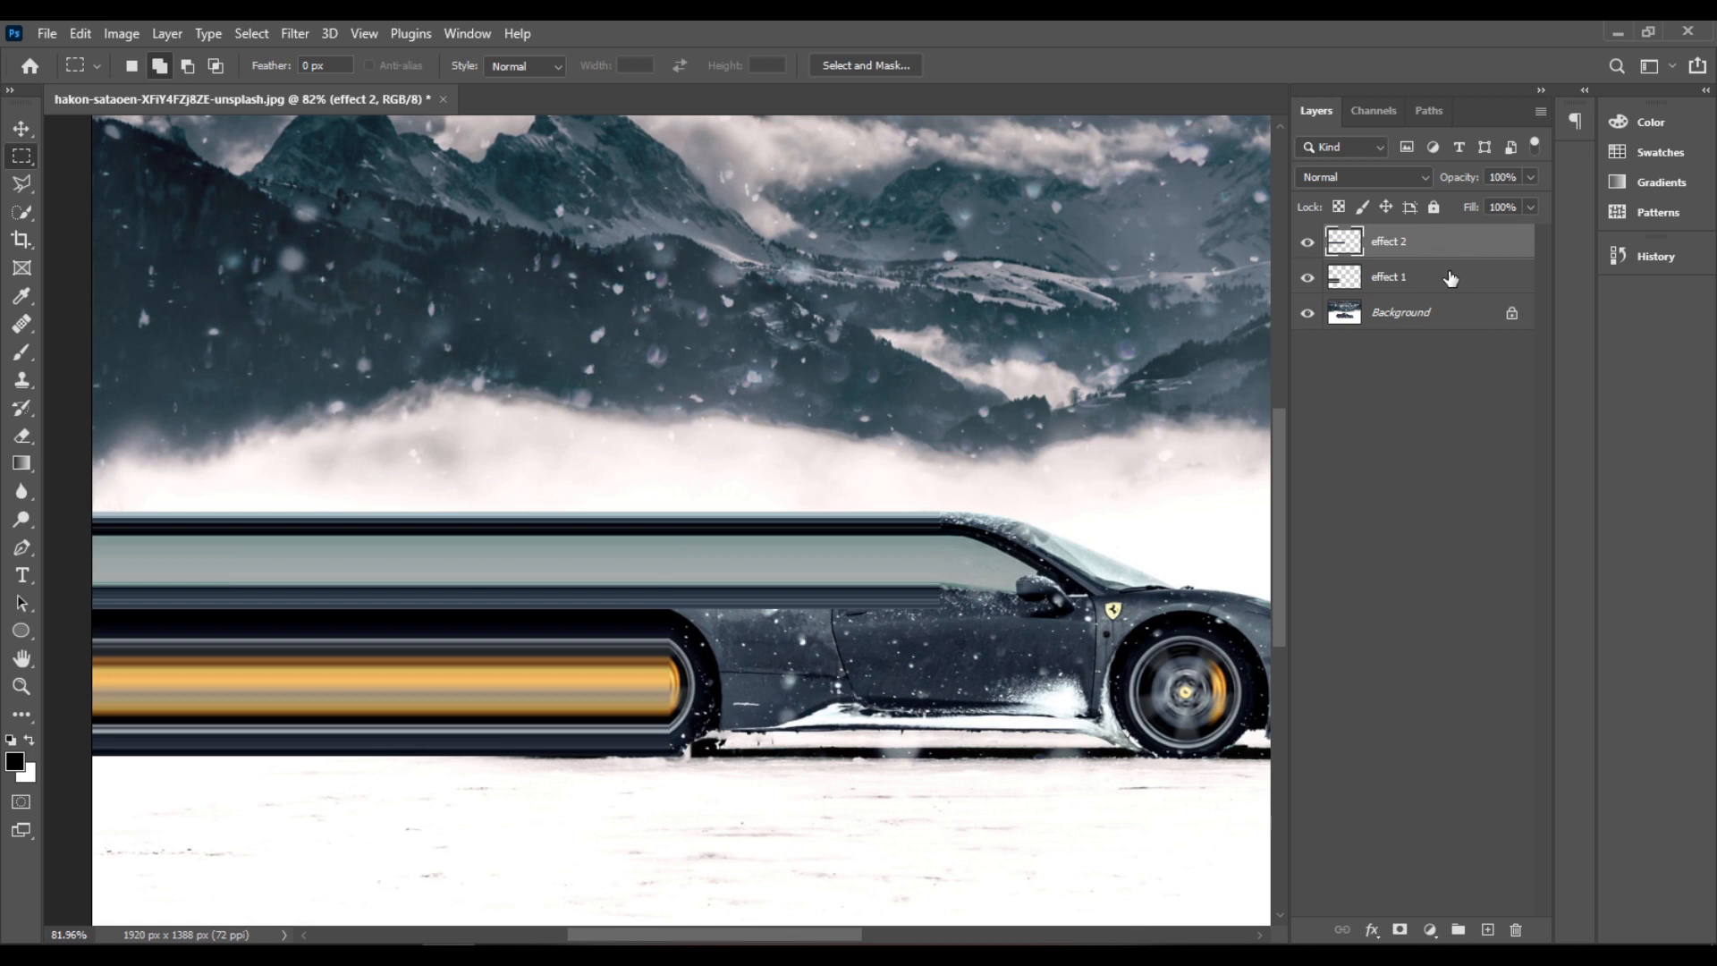
Select effect 1 and effect 2 together and group them into Group 1.
{"action": "left_click", "coordinate": [1388, 275]}
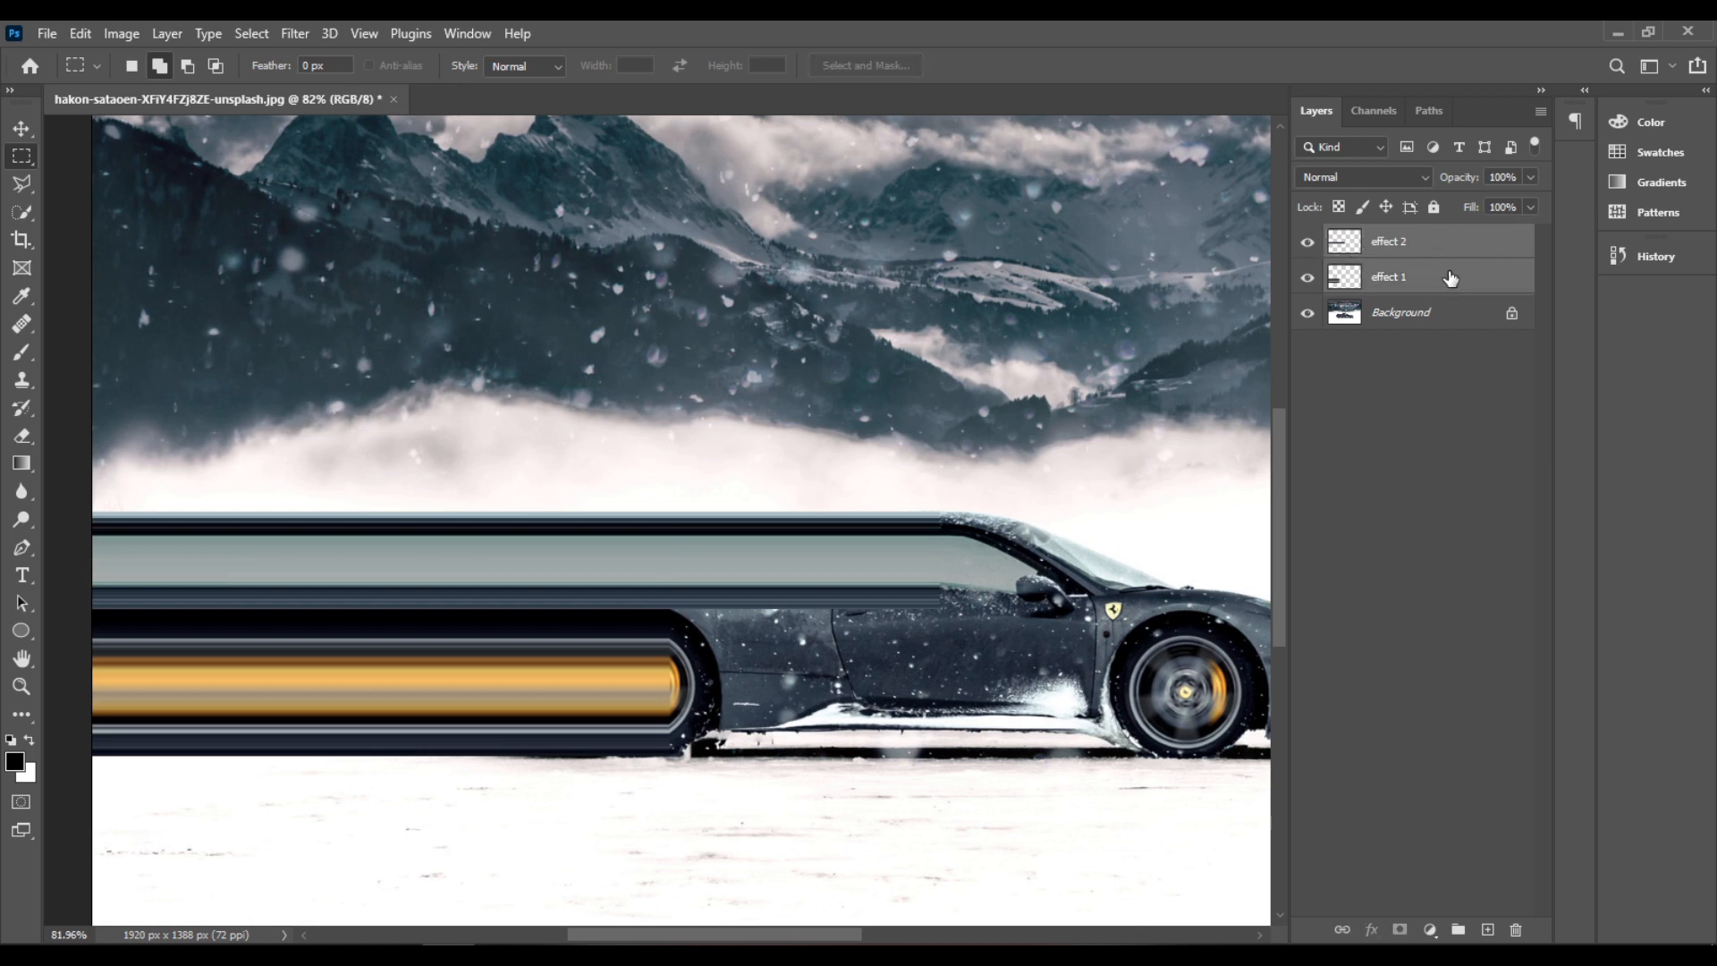
{"action": "mouse_move", "coordinate": [1492, 272]}
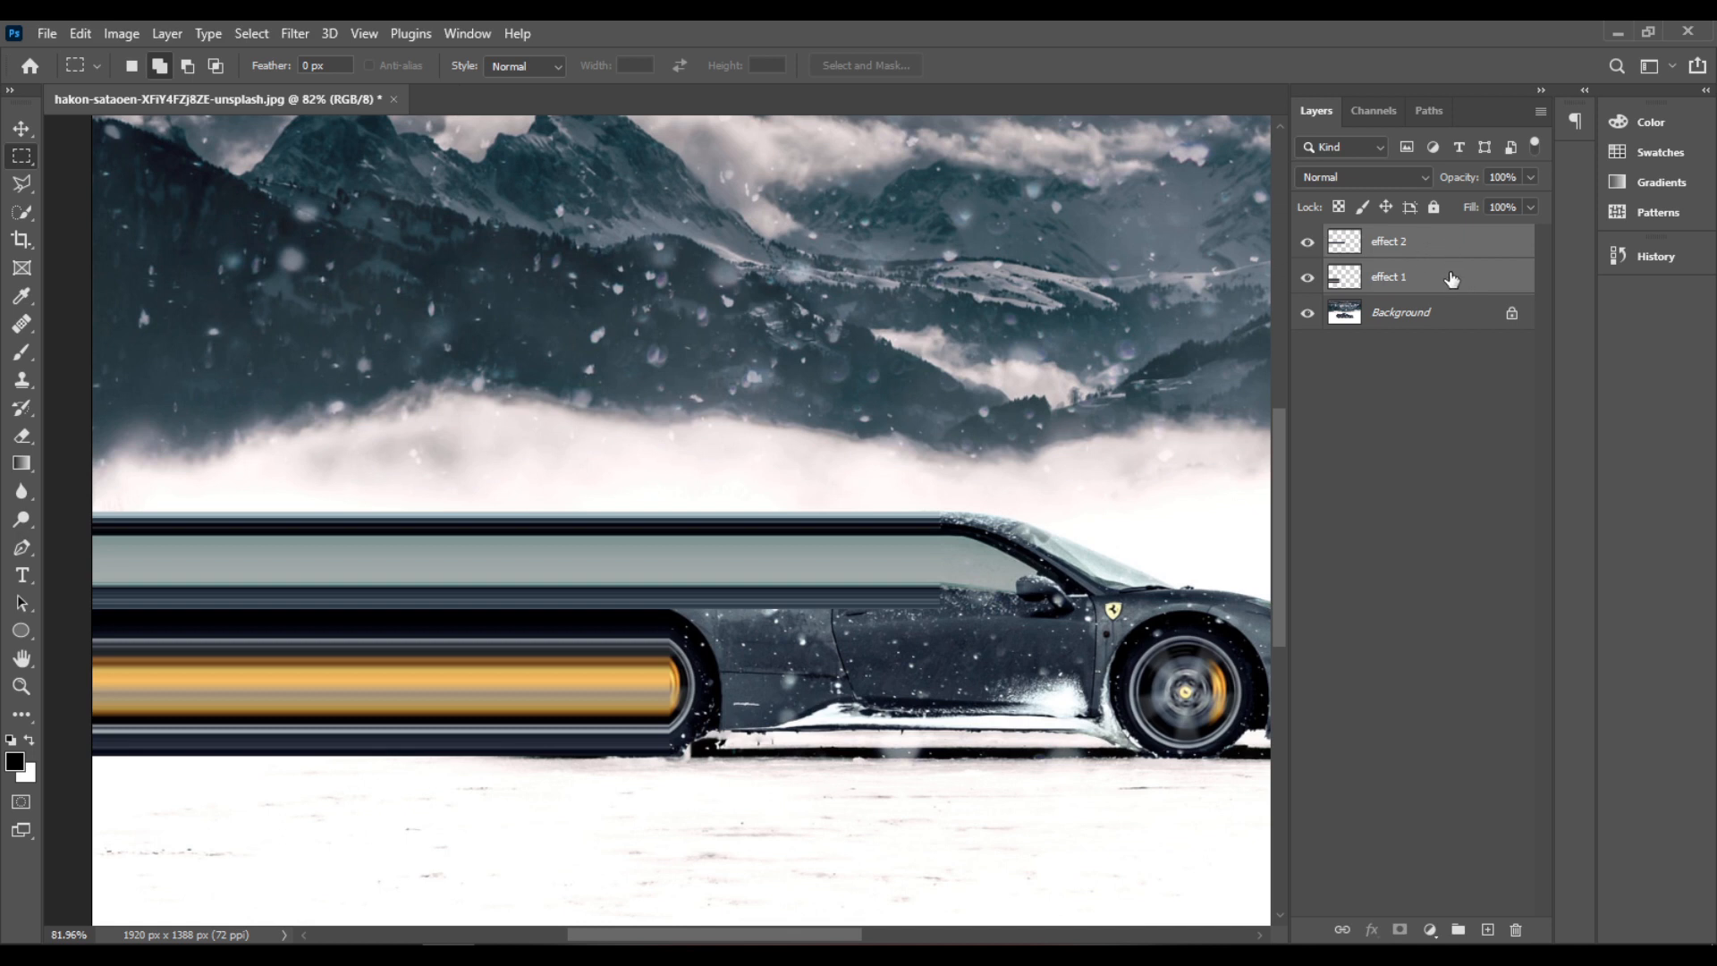
{"action": "left_click", "coordinate": [167, 32]}
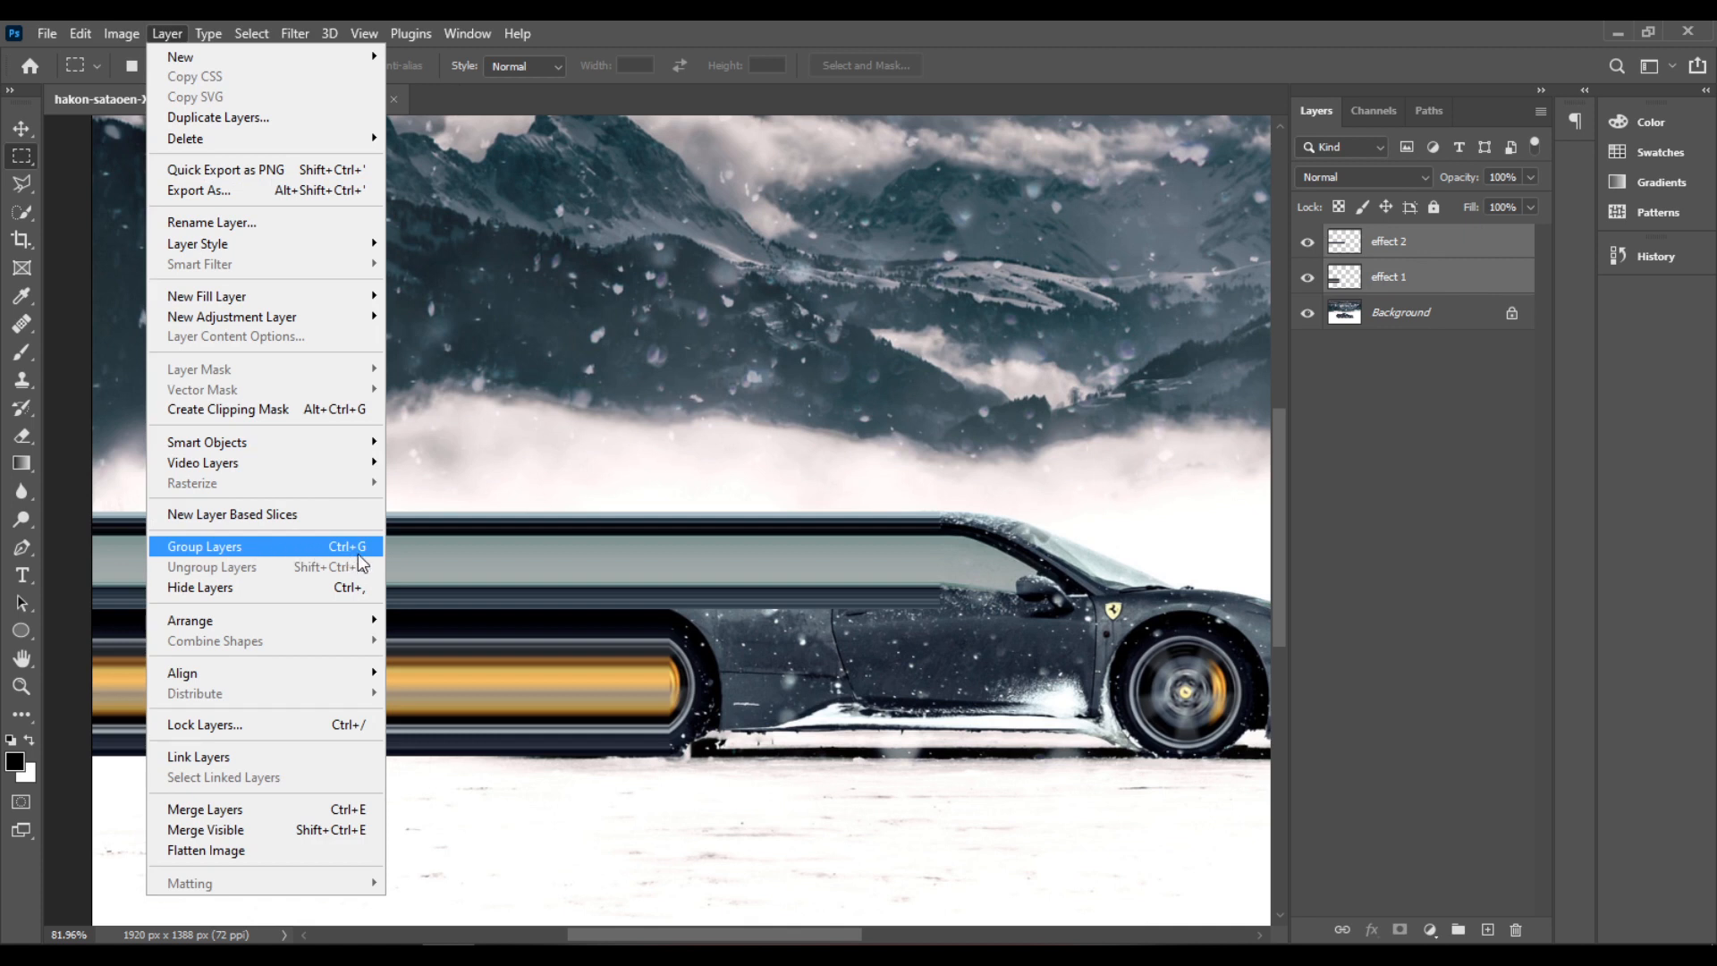
{"action": "left_click", "coordinate": [204, 545]}
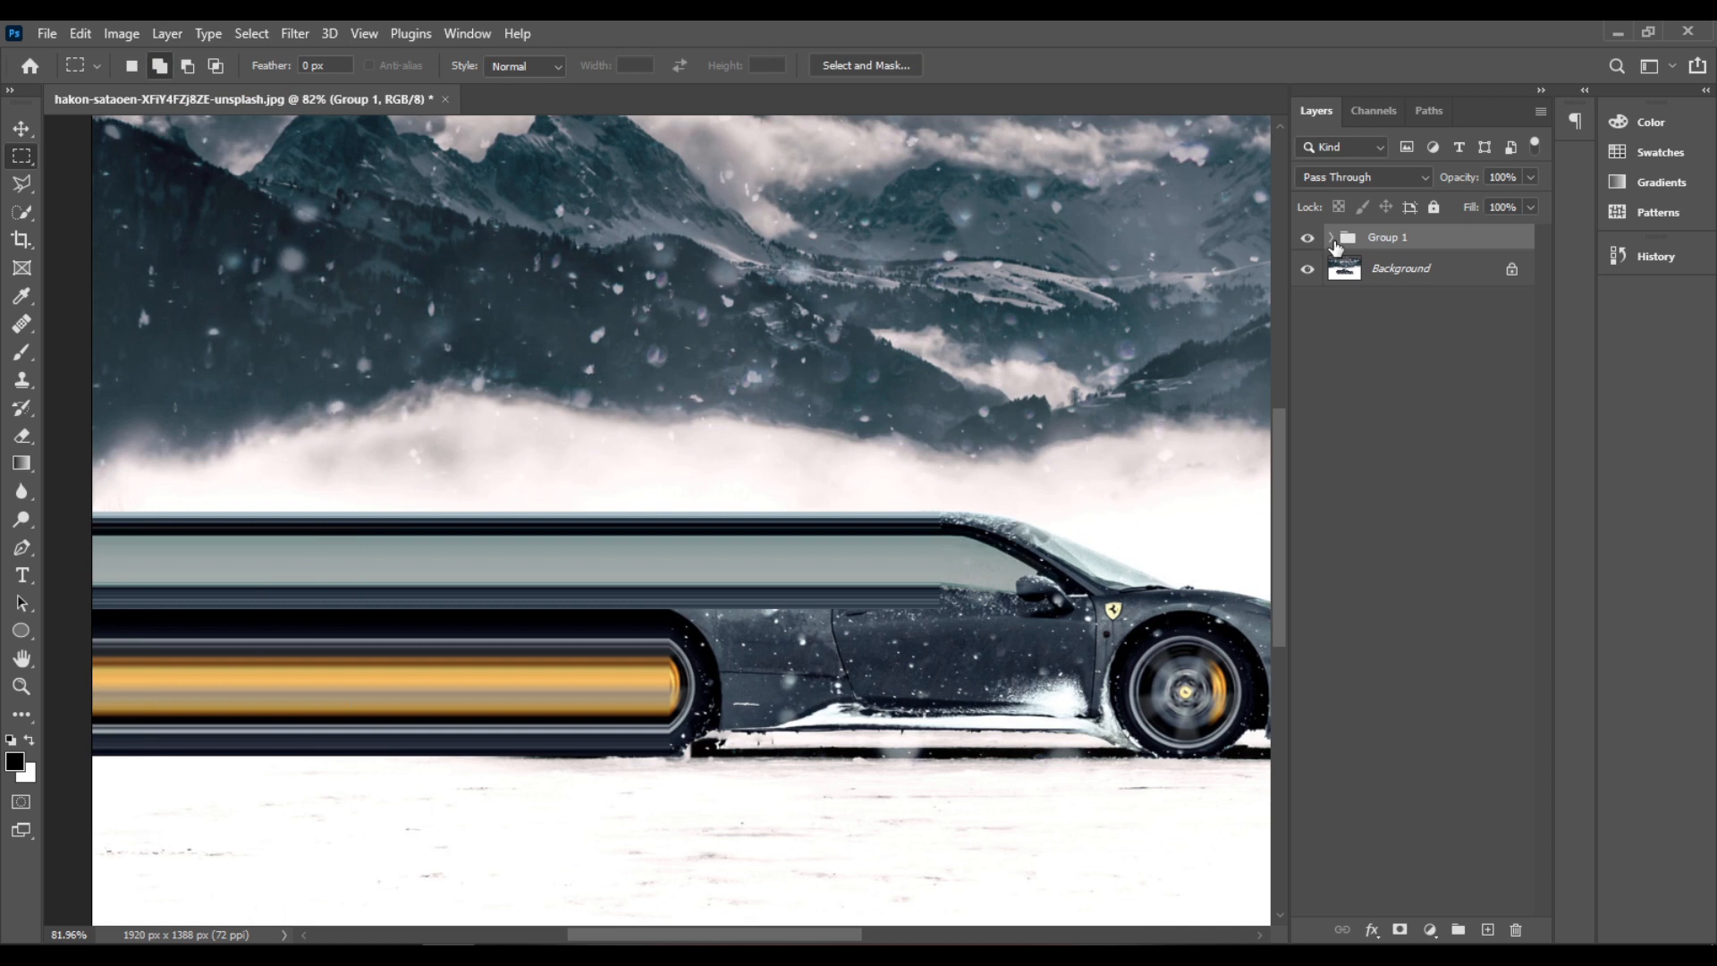
{"action": "mouse_move", "coordinate": [1372, 802]}
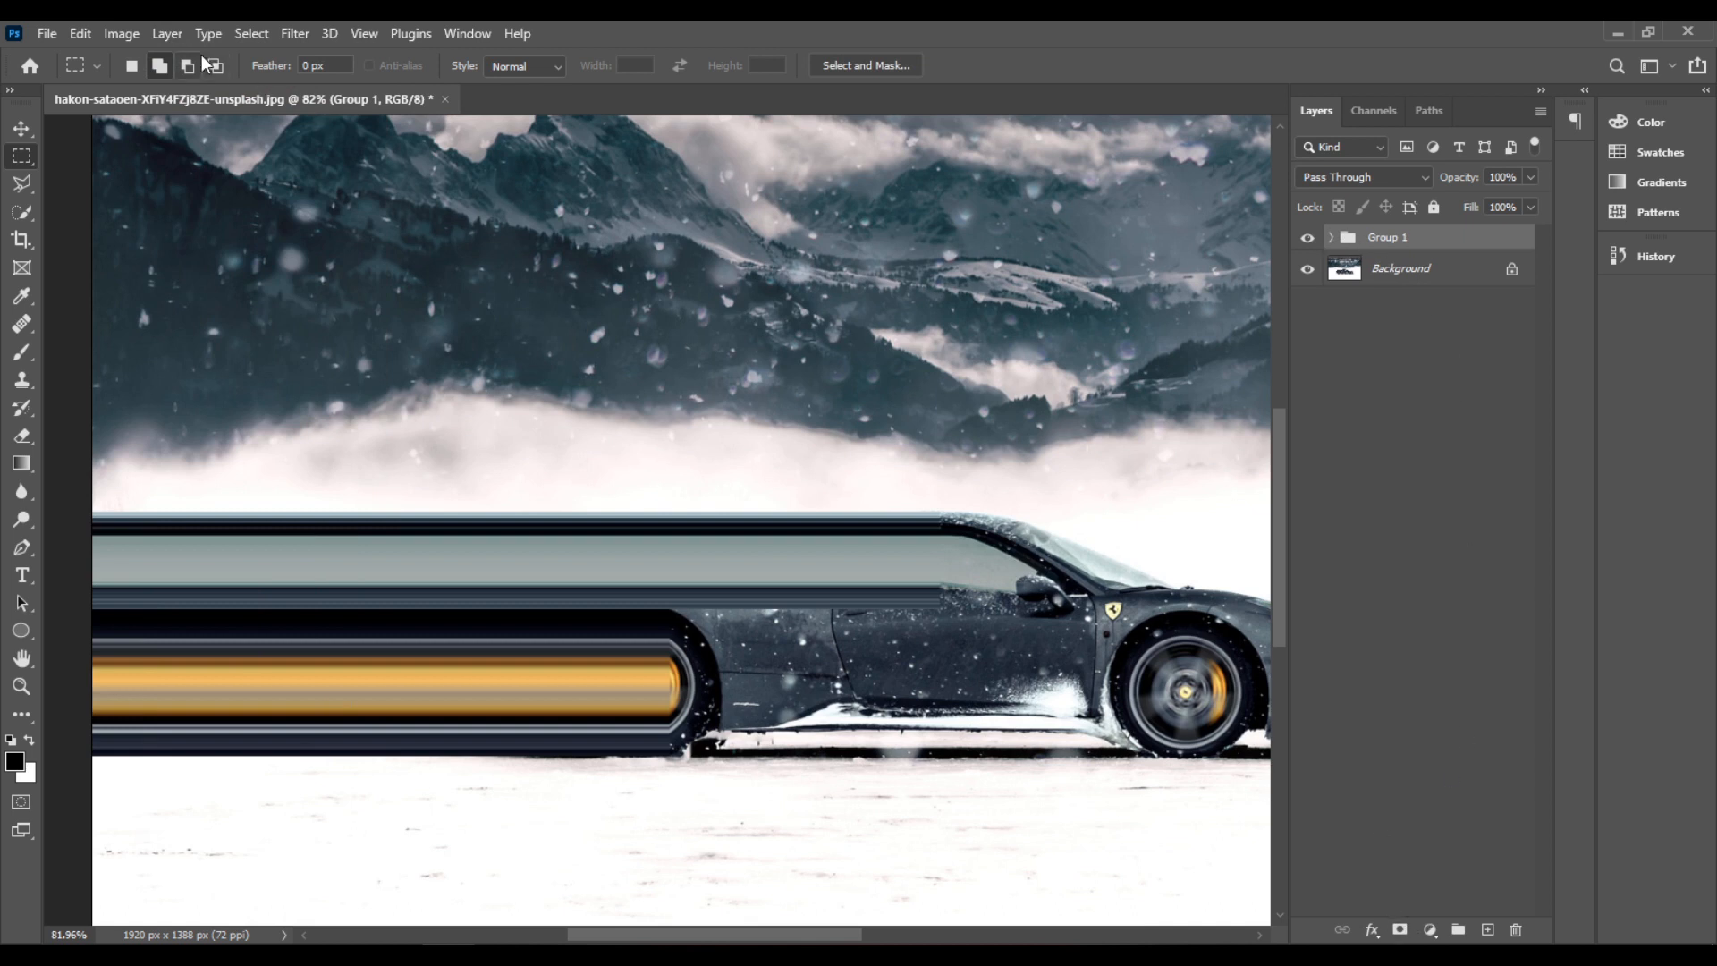
{"action": "left_click", "coordinate": [166, 32]}
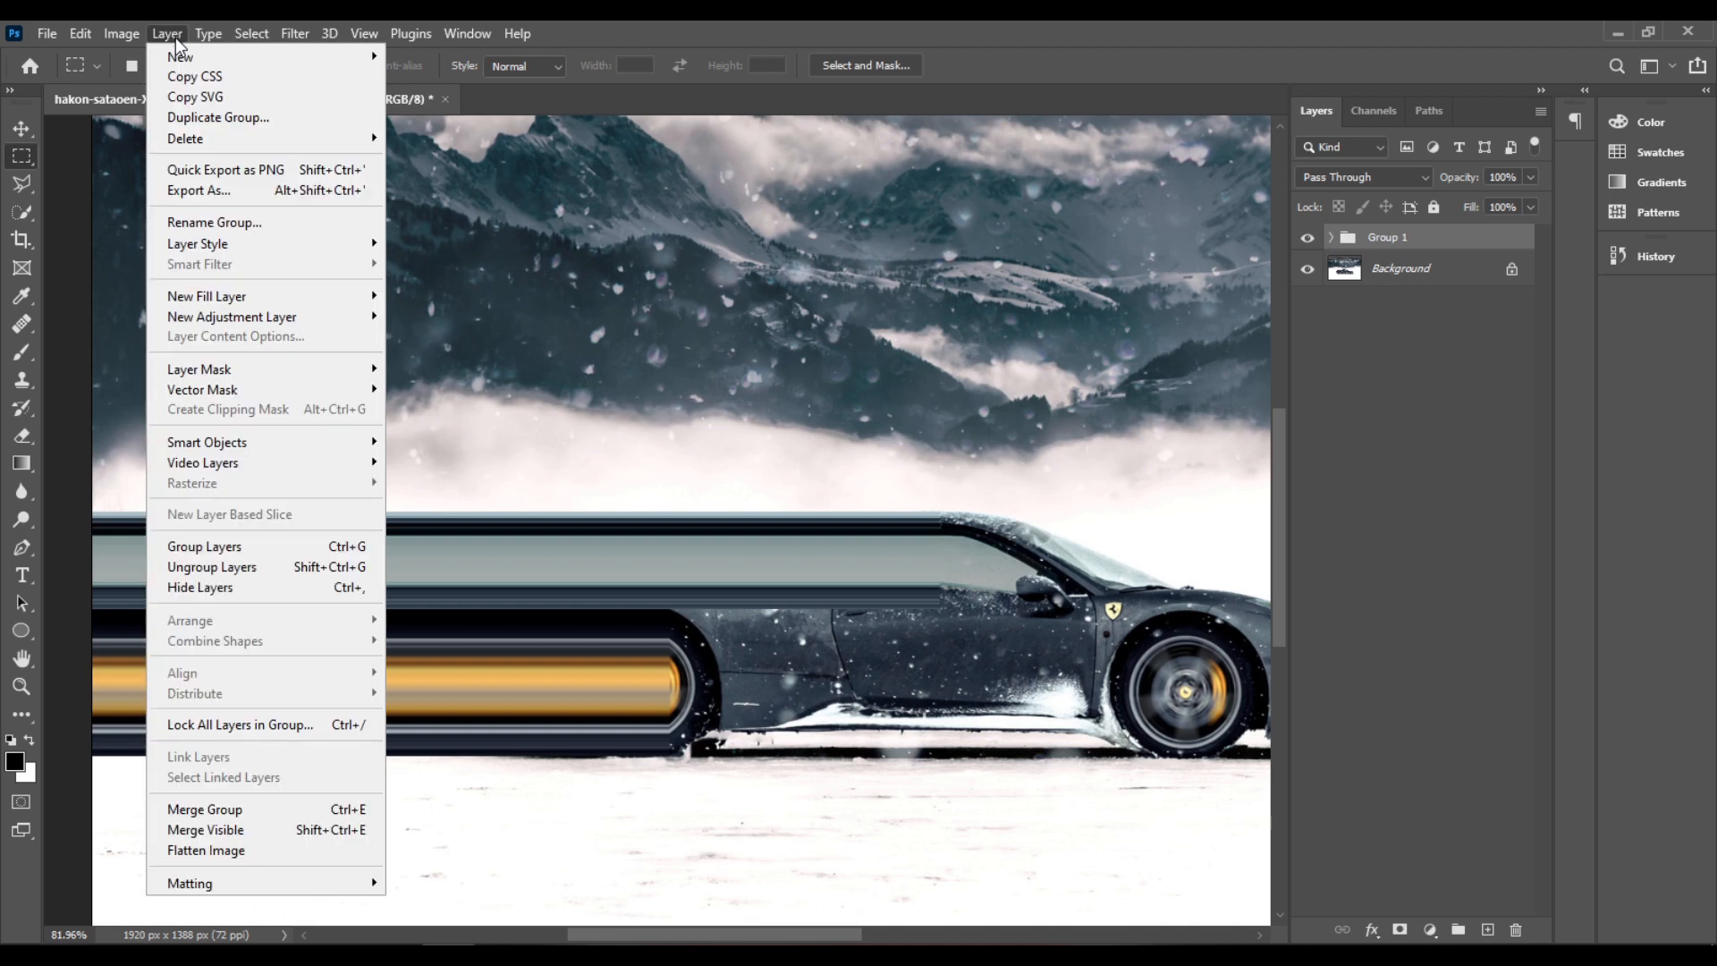
{"action": "mouse_move", "coordinate": [268, 284]}
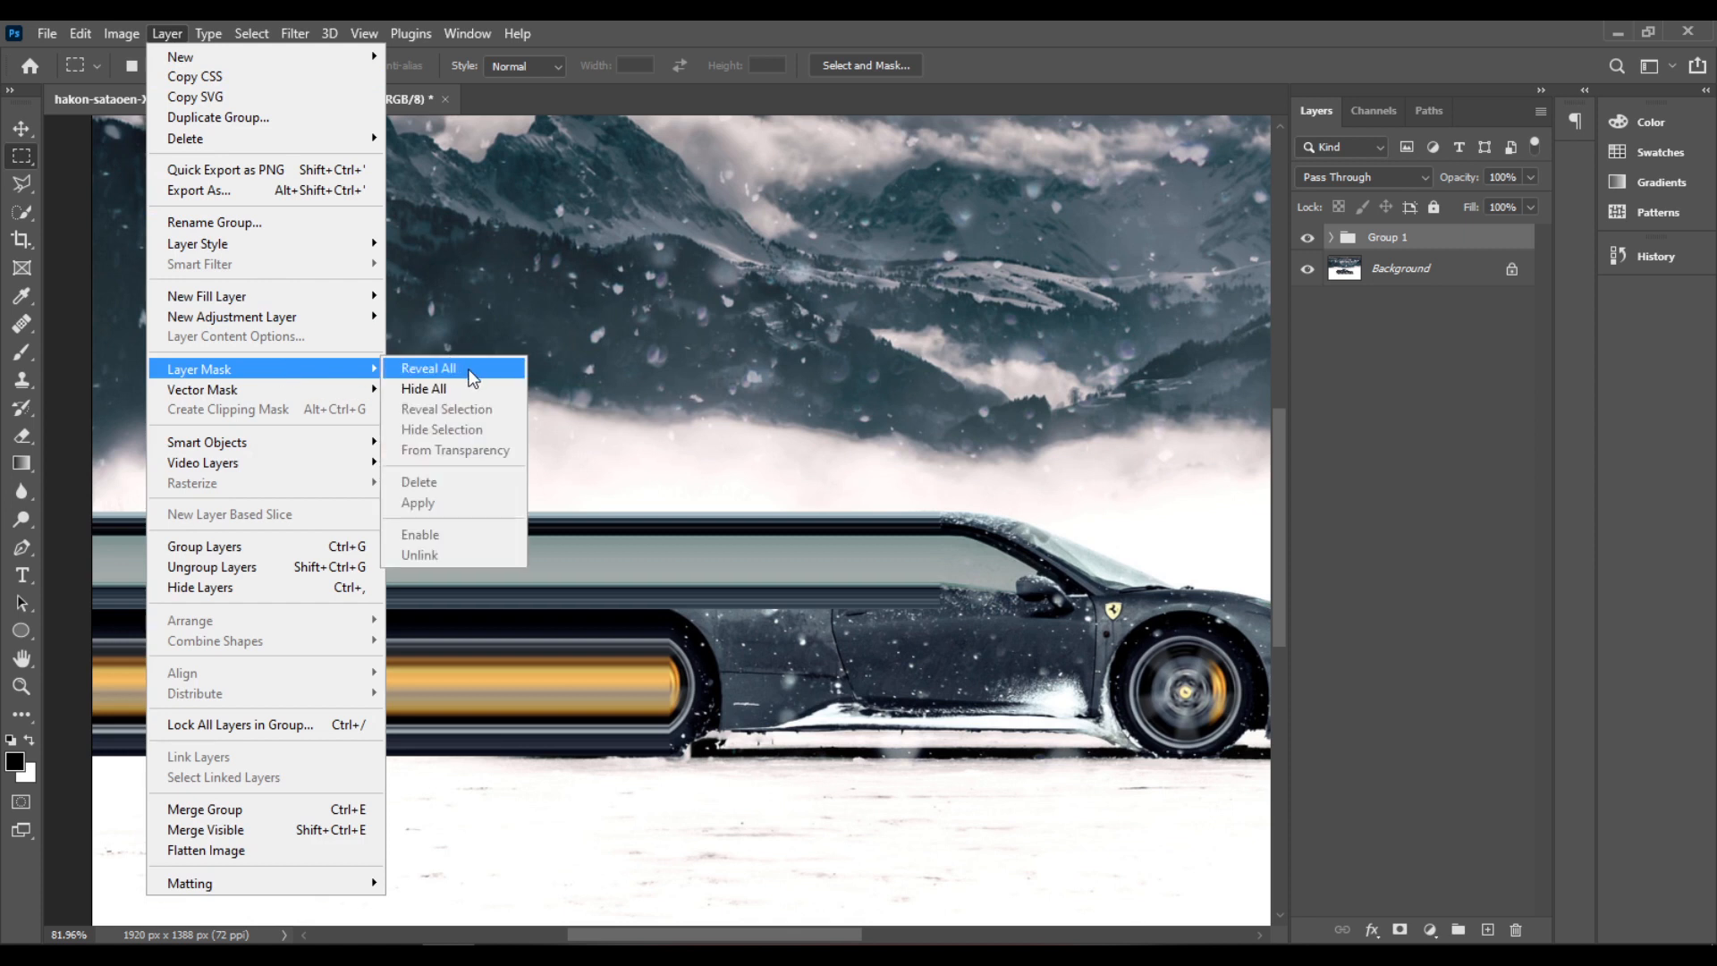
Add a Reveal All white mask to Group 1 and switch to the Brush tool with its settings panel.
{"action": "left_click", "coordinate": [428, 368]}
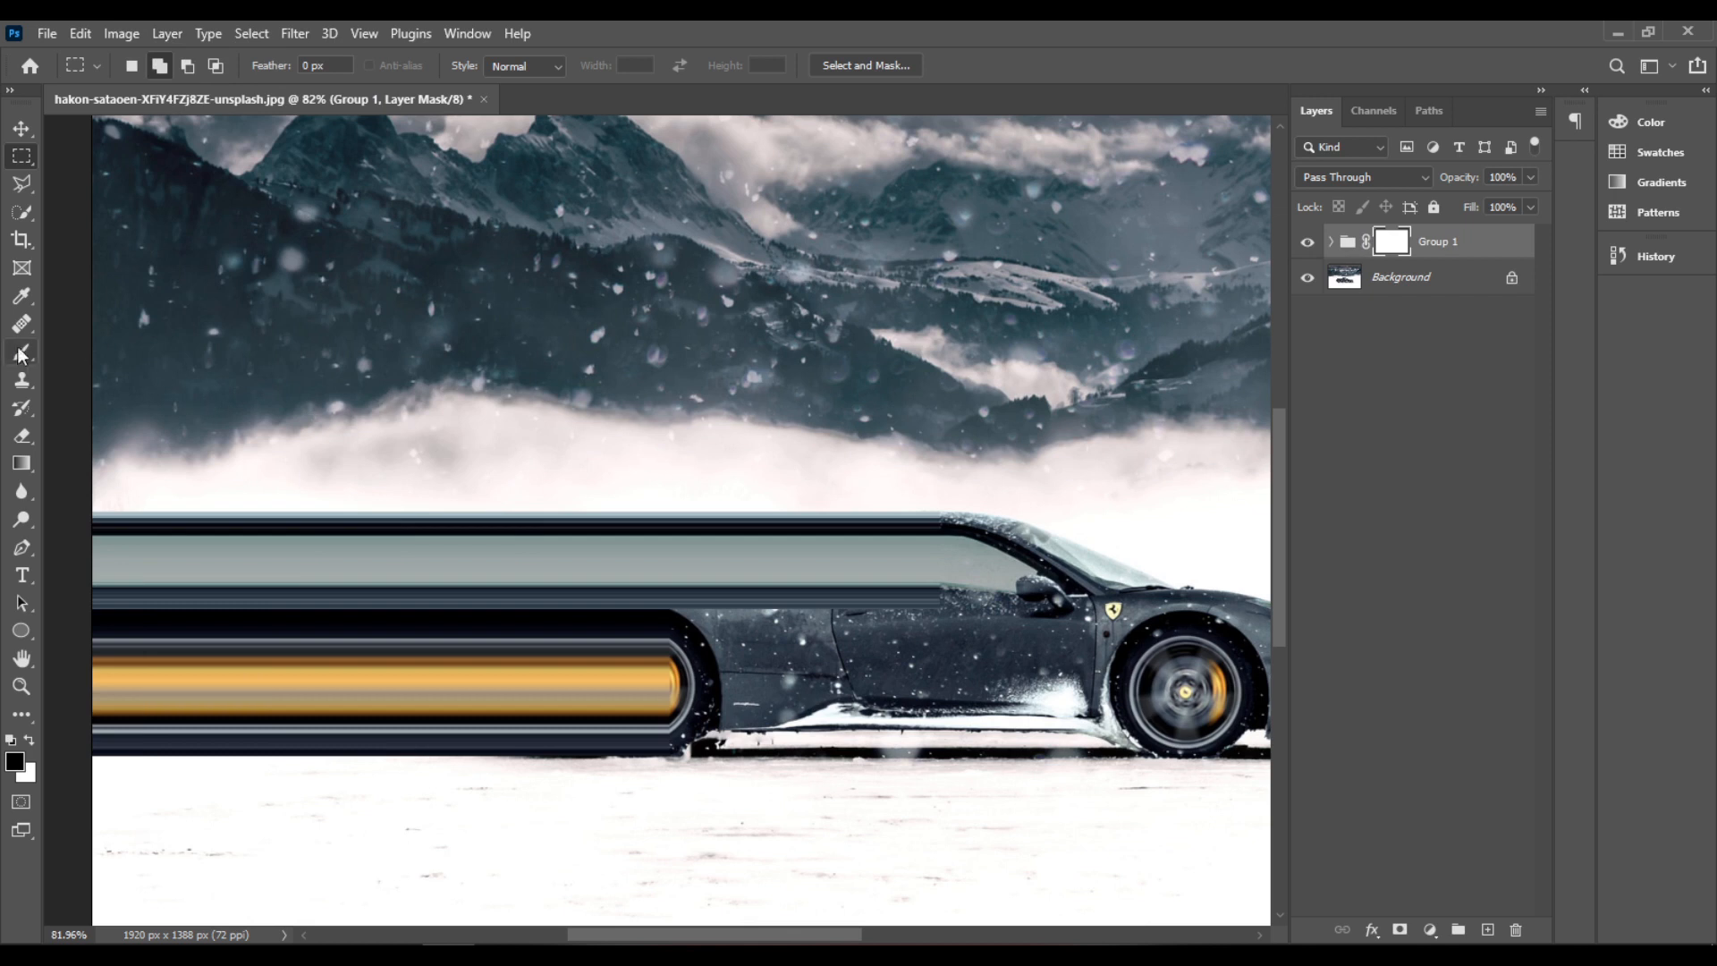
{"action": "left_click", "coordinate": [21, 352]}
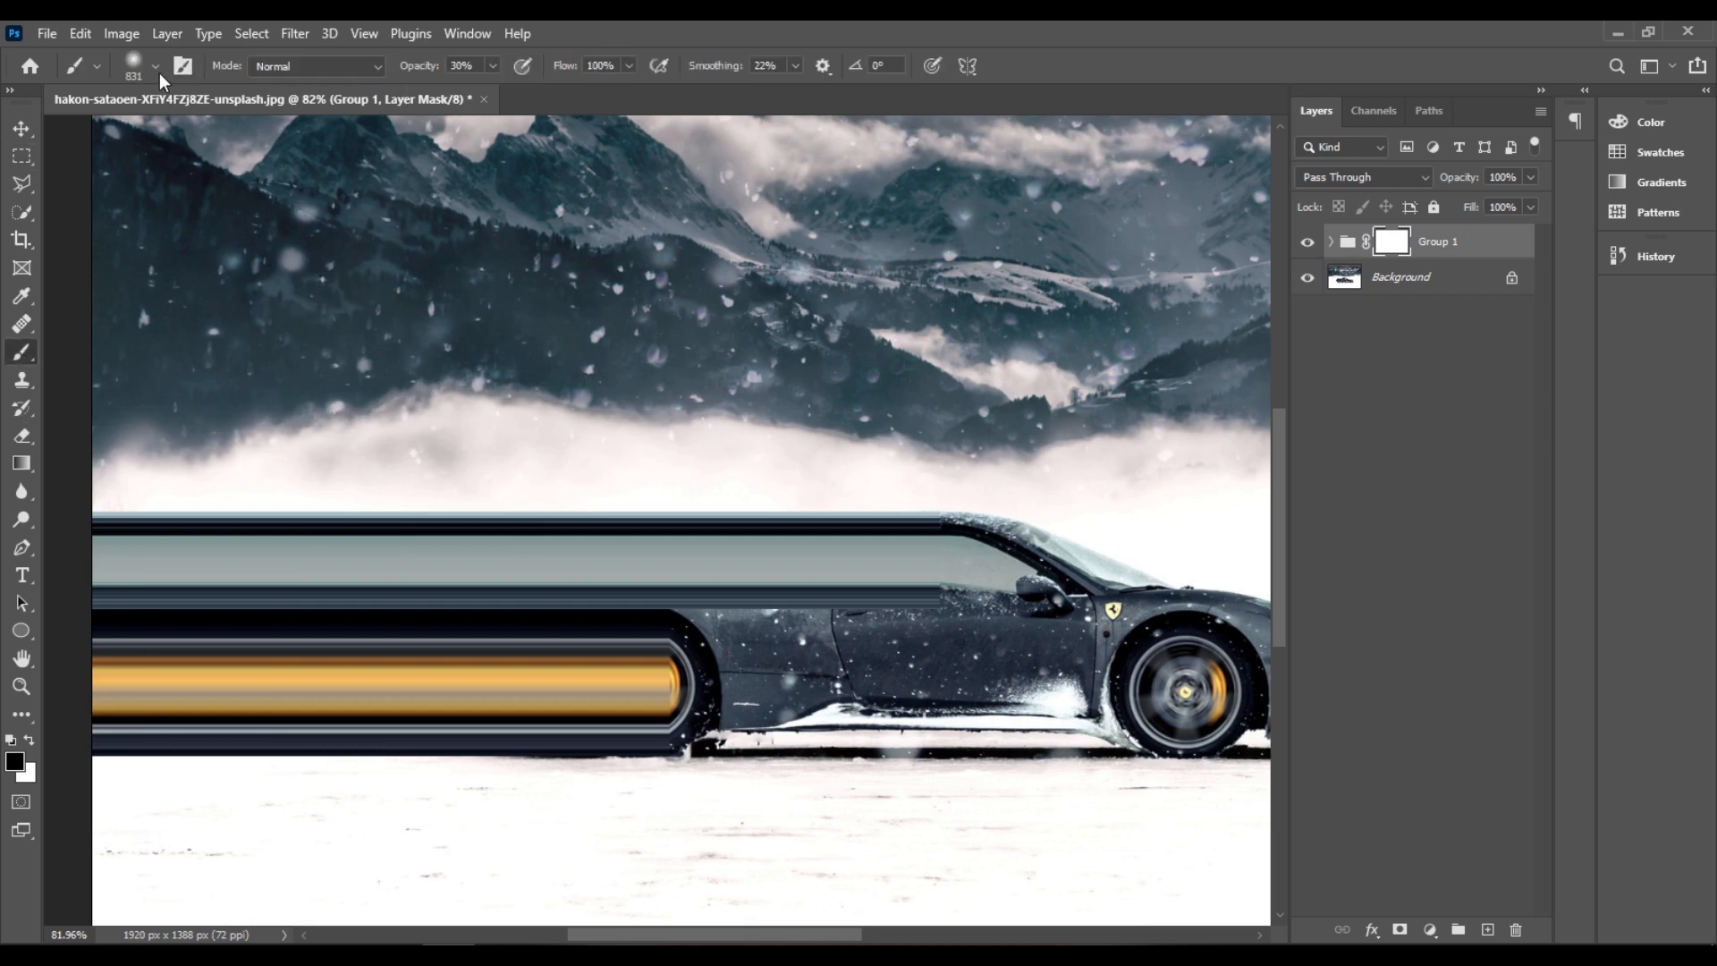
{"action": "left_click", "coordinate": [467, 32]}
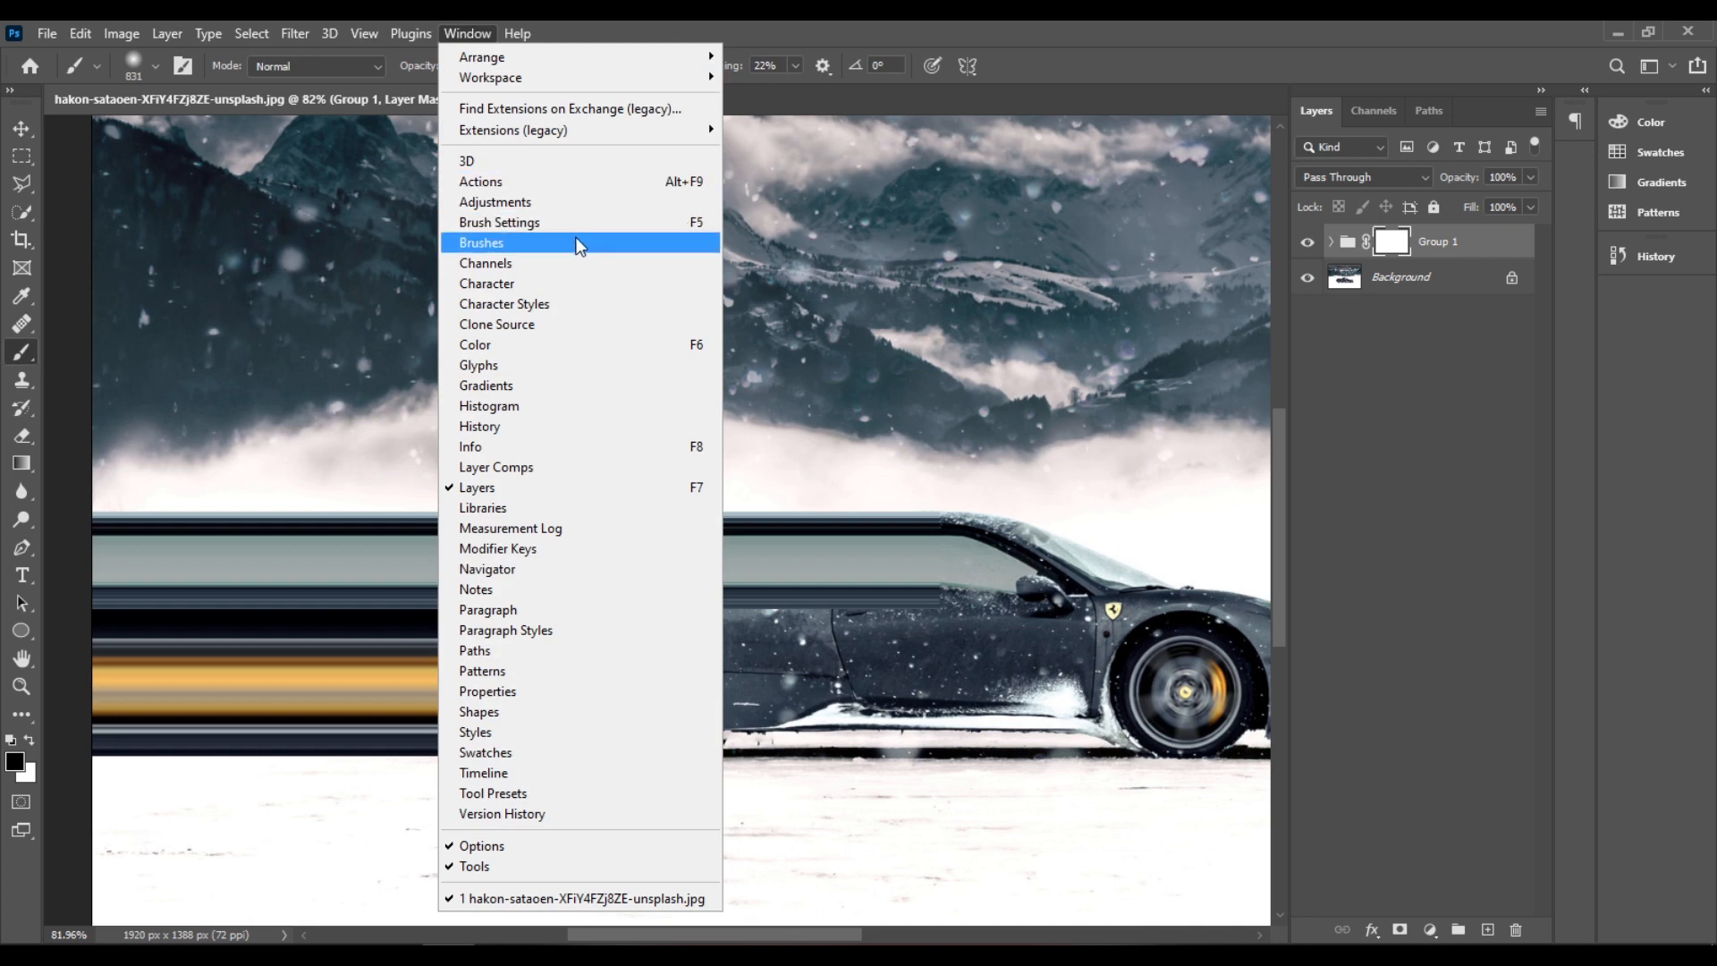
{"action": "mouse_move", "coordinate": [628, 231]}
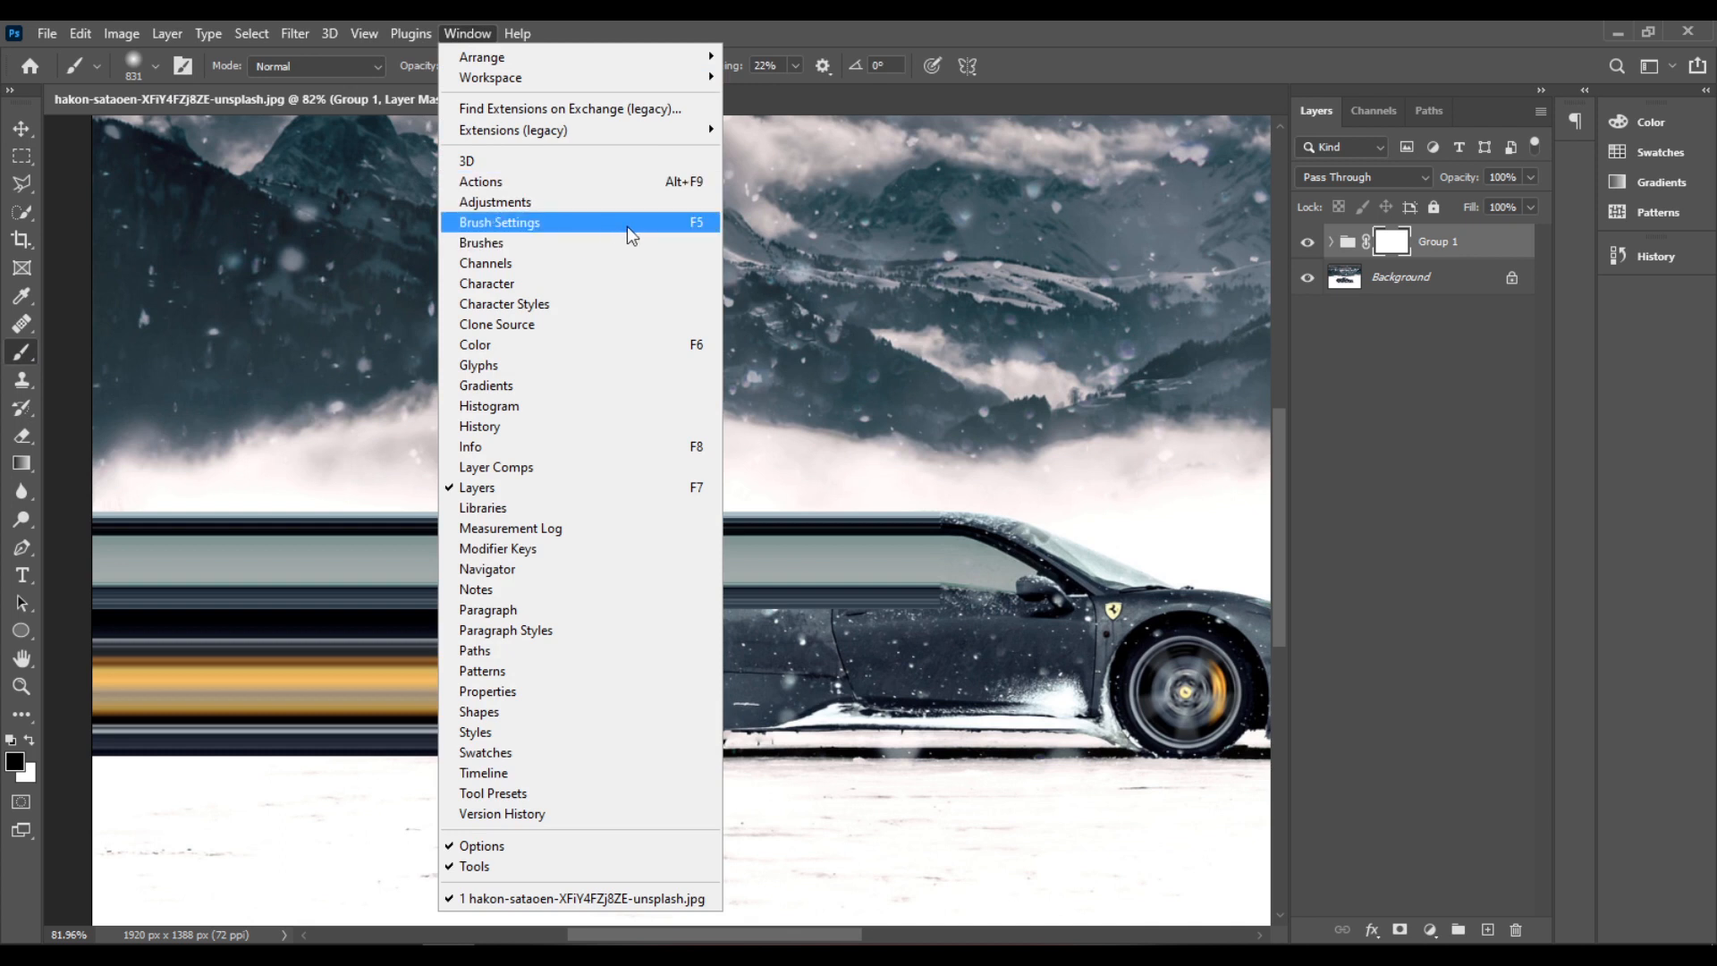
{"action": "left_click", "coordinate": [499, 222]}
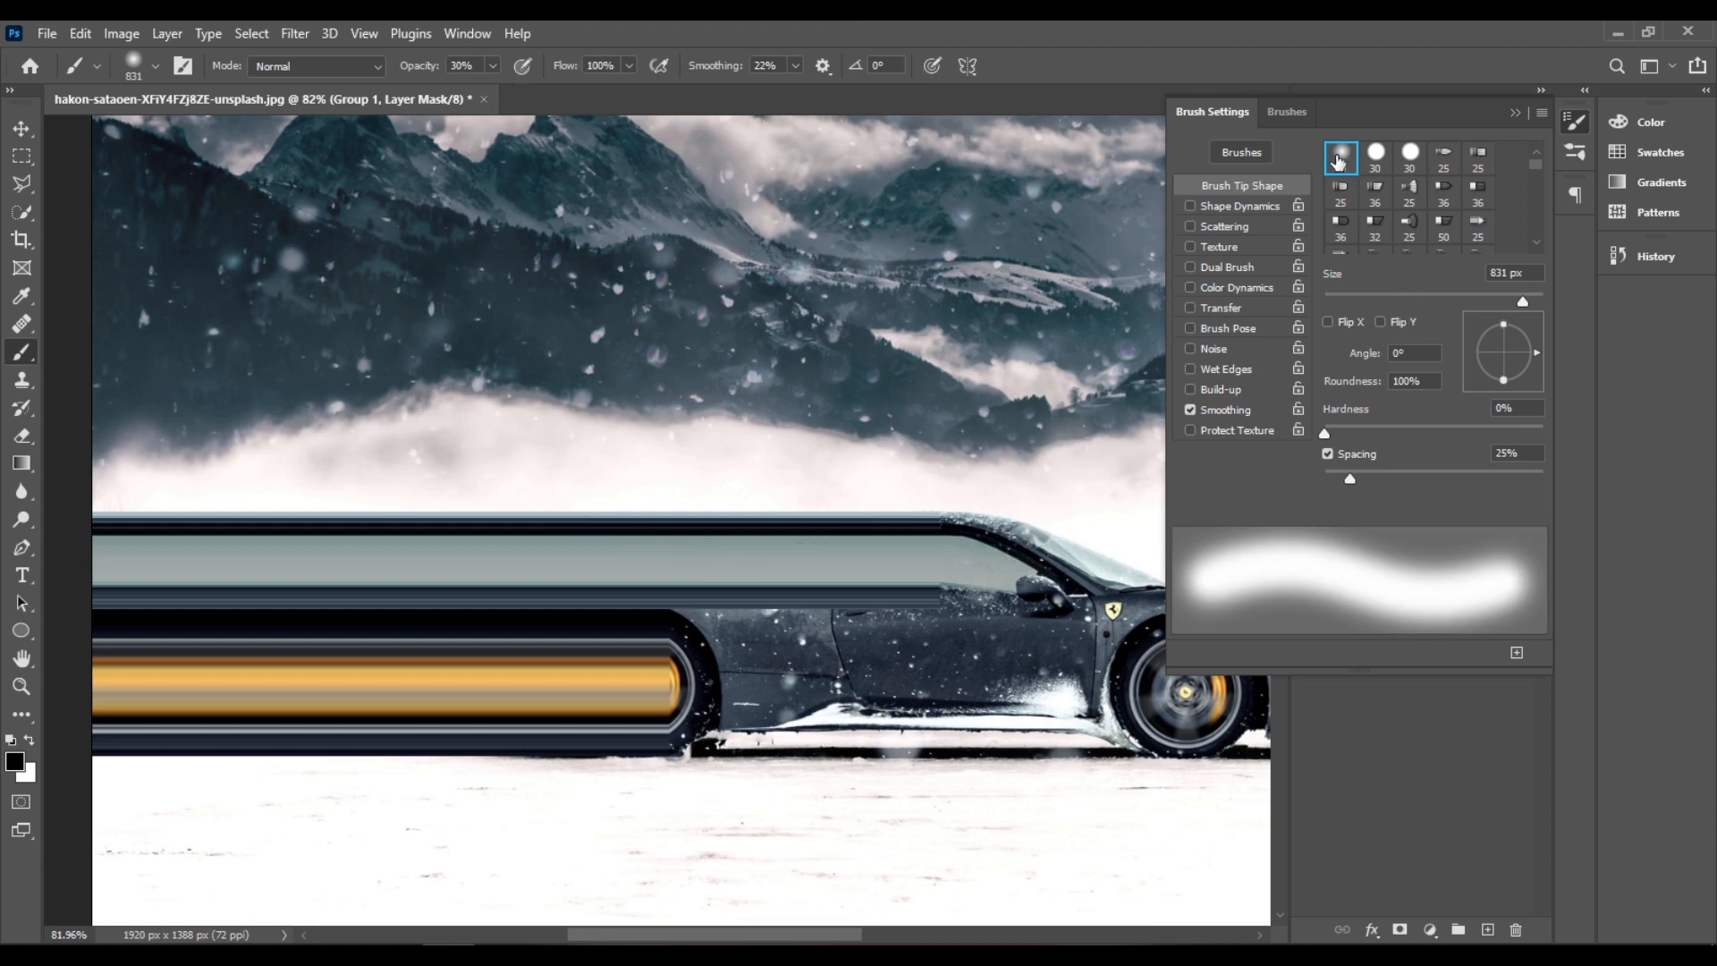
{"action": "mouse_move", "coordinate": [1339, 157]}
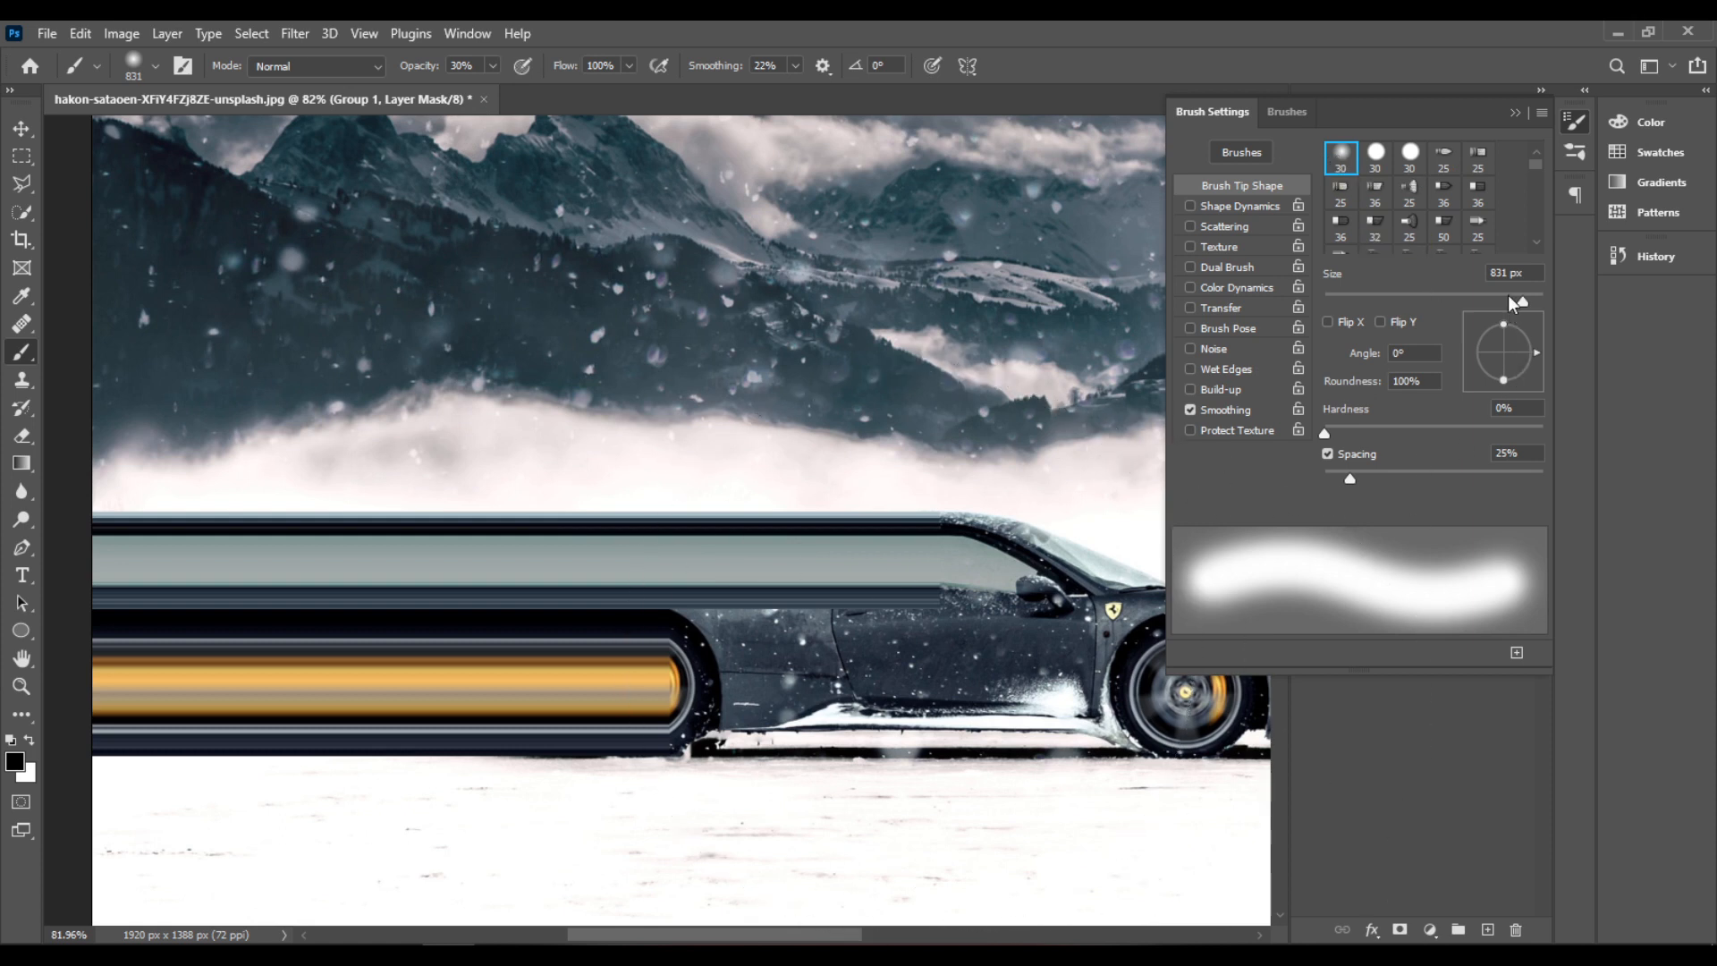
Set the brush to 376 px size with 20% hardness.
{"action": "left_click_drag", "start_coordinate": [1509, 299], "coordinate": [1510, 299]}
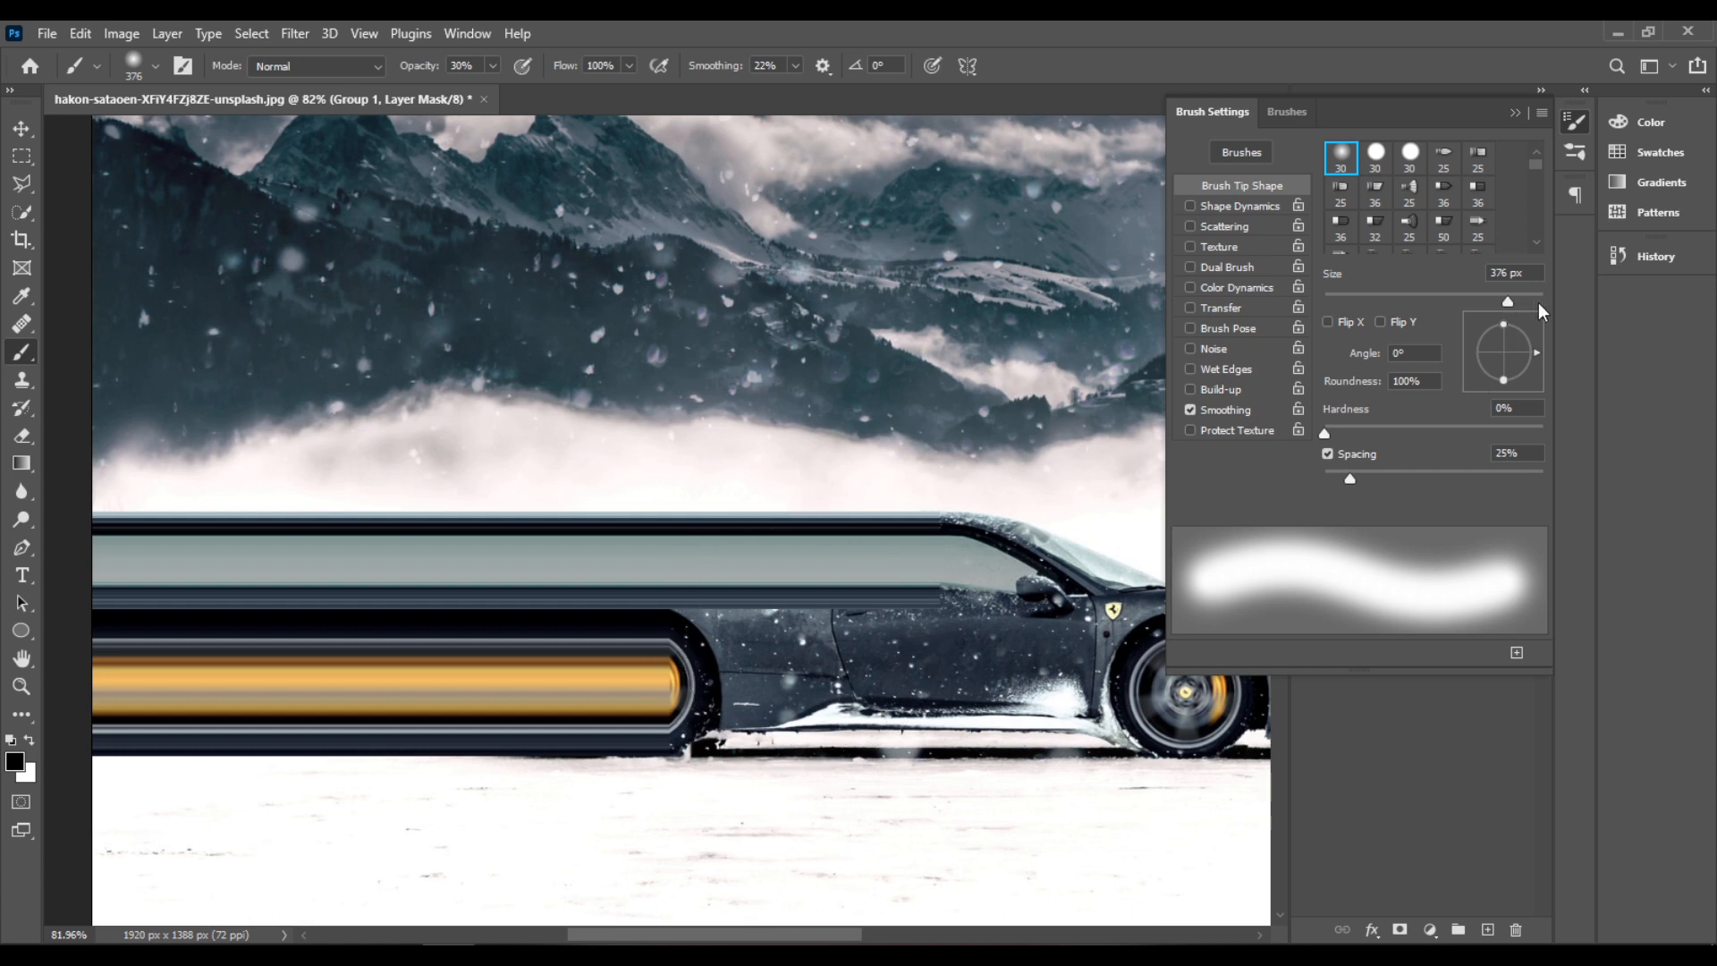
{"action": "mouse_move", "coordinate": [1521, 267]}
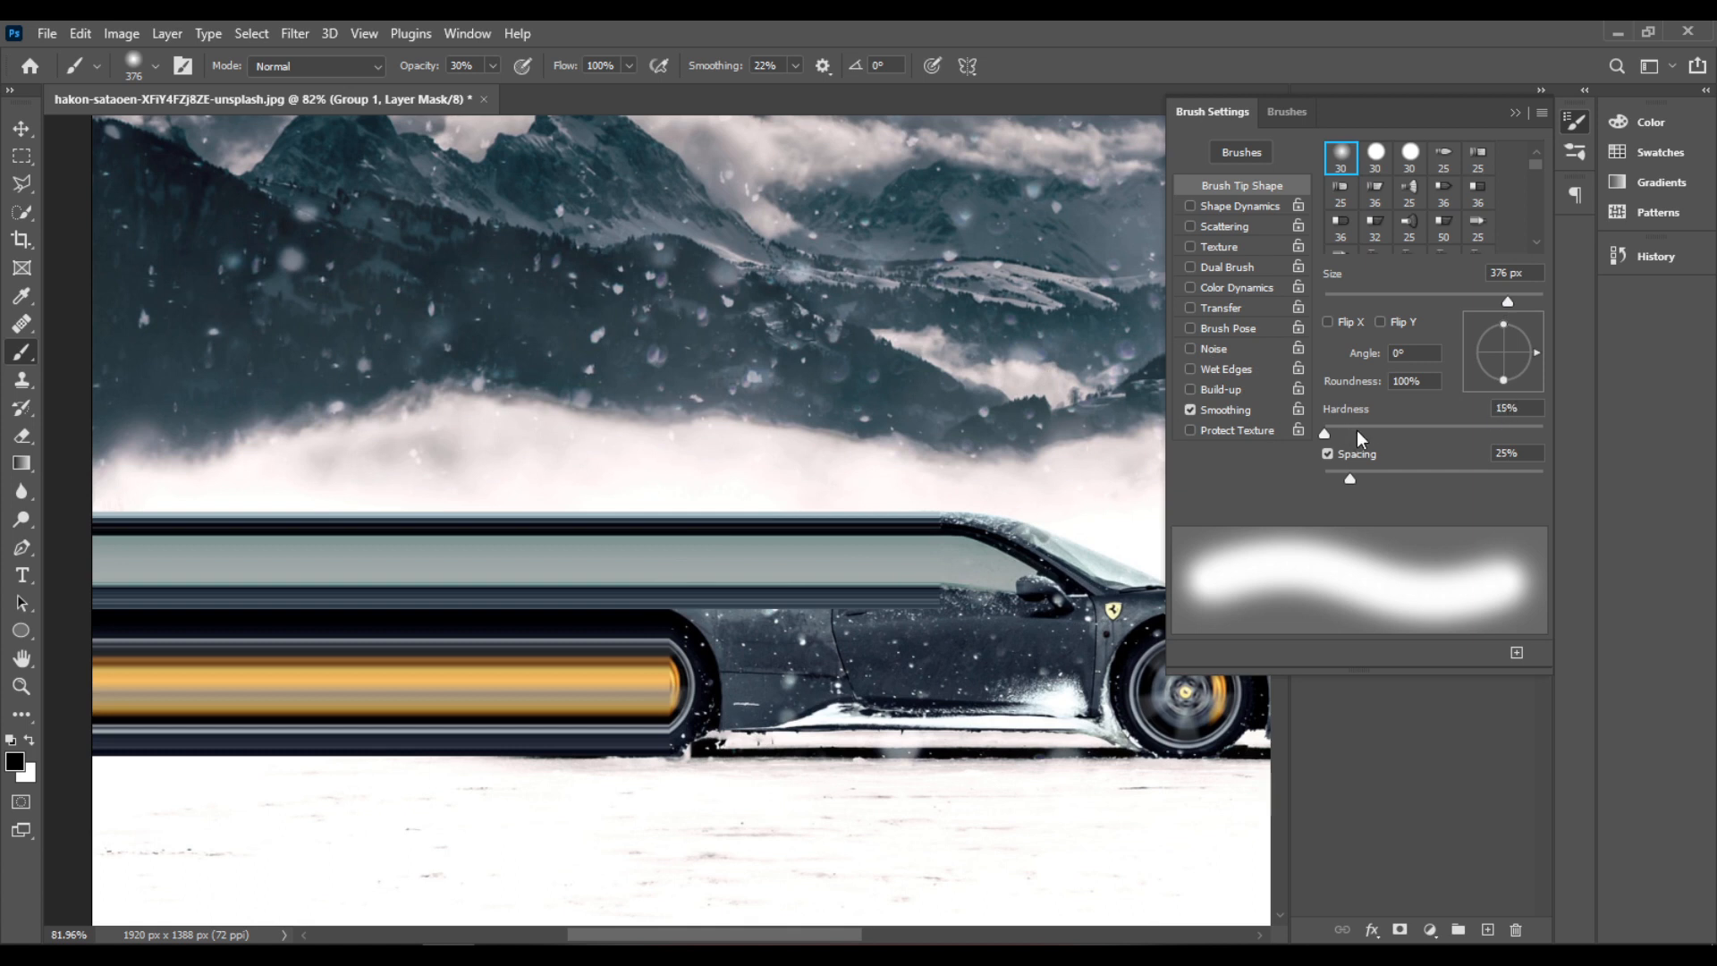
{"action": "left_click_drag", "start_coordinate": [1326, 433], "coordinate": [1367, 433]}
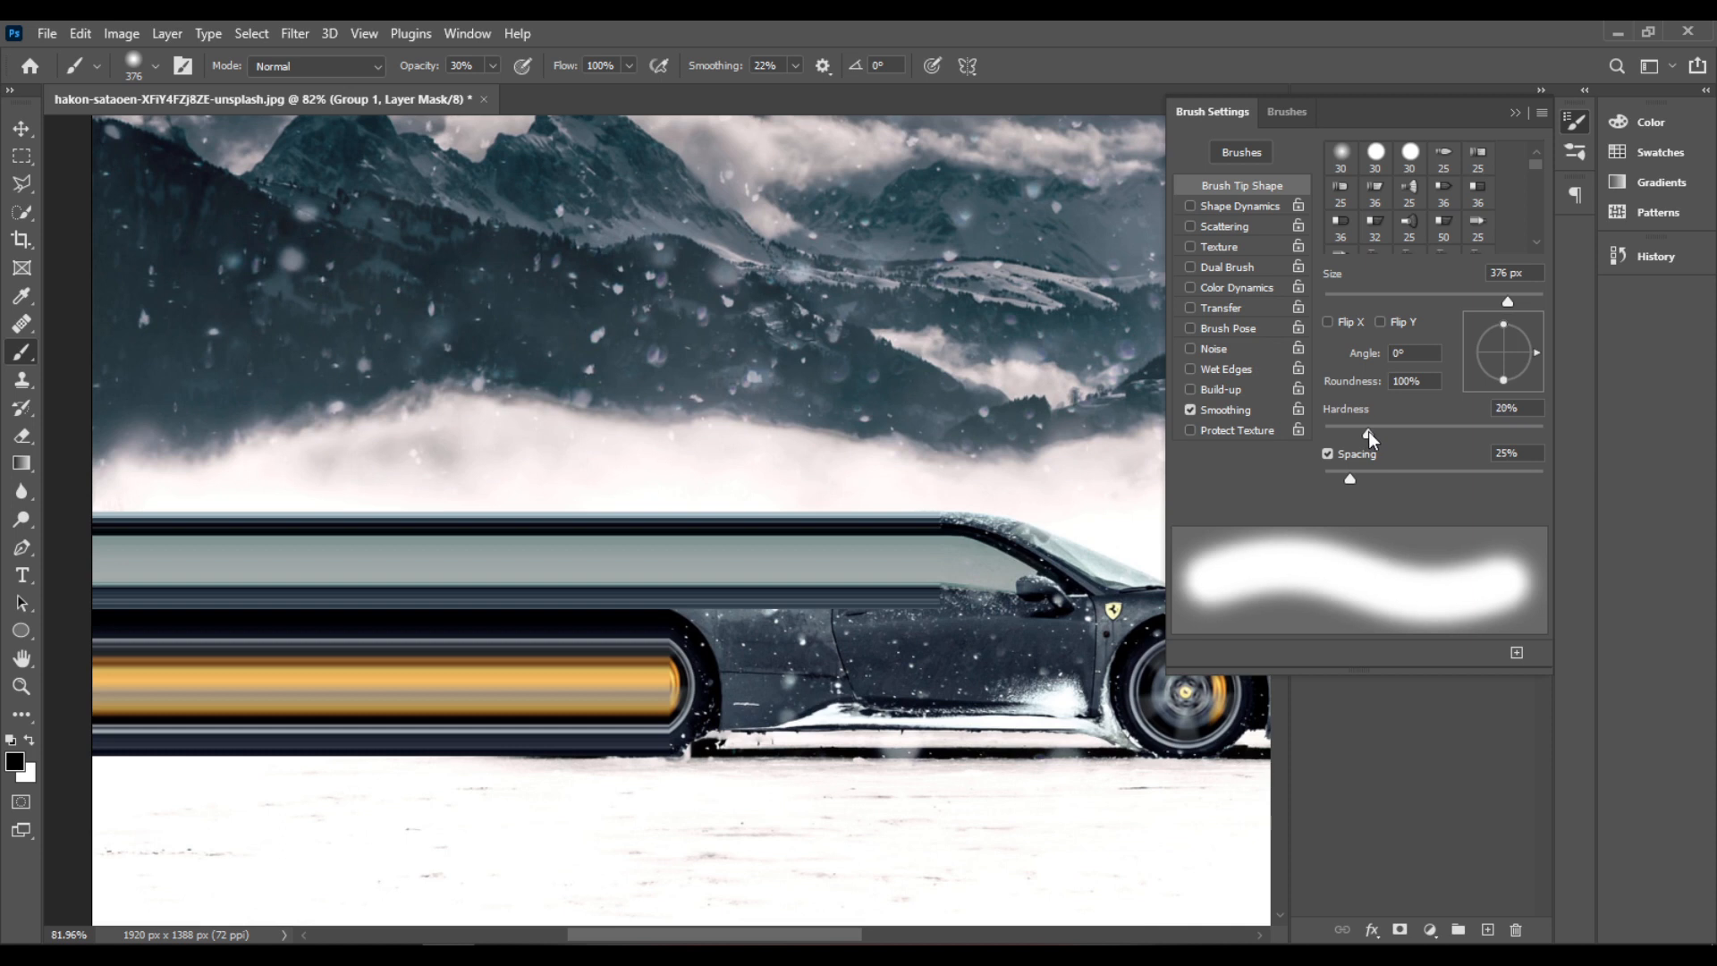
{"action": "mouse_move", "coordinate": [1473, 191]}
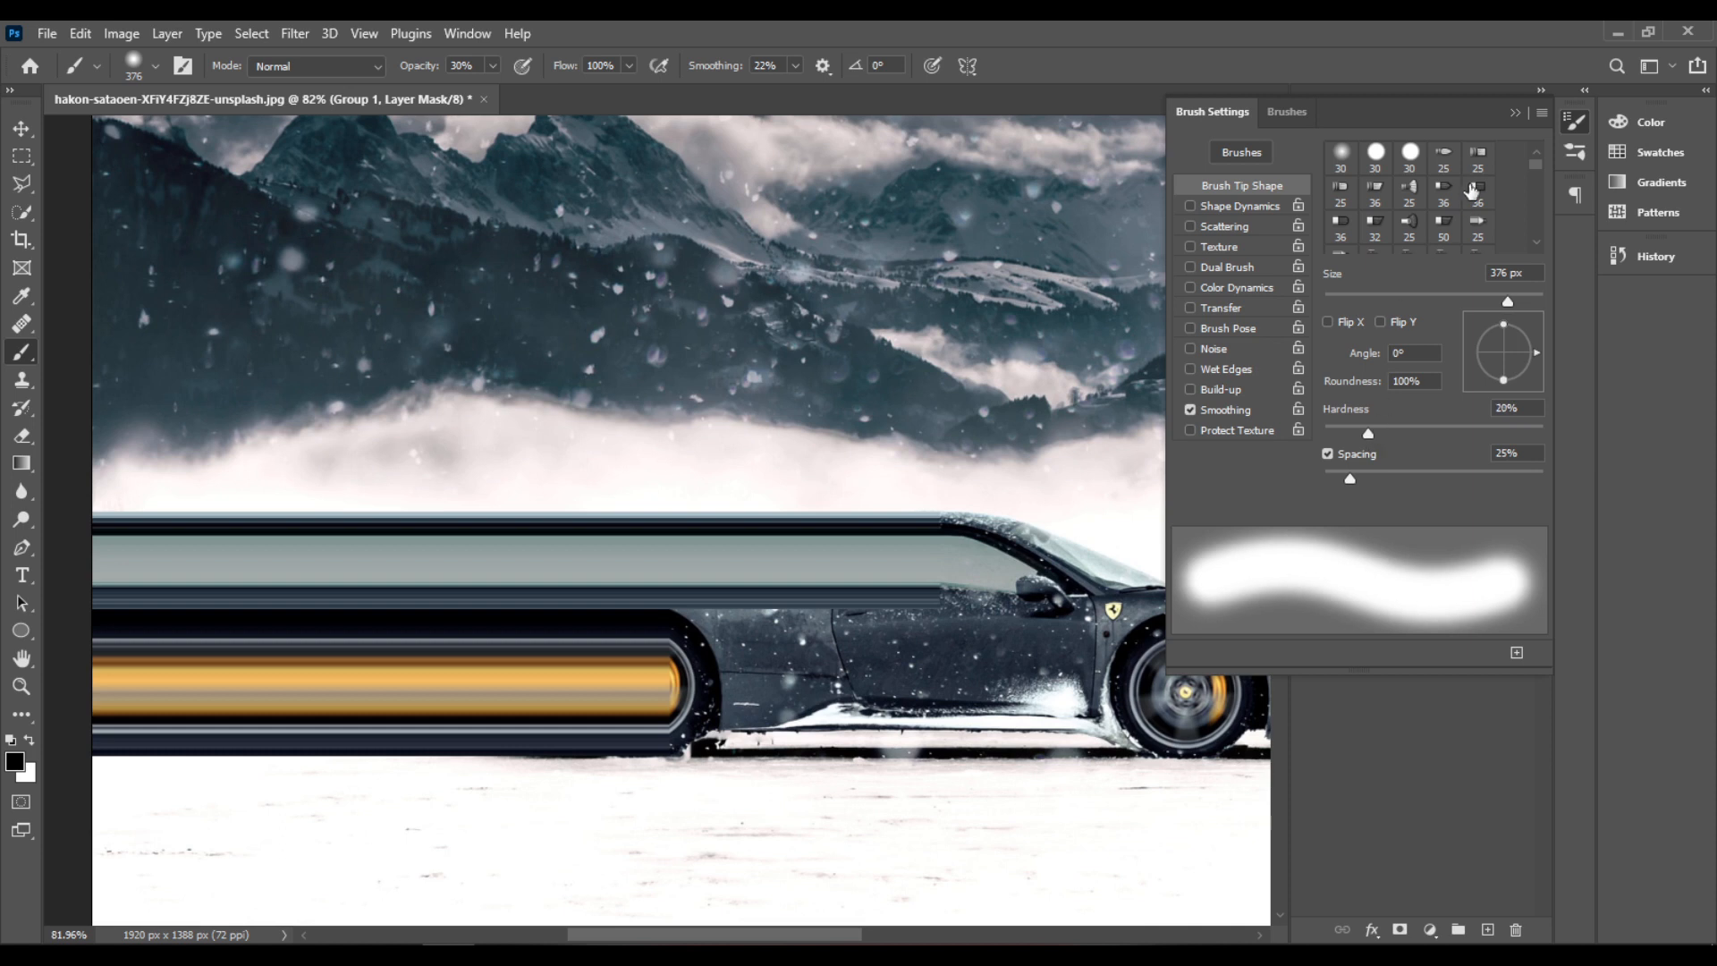
{"action": "mouse_move", "coordinate": [1519, 120]}
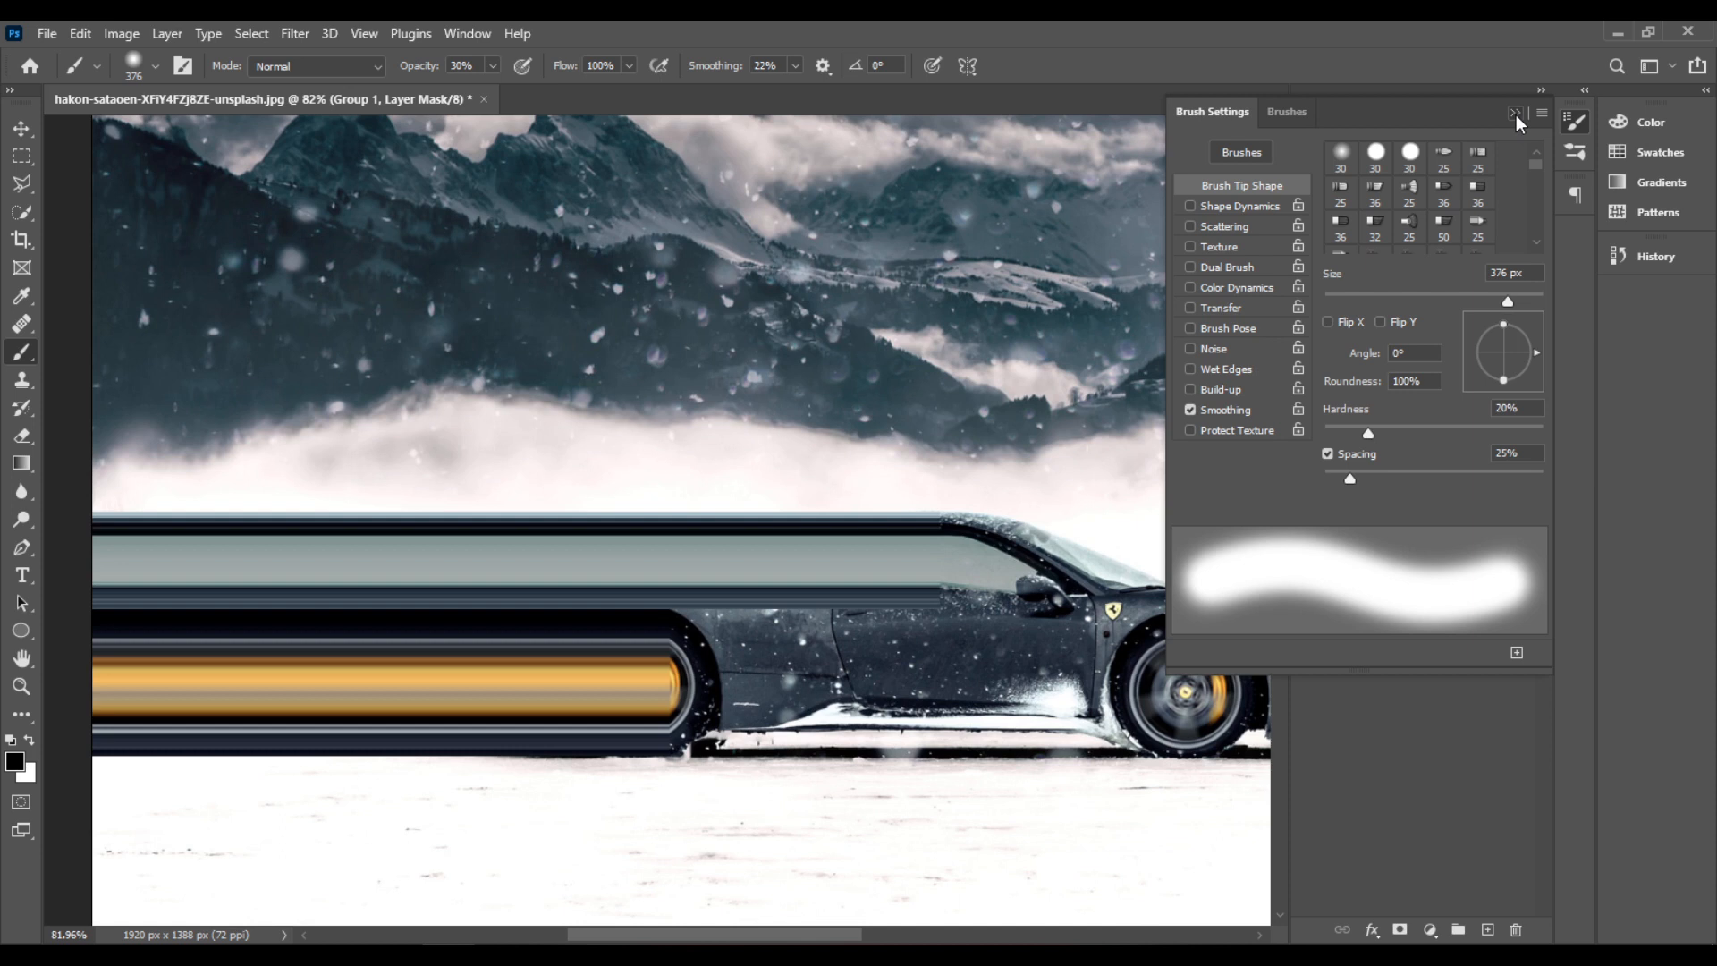
{"action": "left_click", "coordinate": [1517, 114]}
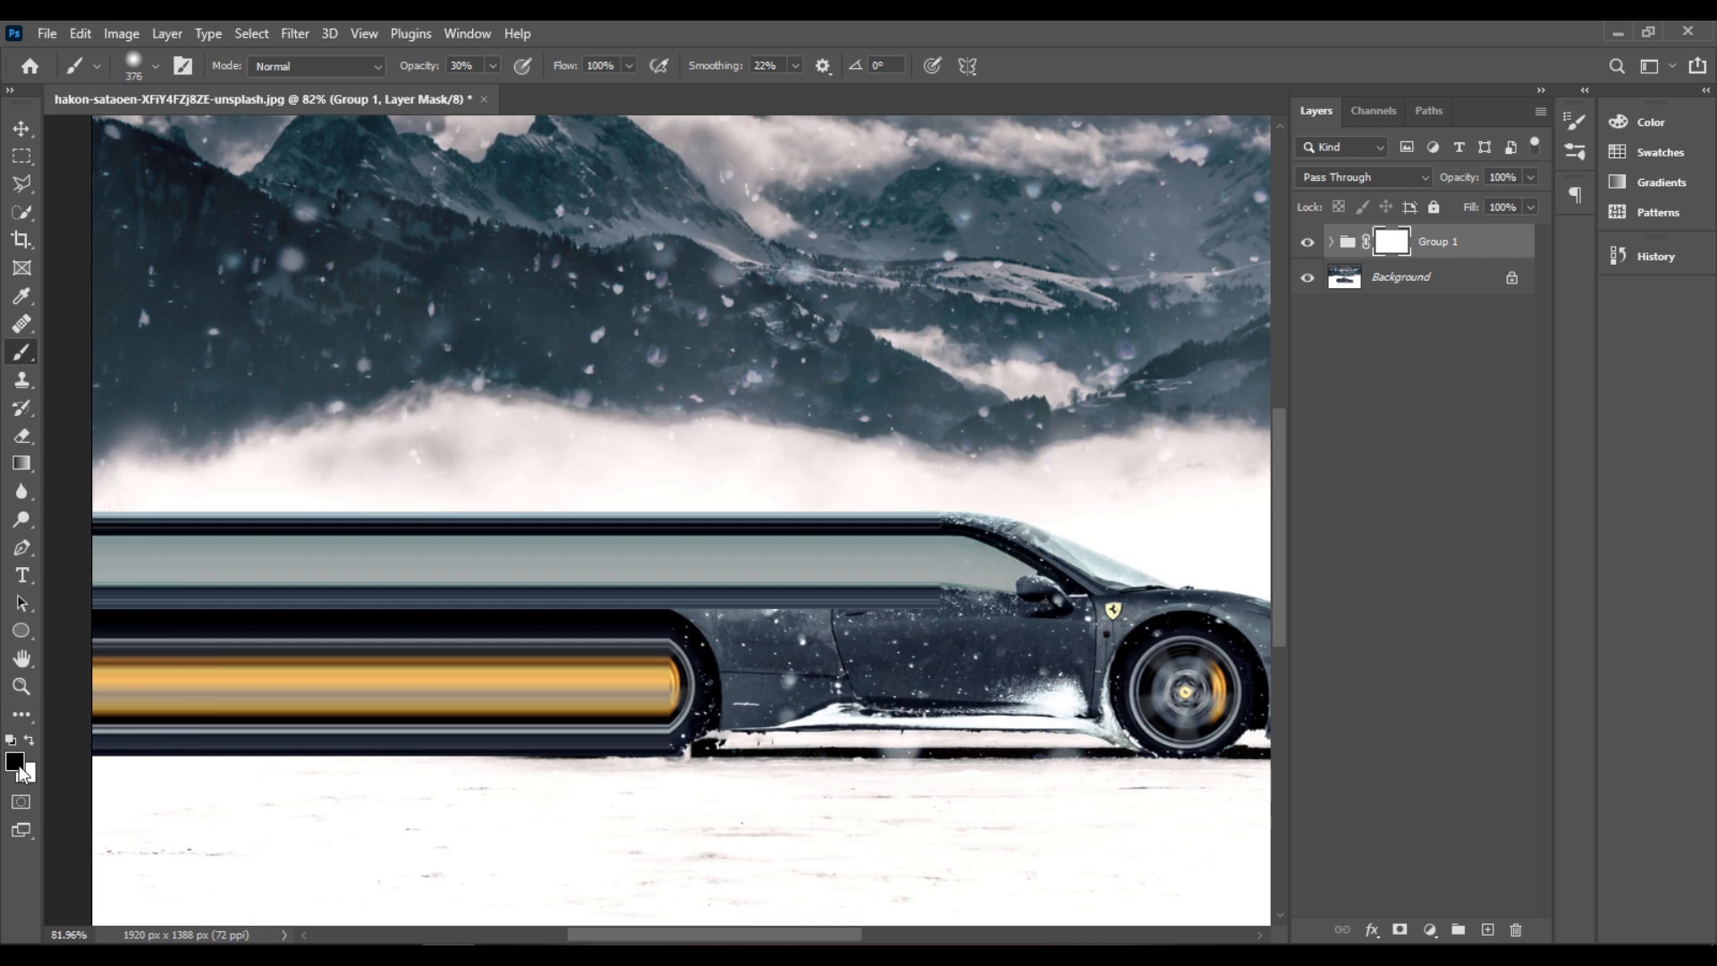
Paint black on the group mask over the car's body and side, enlarging the brush as the streaks fade left.
{"action": "left_click", "coordinate": [14, 757]}
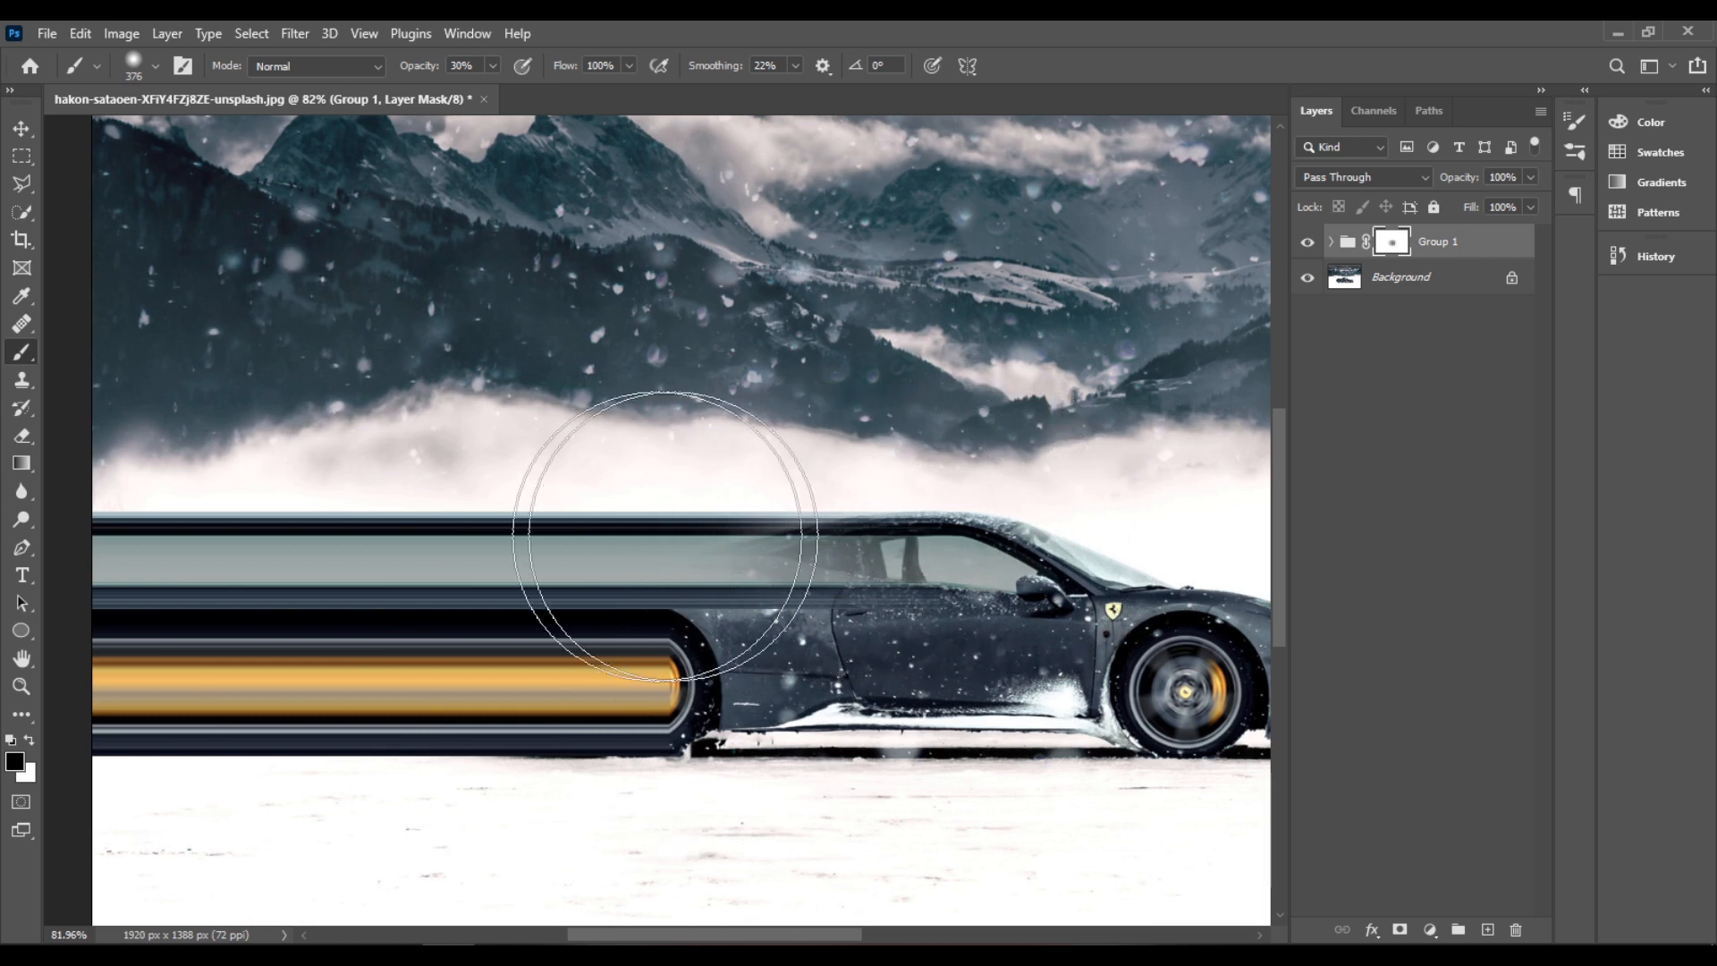
{"action": "left_click_drag", "start_coordinate": [667, 537], "coordinate": [722, 712]}
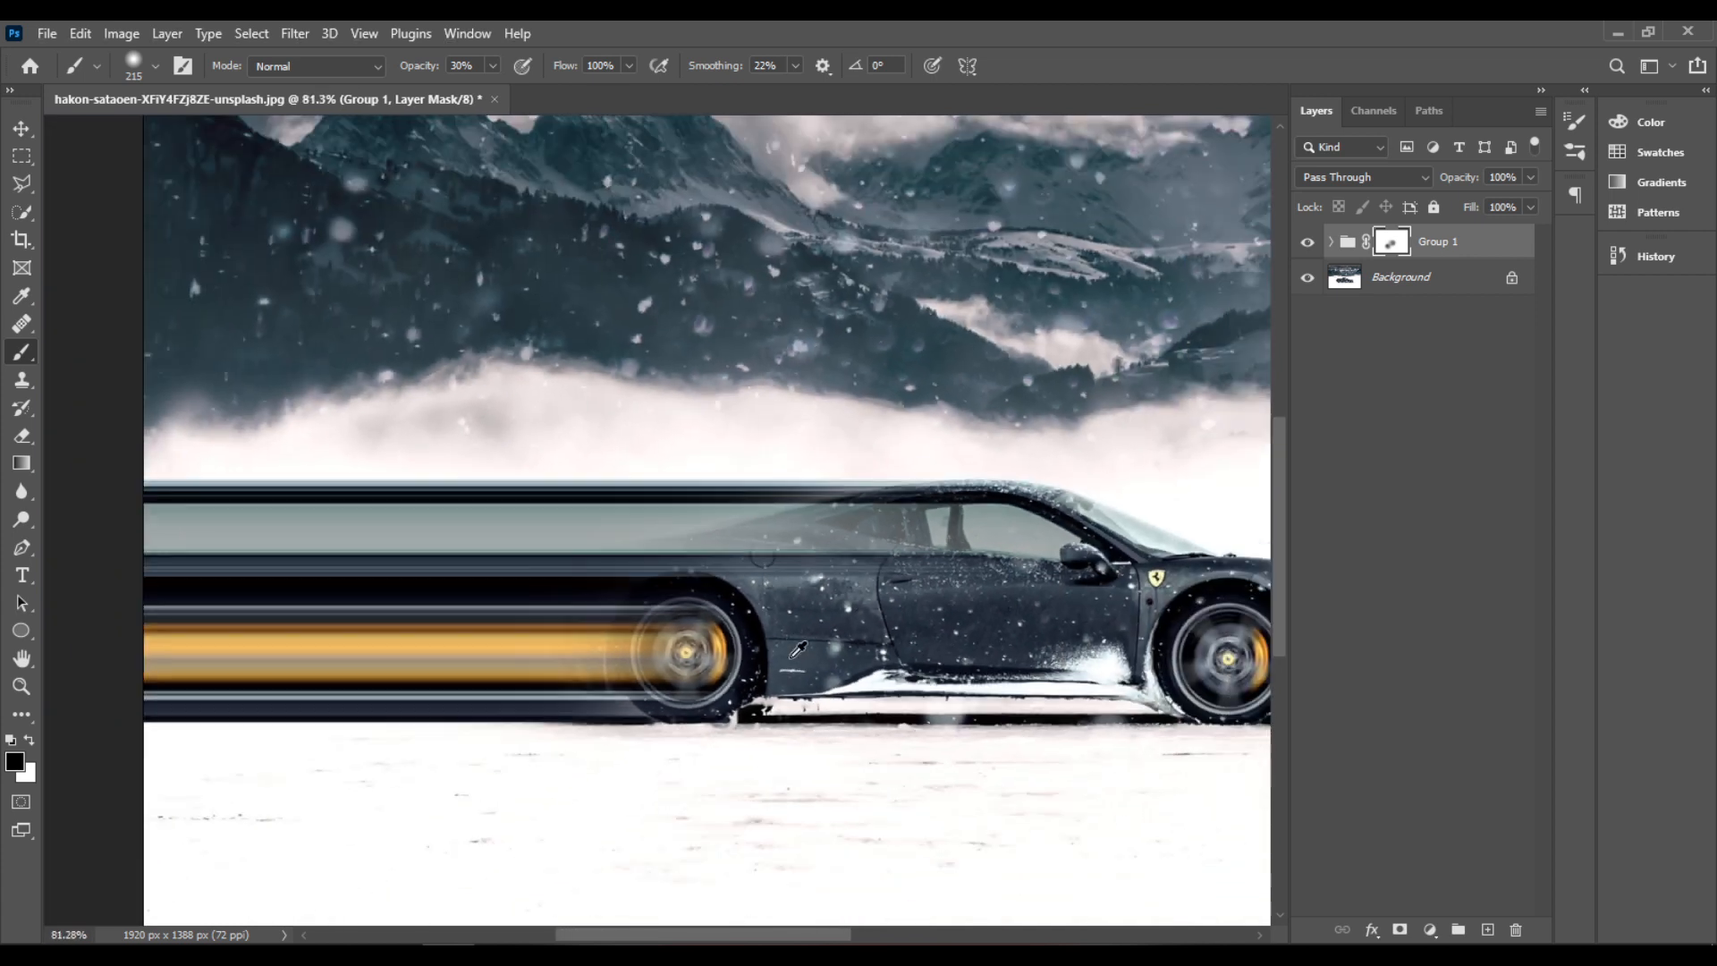
{"action": "mouse_move", "coordinate": [785, 692]}
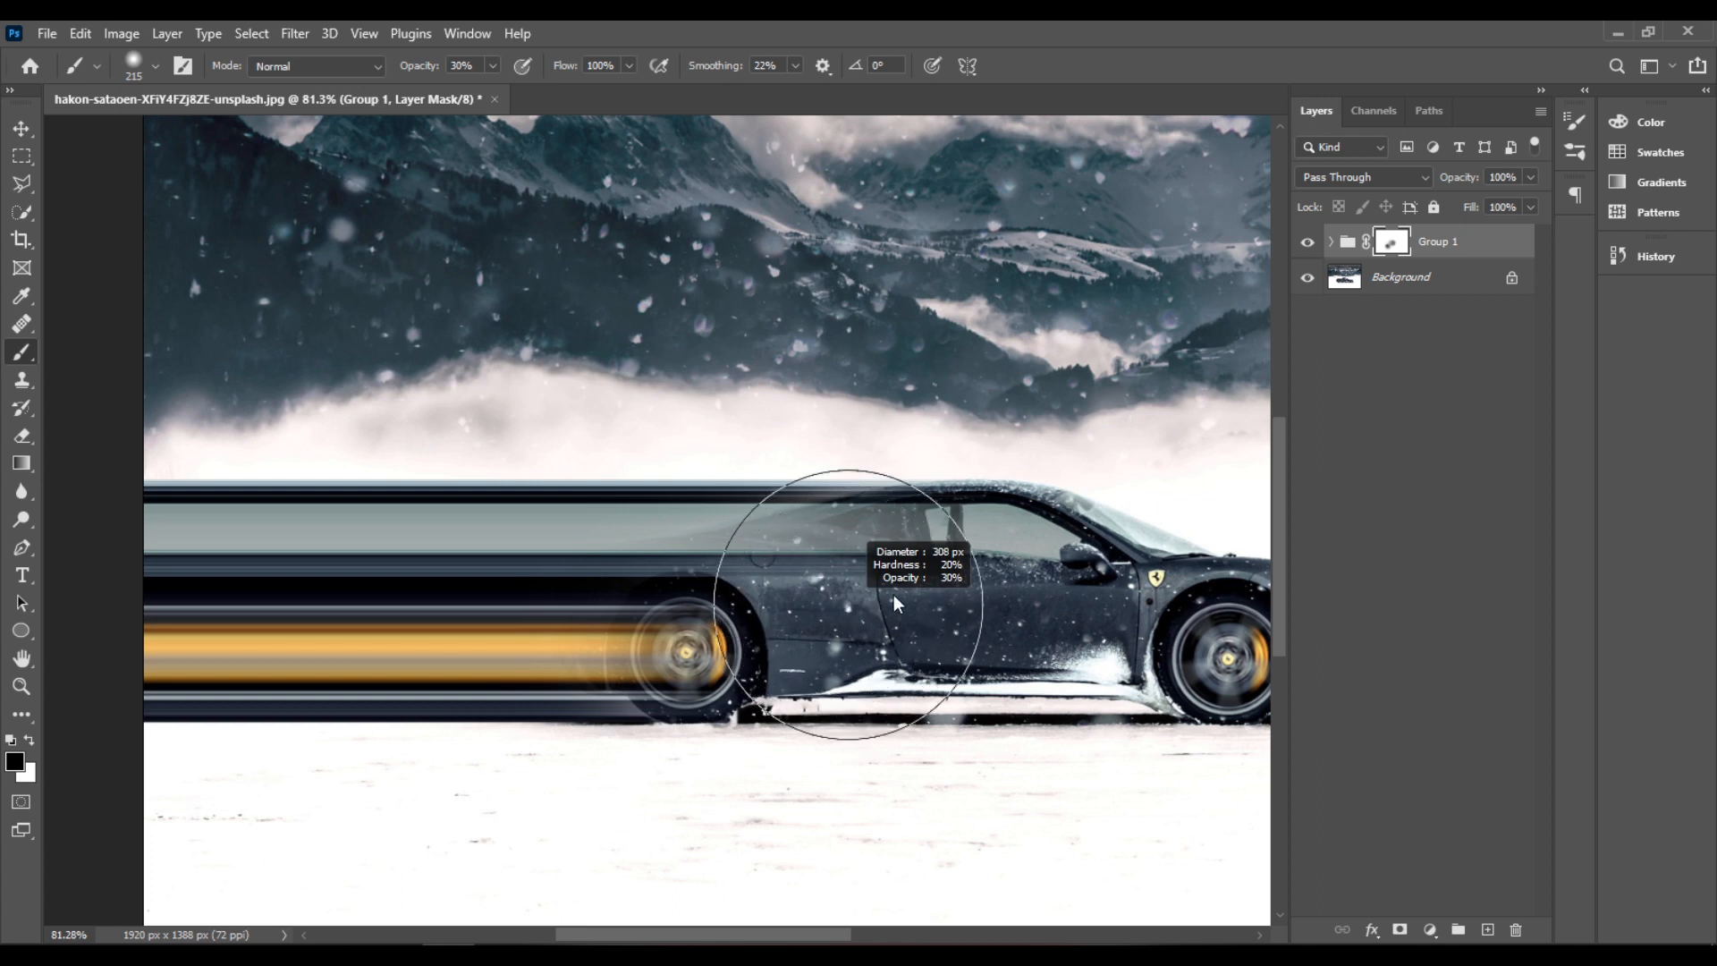
{"action": "left_click_drag", "start_coordinate": [866, 608], "coordinate": [378, 574]}
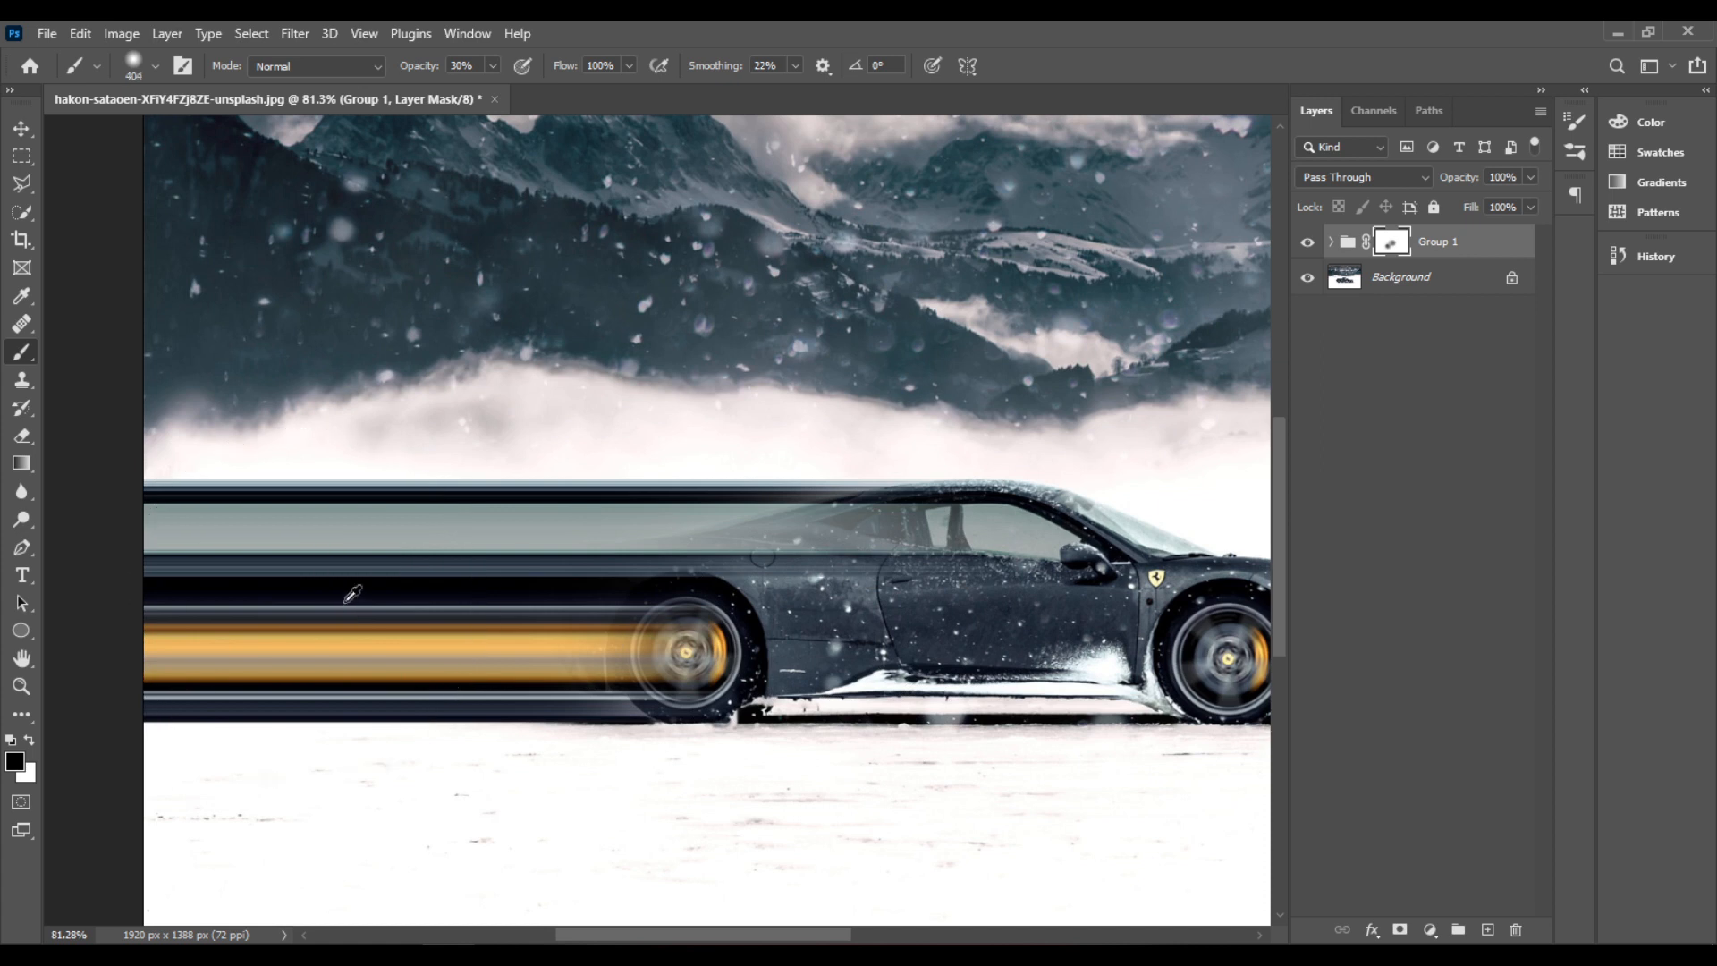
{"action": "key", "text": "]"}
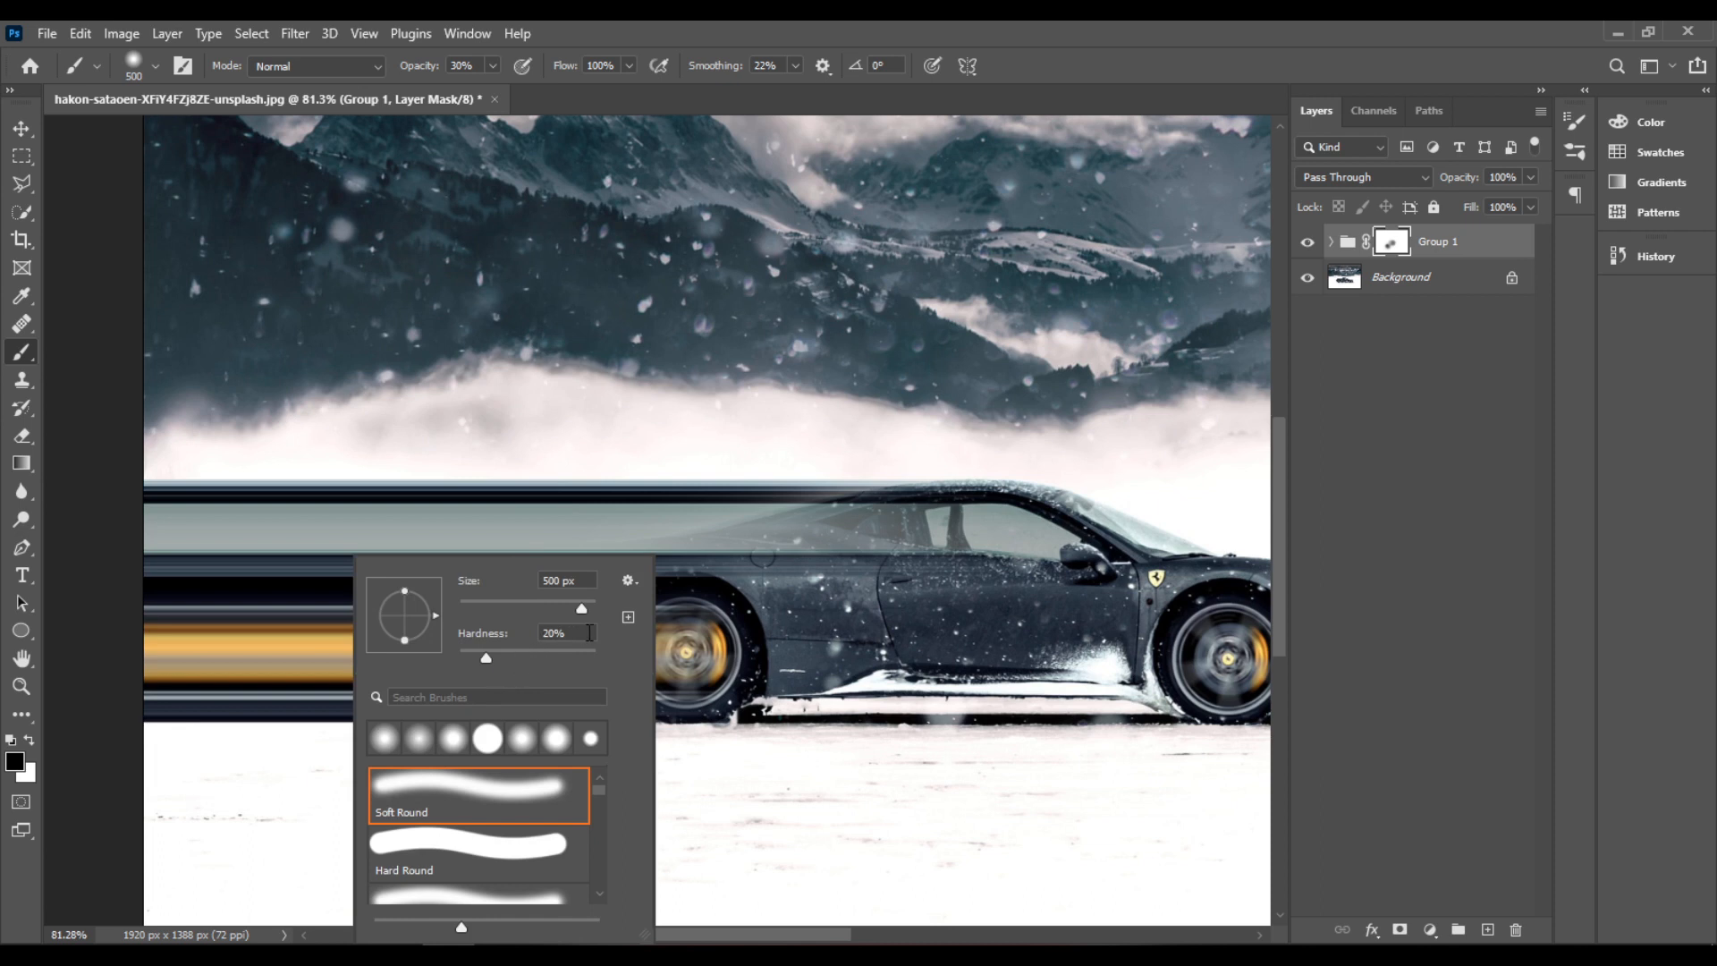
{"action": "mouse_move", "coordinate": [513, 667]}
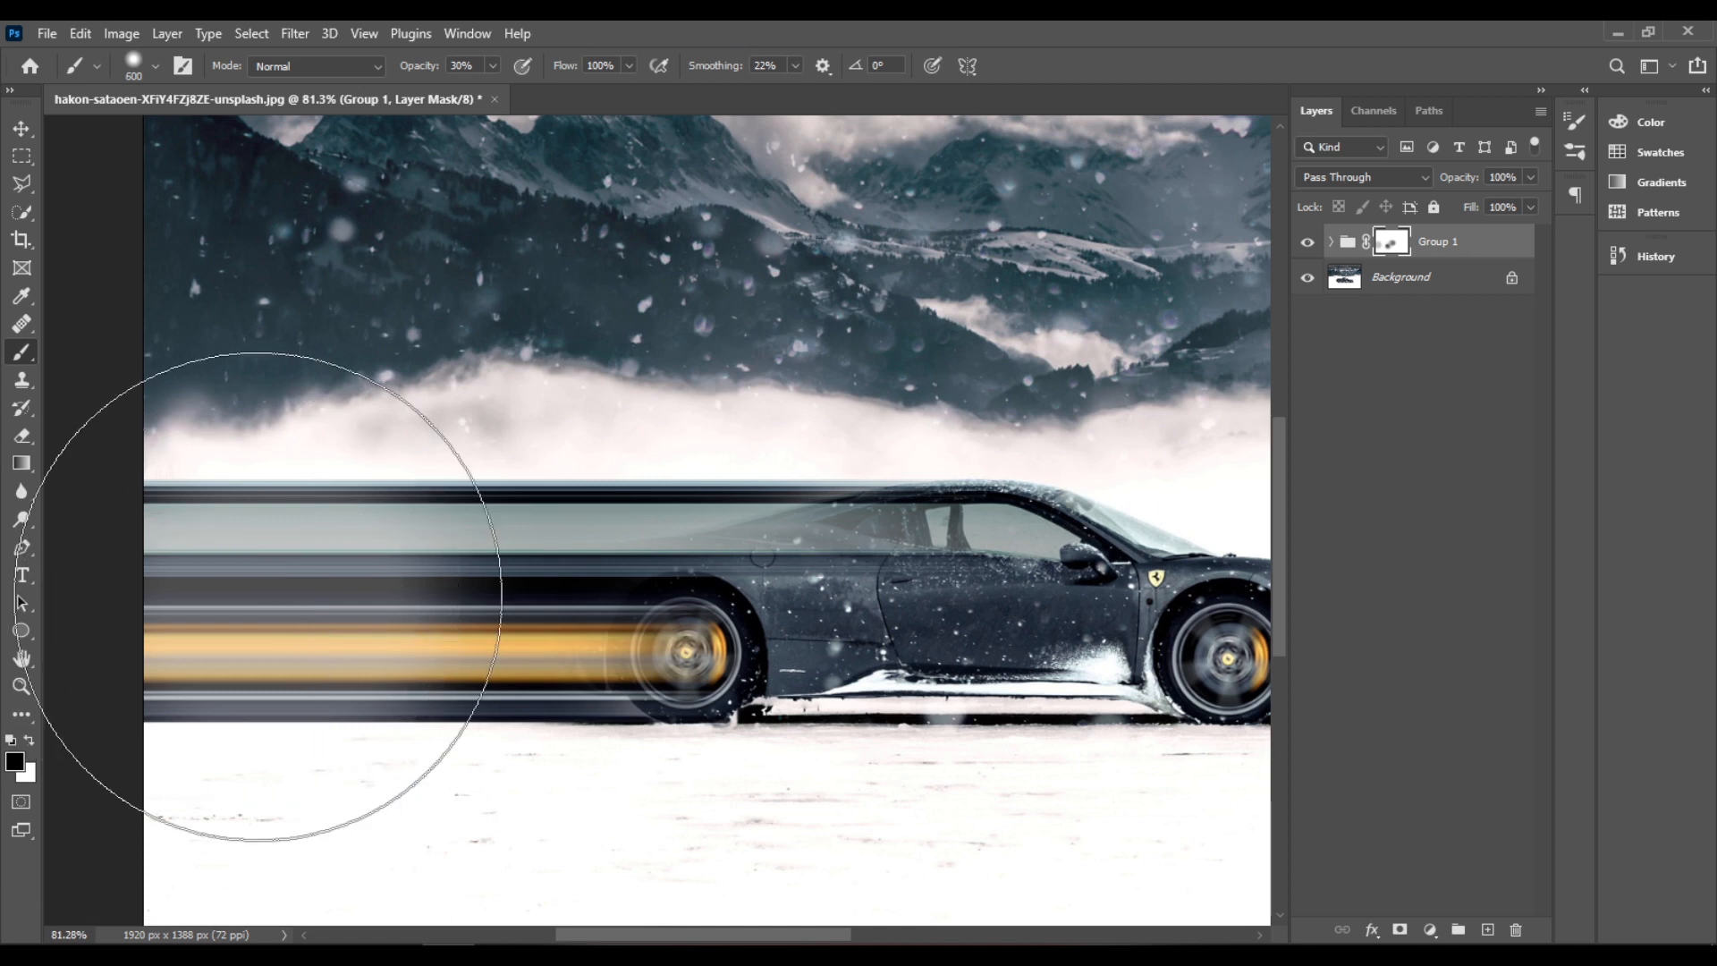
{"action": "key", "text": "]"}
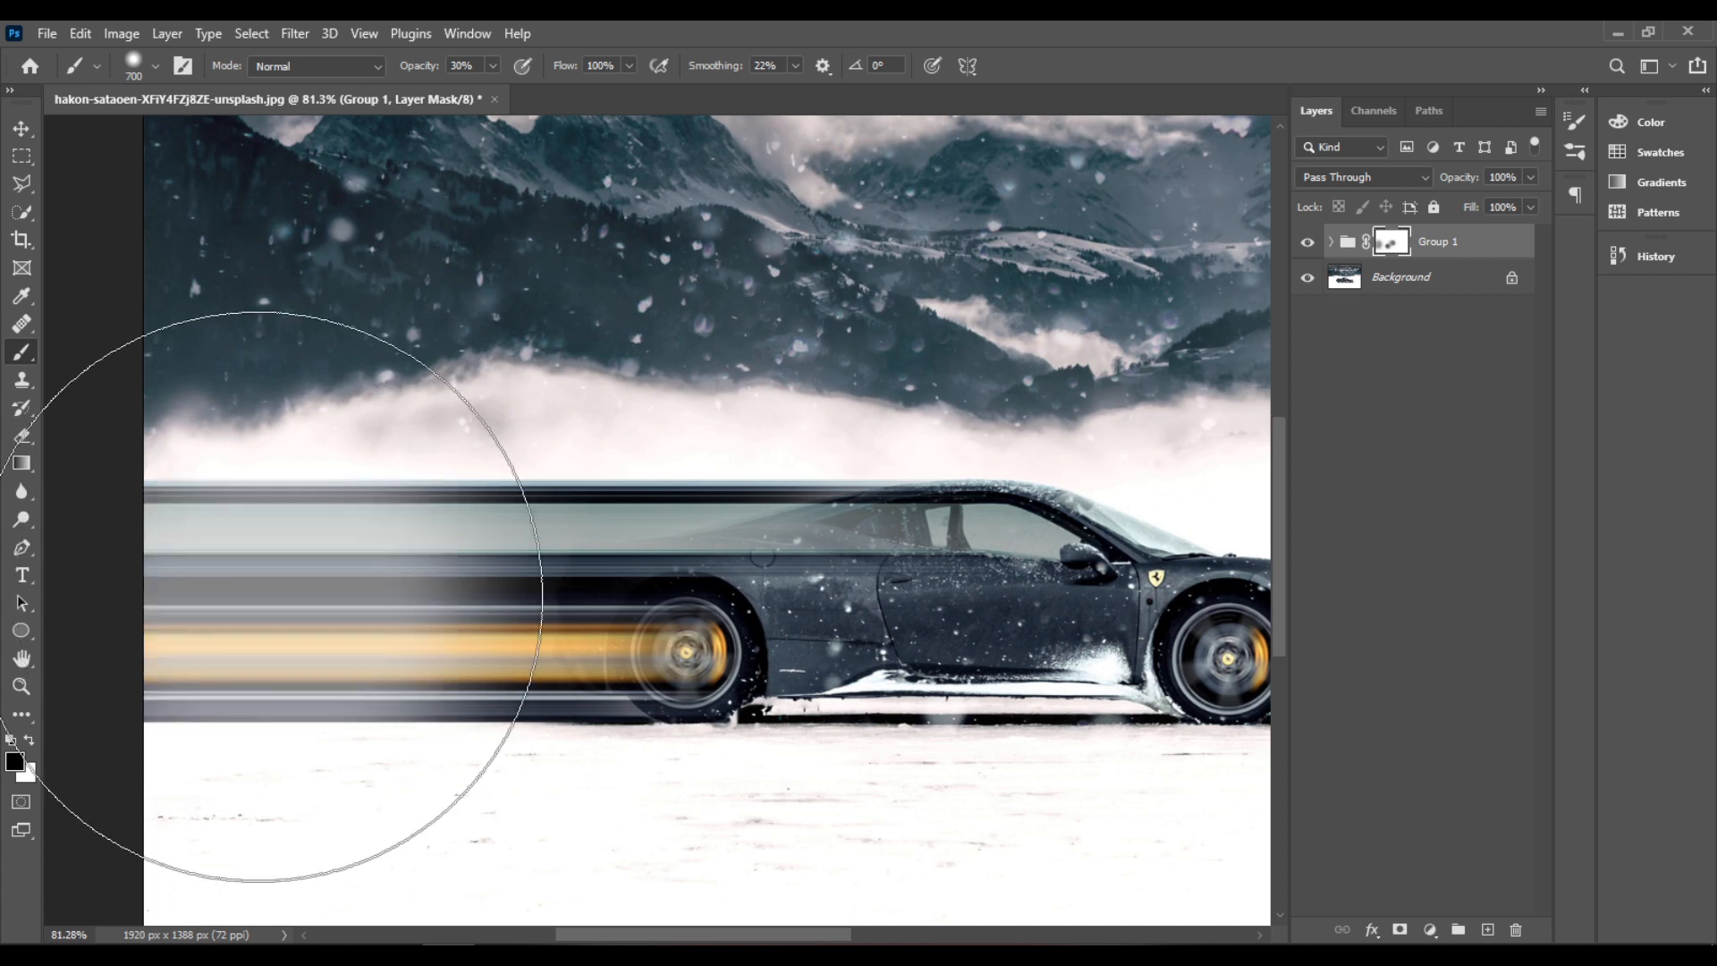
{"action": "mouse_move", "coordinate": [531, 284]}
{"action": "type", "text": "15"}
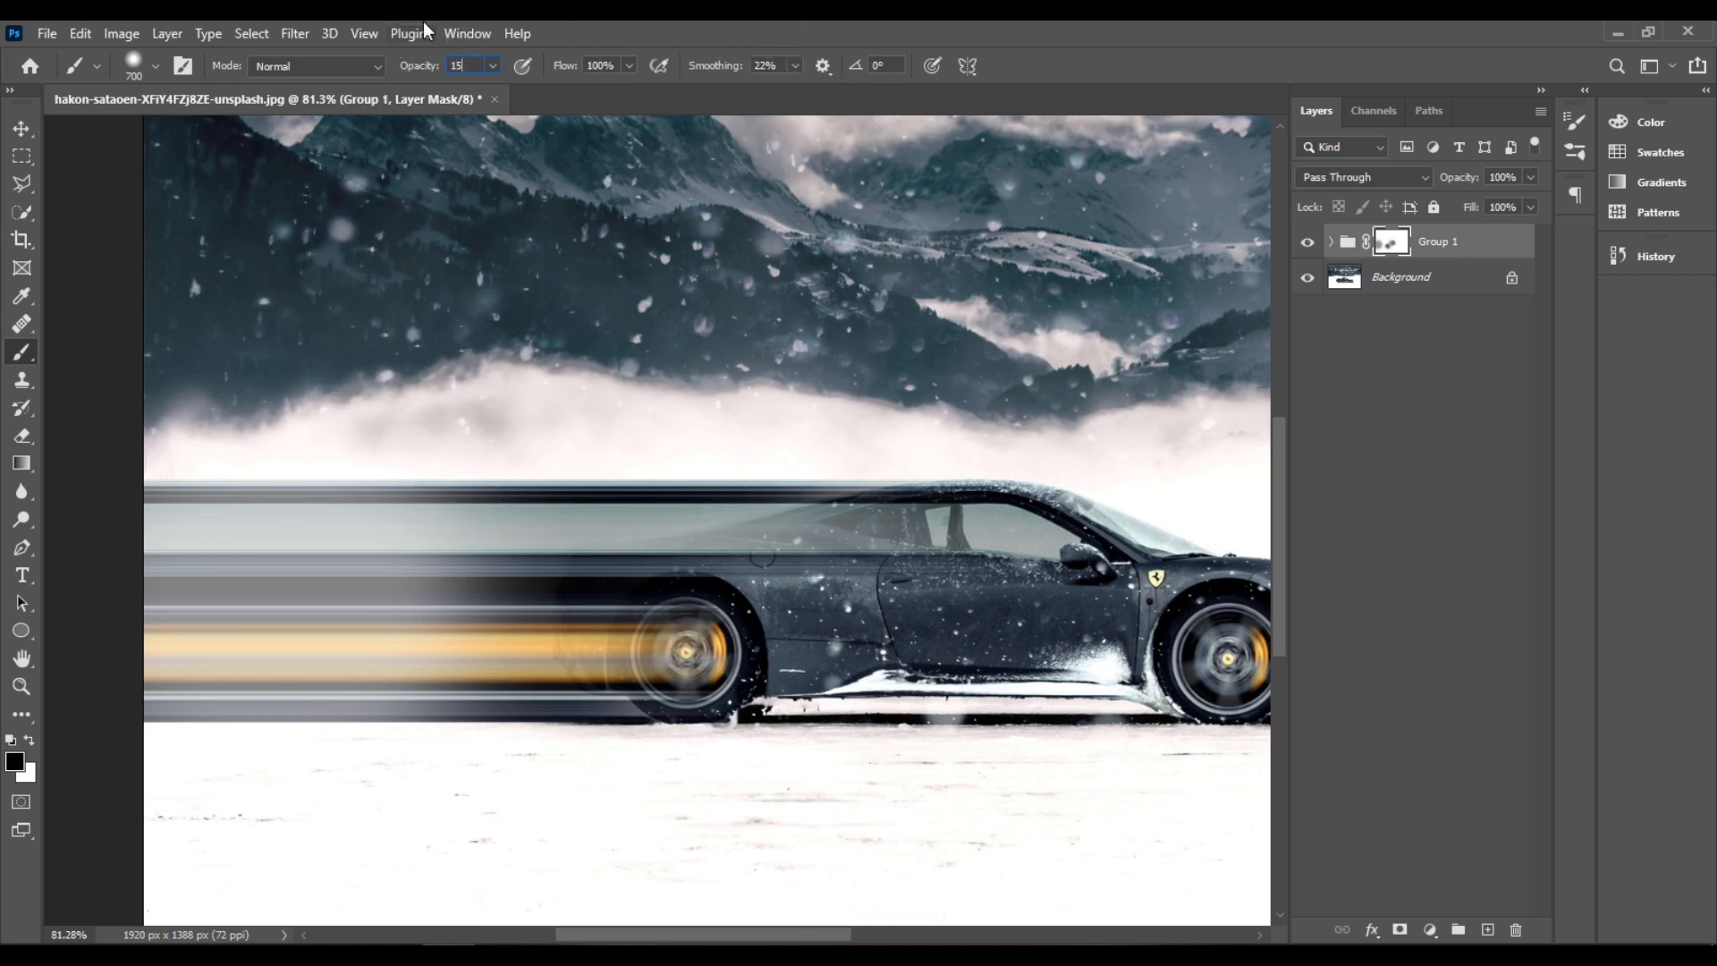
{"action": "mouse_move", "coordinate": [471, 66]}
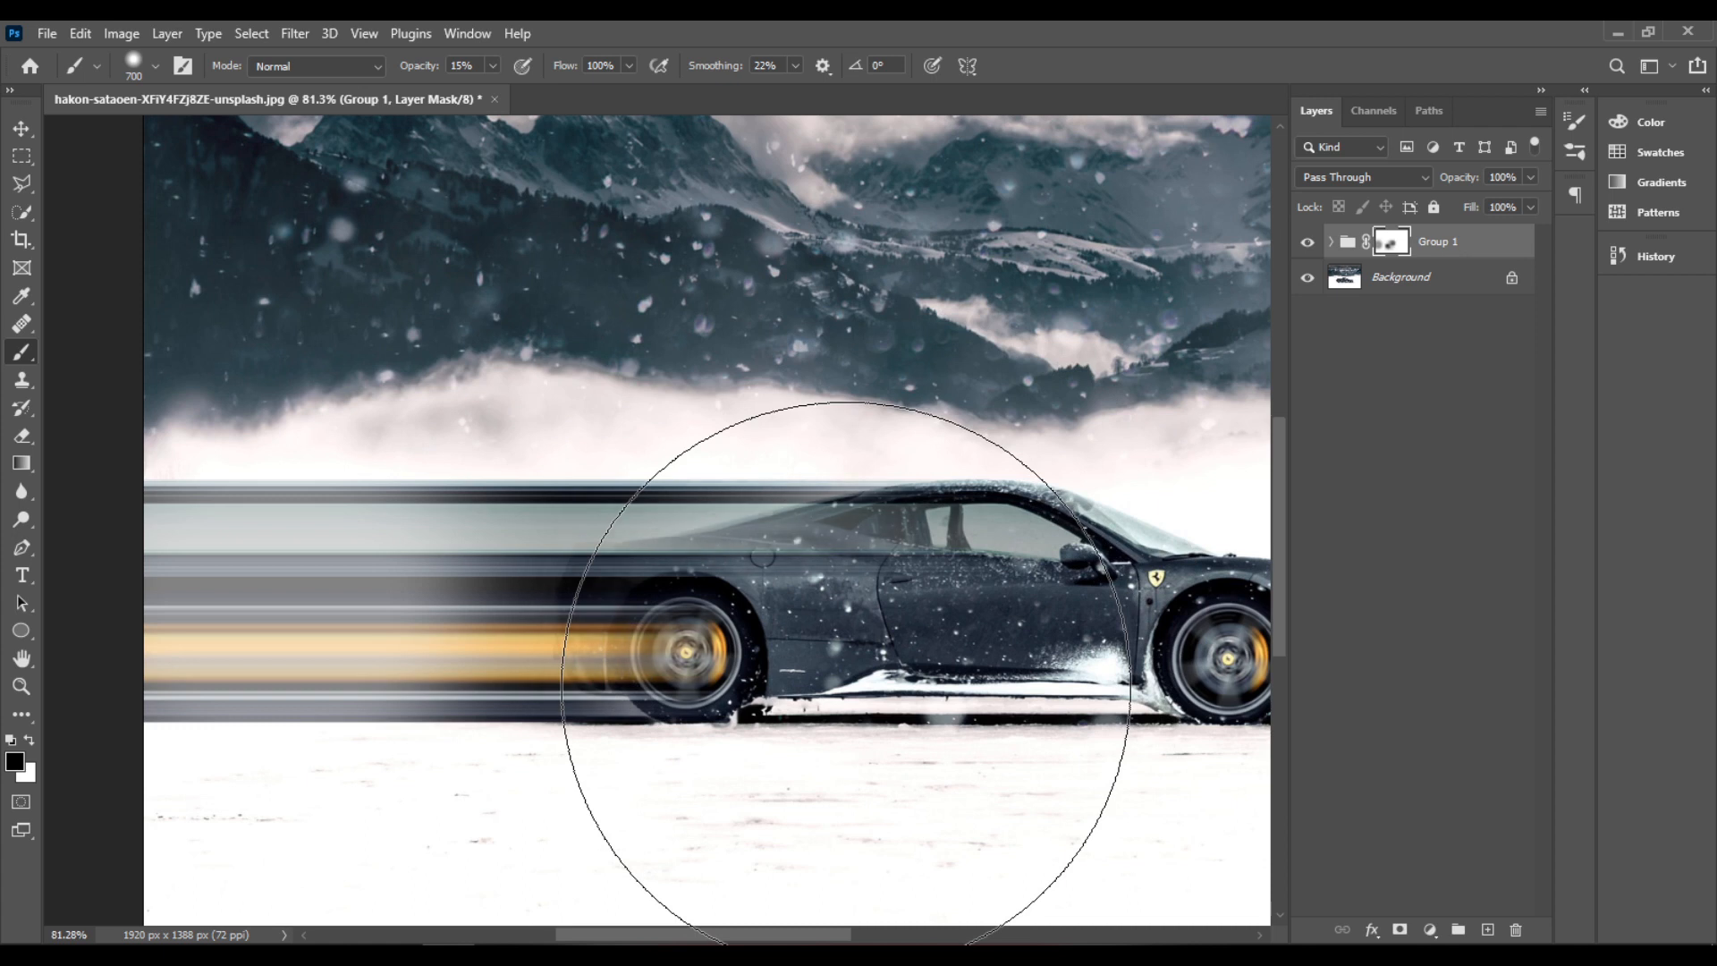
{"action": "mouse_move", "coordinate": [837, 252]}
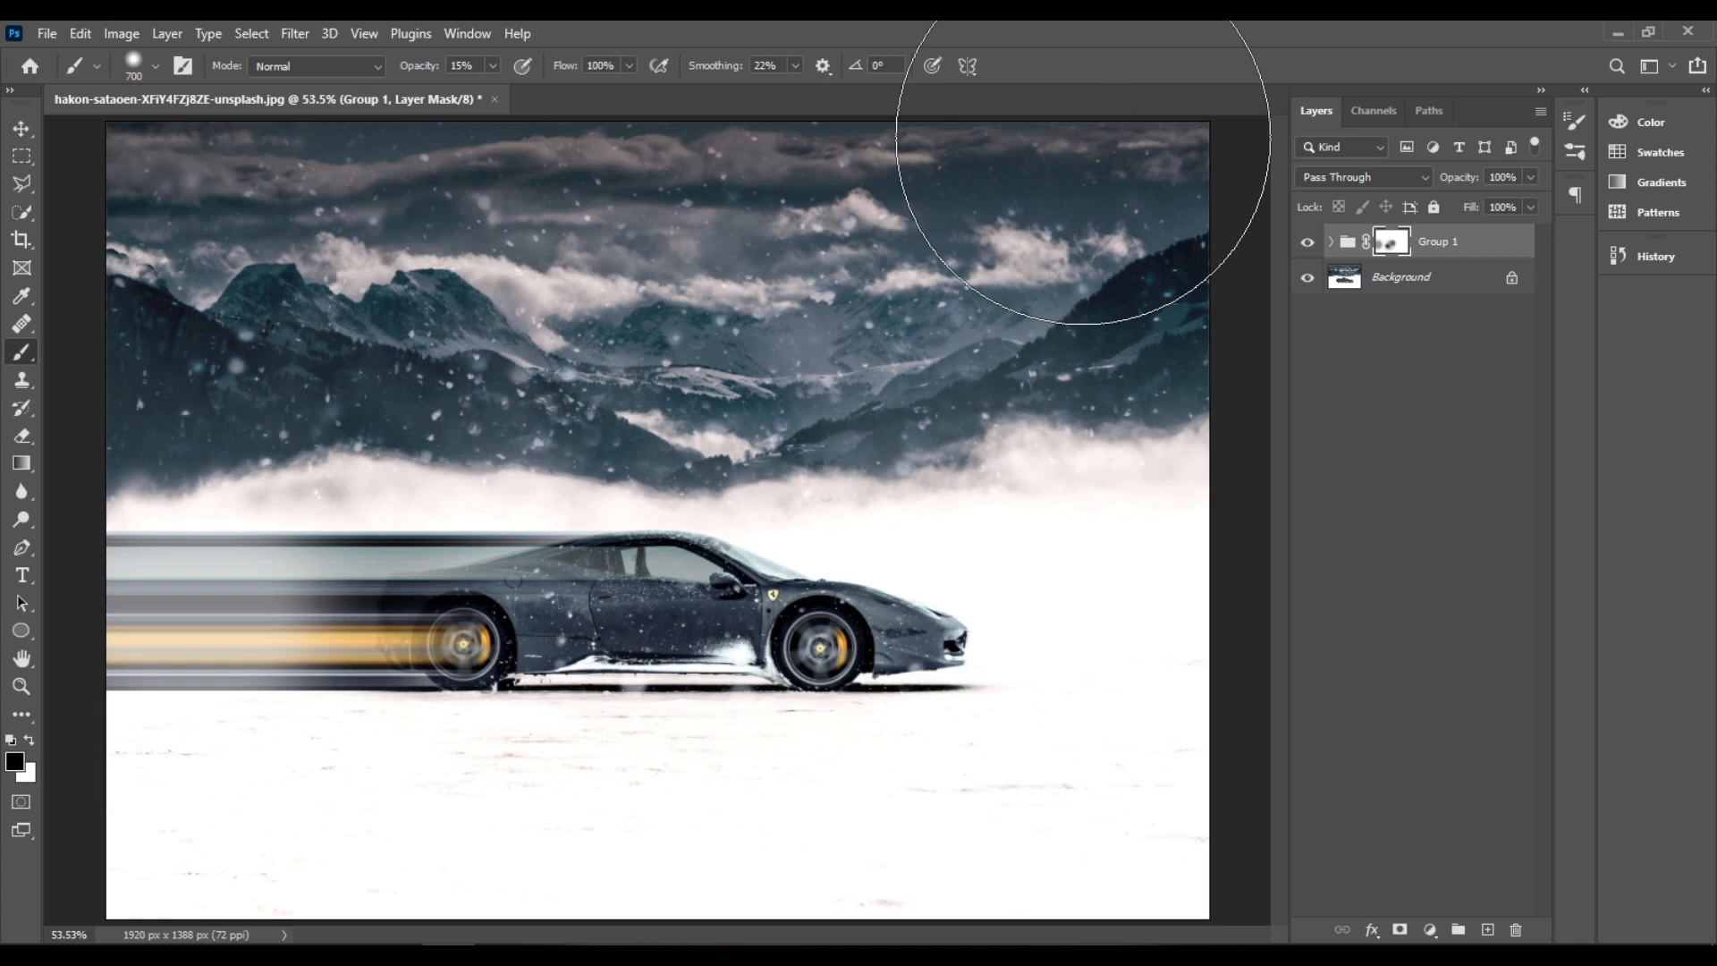
{"action": "mouse_move", "coordinate": [1421, 558]}
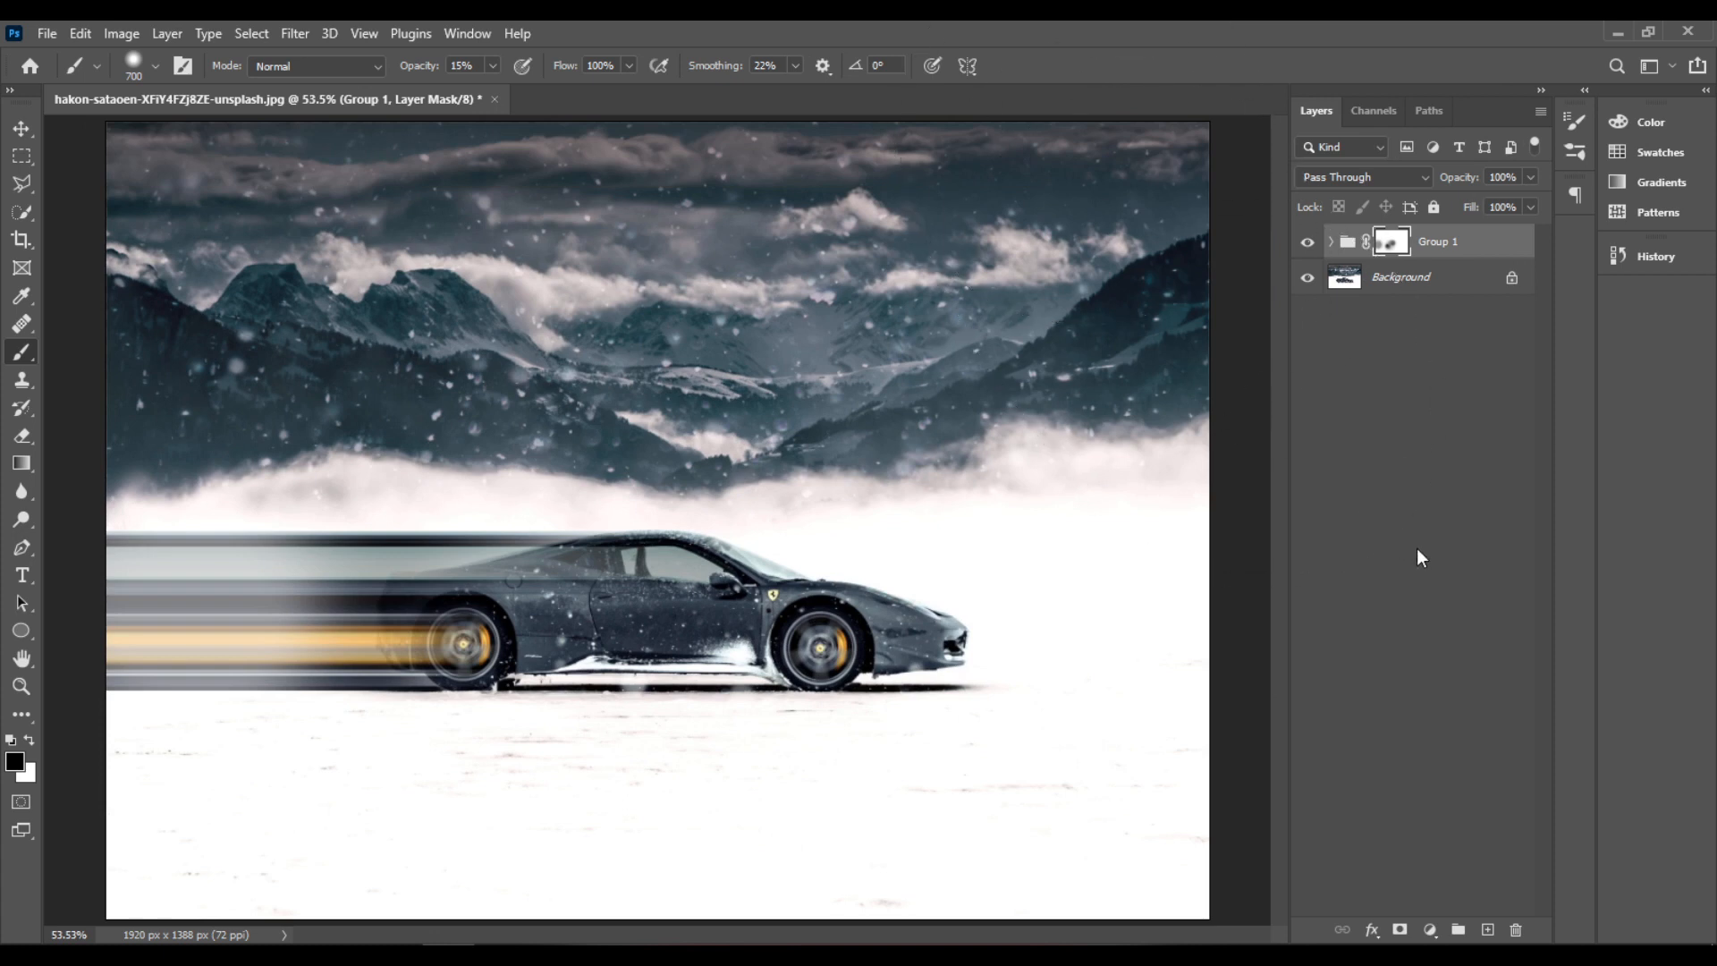